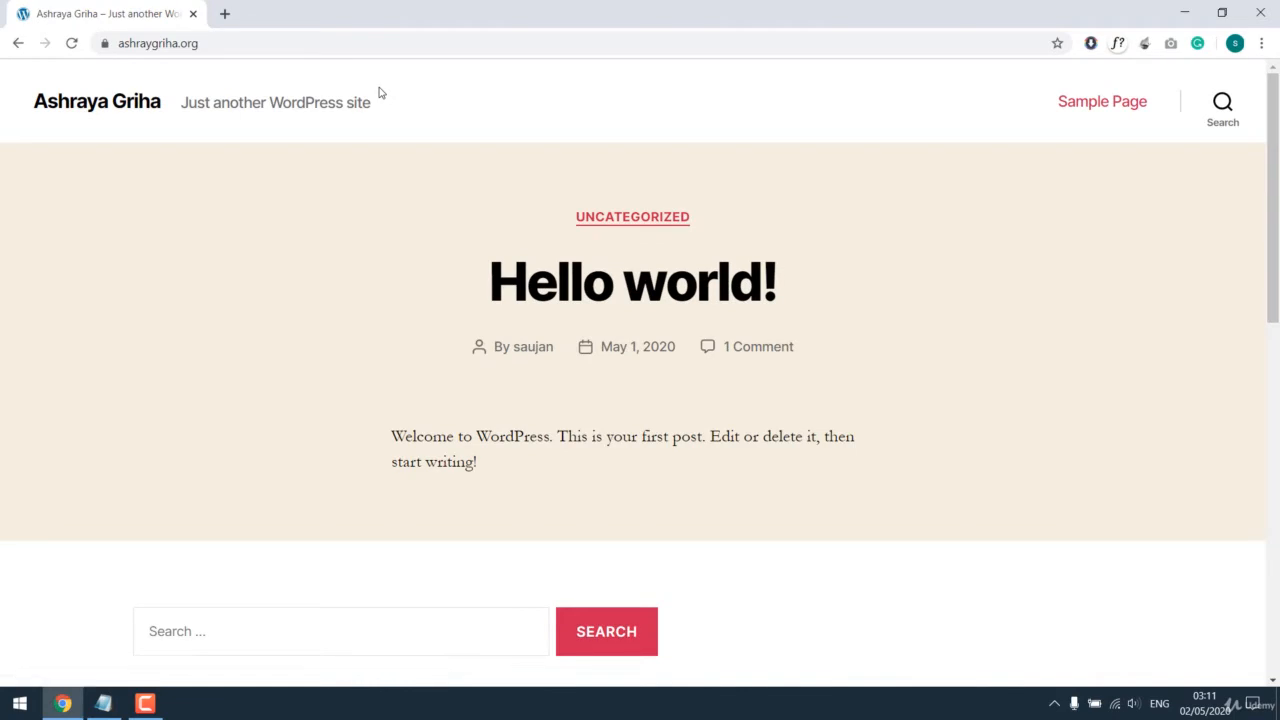
# - Search Google for 'enfold theme' and land on the ThemeForest Enfold product page
pyautogui.scroll(-3)
pyautogui.write('enf')
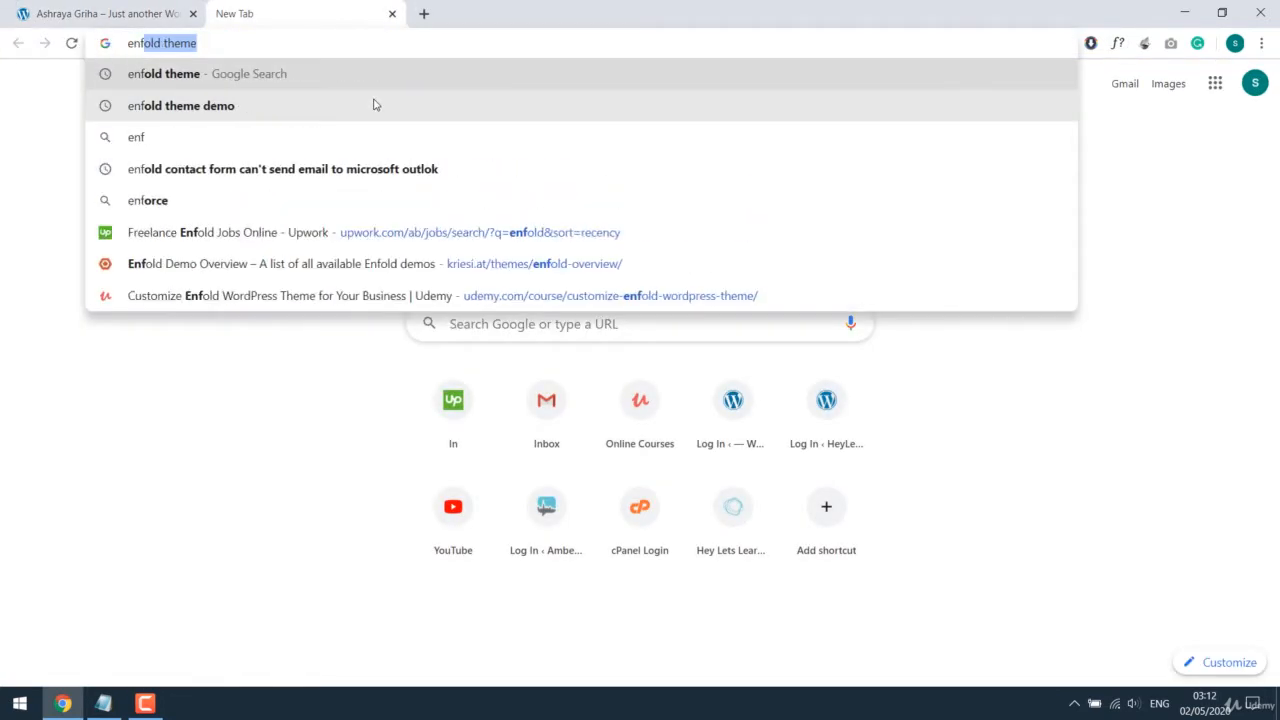
pyautogui.click(207, 73)
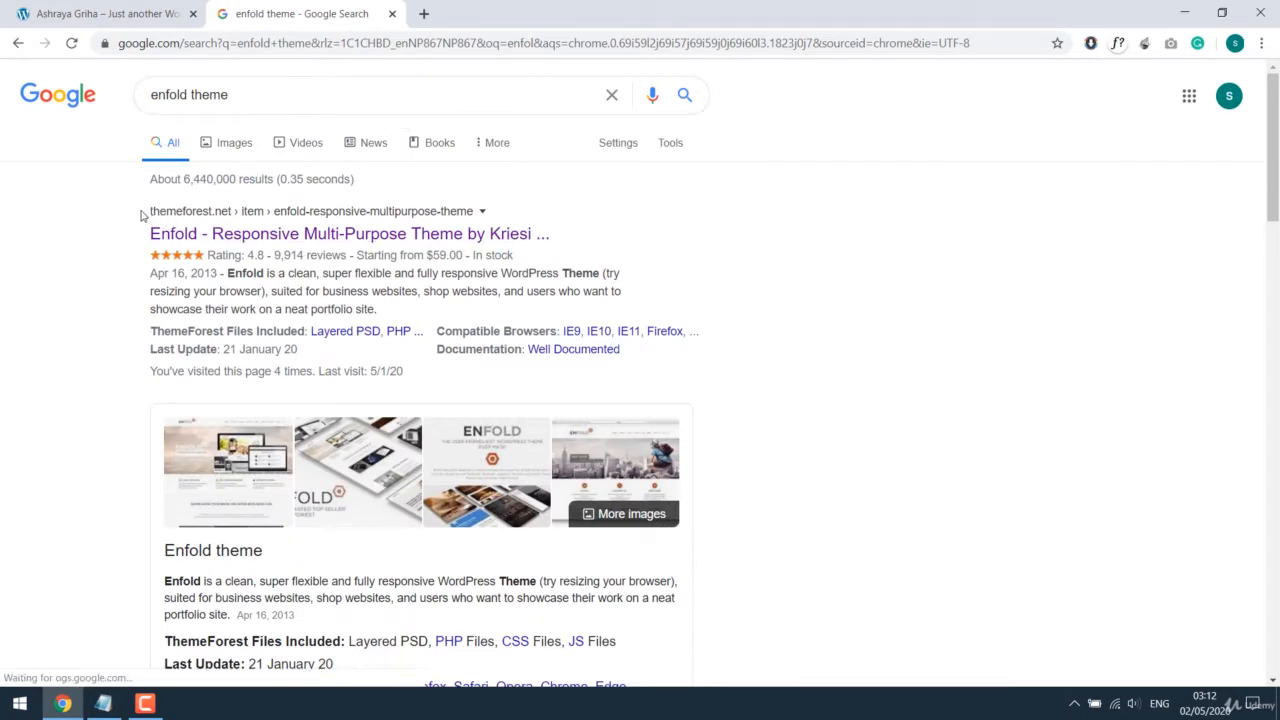
pyautogui.doubleClick(349, 233)
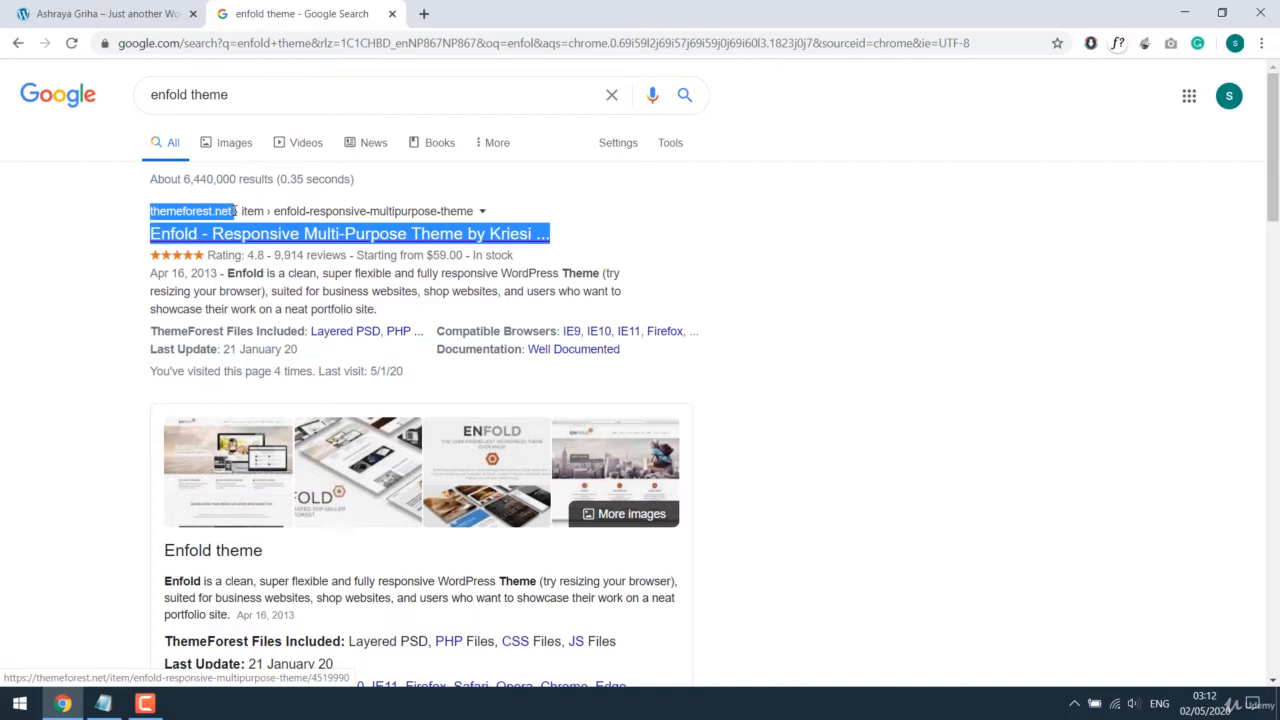
pyautogui.click(349, 233)
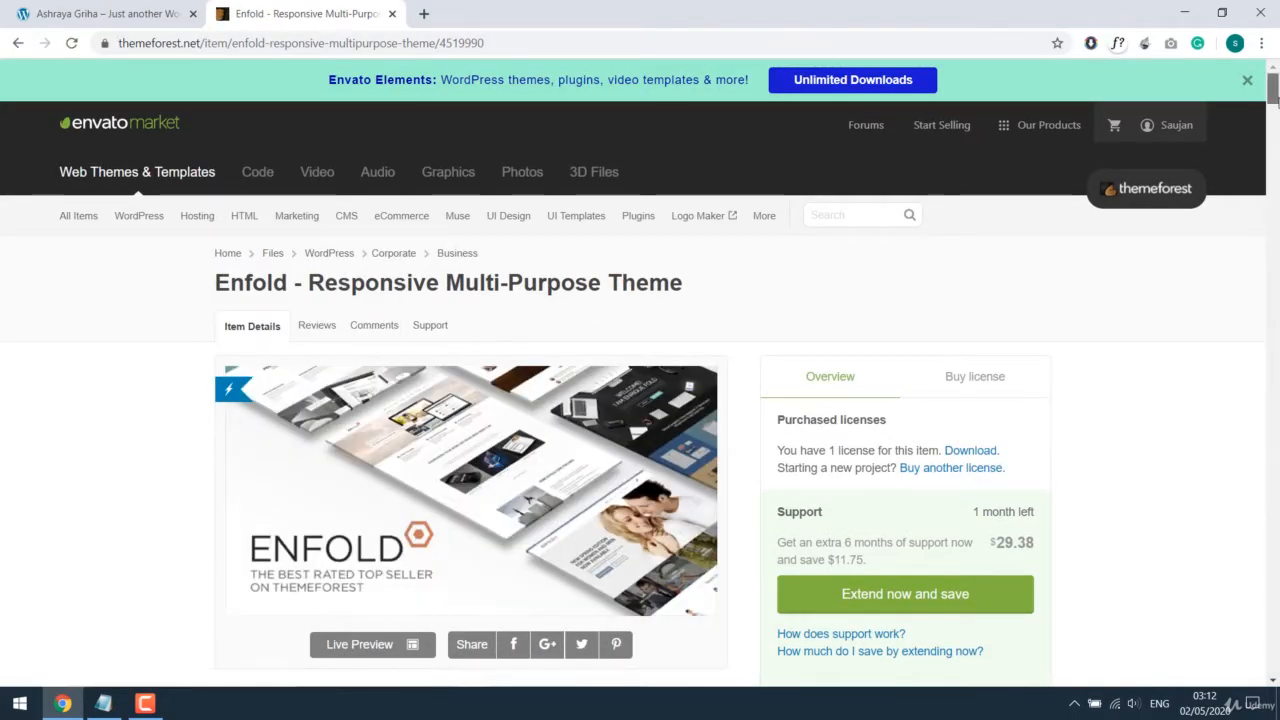
# - Reach the ThemeForest account's purchased Downloads list
pyautogui.scroll(-3)
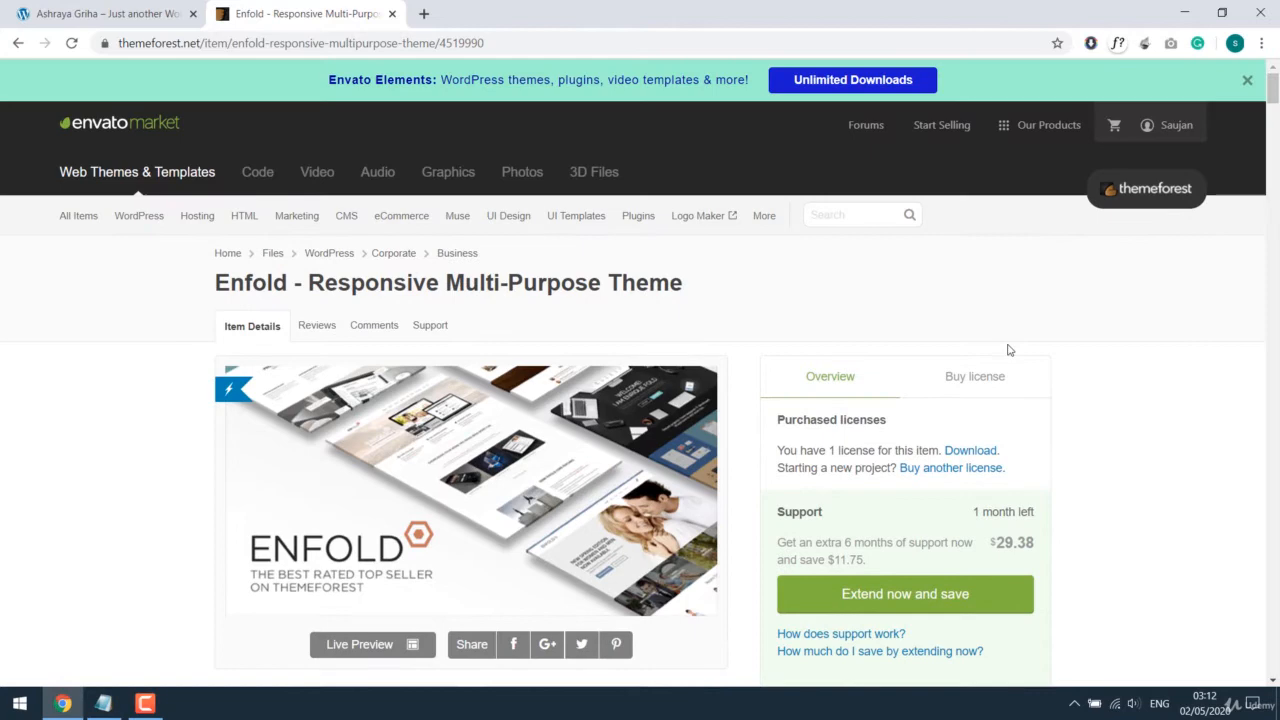
pyautogui.moveTo(1199, 121)
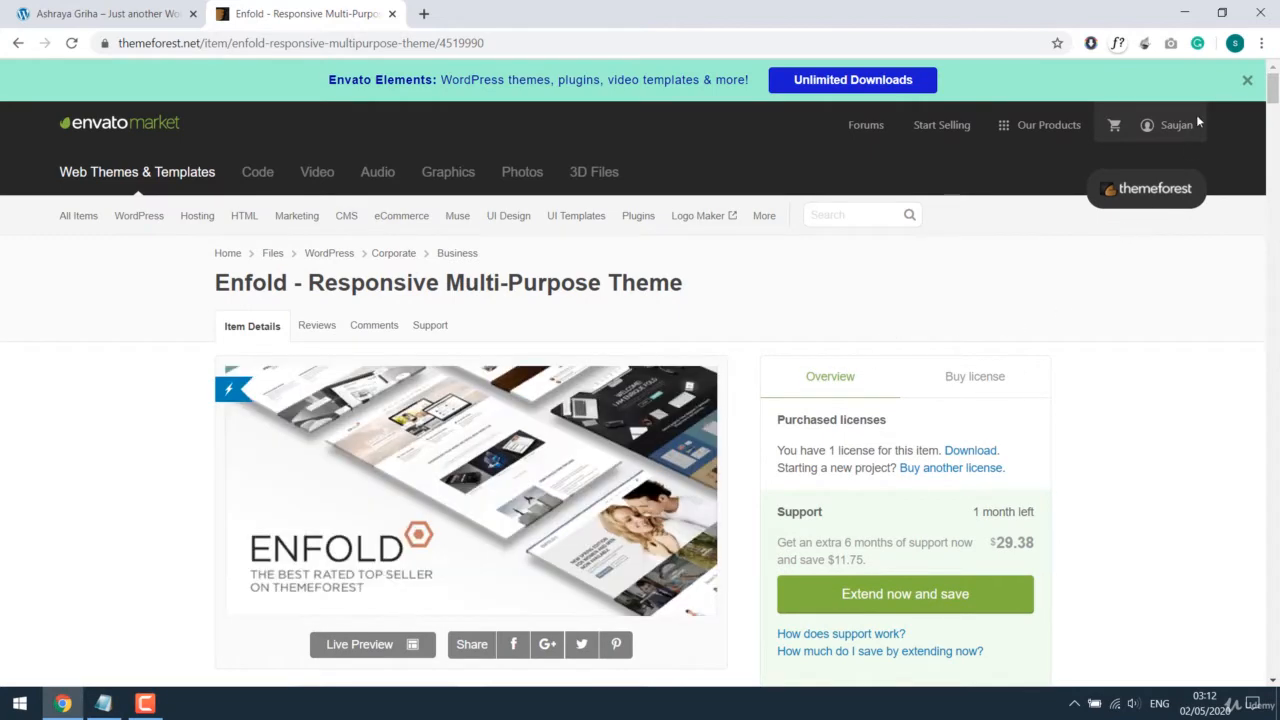
pyautogui.click(1177, 124)
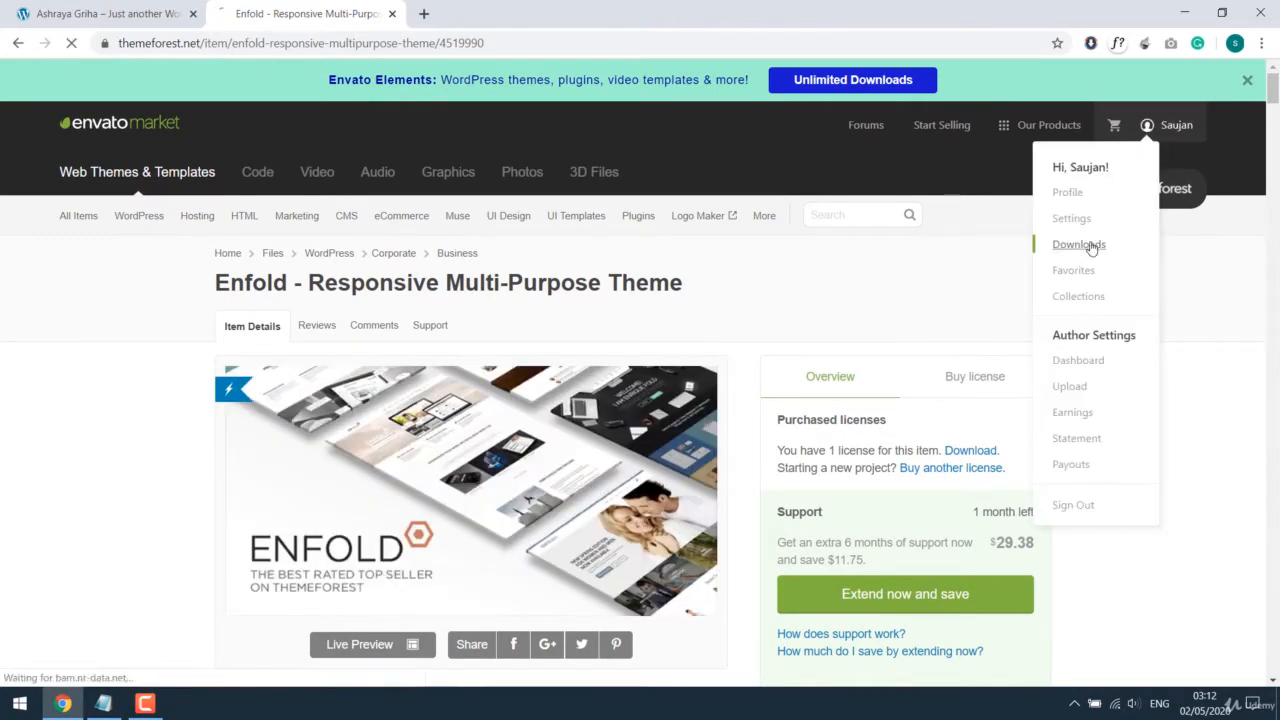
pyautogui.click(1078, 244)
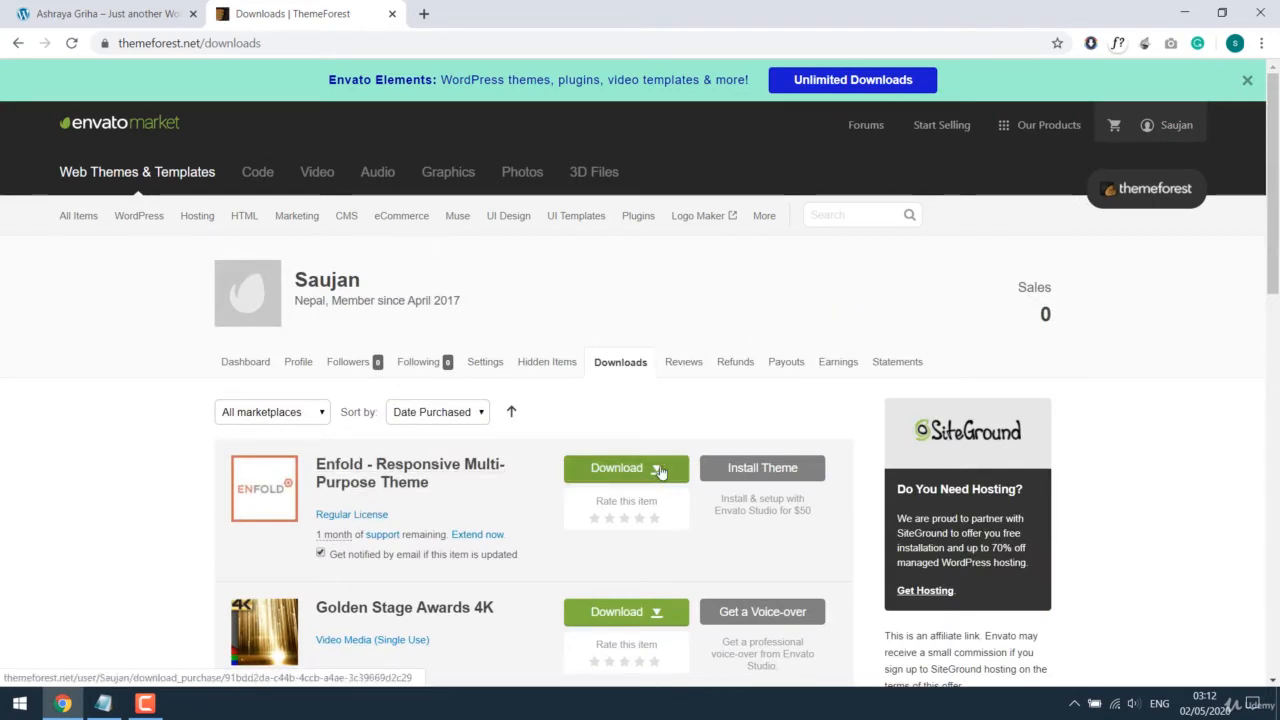
# - Download Enfold's 'Installable WordPress file only' zip
pyautogui.click(625, 468)
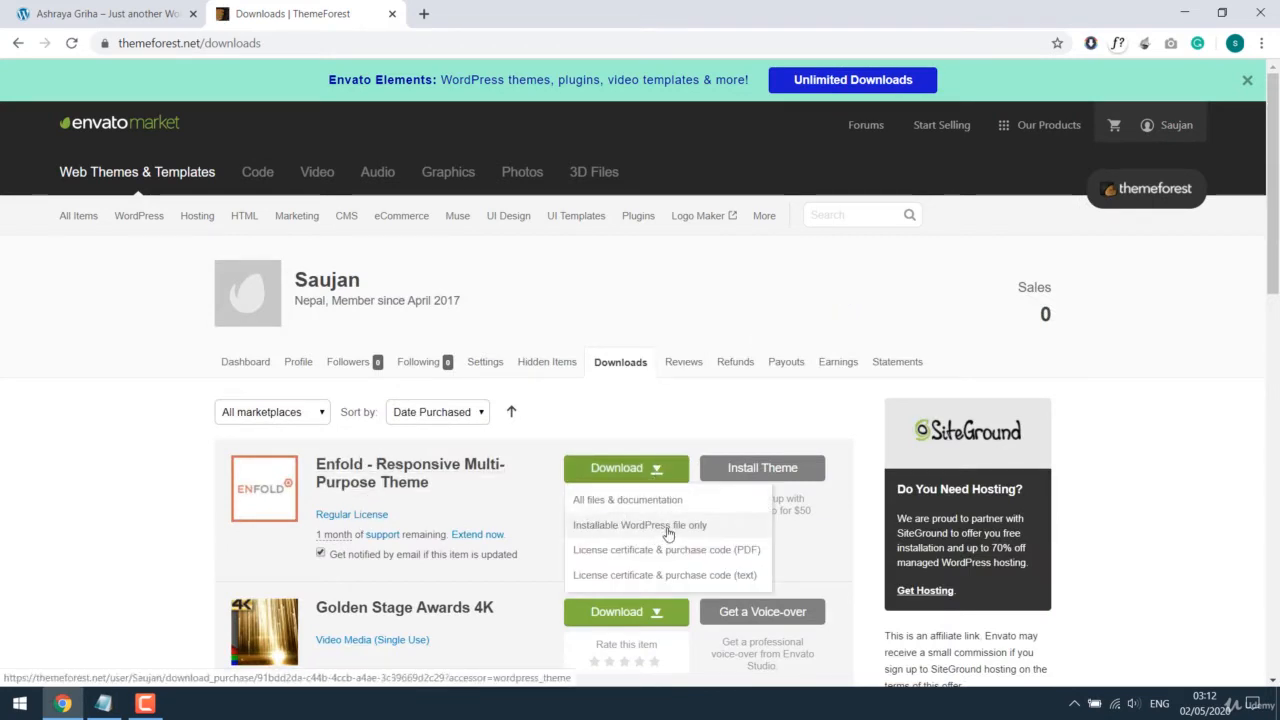
pyautogui.click(639, 524)
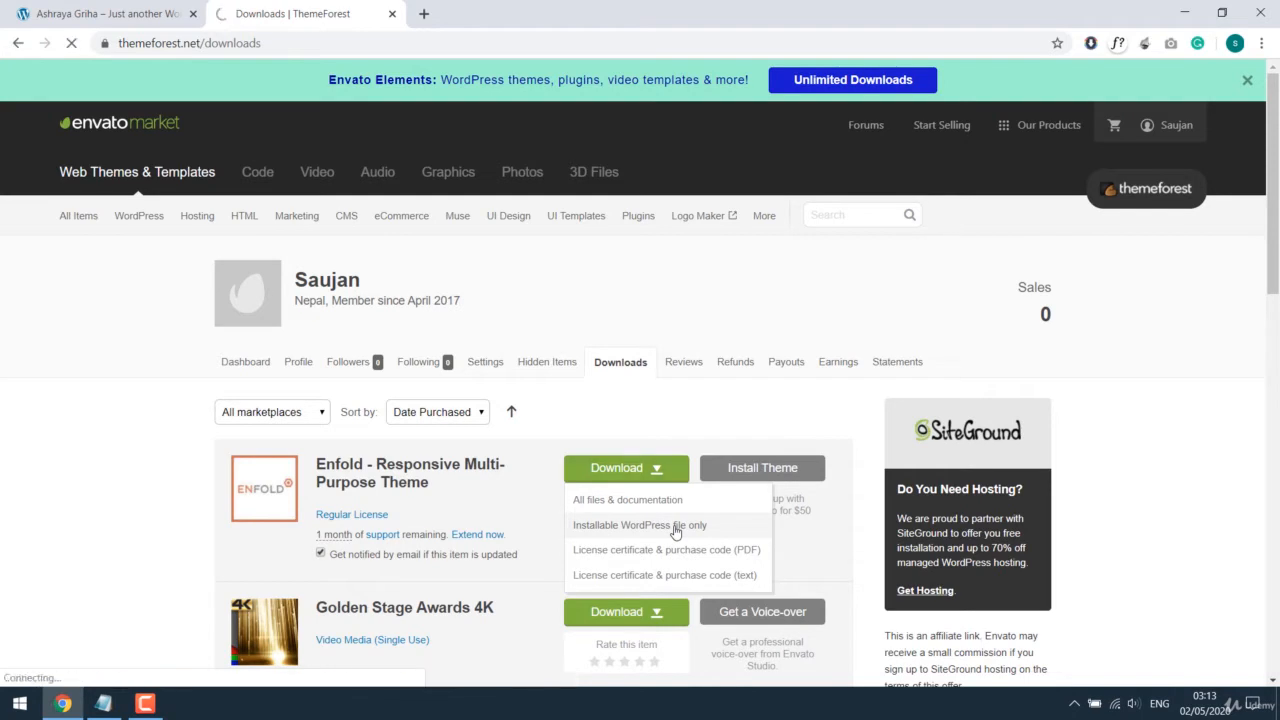
pyautogui.click(639, 524)
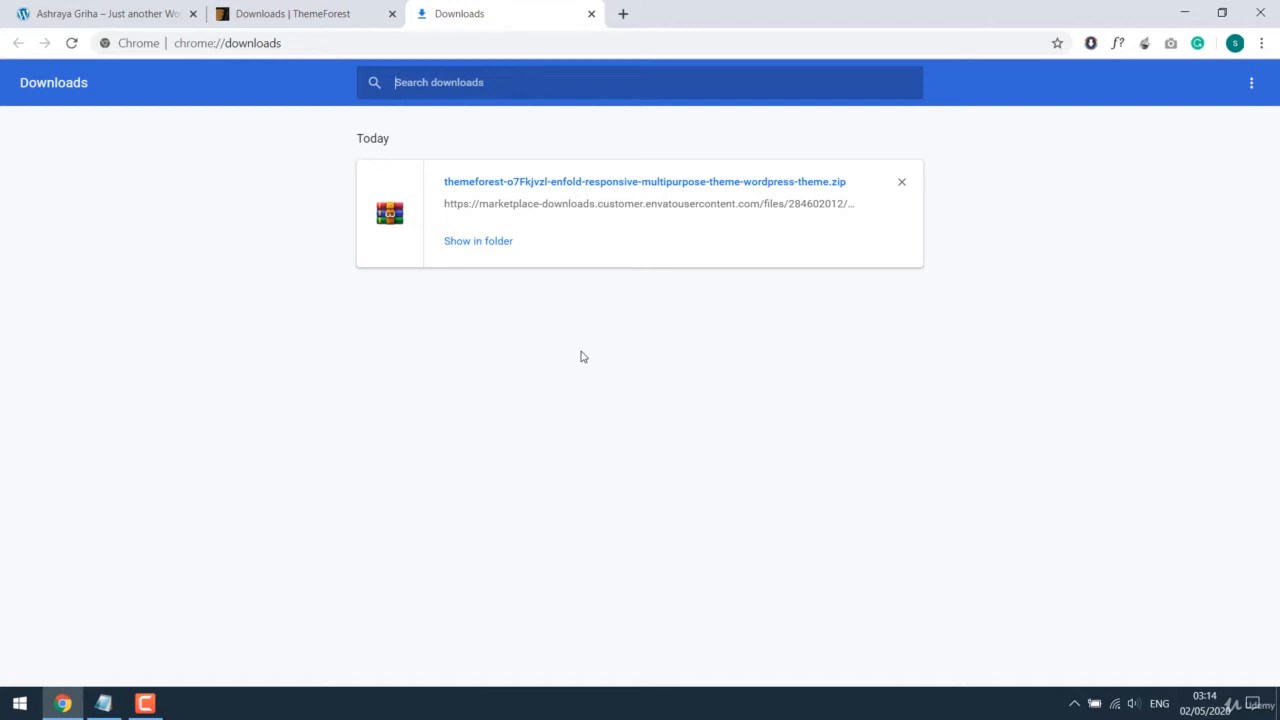
# - Move the Enfold zip to the Desktop and verify in WinRAR it holds an enfold folder
pyautogui.click(478, 241)
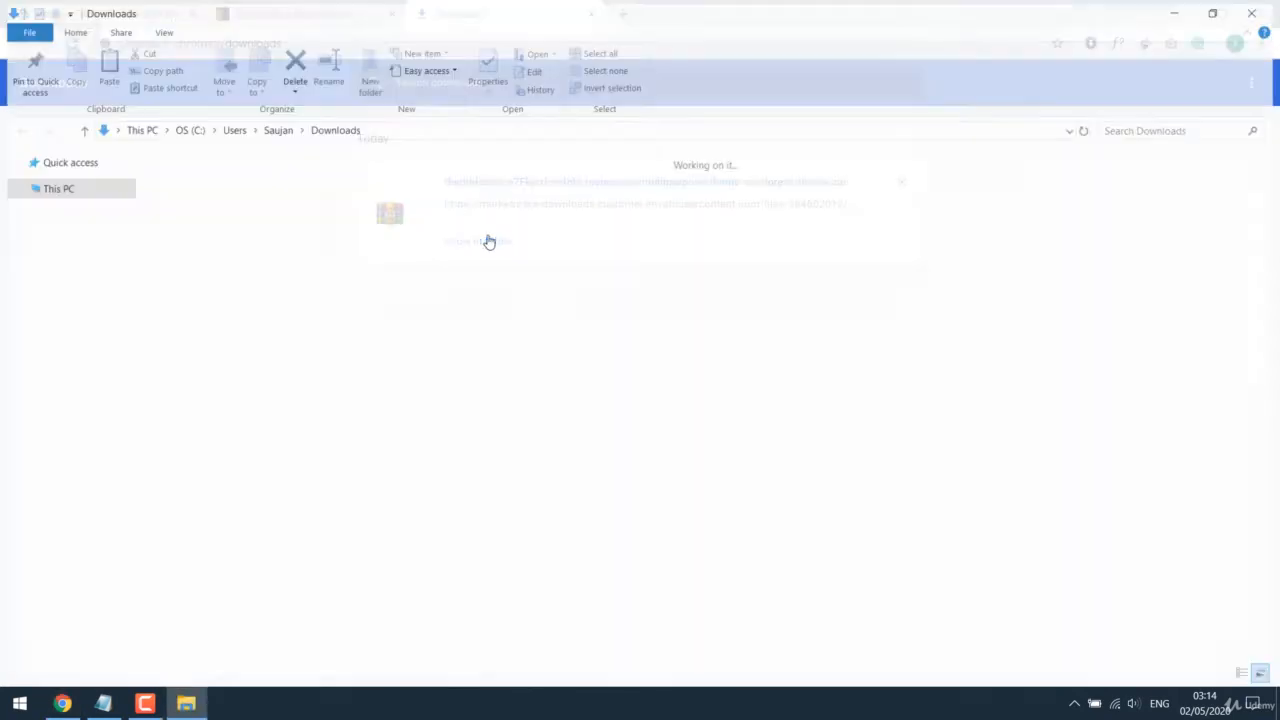
pyautogui.rightClick(189, 210)
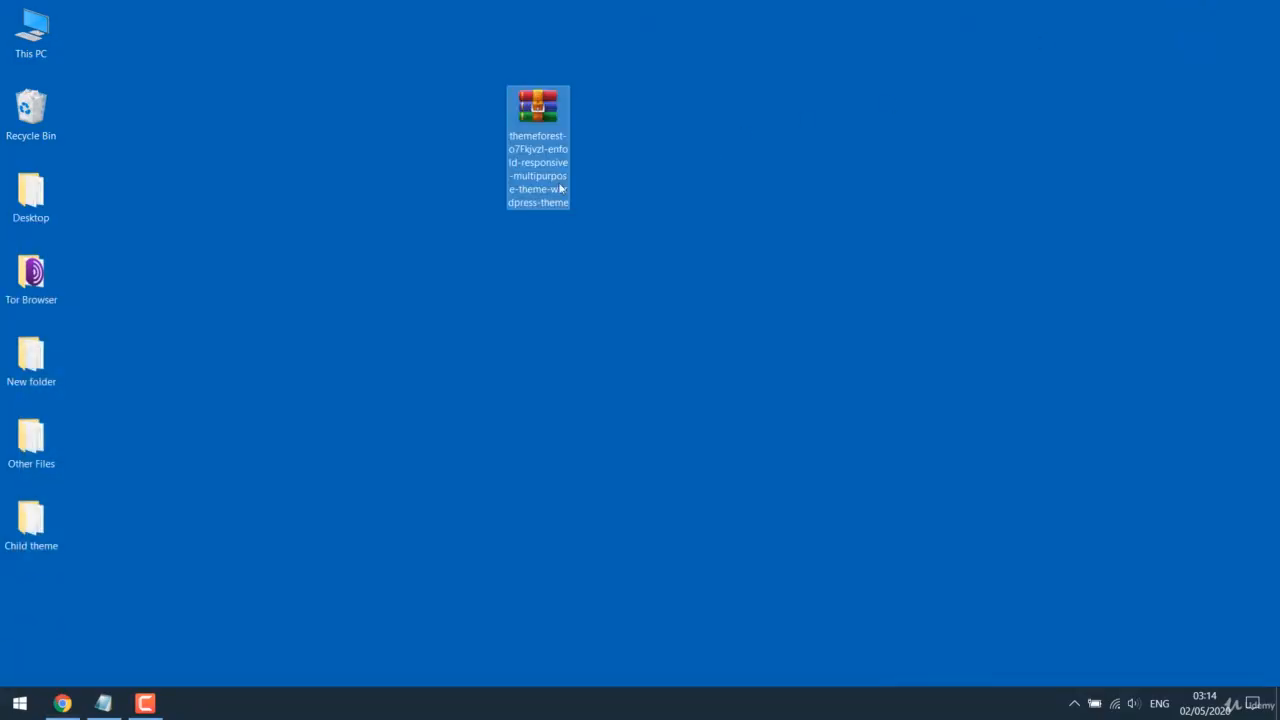
pyautogui.doubleClick(538, 107)
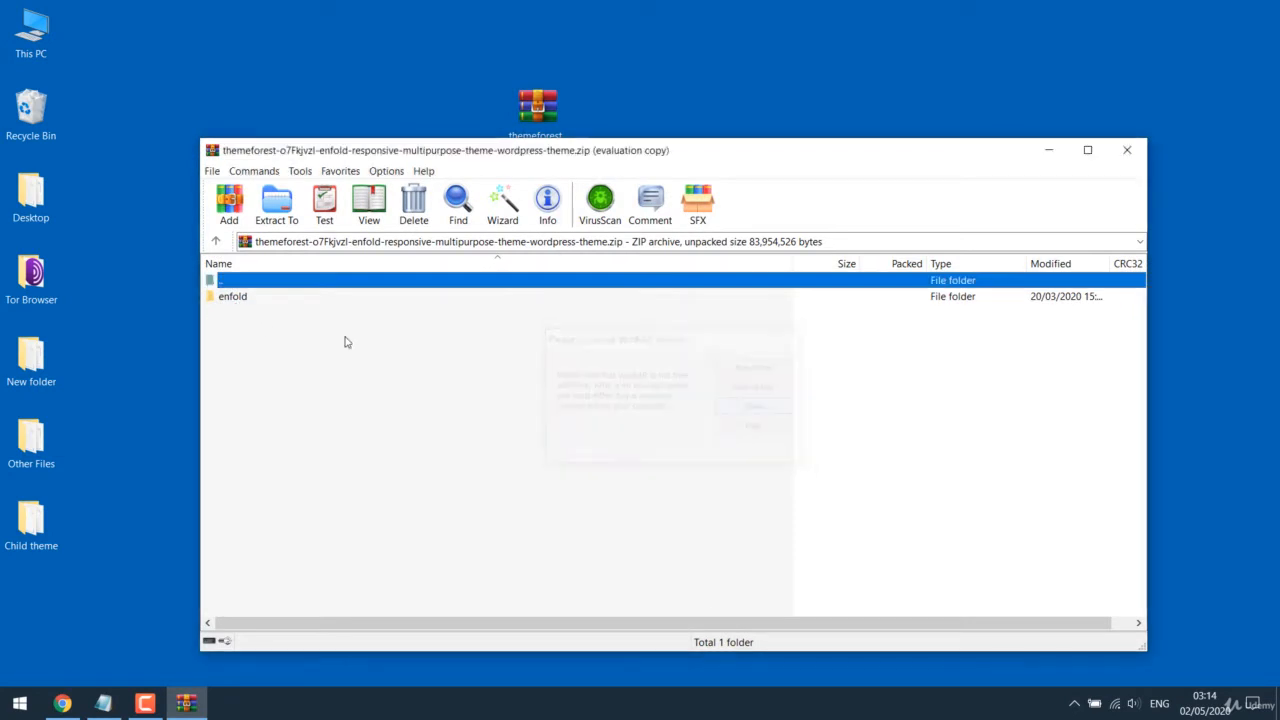
pyautogui.click(1127, 150)
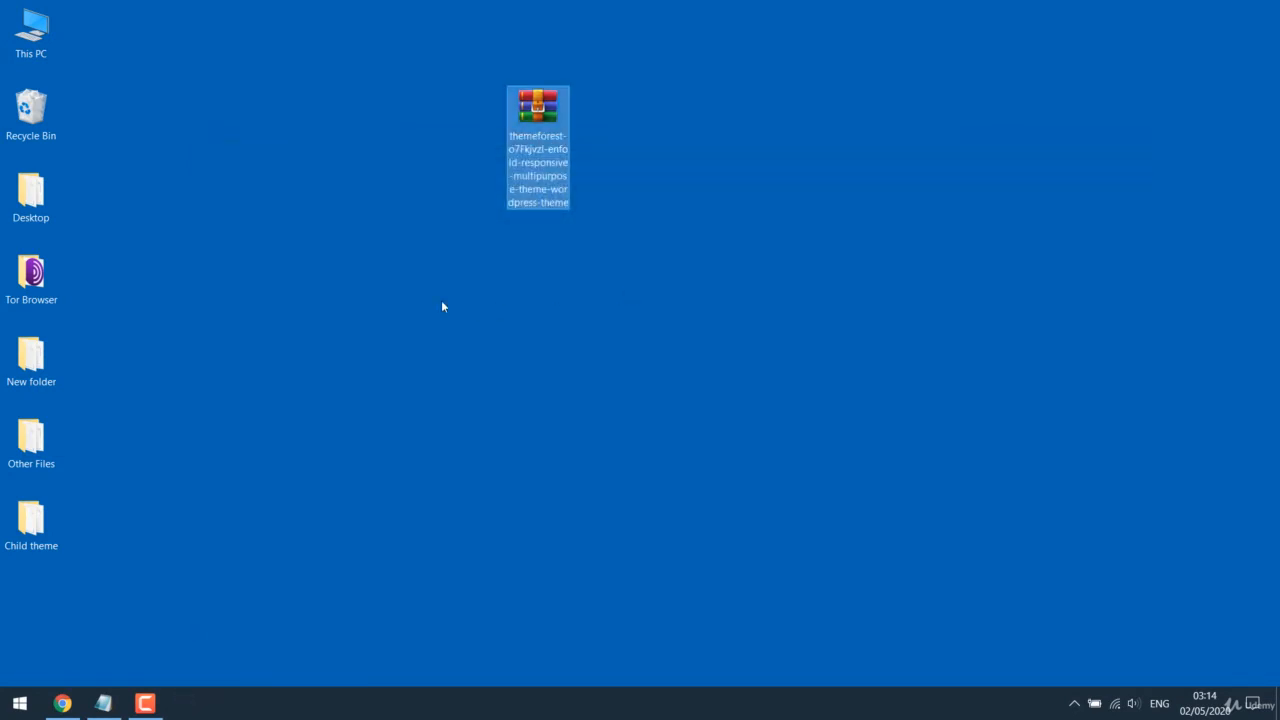
pyautogui.moveTo(130, 668)
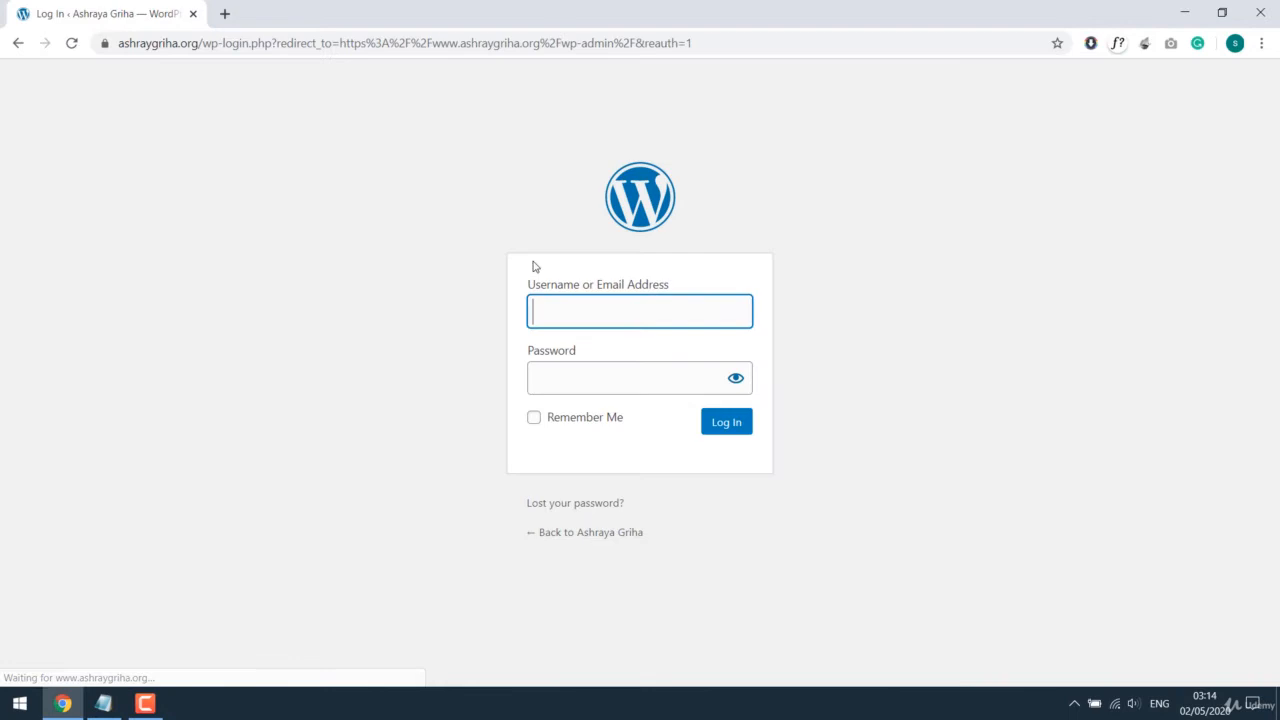
# - Sign in to wp-admin as saujan and reach Appearance > Themes
pyautogui.write('saujan')
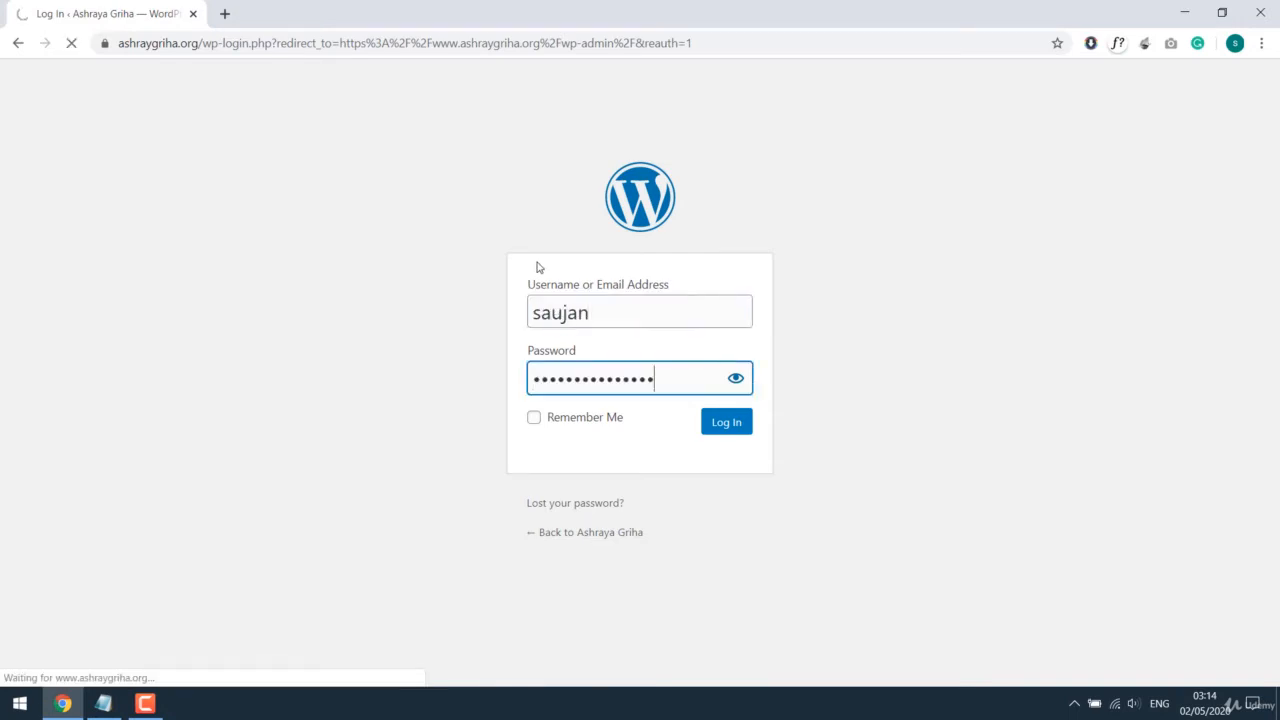
pyautogui.click(726, 421)
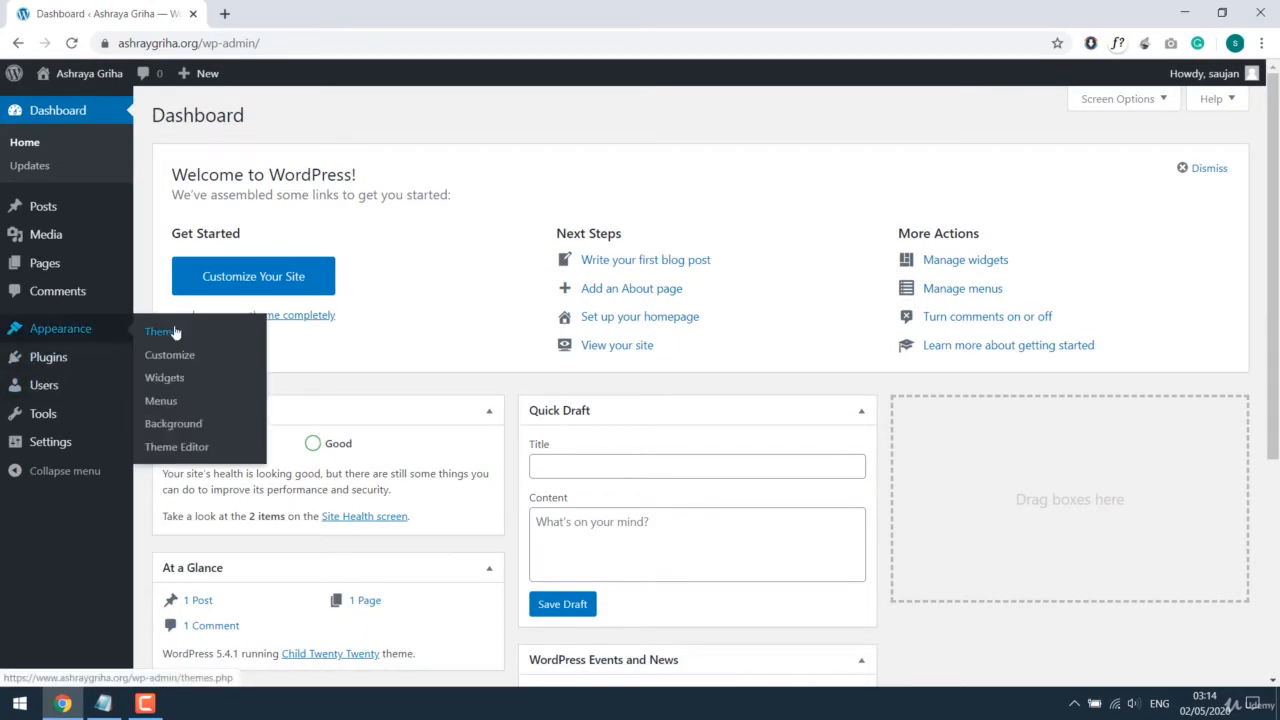
pyautogui.click(162, 331)
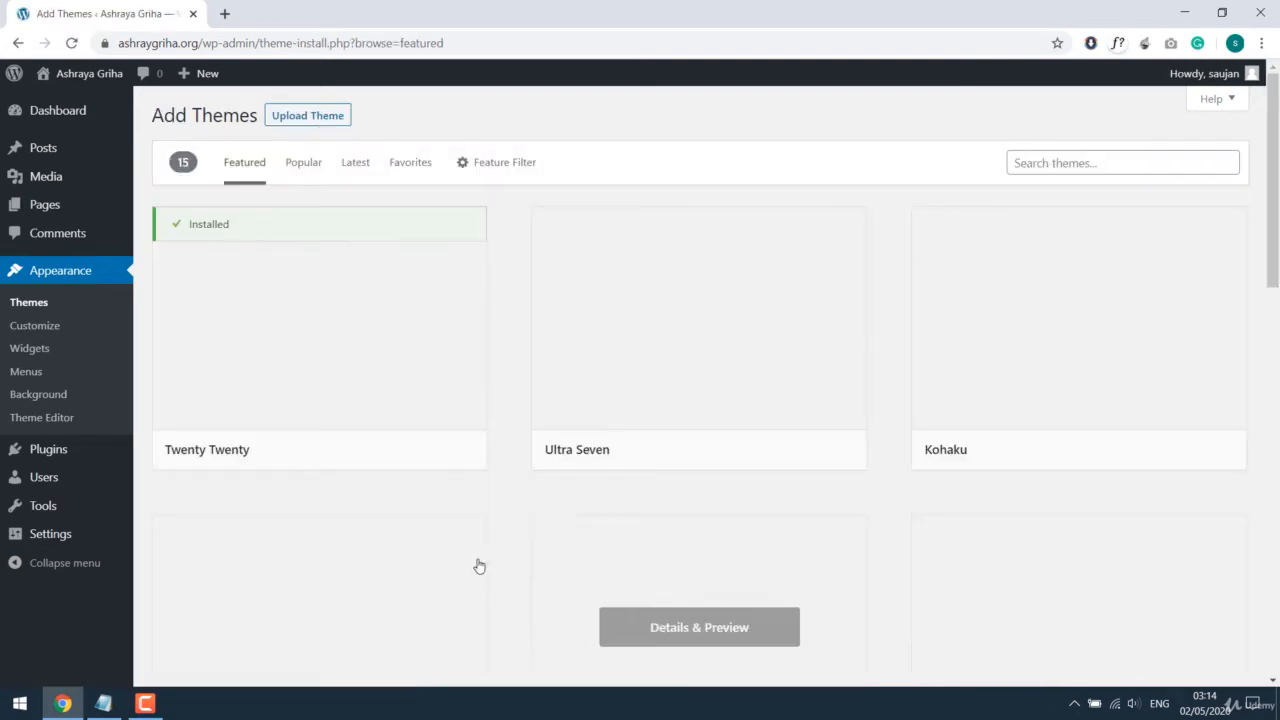
# - Choose the Enfold zip from the Desktop in Upload Theme, then return to the Themes list
pyautogui.click(307, 115)
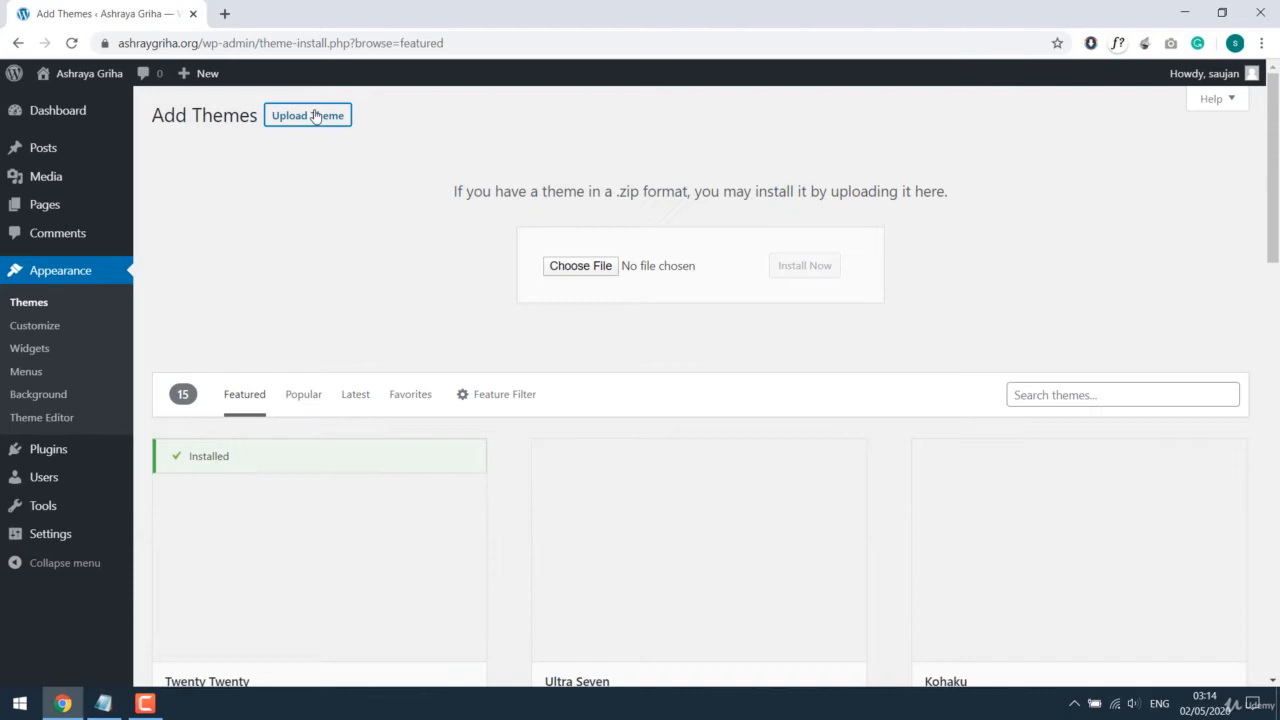
pyautogui.click(580, 265)
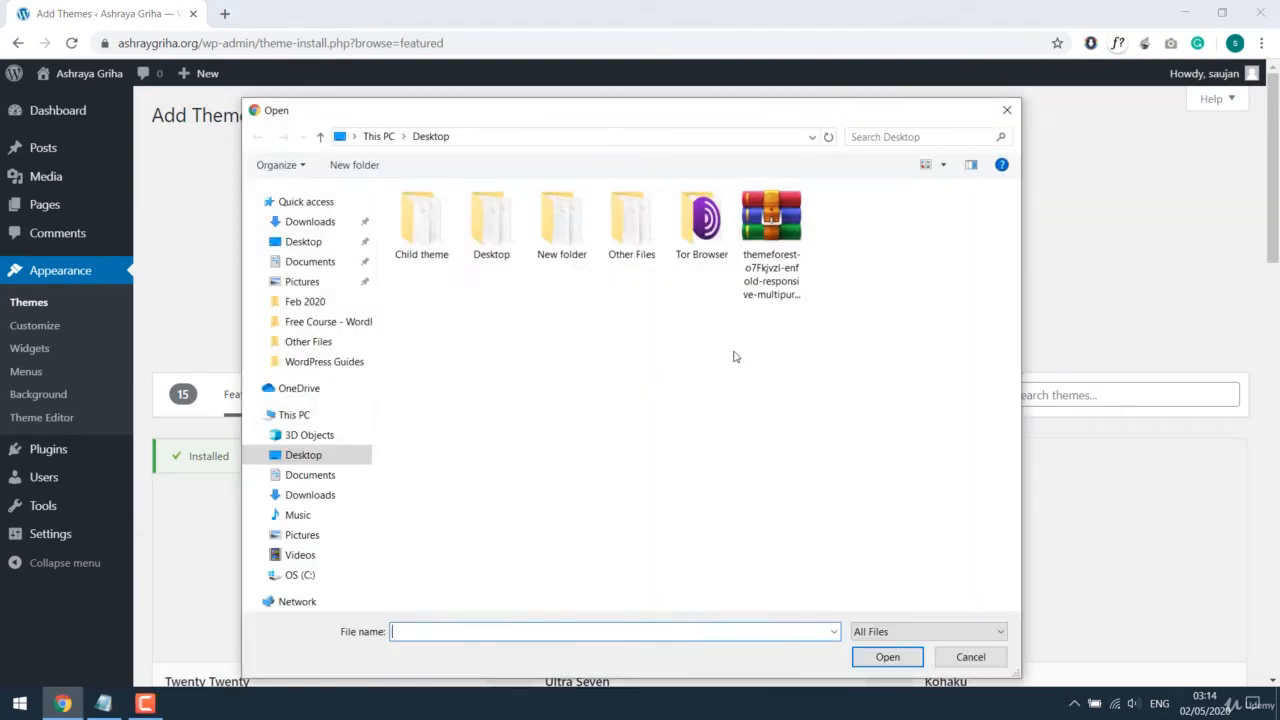
pyautogui.click(770, 215)
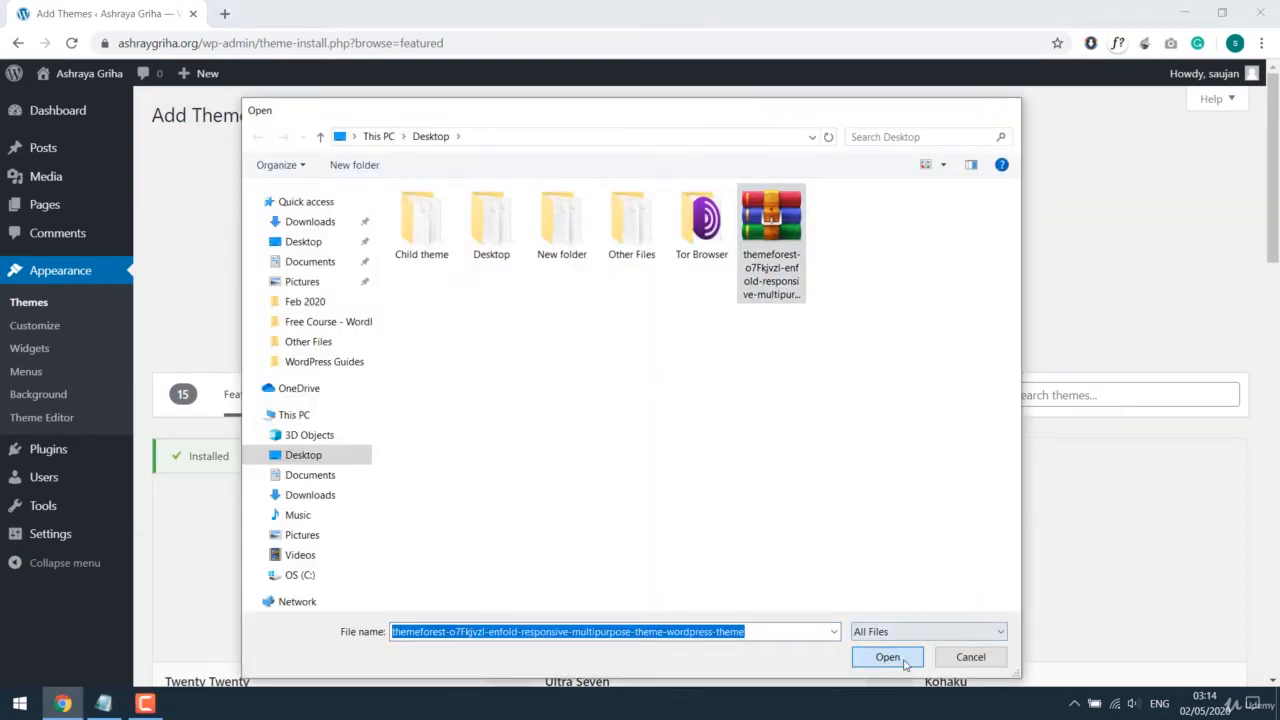
pyautogui.click(887, 657)
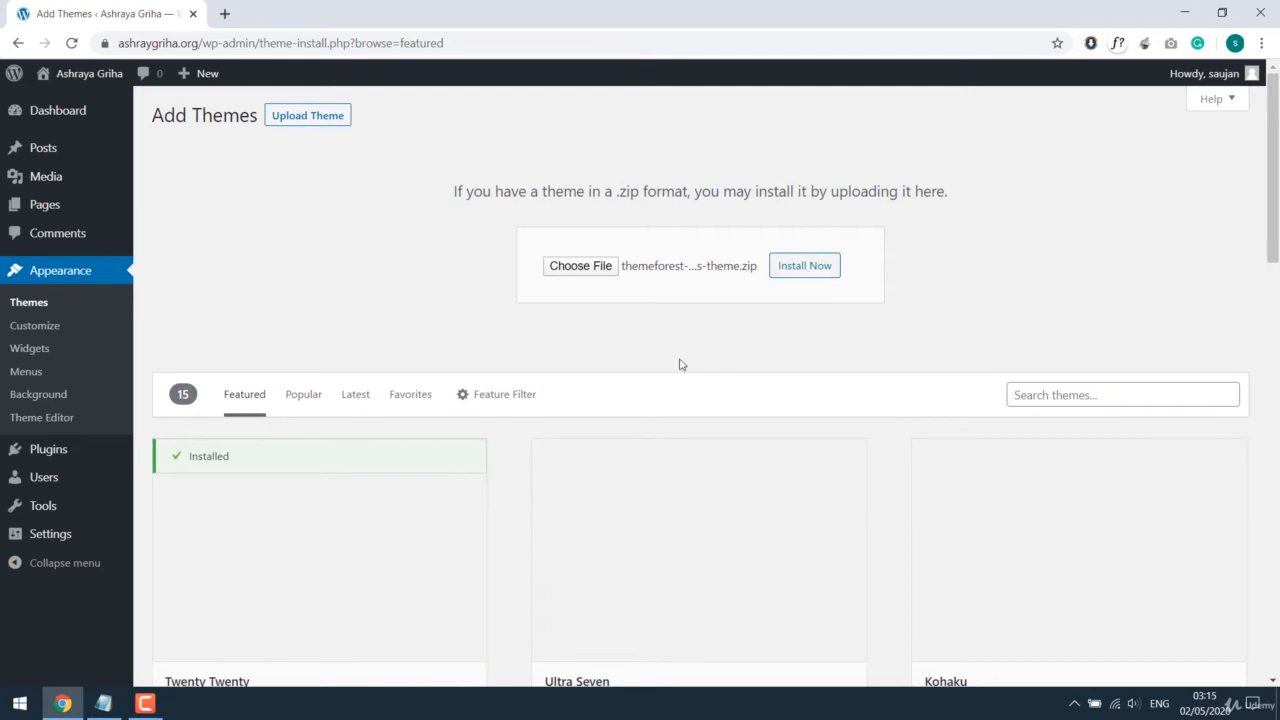
pyautogui.moveTo(28, 302)
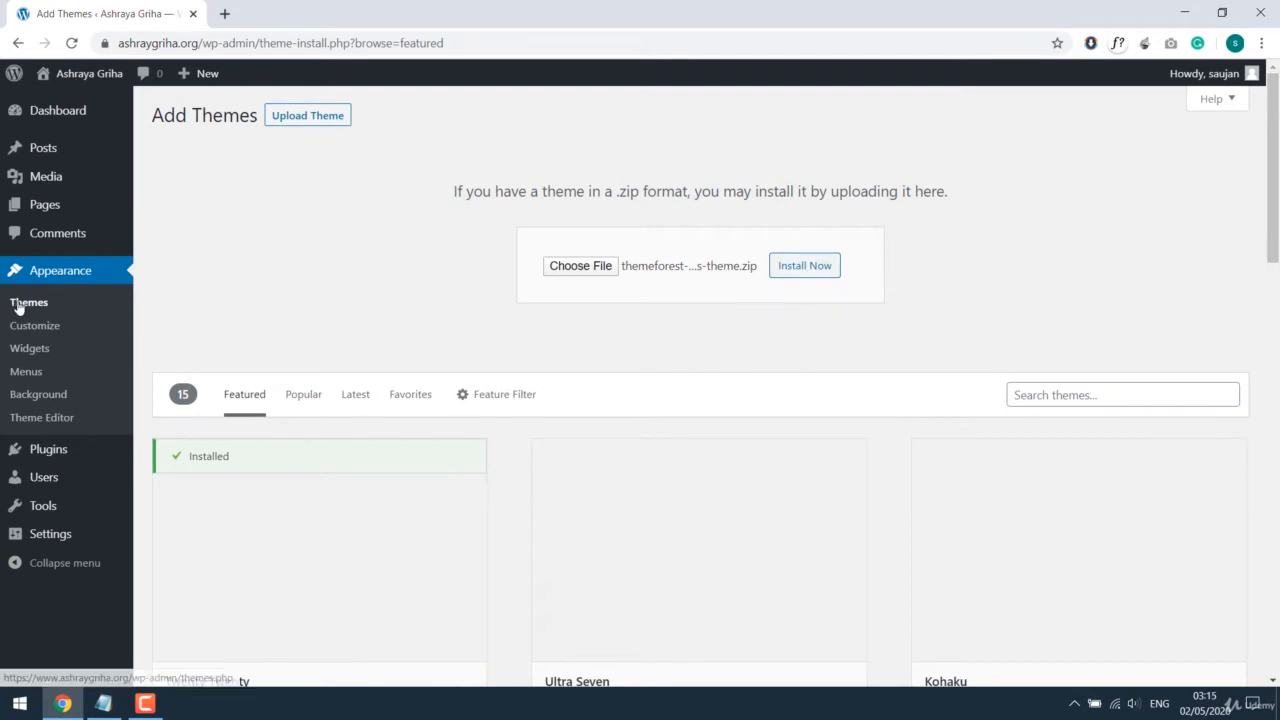
pyautogui.click(28, 302)
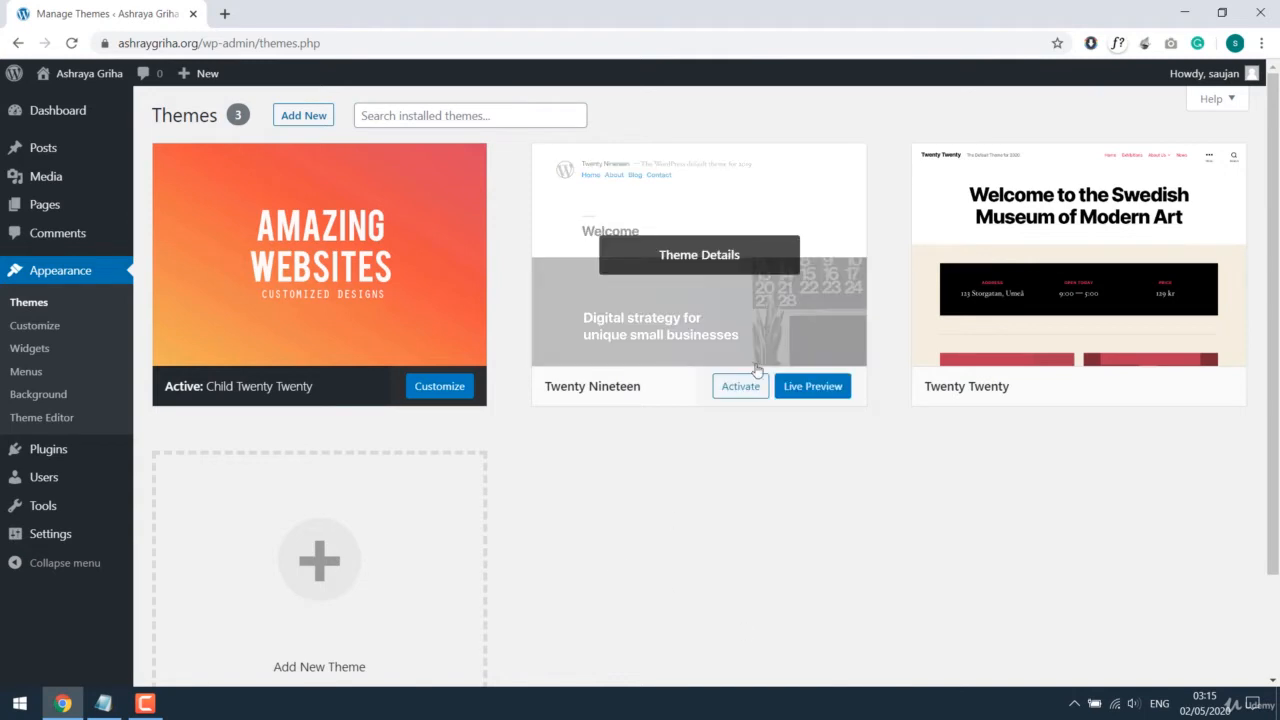
pyautogui.moveTo(757, 531)
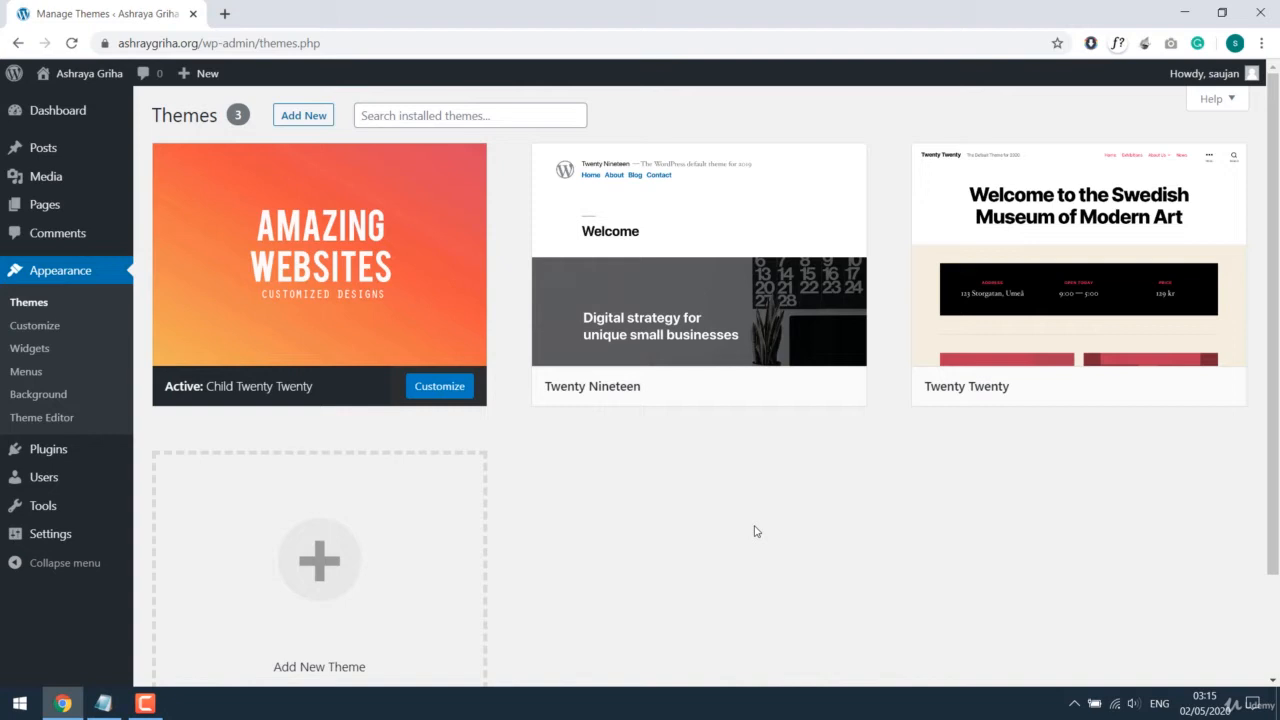
pyautogui.moveTo(699, 553)
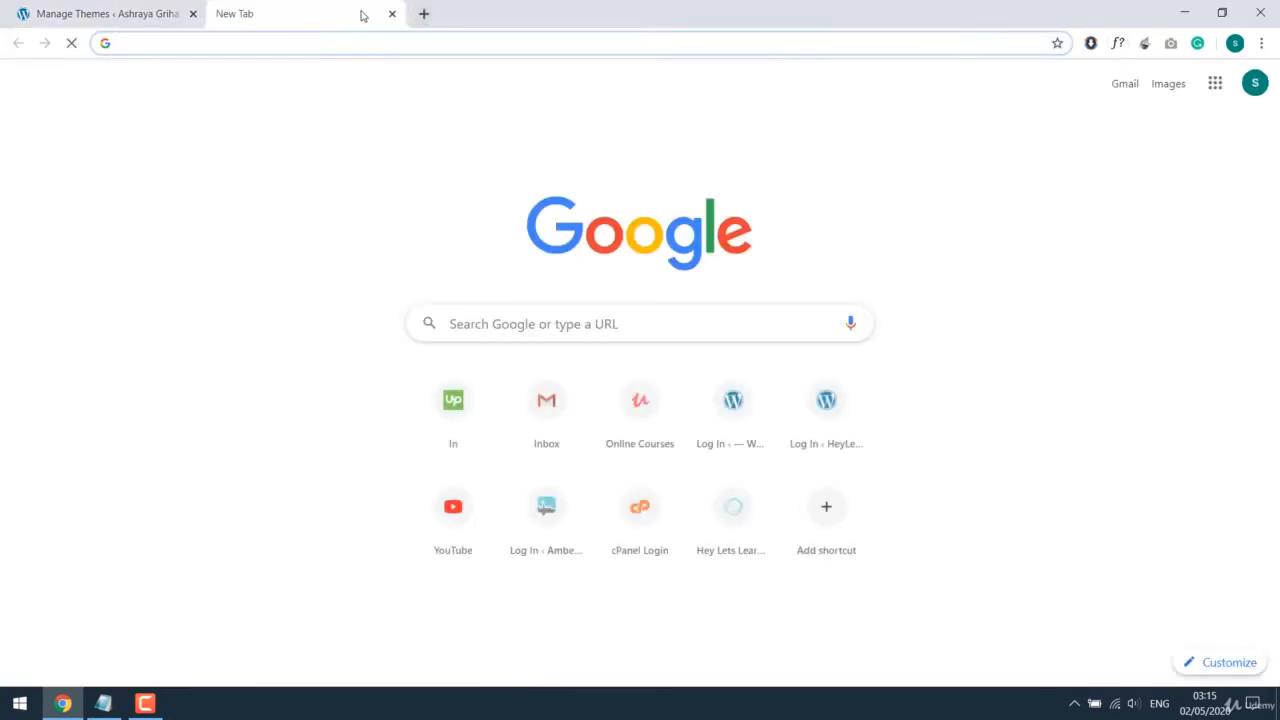
# - Log in to cPanel and launch the site's File Manager
pyautogui.click(639, 507)
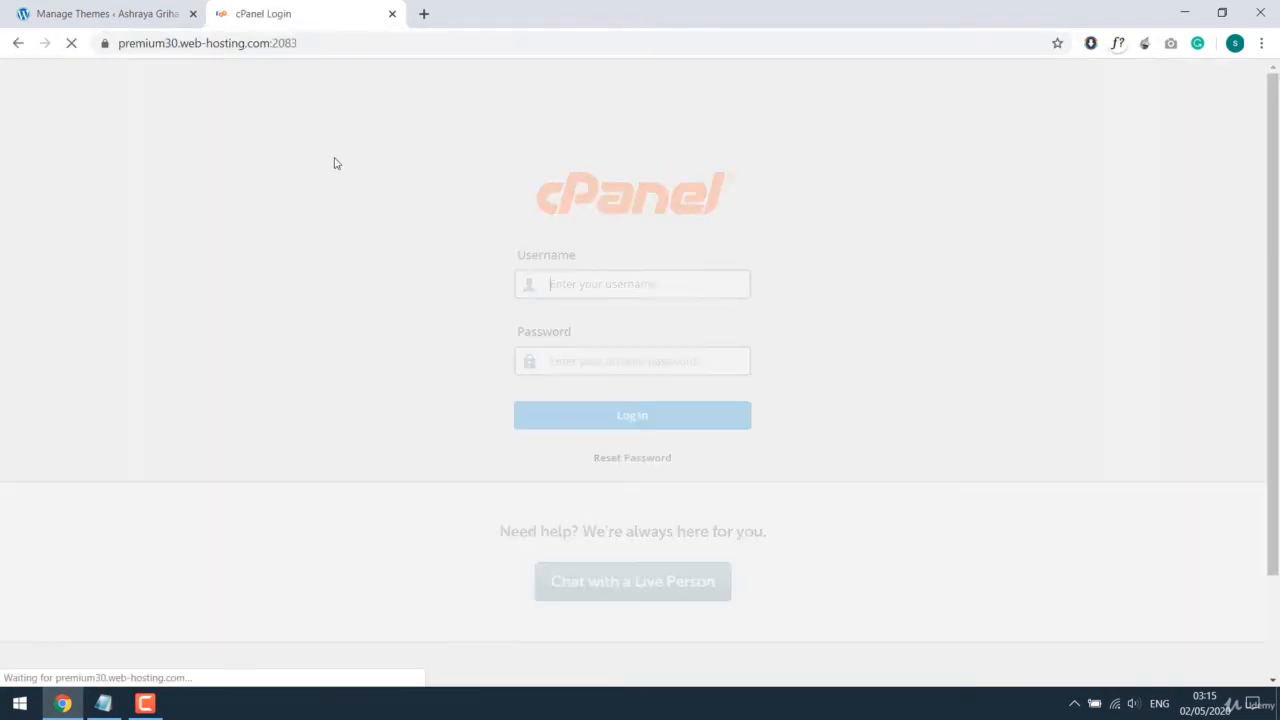
pyautogui.click(632, 415)
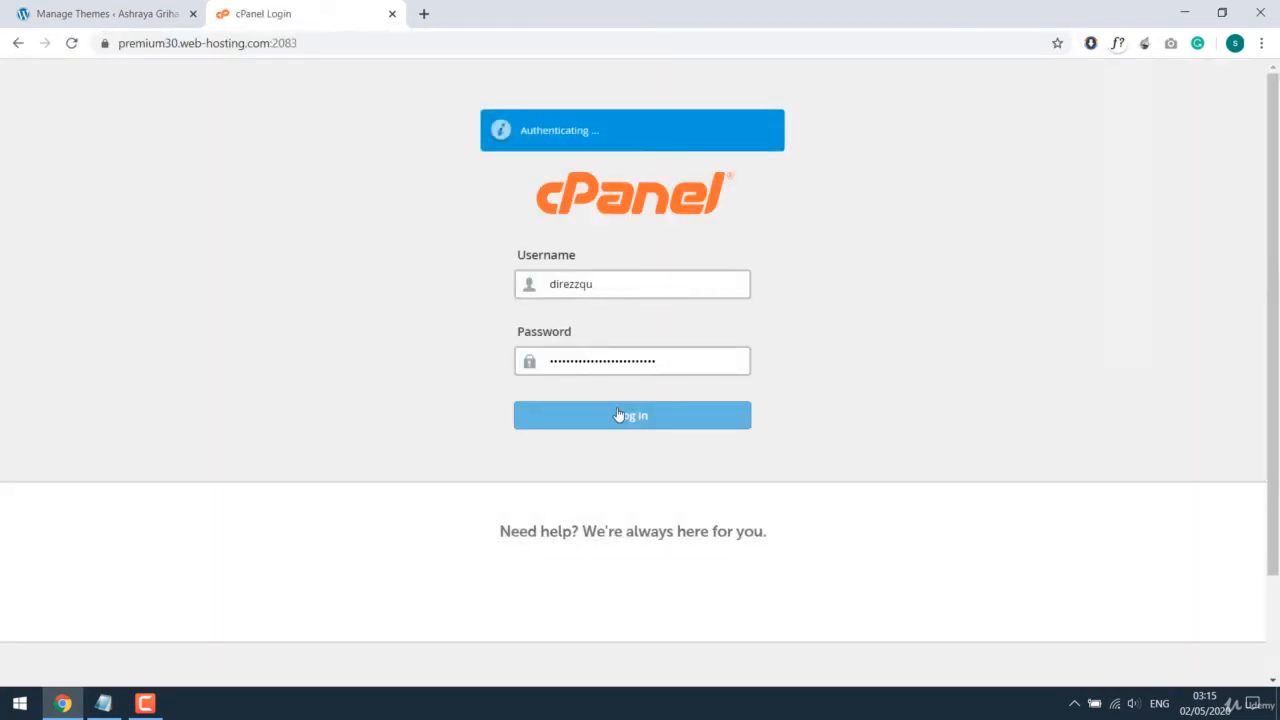
pyautogui.click(632, 415)
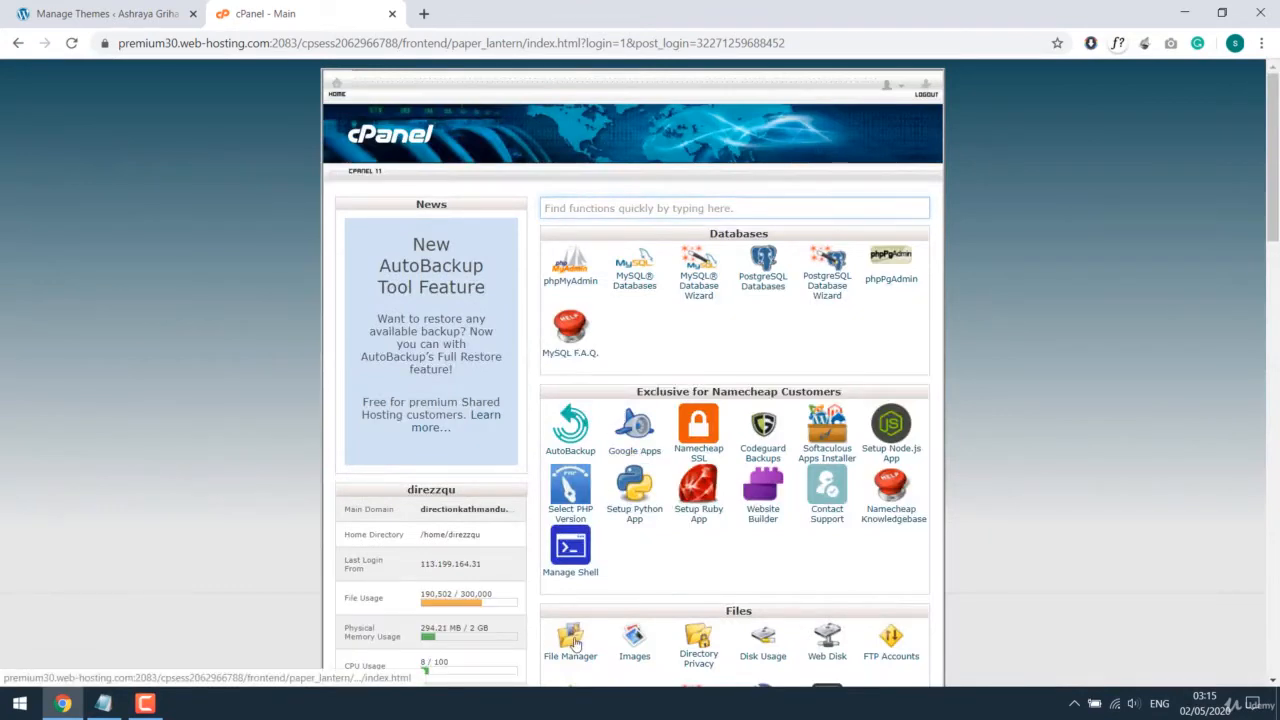
pyautogui.click(570, 640)
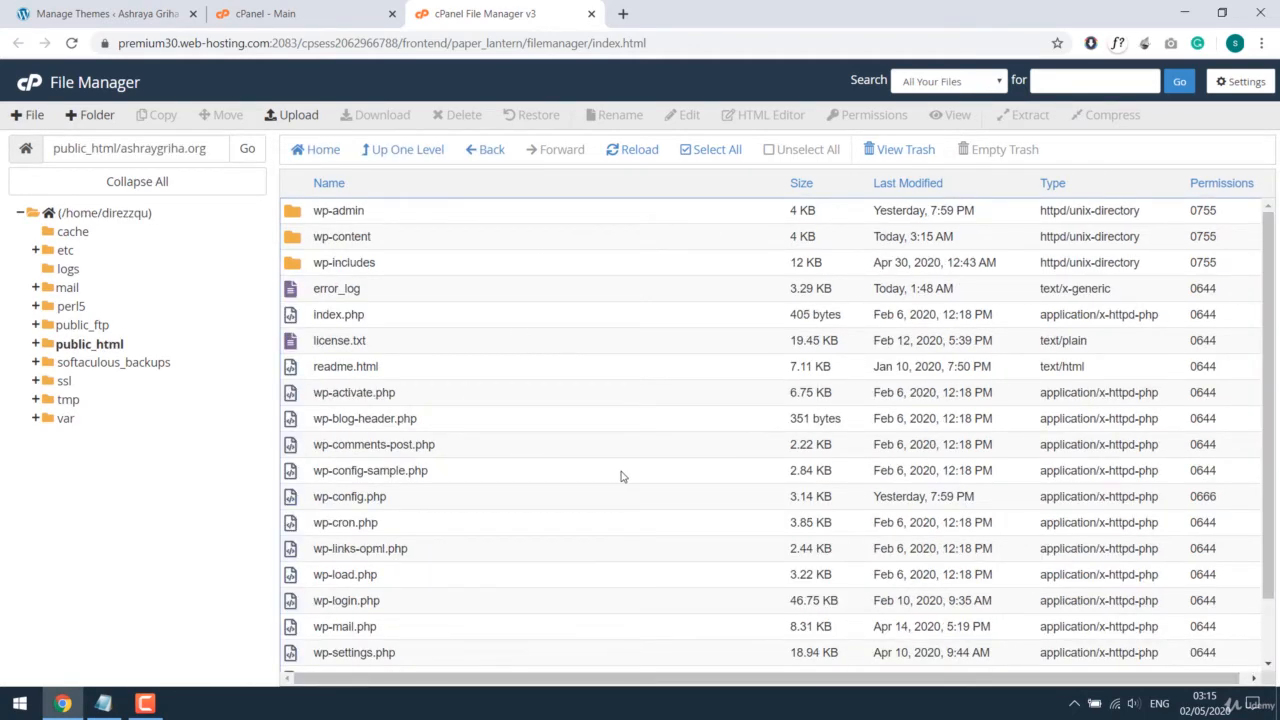
# - Navigate into wp-content/themes showing the three installed theme folders
pyautogui.doubleClick(342, 236)
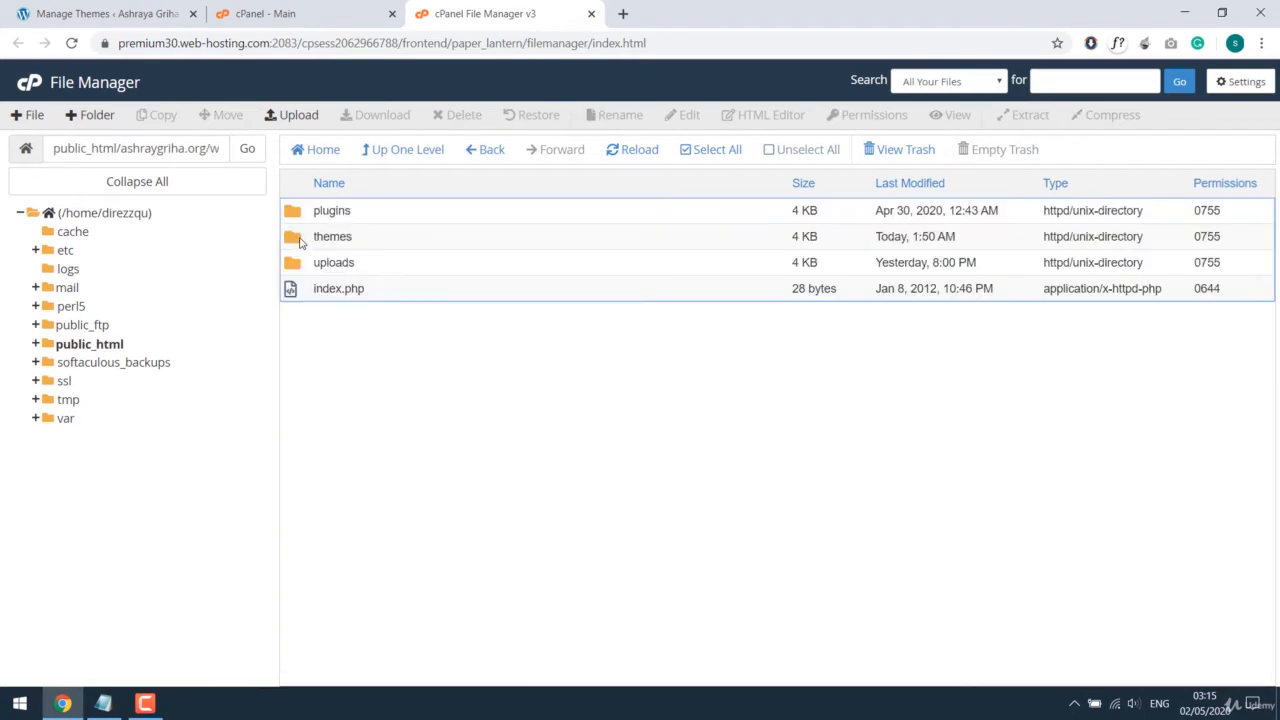
pyautogui.doubleClick(332, 236)
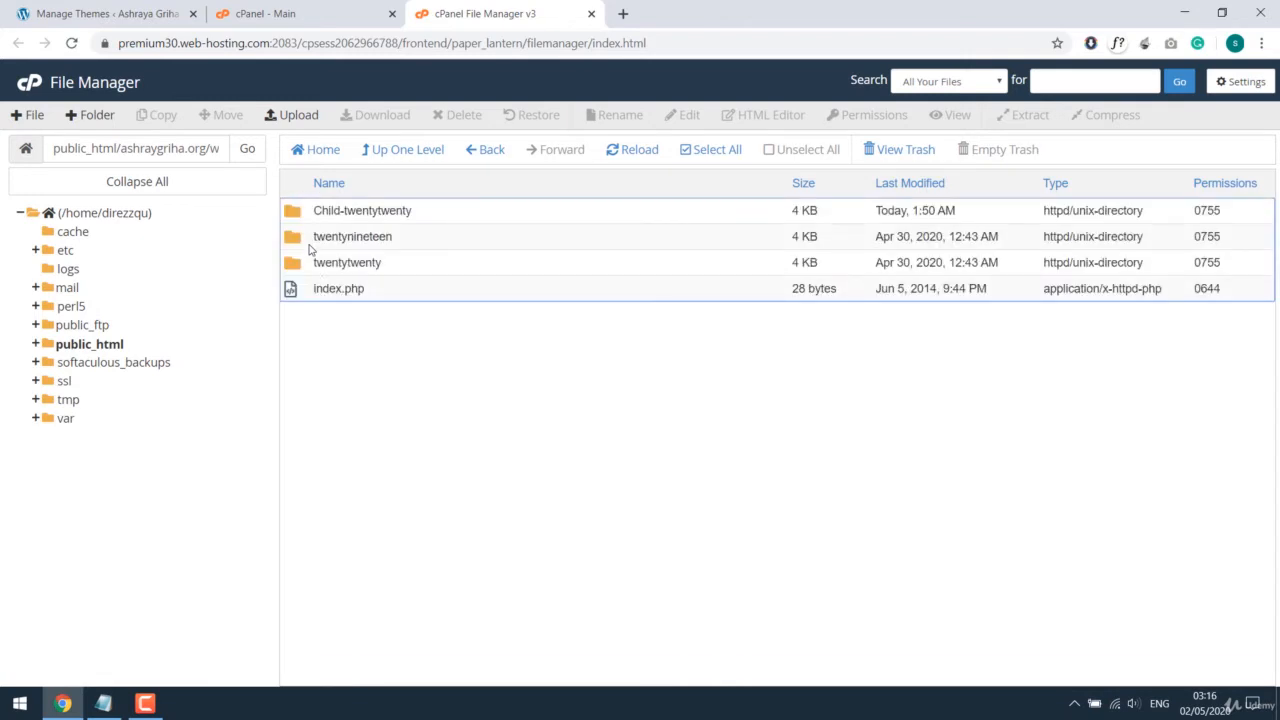
pyautogui.moveTo(605, 436)
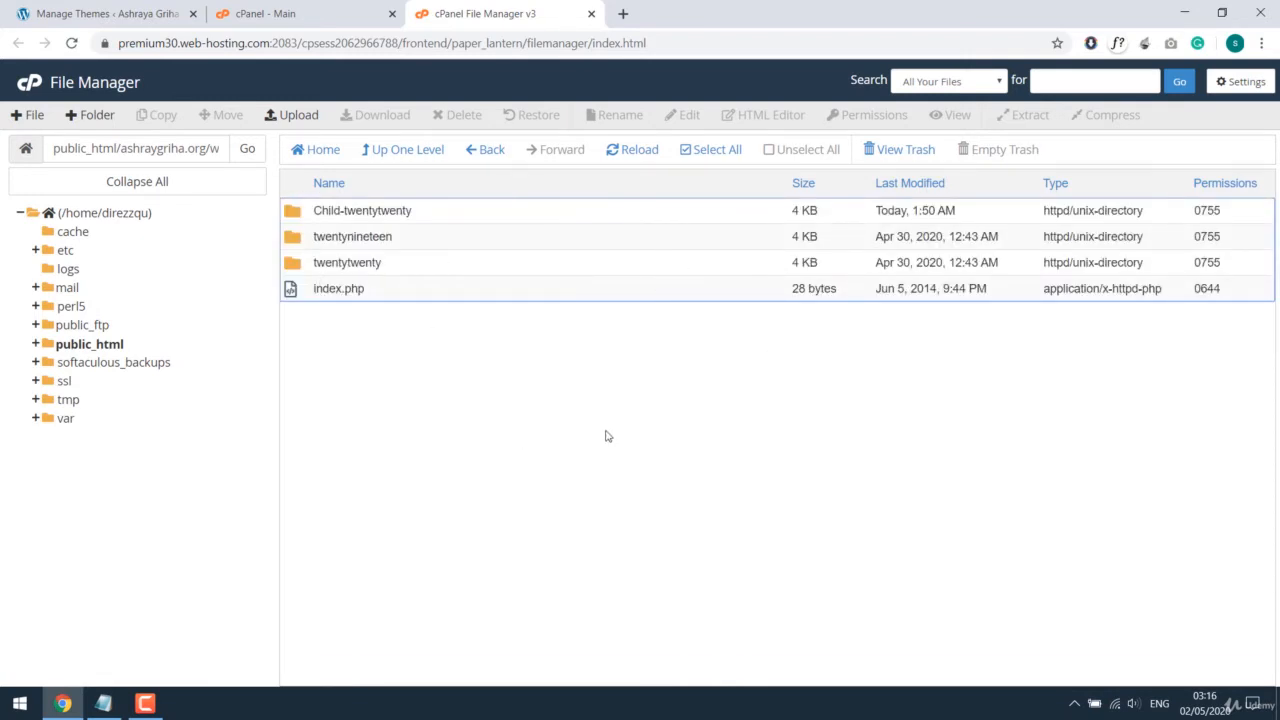
# - Upload the Enfold zip to the themes folder and request deletion of Child-twentytwenty
pyautogui.click(291, 114)
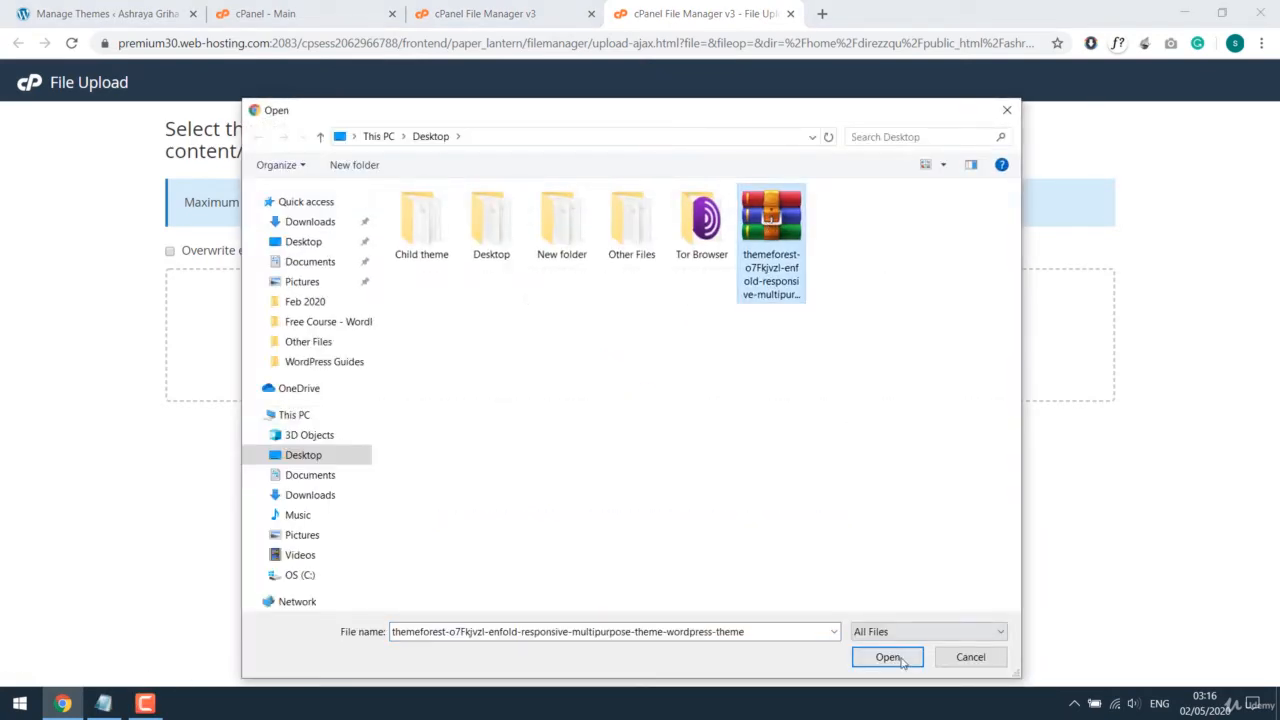
pyautogui.click(888, 657)
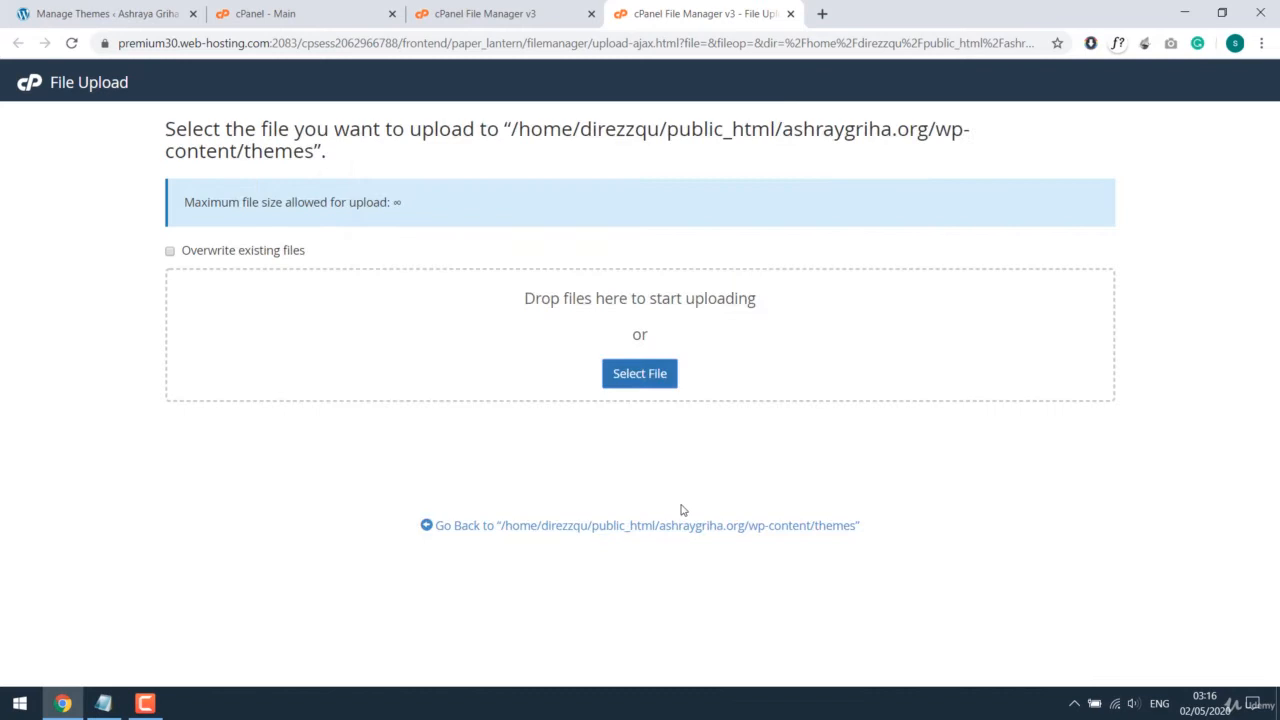
pyautogui.click(639, 373)
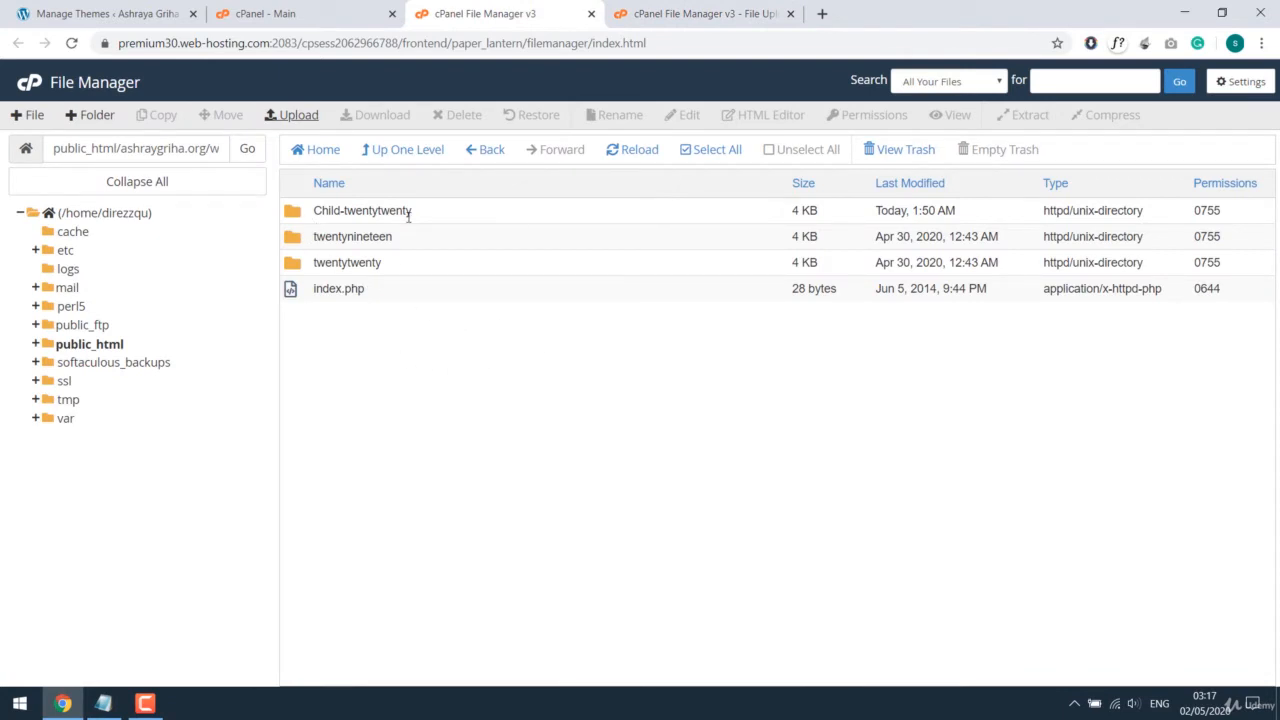
pyautogui.moveTo(375, 275)
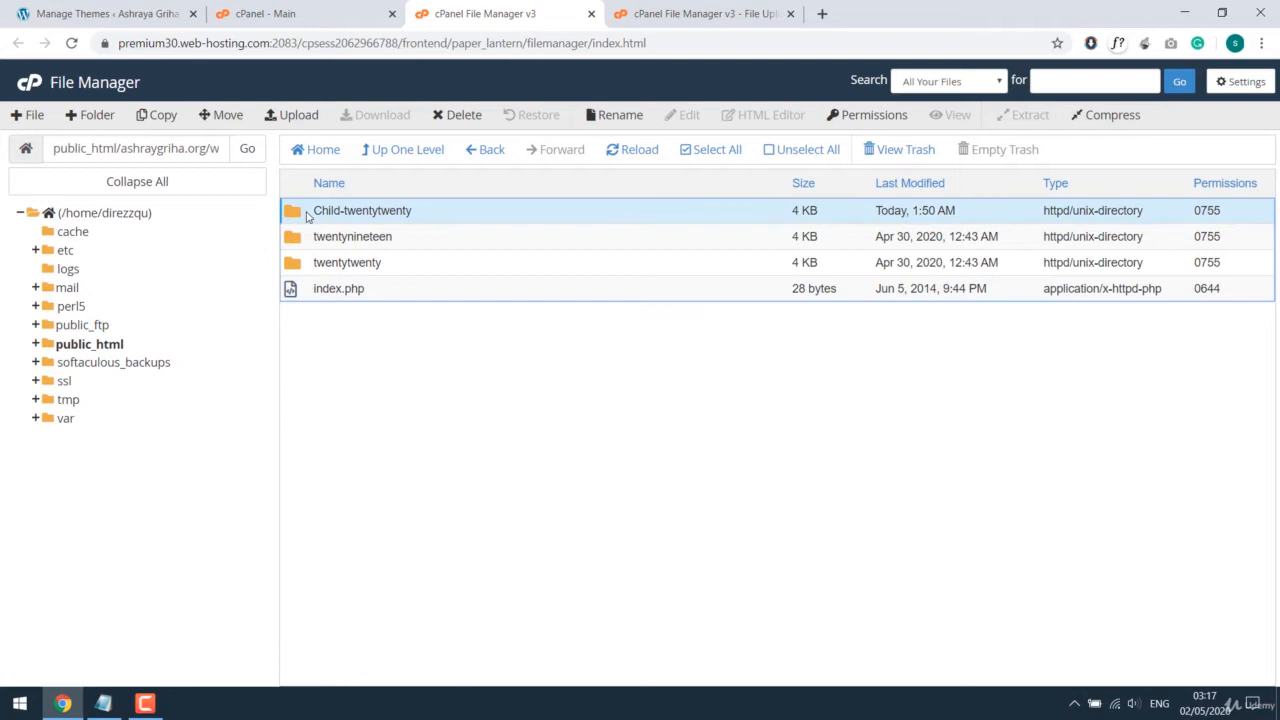
pyautogui.click(456, 114)
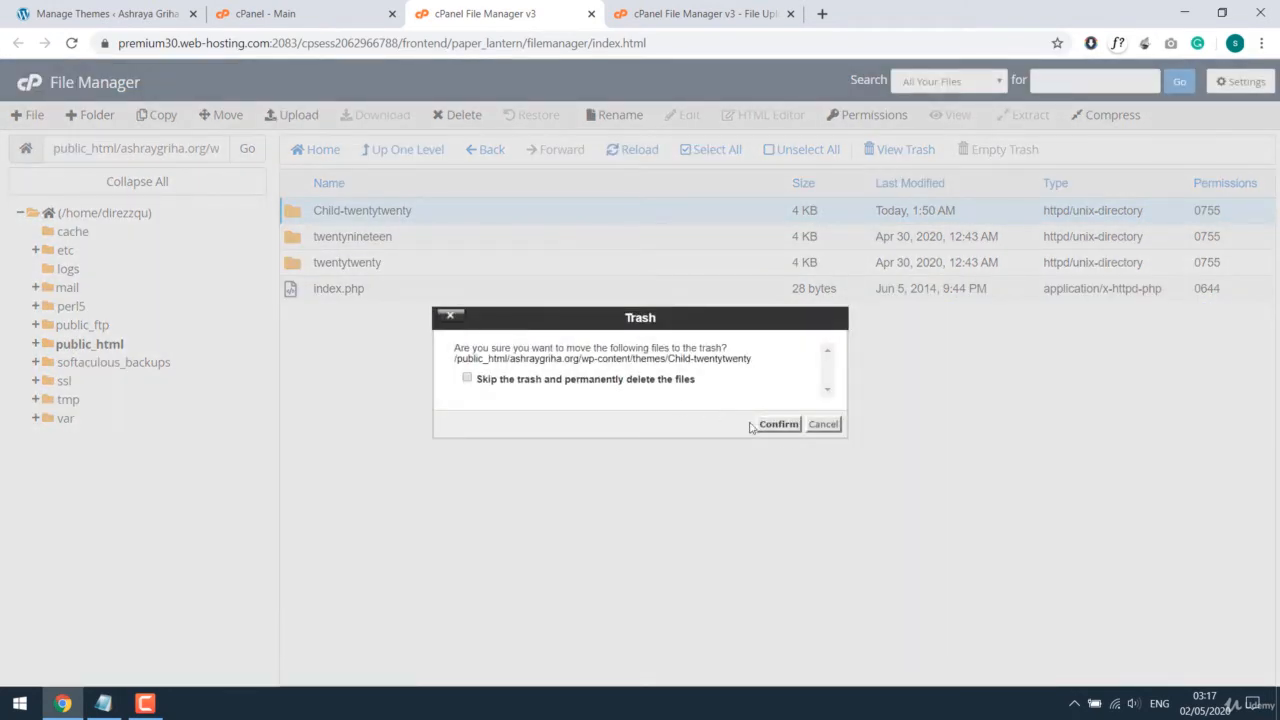
# - Trash Child-twentytwenty, activate Twenty Twenty and view the live site
pyautogui.click(823, 423)
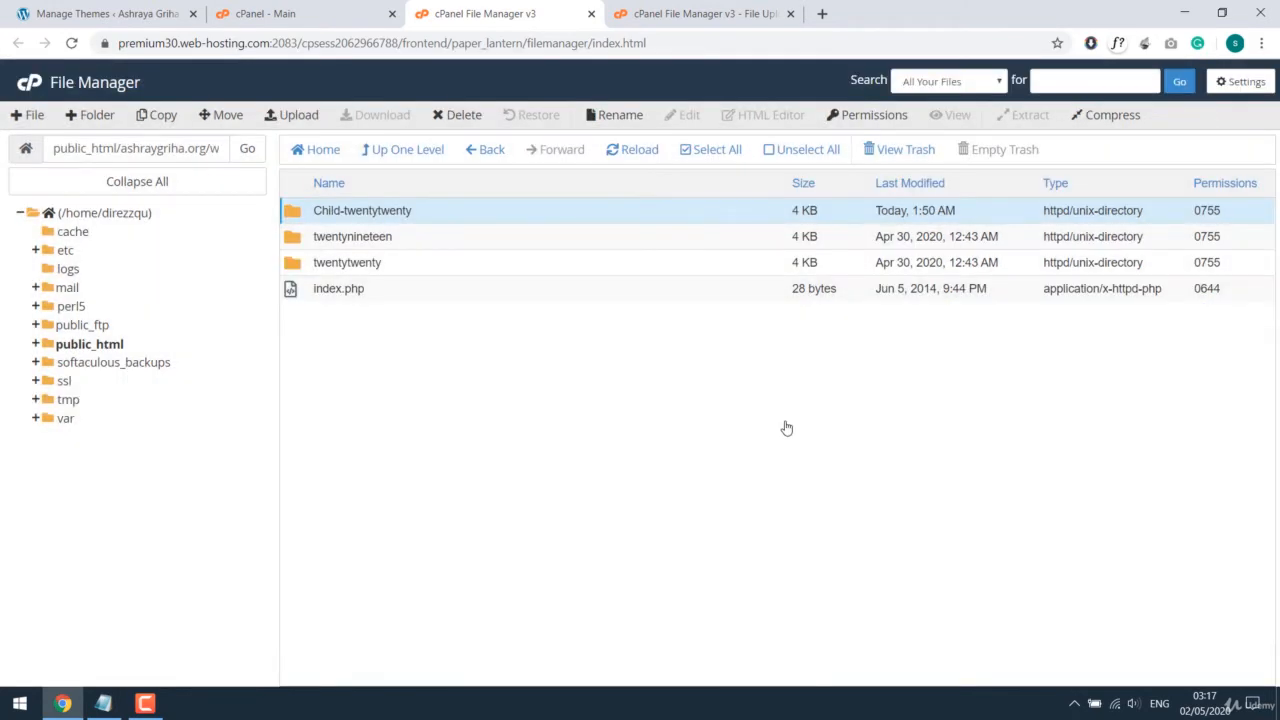
pyautogui.click(105, 13)
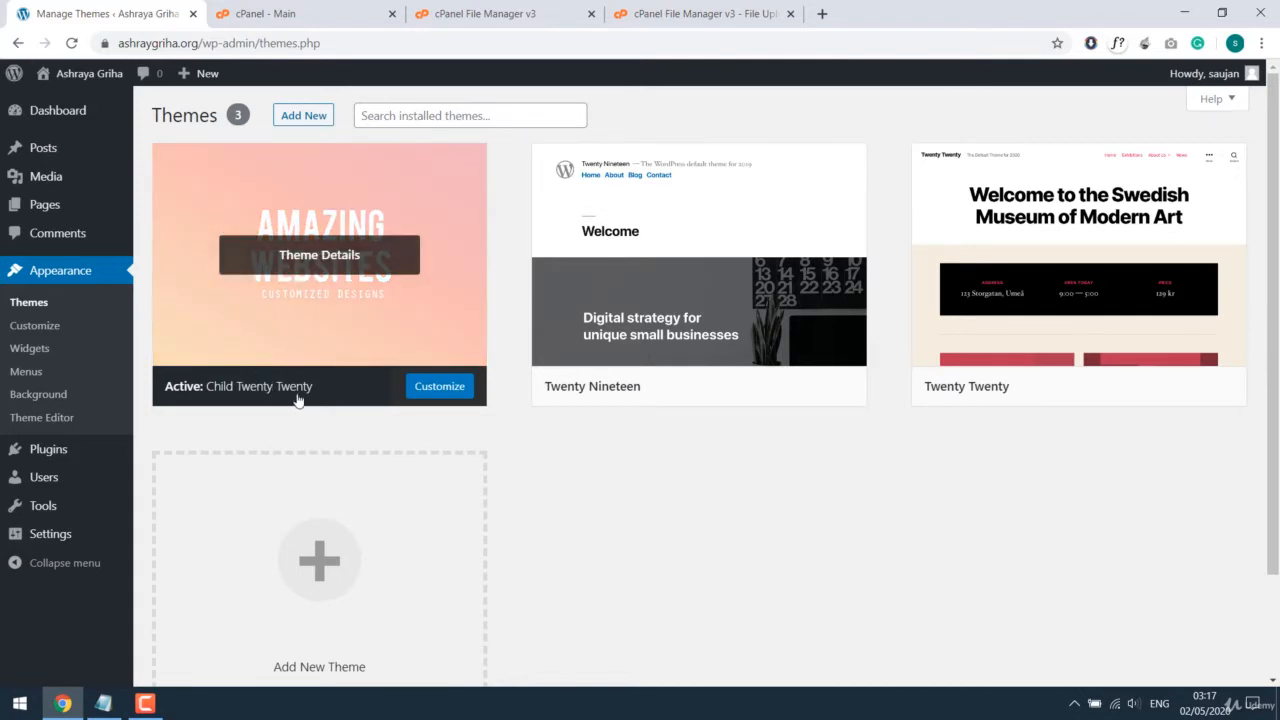
pyautogui.moveTo(185, 110)
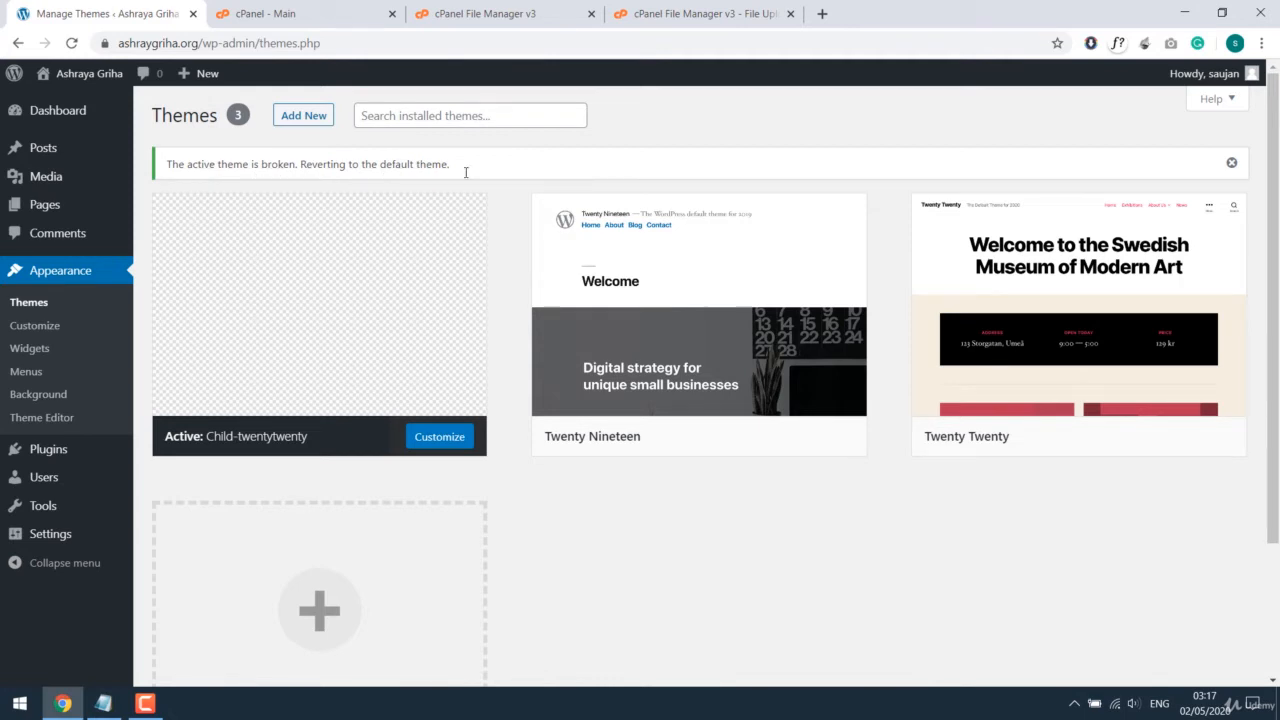
pyautogui.moveTo(1078, 320)
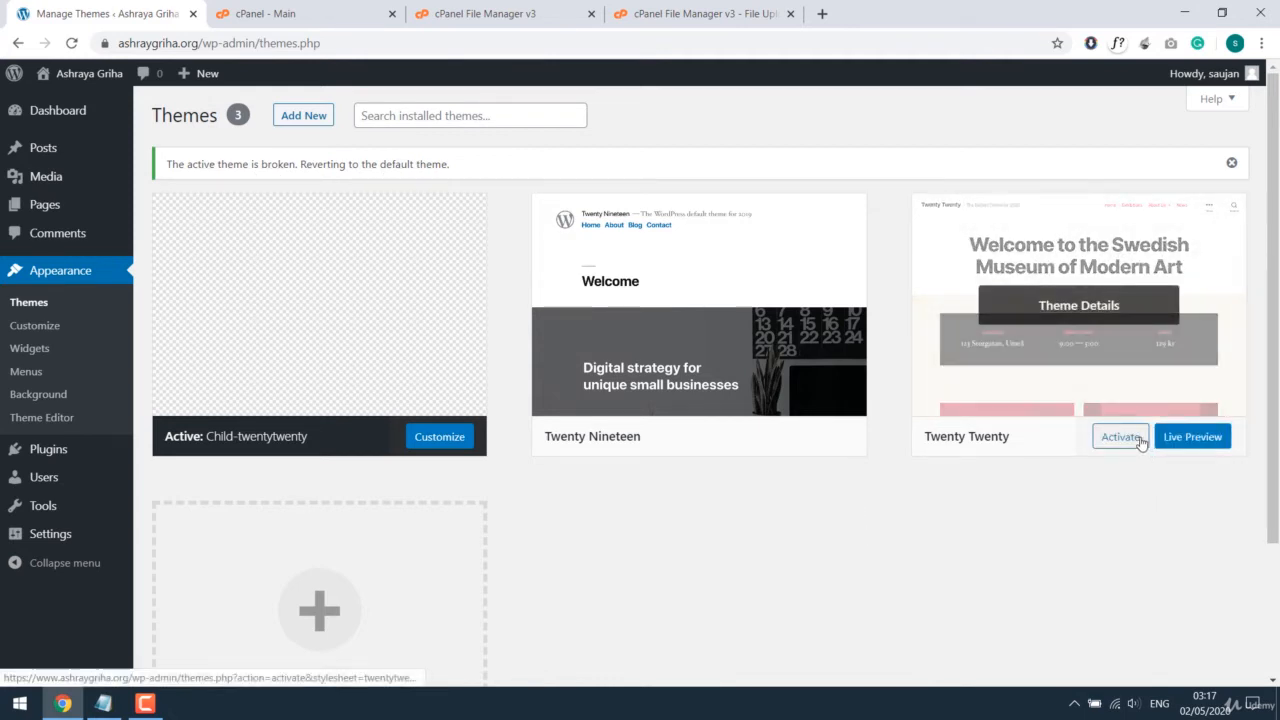
pyautogui.click(1120, 436)
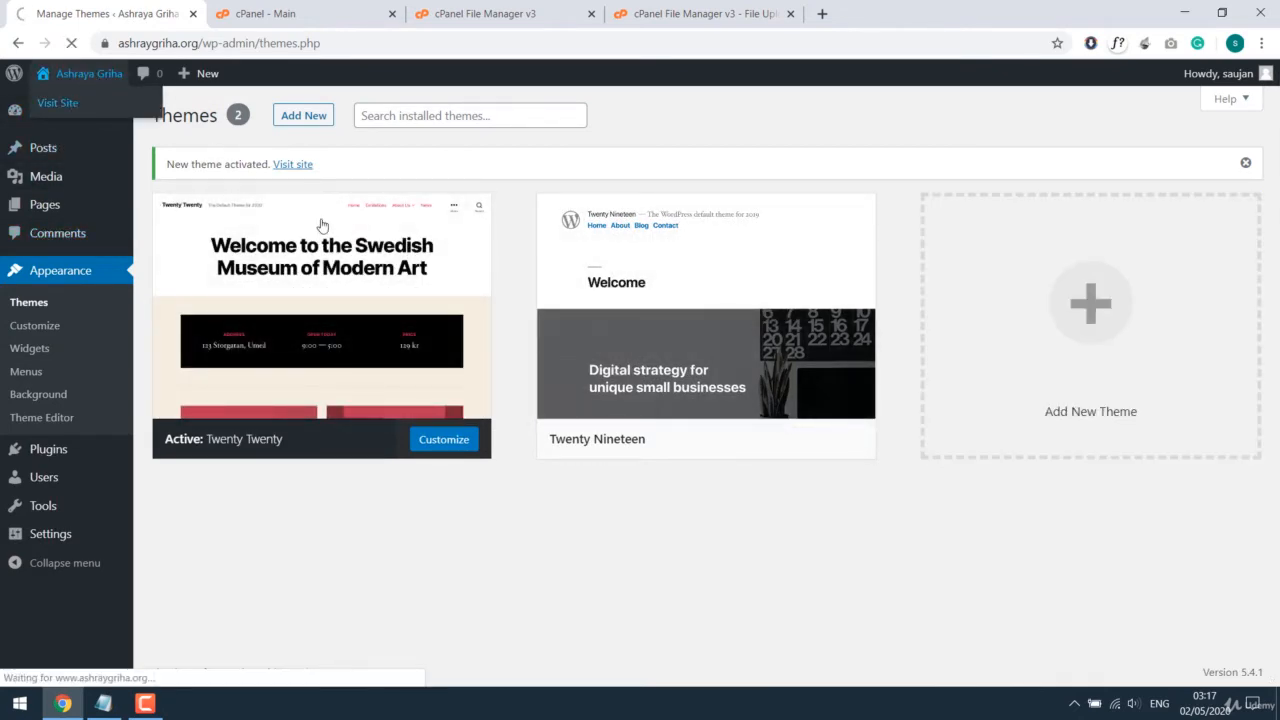
pyautogui.click(292, 164)
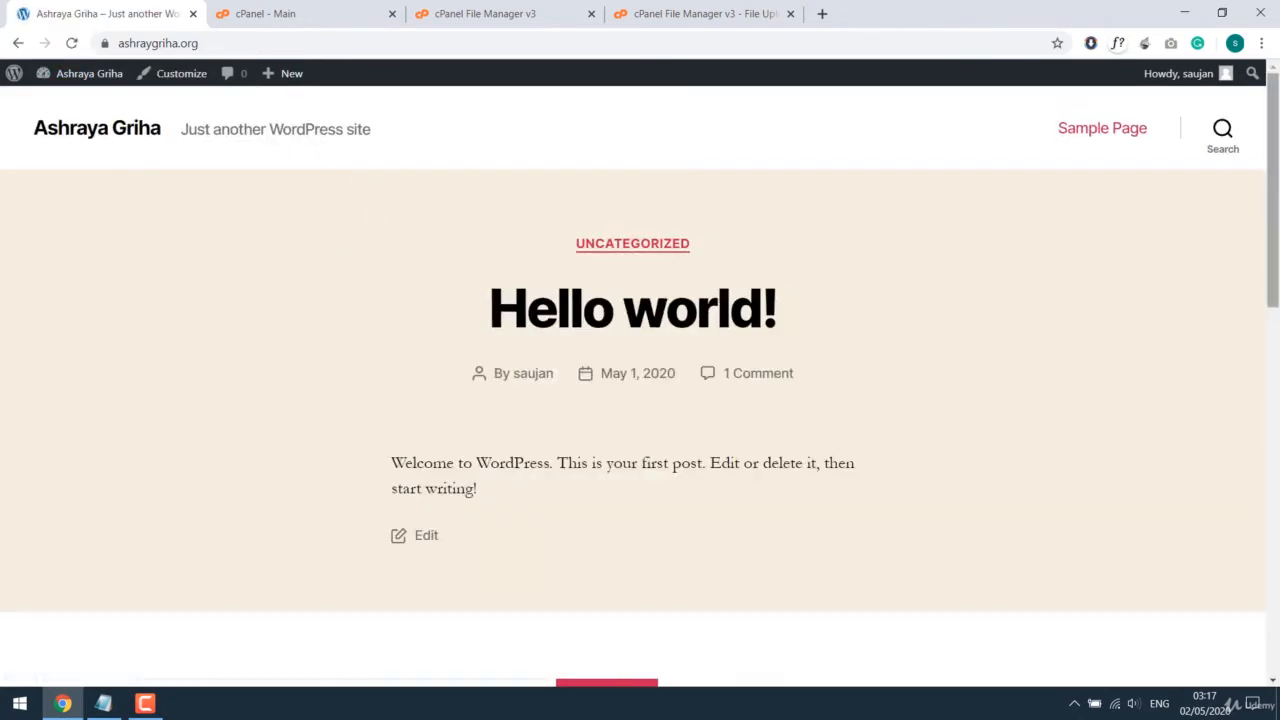
pyautogui.moveTo(838, 225)
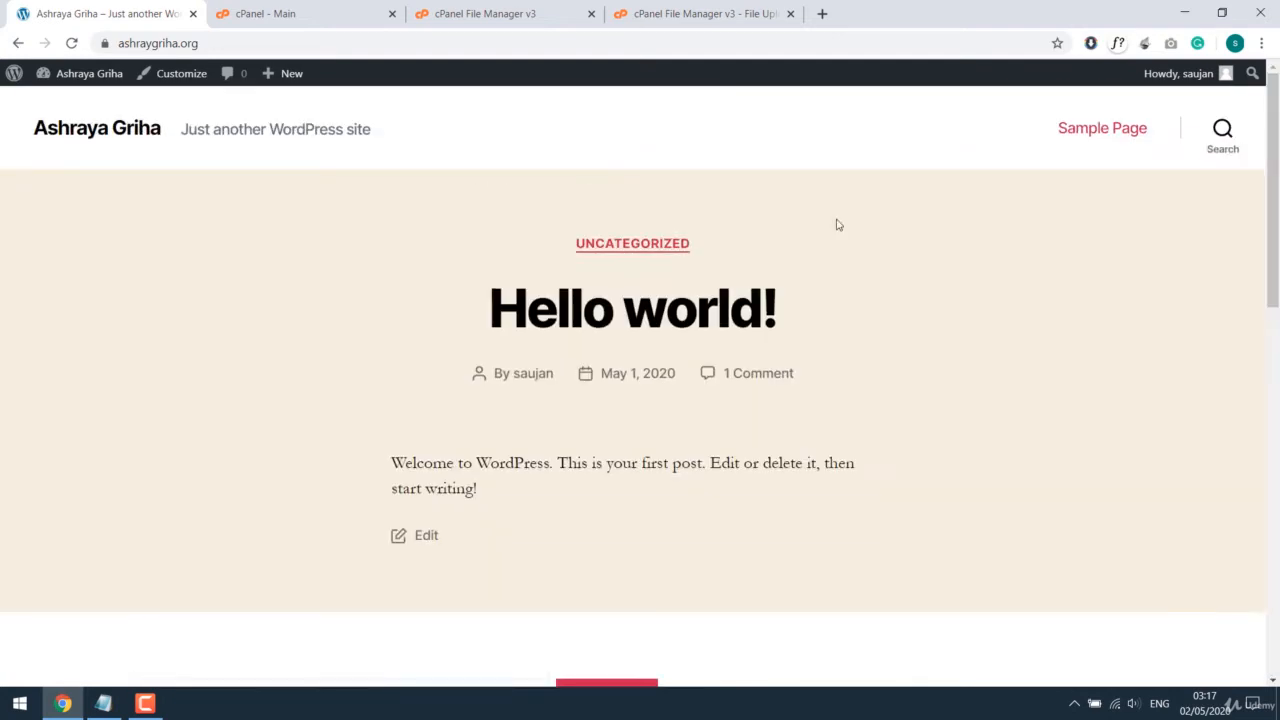
# - Watch the Enfold zip upload reach 100% (21.16 MB) in File Manager
pyautogui.click(700, 13)
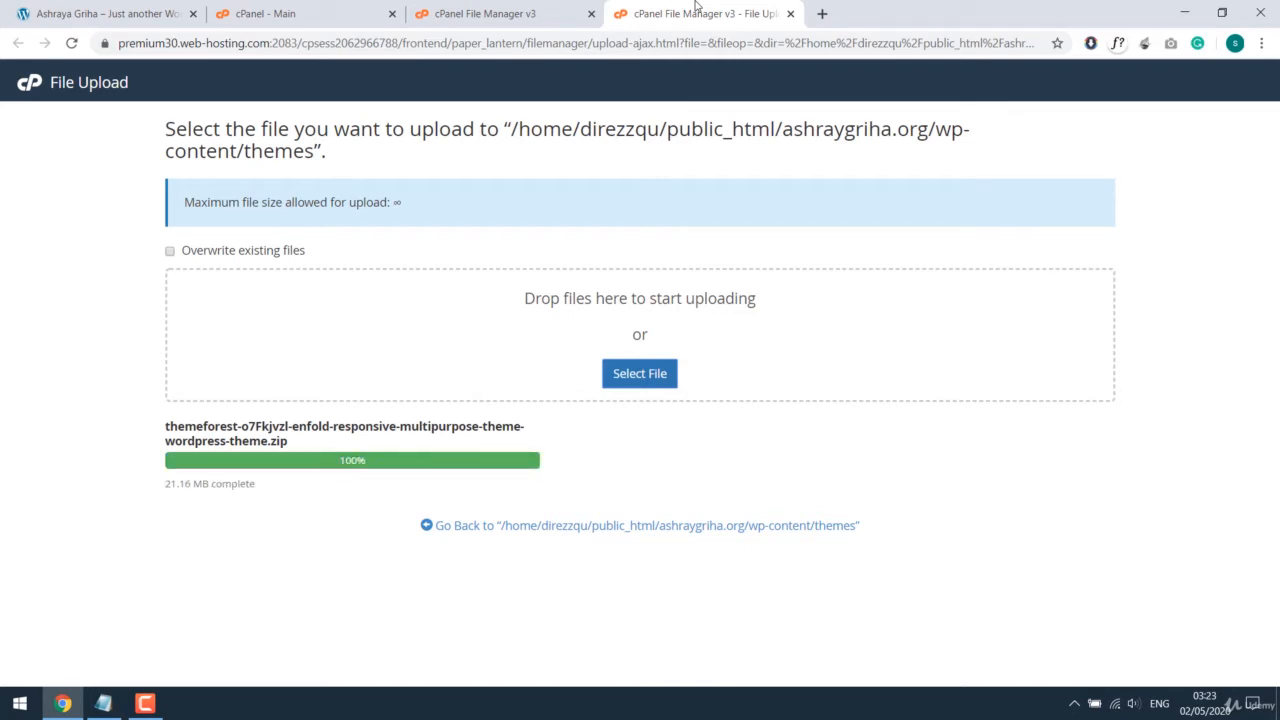
pyautogui.moveTo(640, 525)
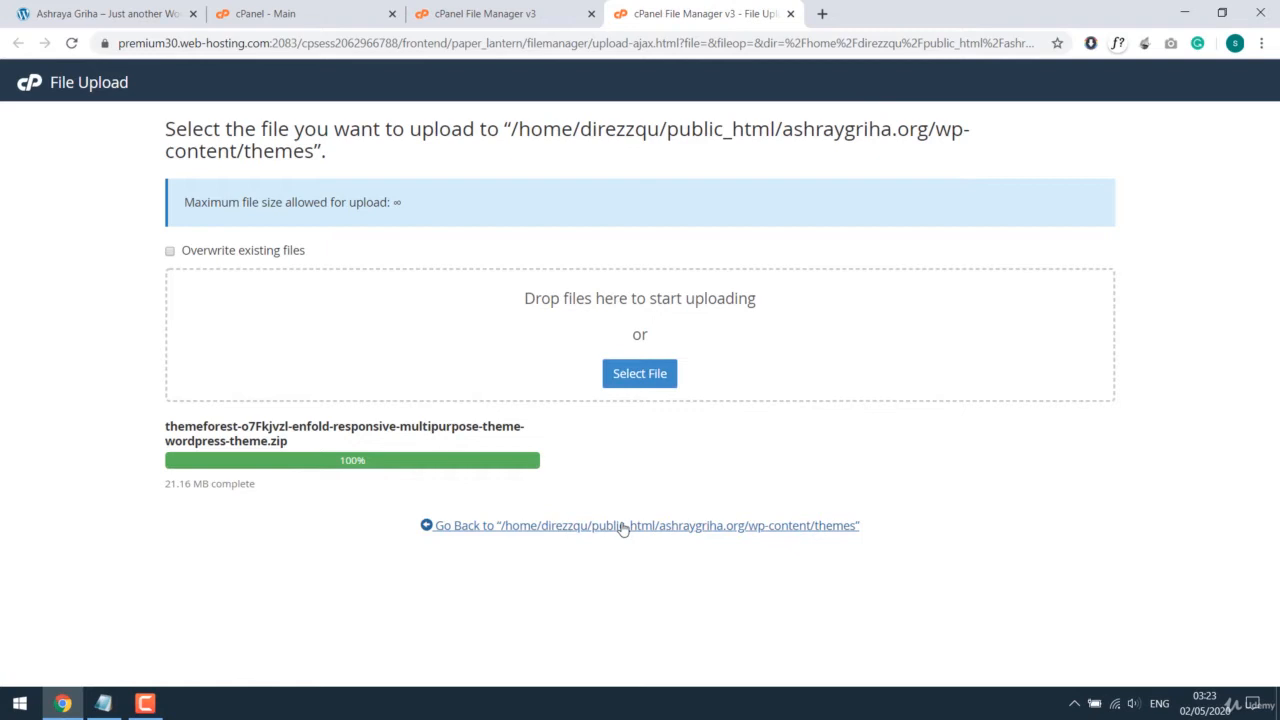
# - Extract the uploaded Enfold zip into the themes folder
pyautogui.click(640, 525)
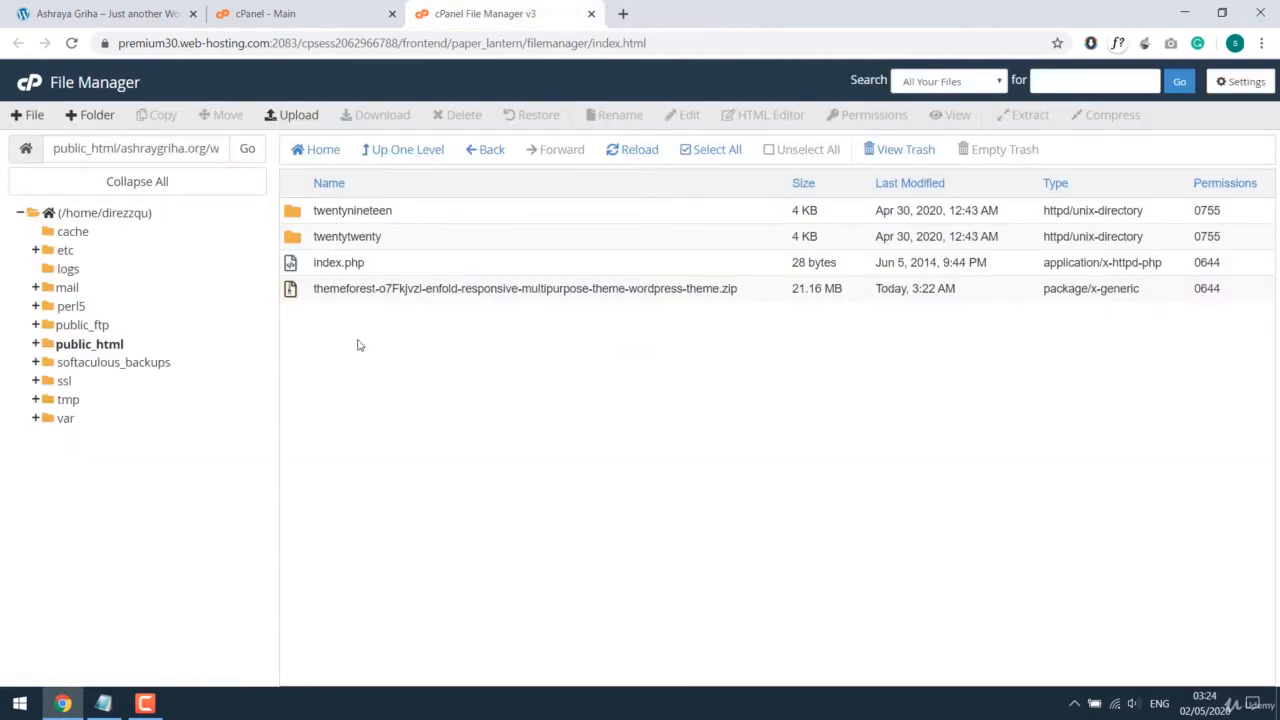
pyautogui.moveTo(525, 288)
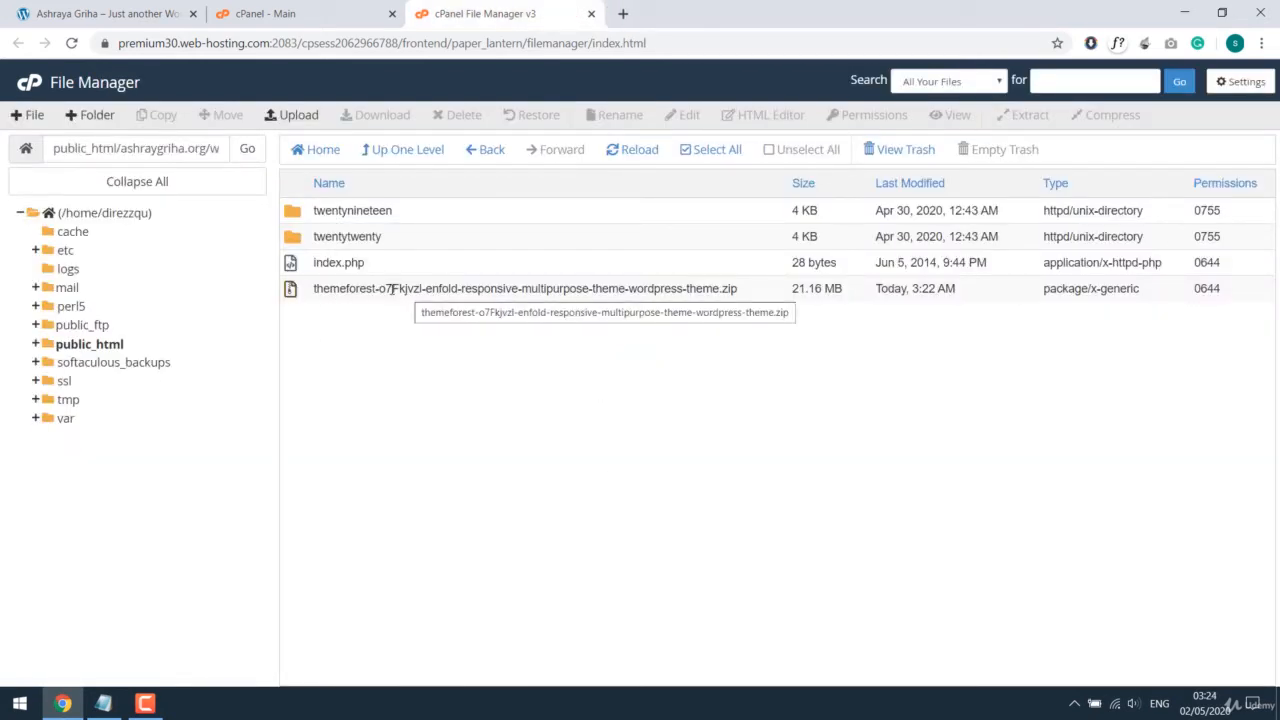
pyautogui.rightClick(524, 288)
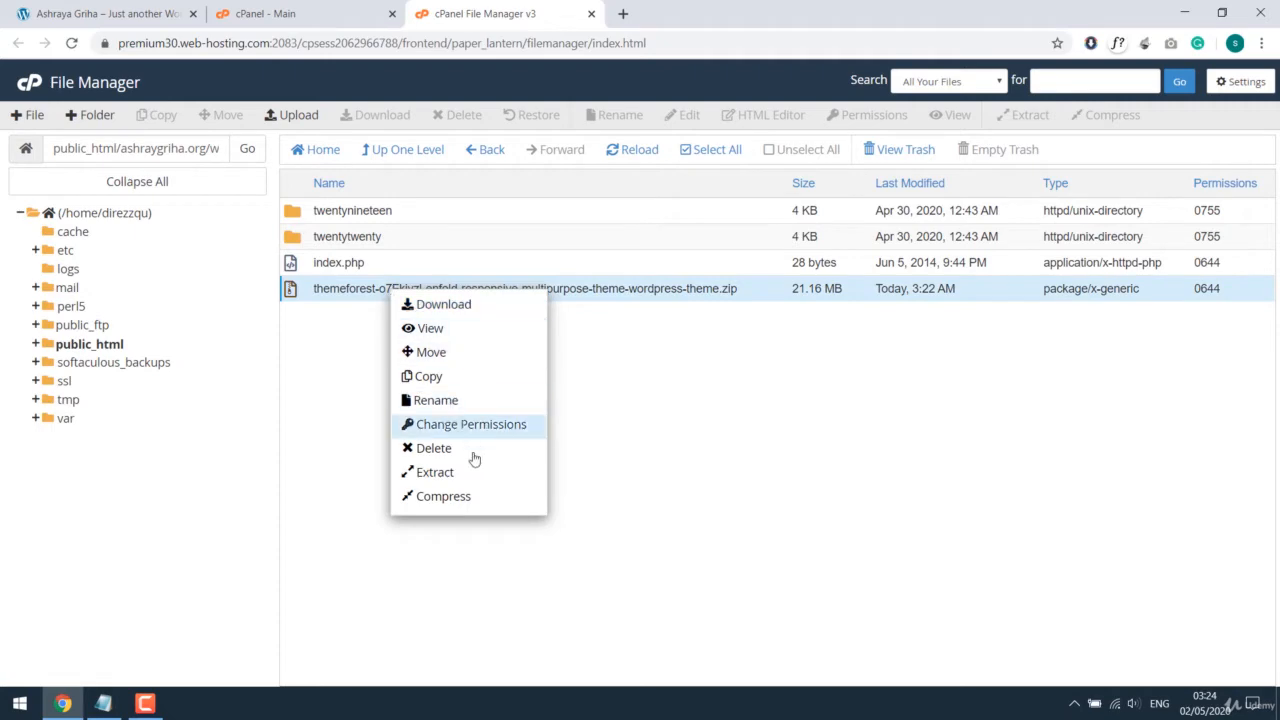
pyautogui.click(434, 472)
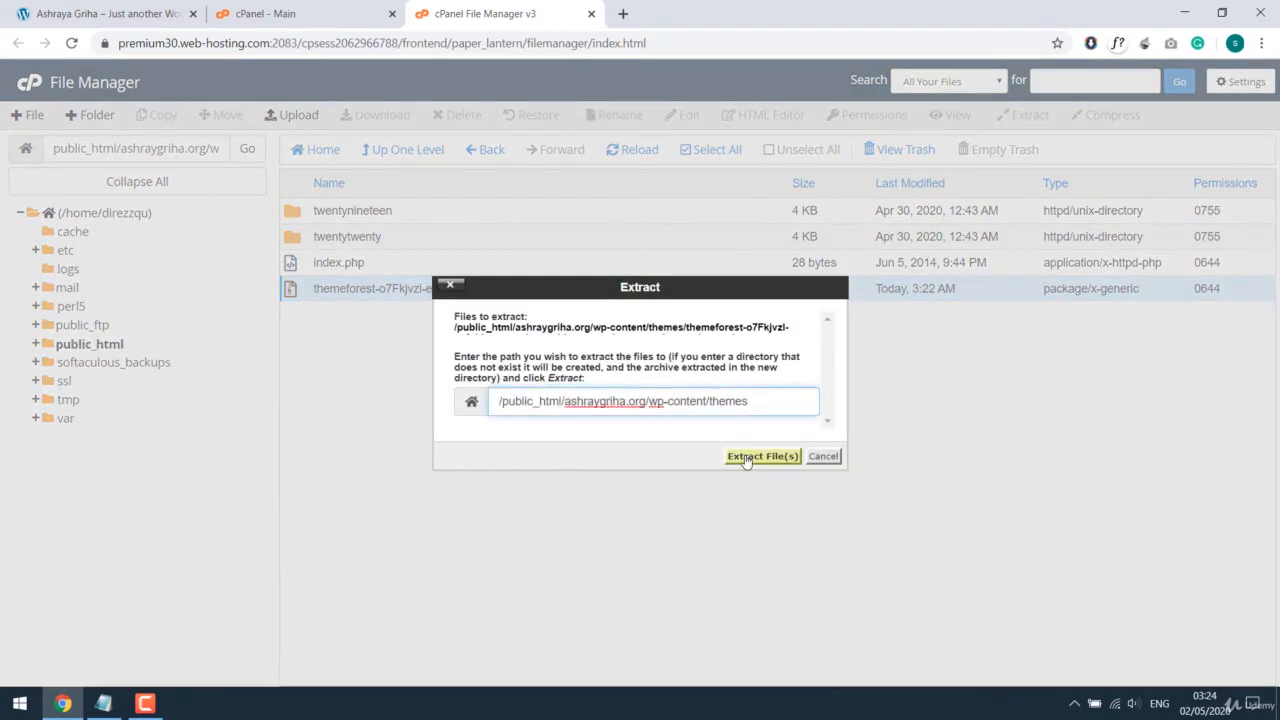
pyautogui.click(762, 456)
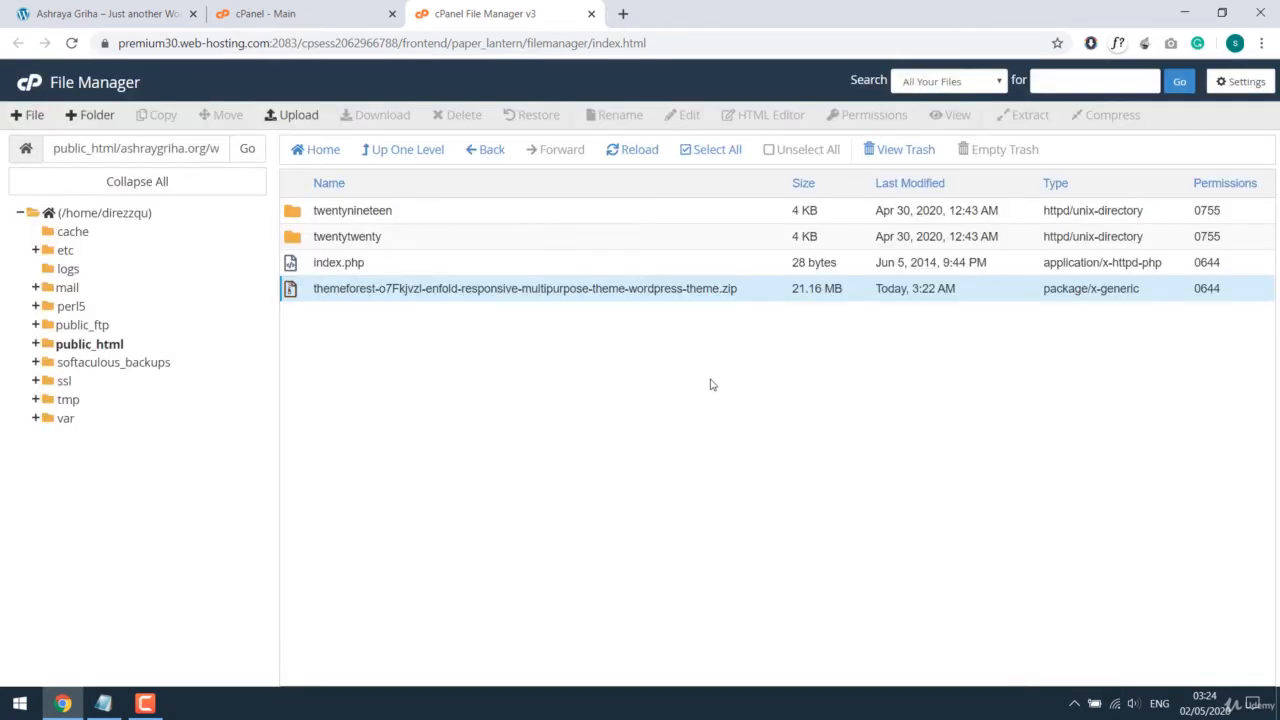
# - Reload to show the enfold folder and delete the zip archive
pyautogui.click(638, 149)
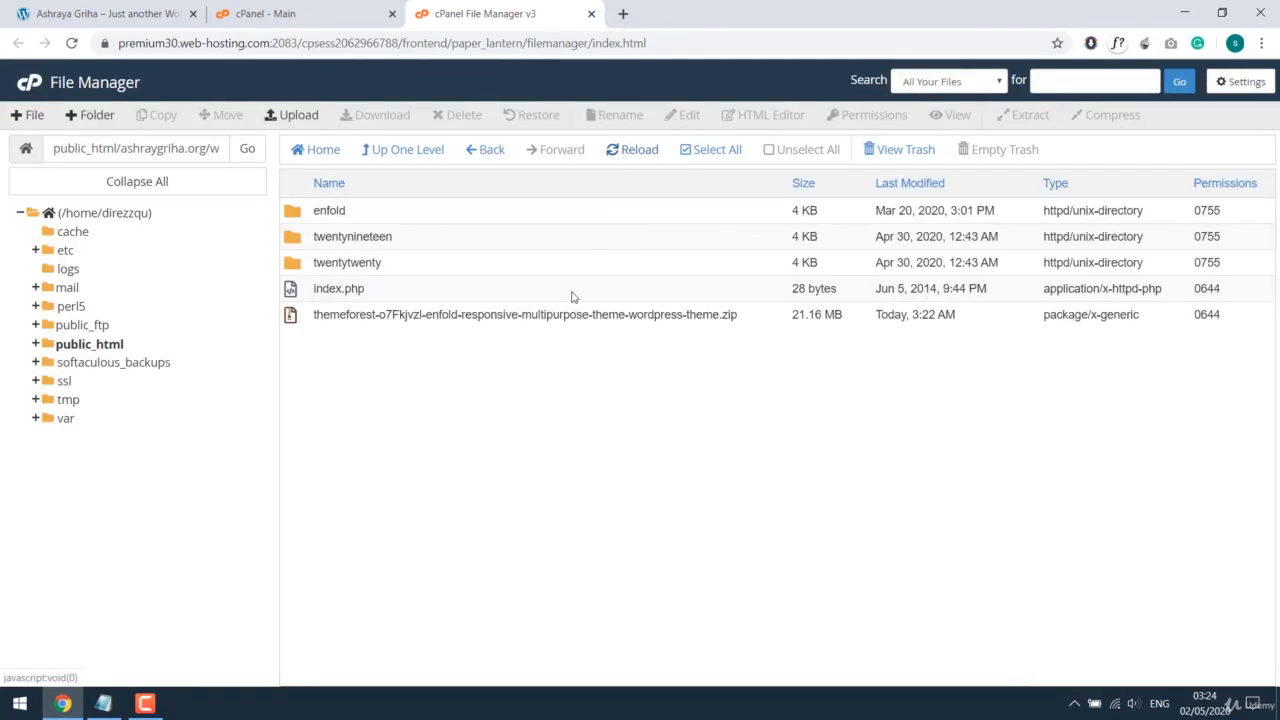
pyautogui.rightClick(524, 314)
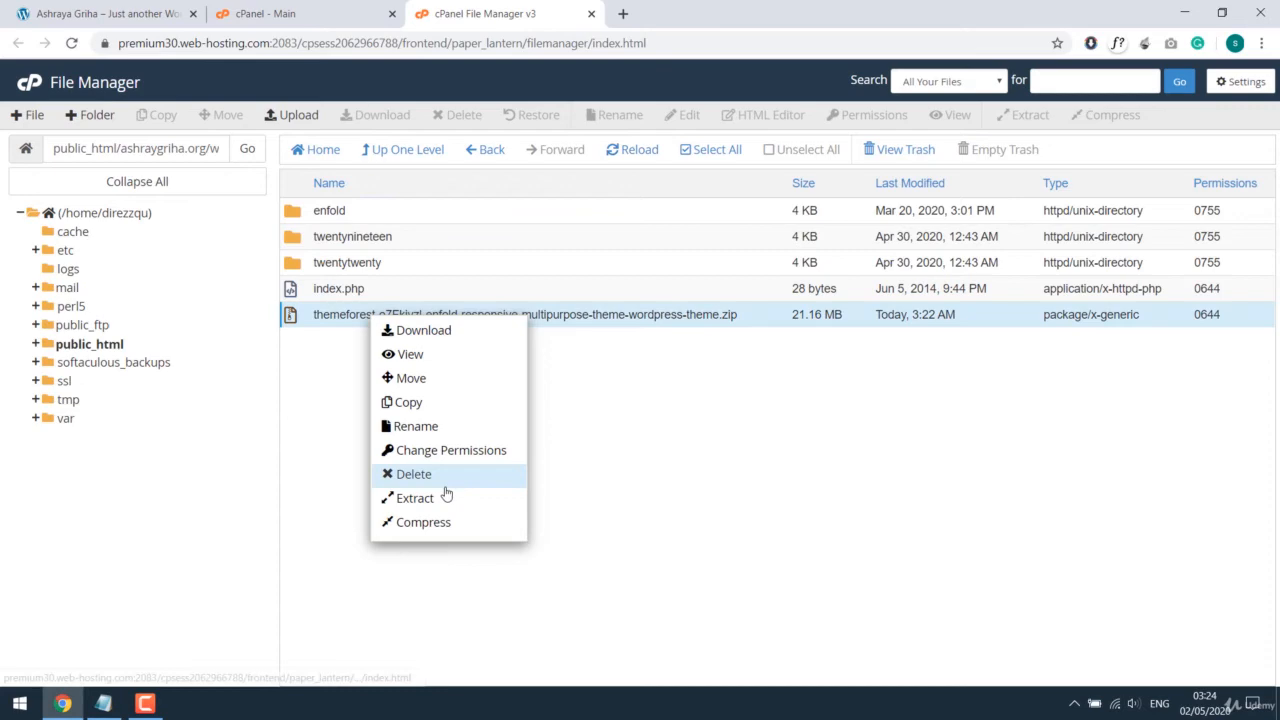
pyautogui.click(413, 474)
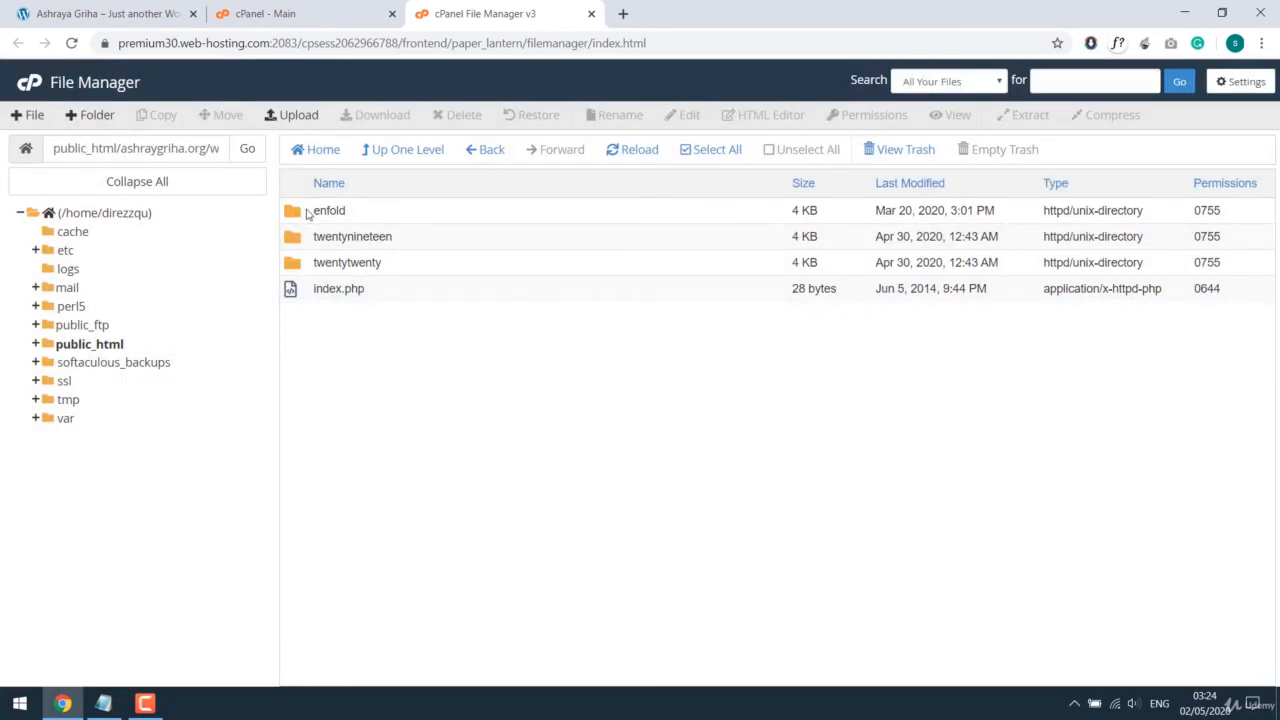
# - Return from the live site to the WordPress dashboard's Themes page
pyautogui.click(105, 13)
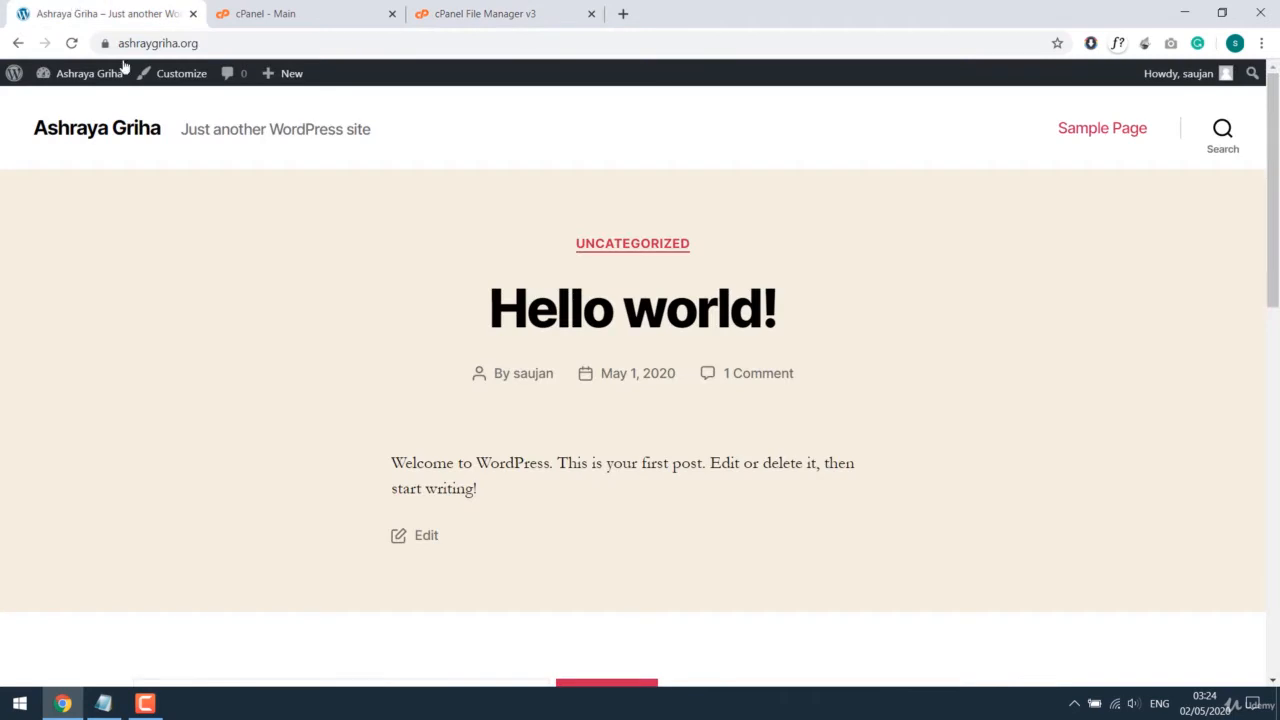
pyautogui.click(89, 72)
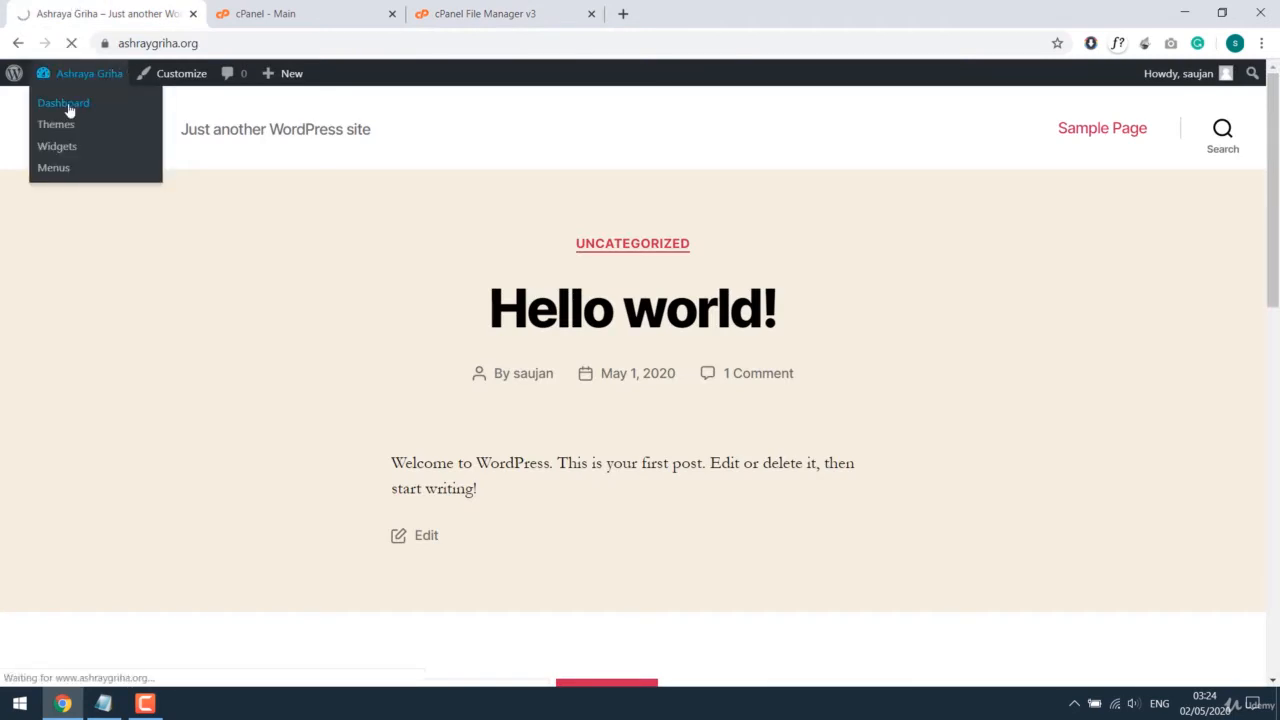
pyautogui.click(63, 103)
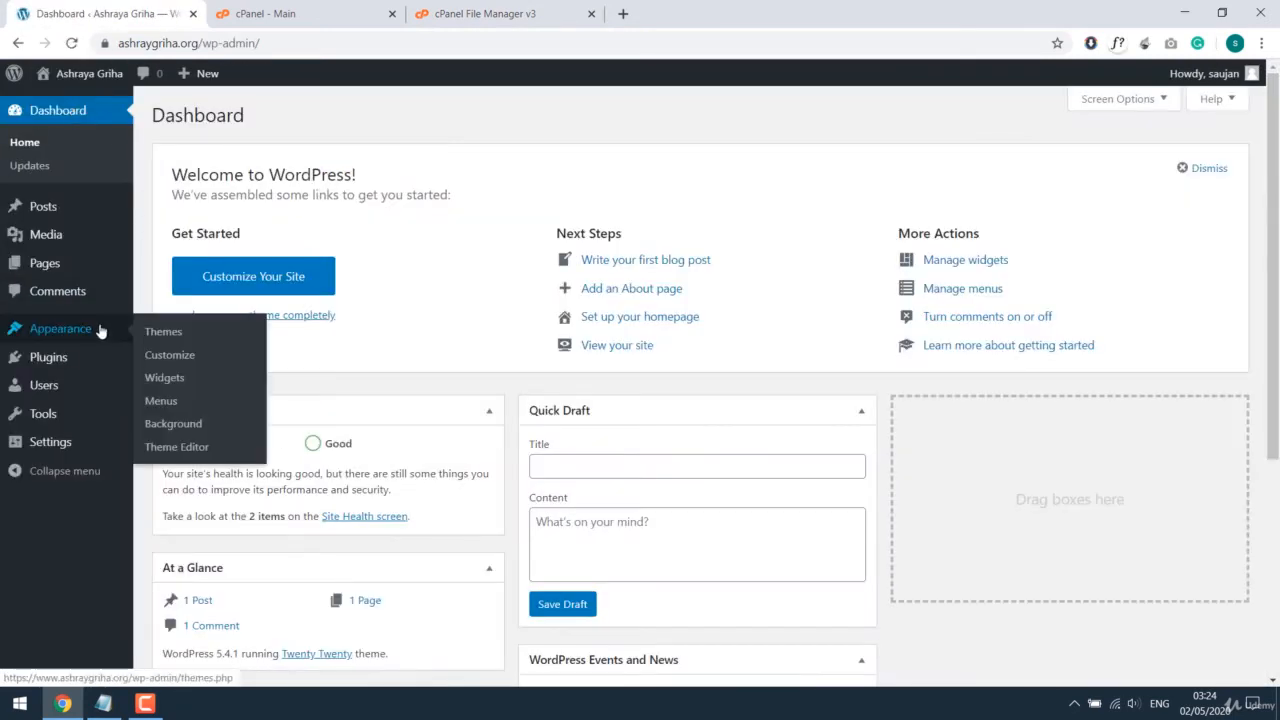
pyautogui.click(163, 331)
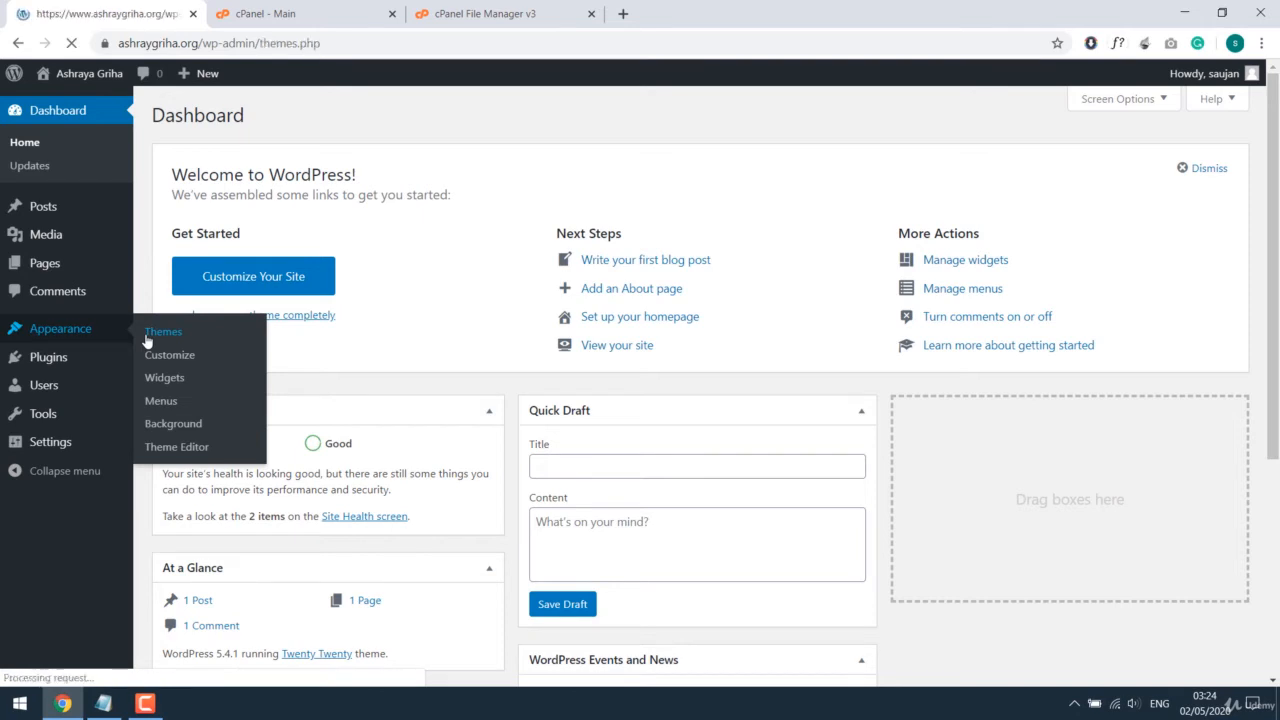
pyautogui.click(163, 331)
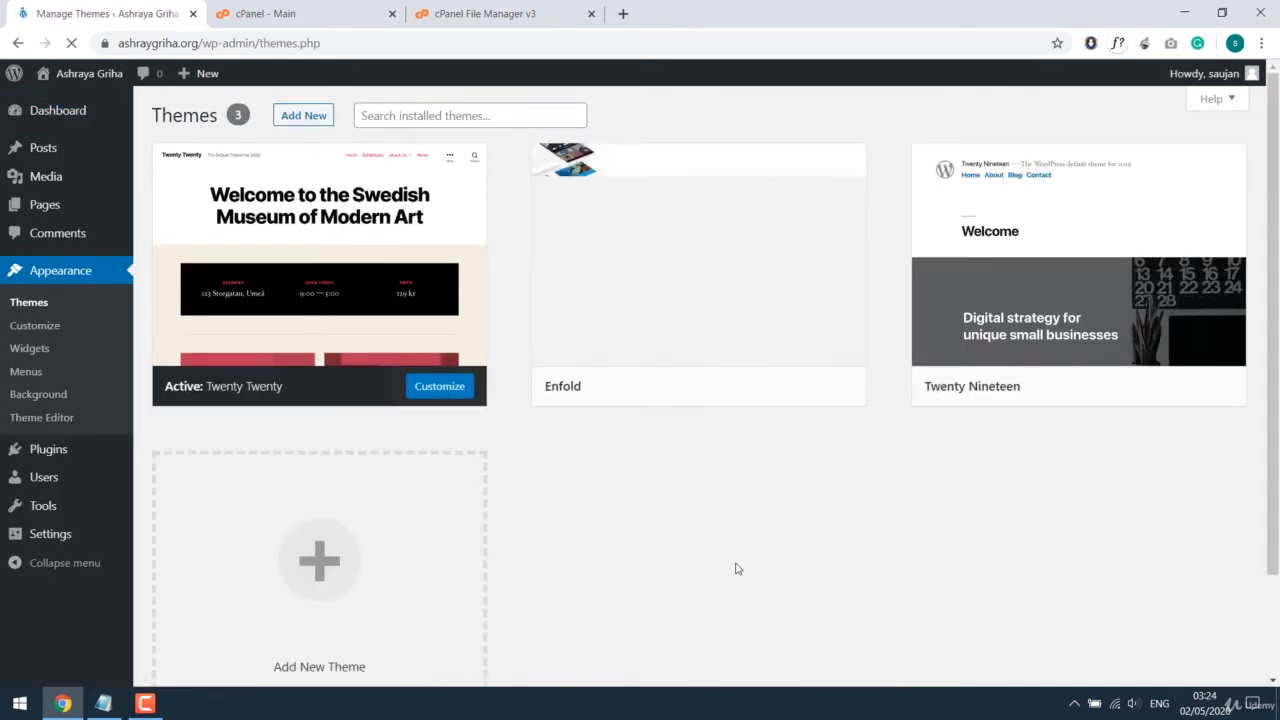
pyautogui.moveTo(697, 255)
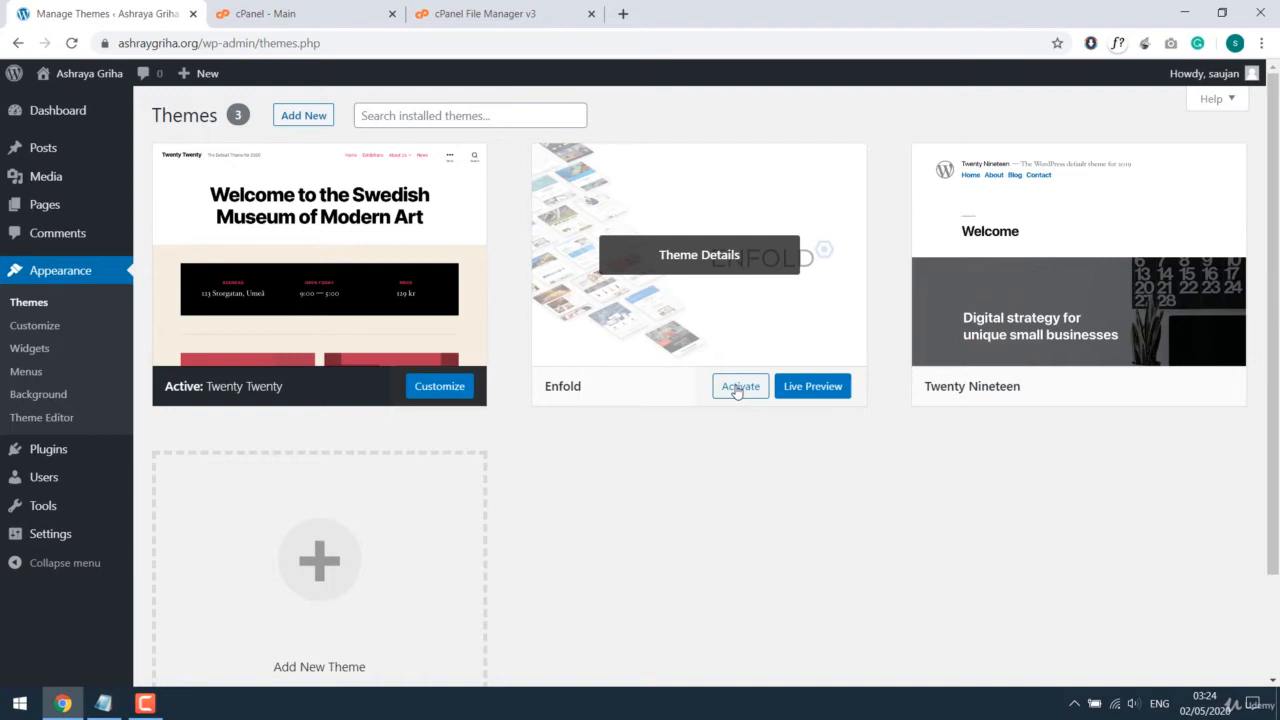
# - Activate Enfold and settle on its Theme Options page in wp-admin
pyautogui.click(740, 386)
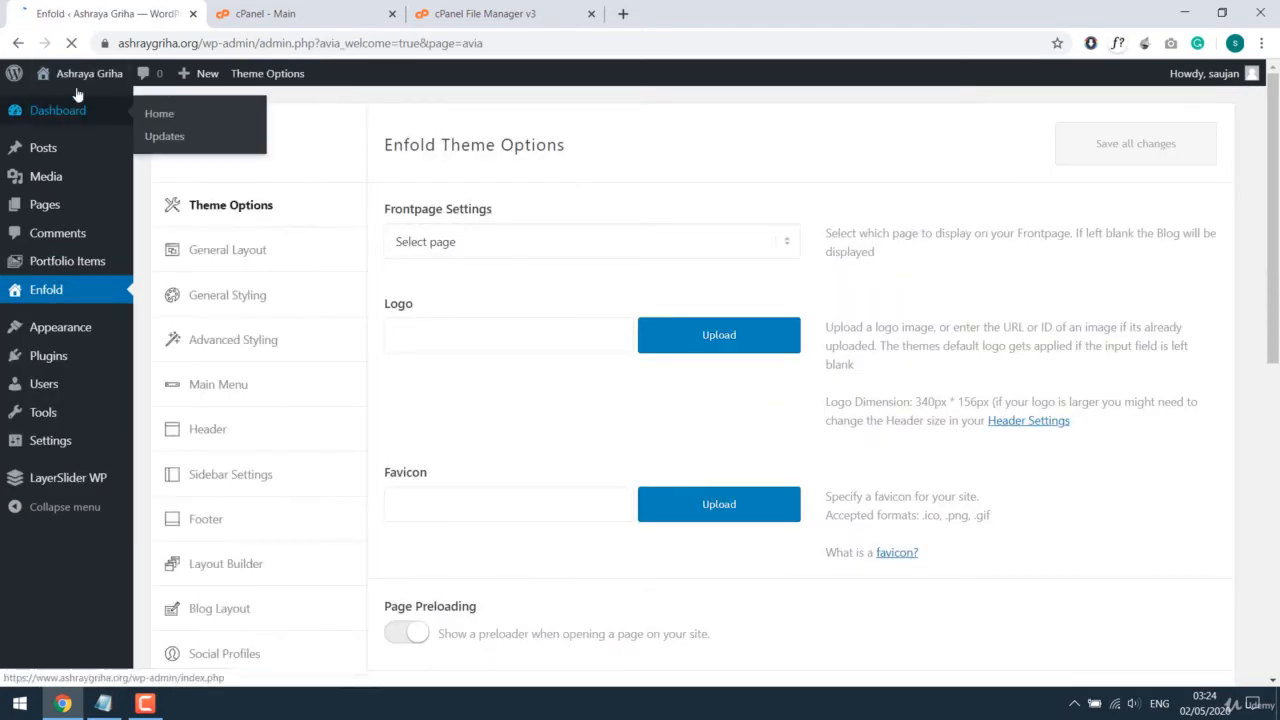
pyautogui.click(207, 73)
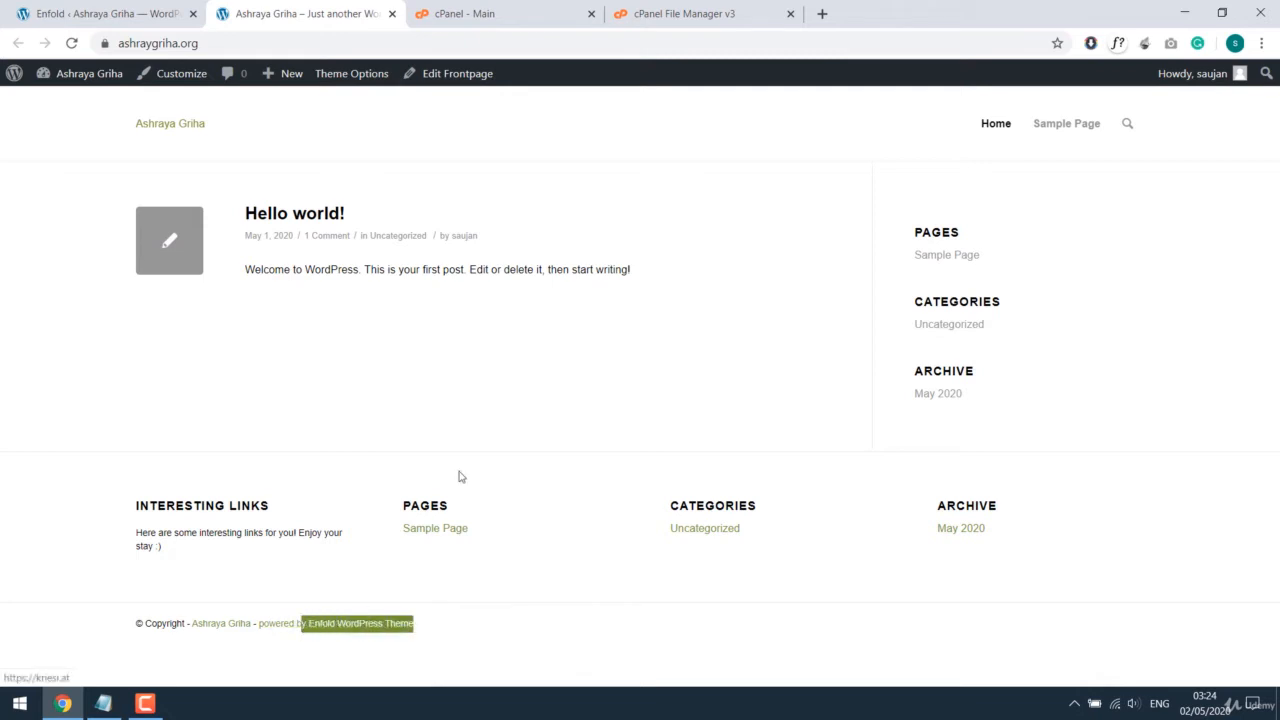
pyautogui.click(351, 73)
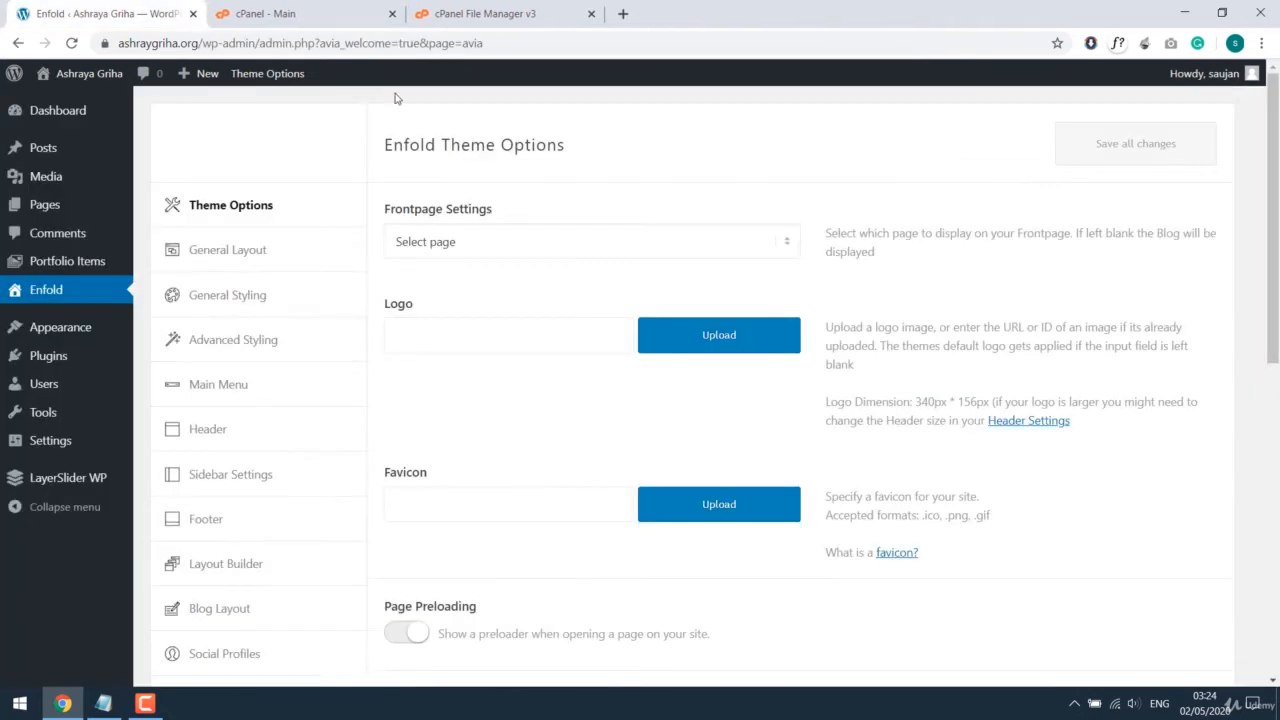
# - Reach the desktop and view the Child theme folder with functions.php, screenshot and style
pyautogui.click(490, 13)
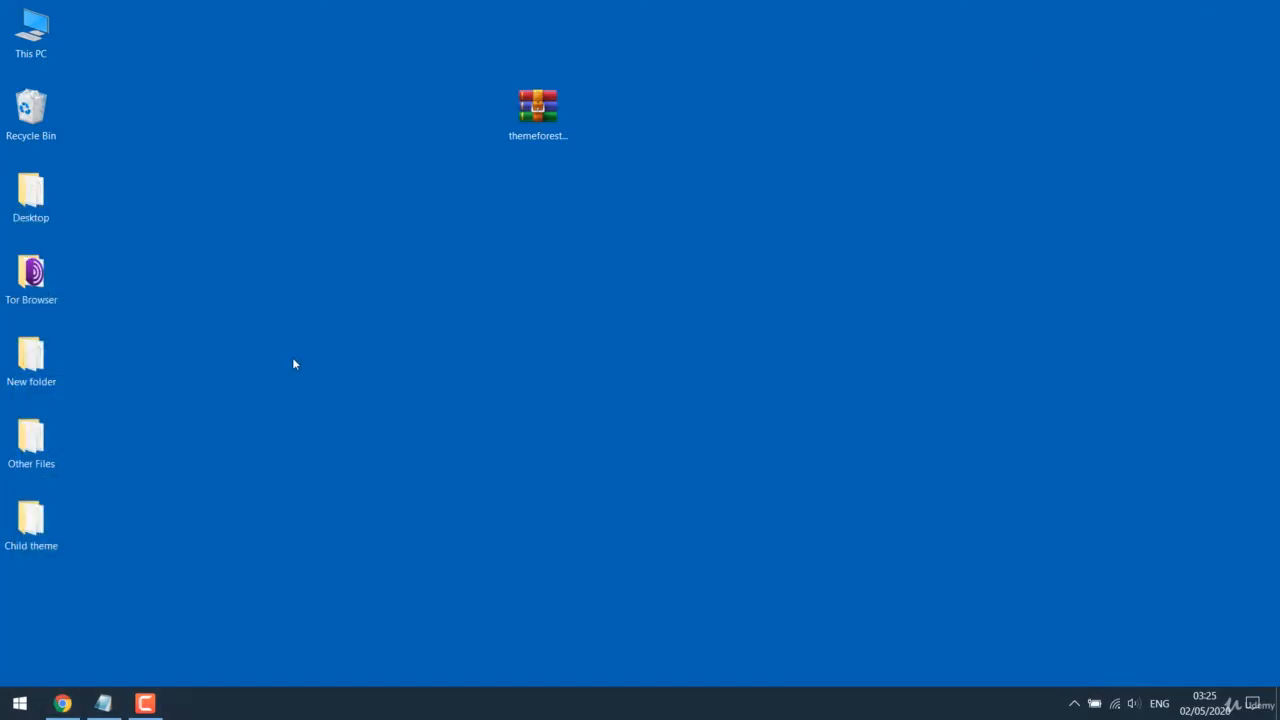
pyautogui.click(31, 520)
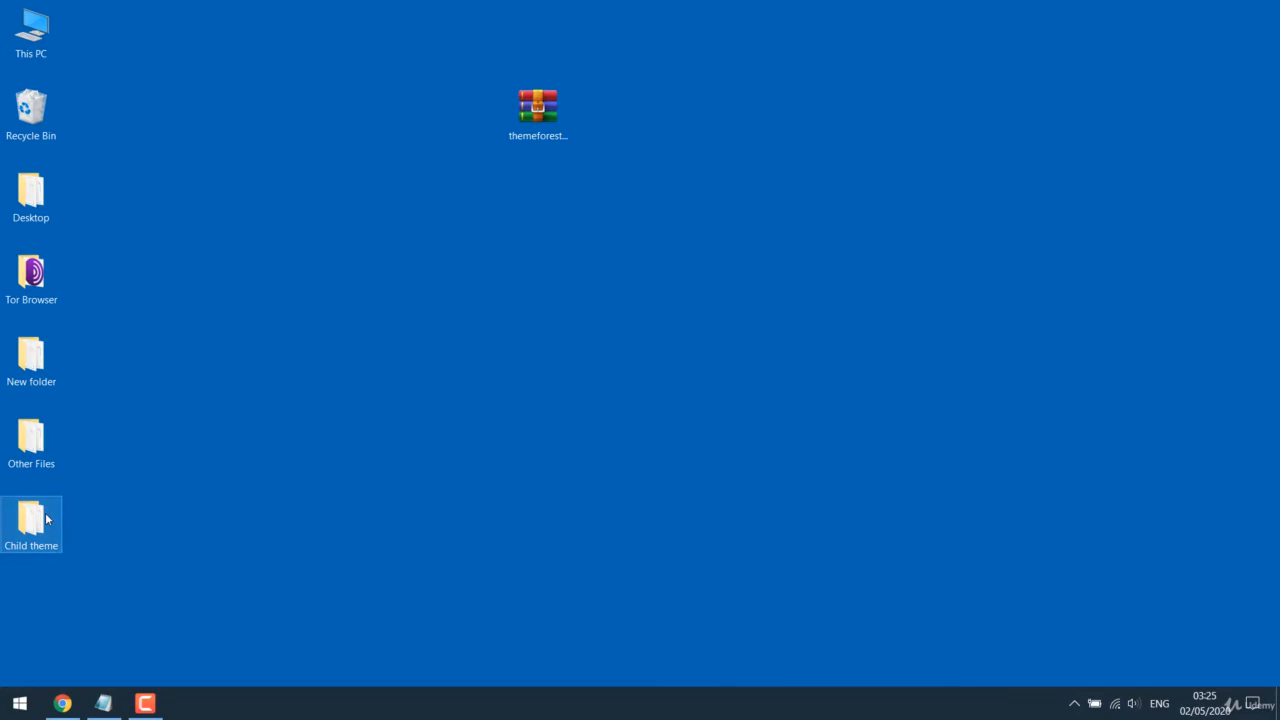
pyautogui.doubleClick(31, 517)
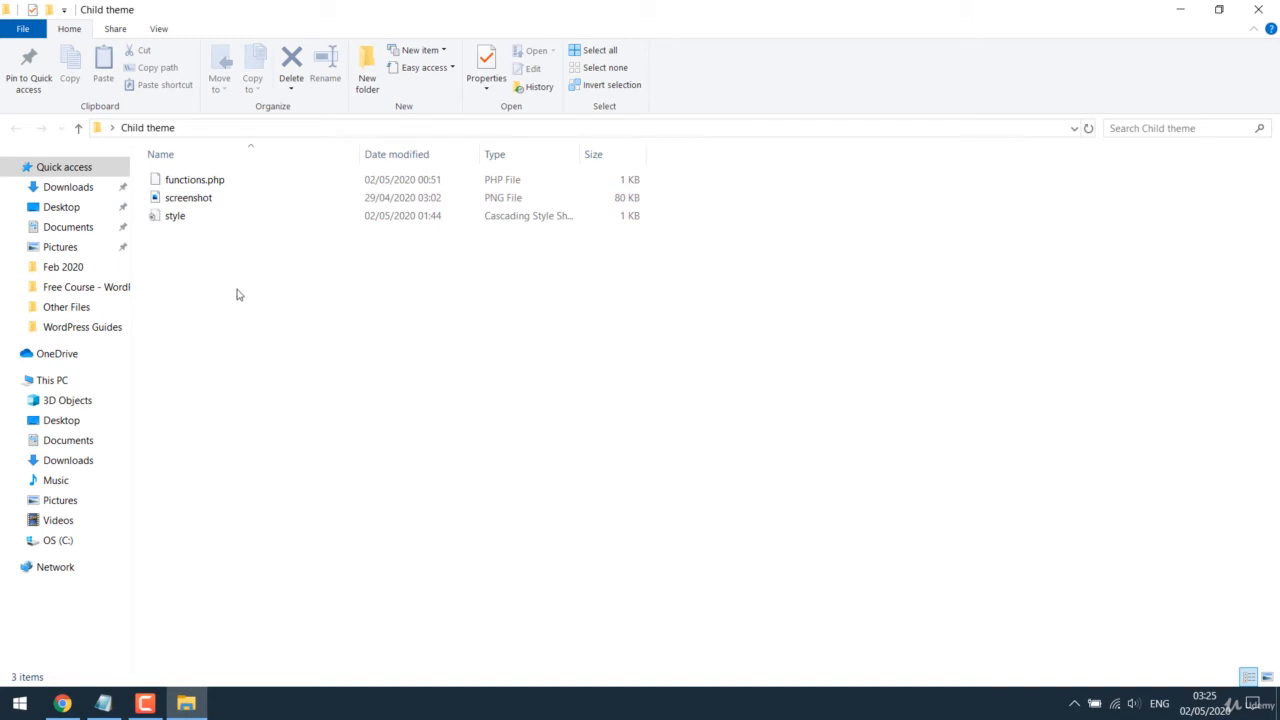
pyautogui.click(188, 197)
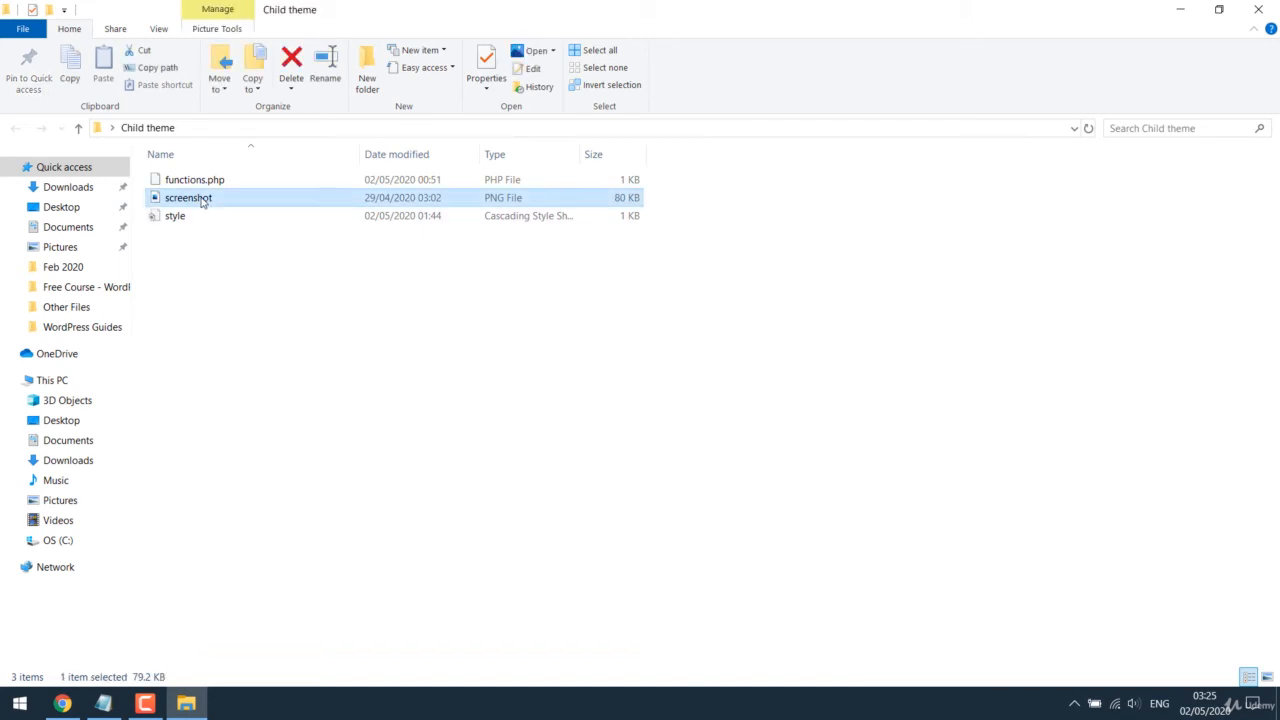
# - Check the installed themes in WordPress, then return to the folder and bring up options for the style file
pyautogui.click(62, 703)
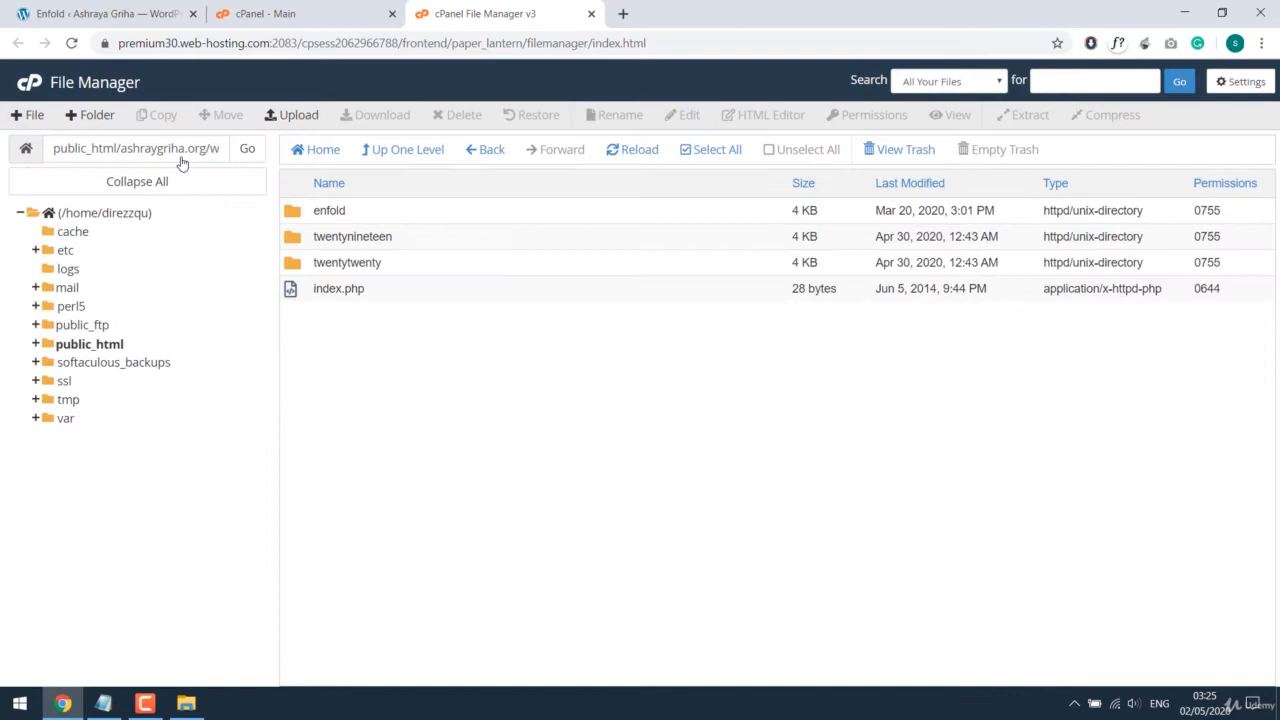
pyautogui.click(100, 13)
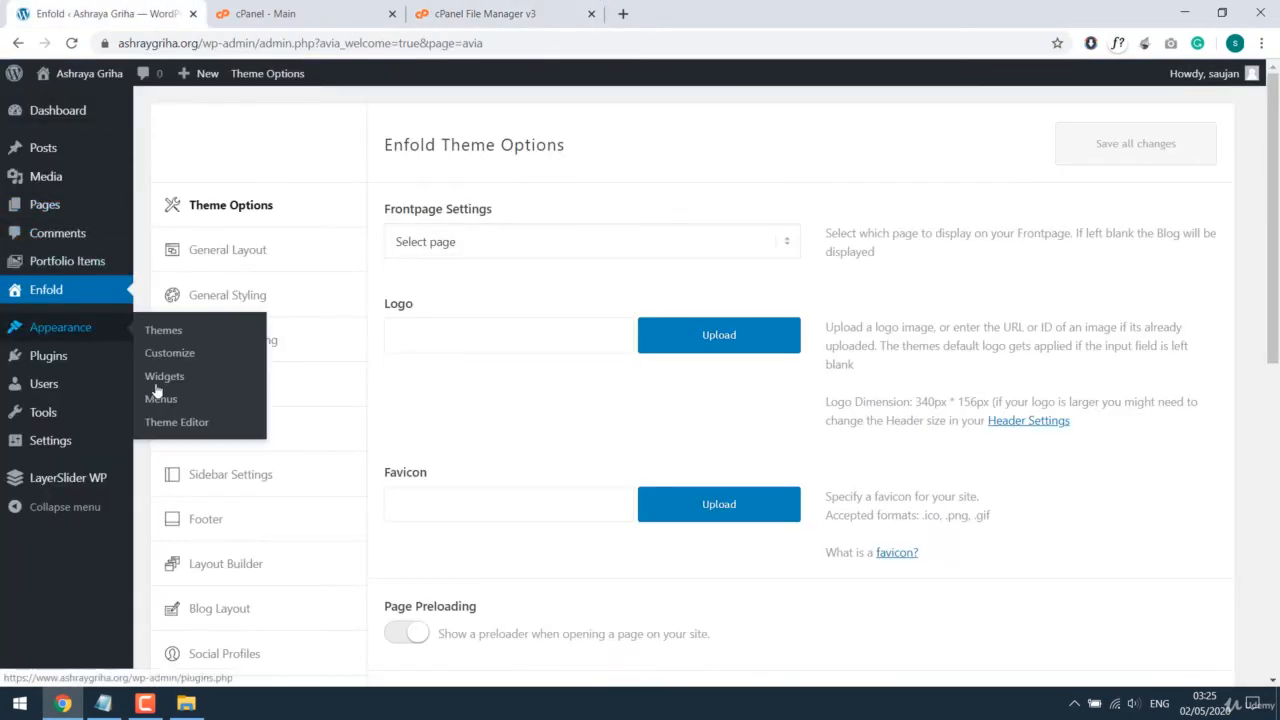
pyautogui.click(163, 330)
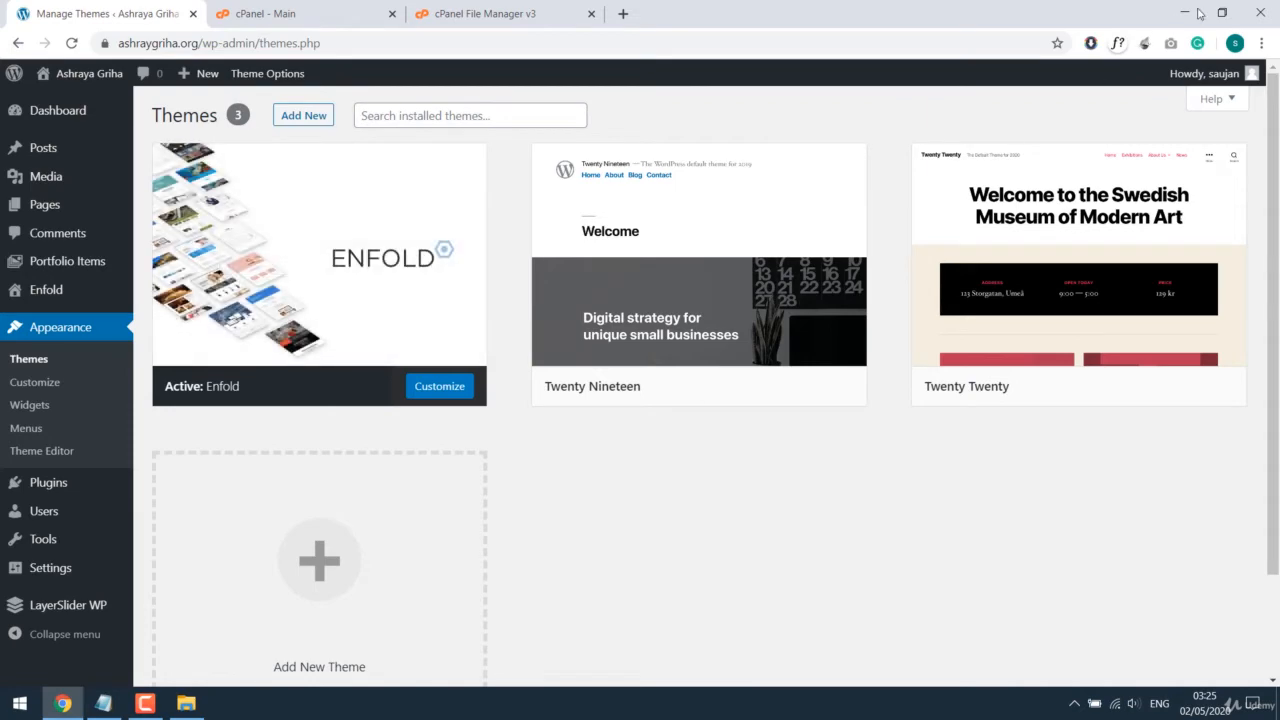
pyautogui.click(185, 703)
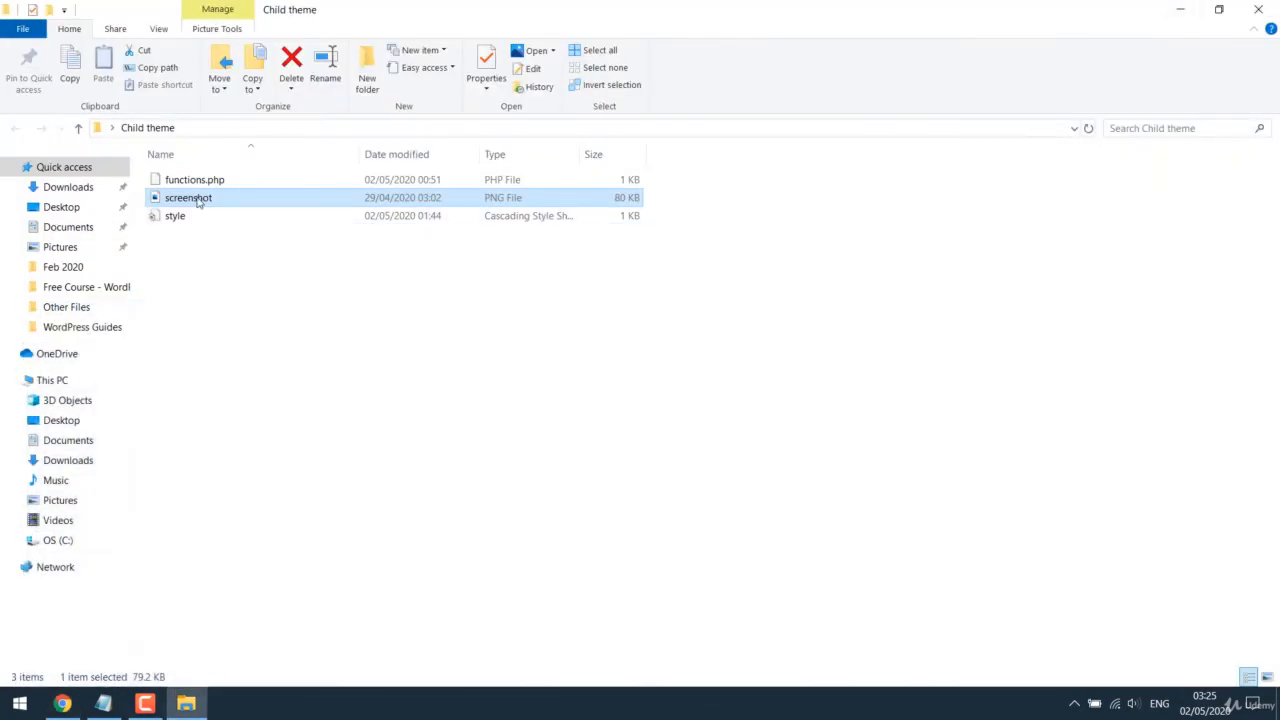
pyautogui.doubleClick(188, 197)
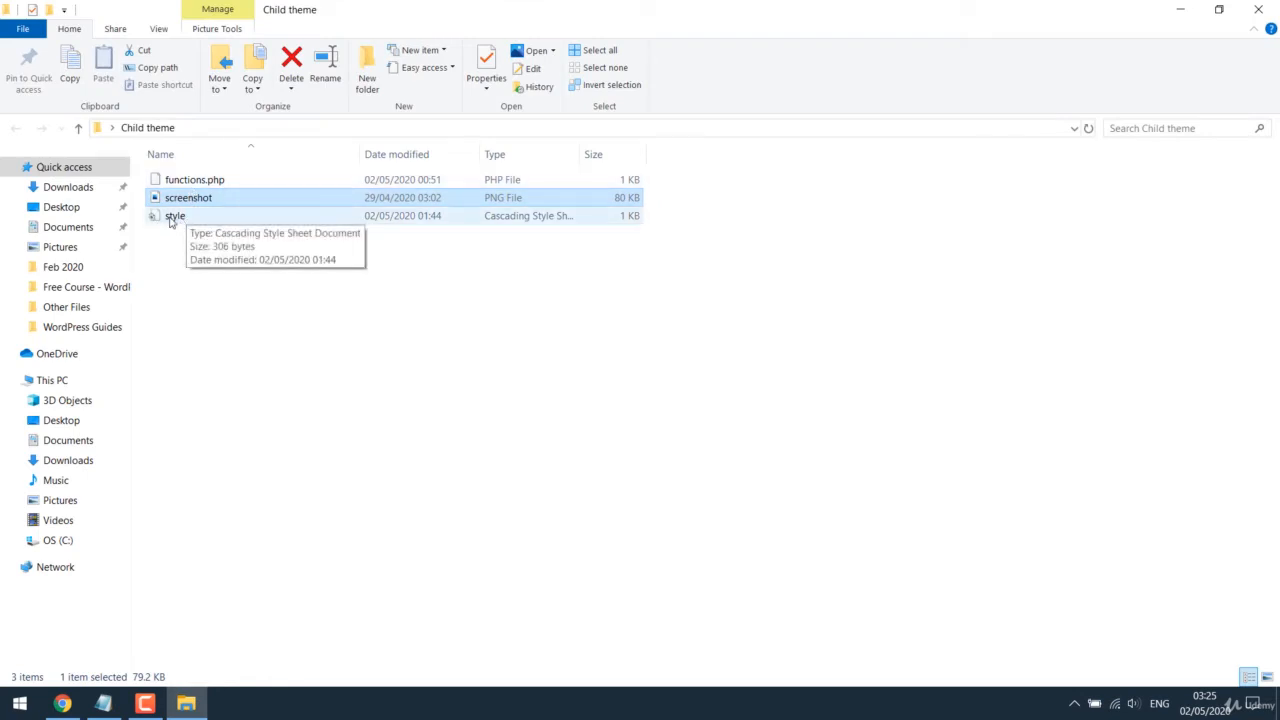
pyautogui.rightClick(175, 215)
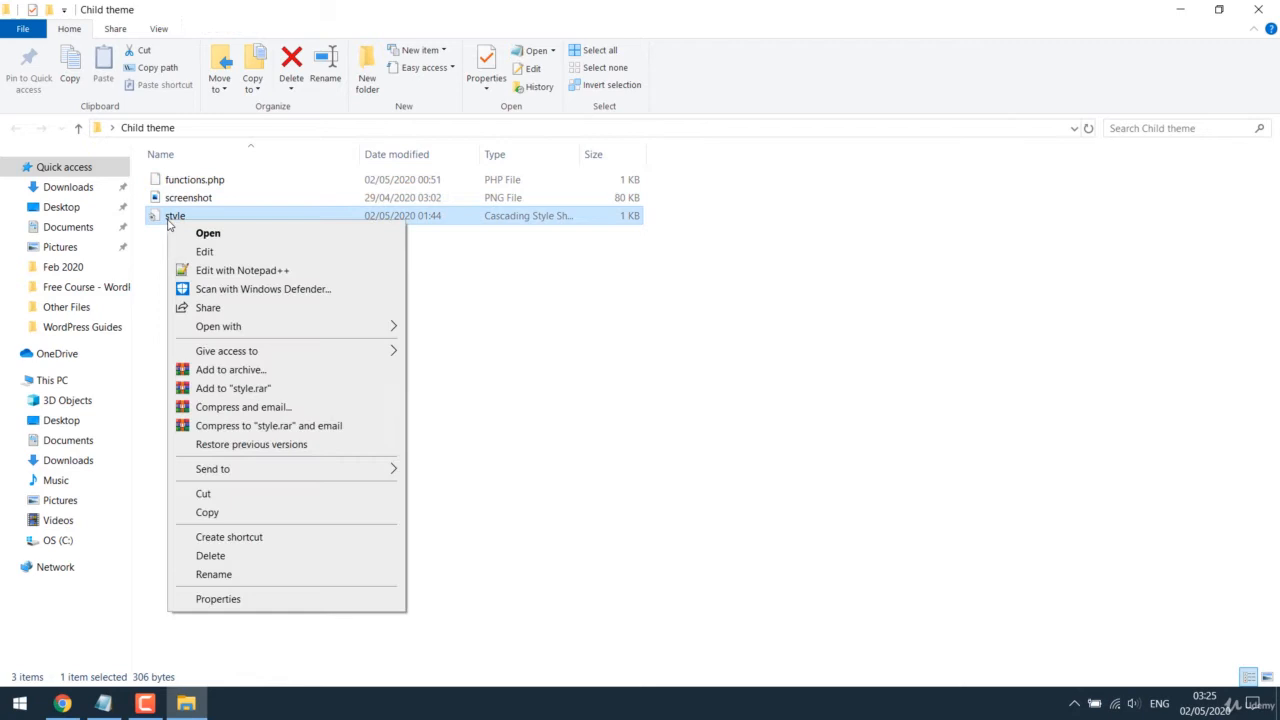
# - Edit style.css in Notepad++ so the theme name and description read Enfold
pyautogui.click(242, 270)
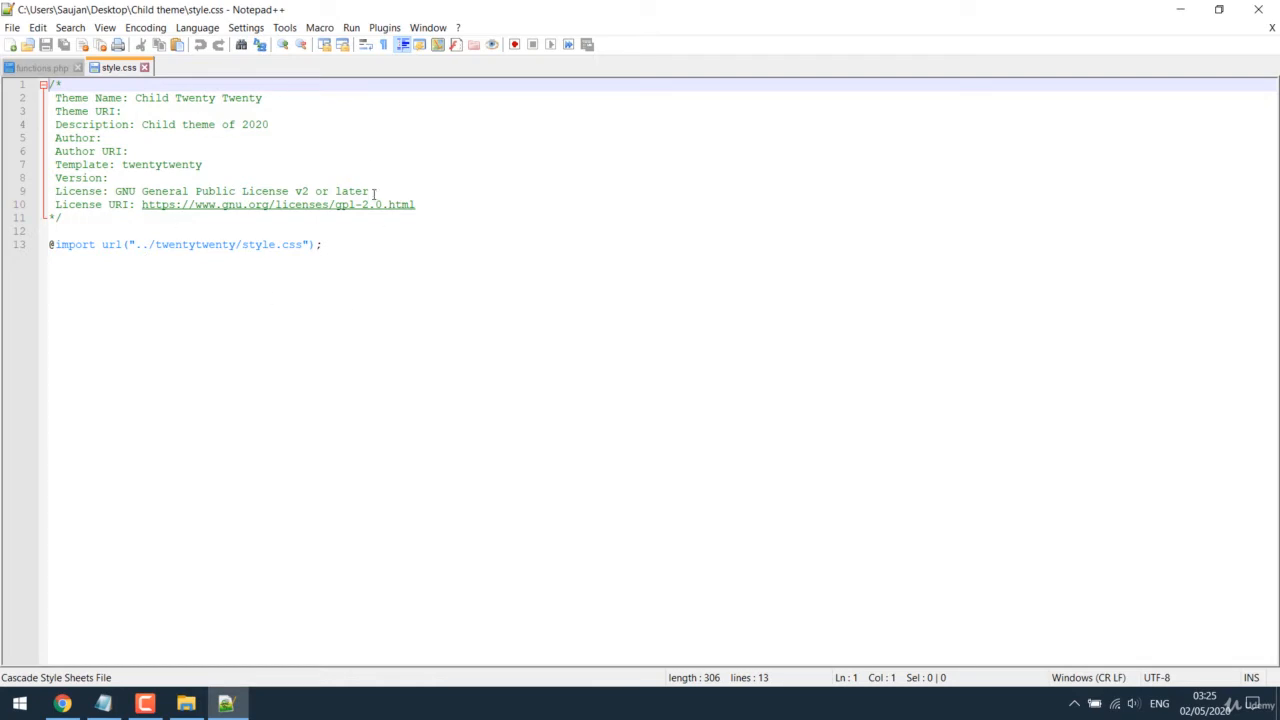
pyautogui.moveTo(227, 316)
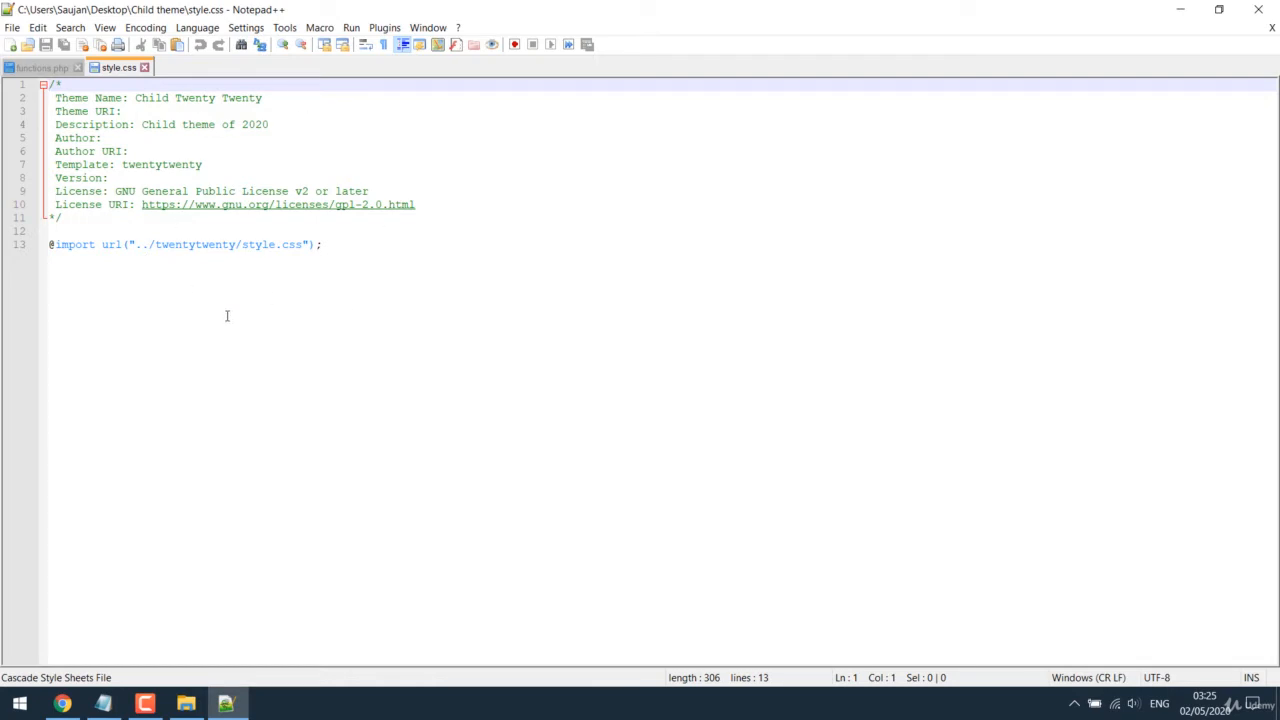
pyautogui.click(178, 97)
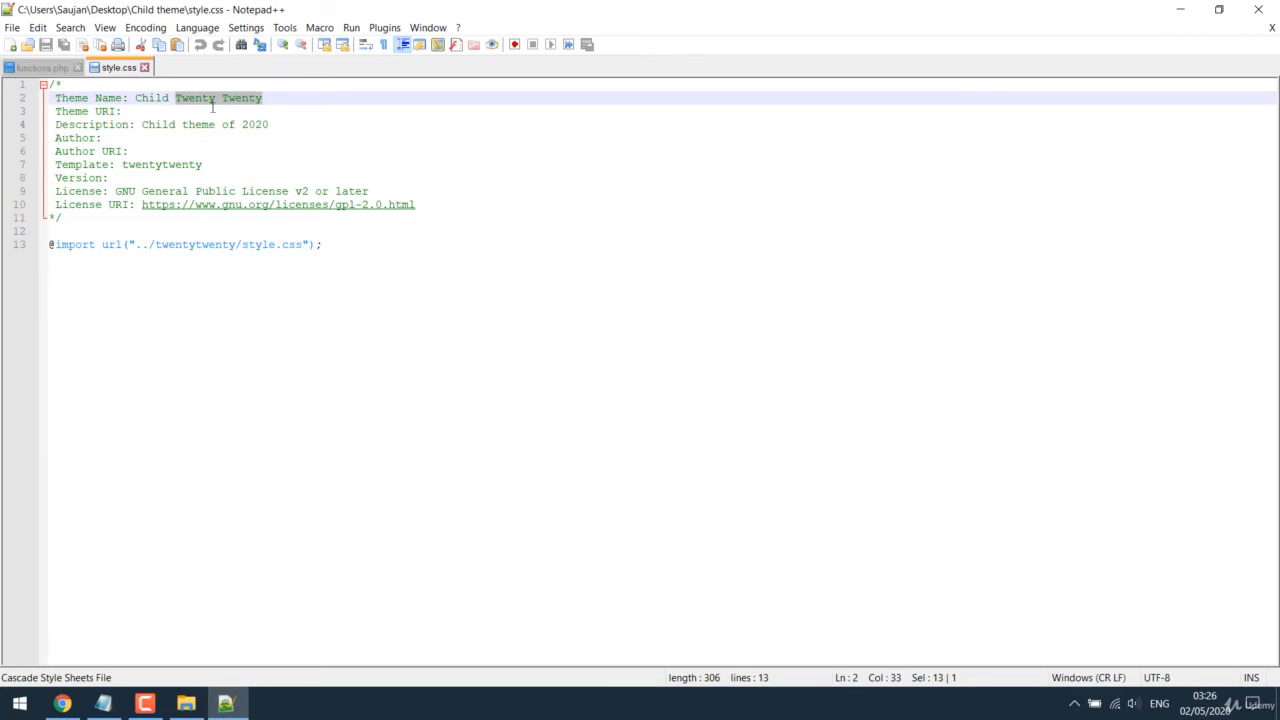
pyautogui.write('Enfold')
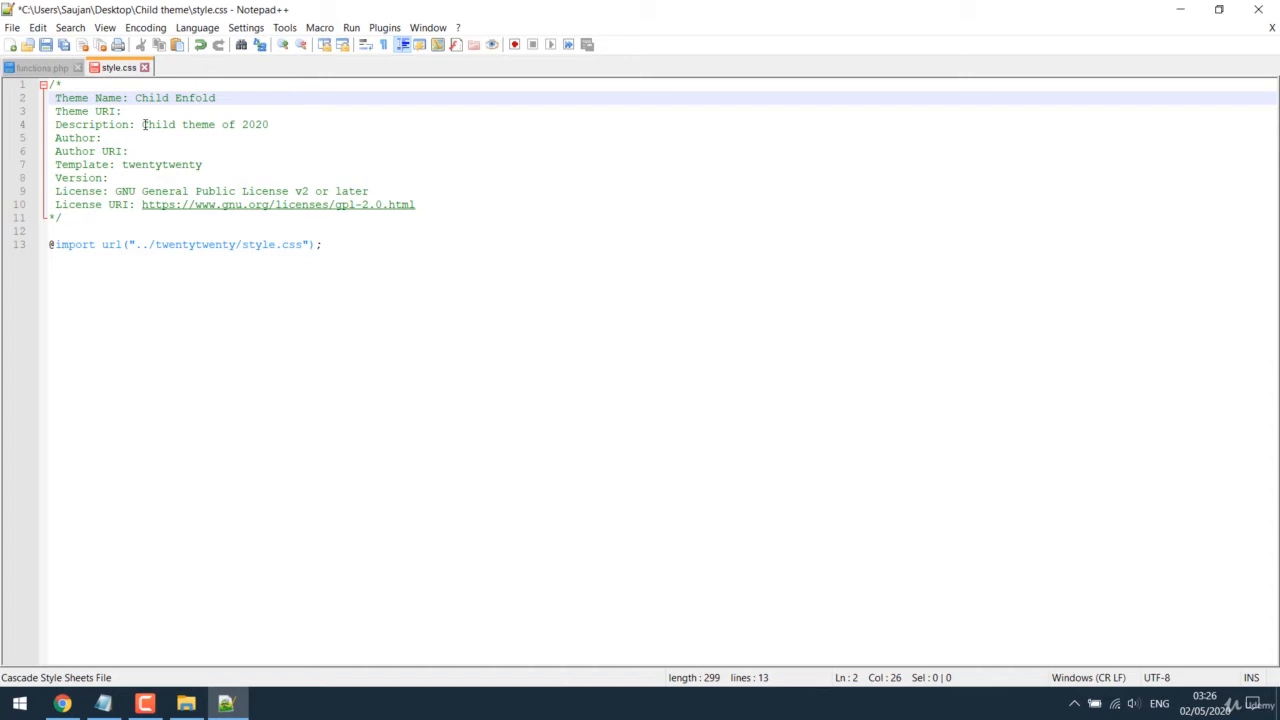
pyautogui.doubleClick(255, 124)
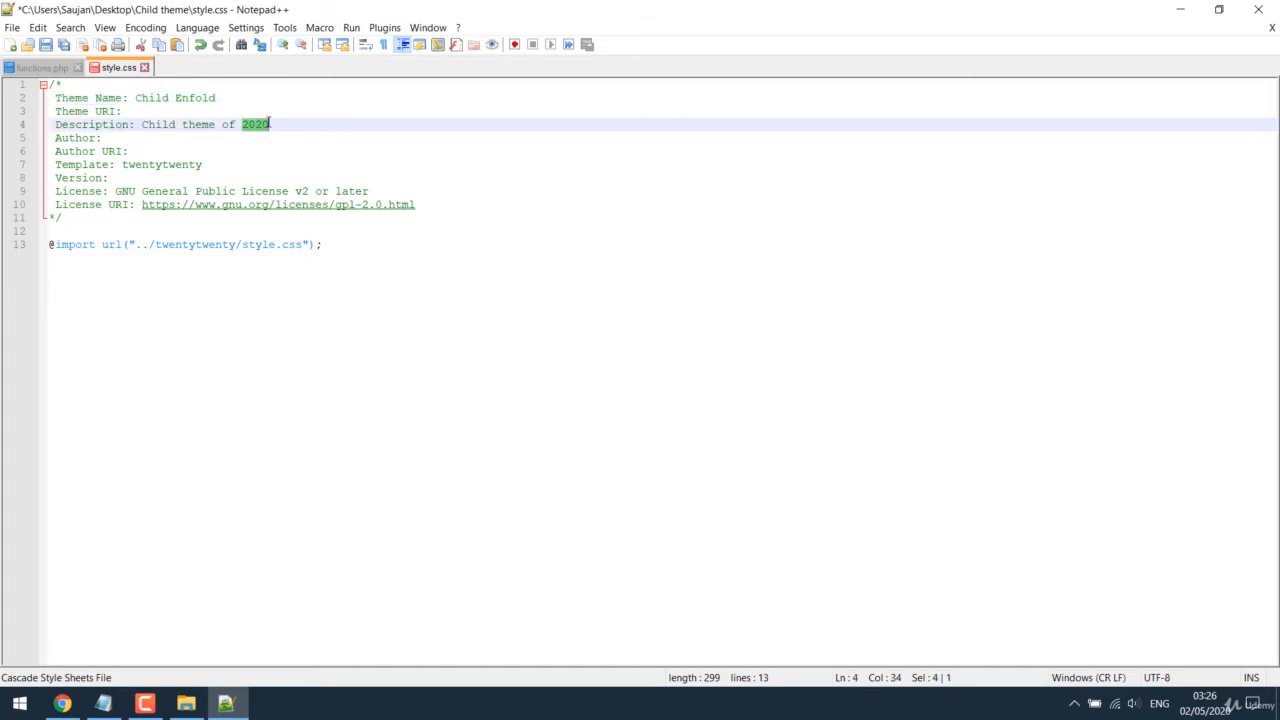
pyautogui.write('Enfold')
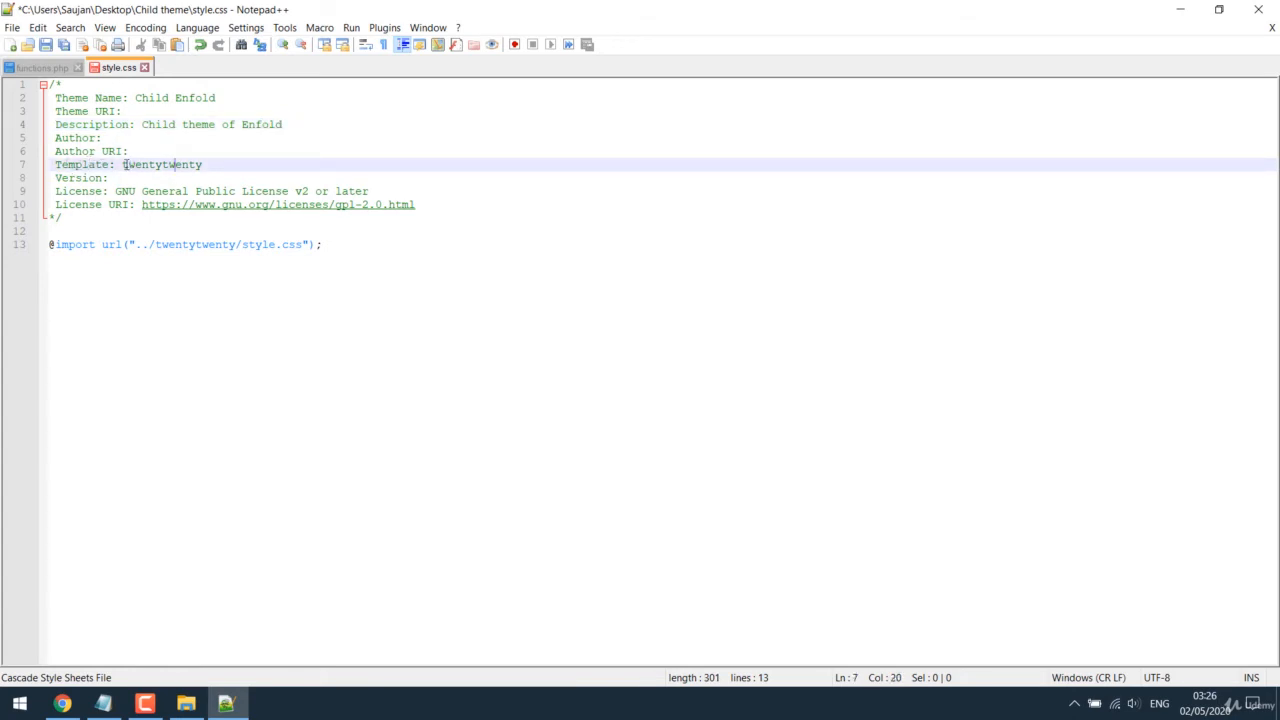
pyautogui.click(62, 703)
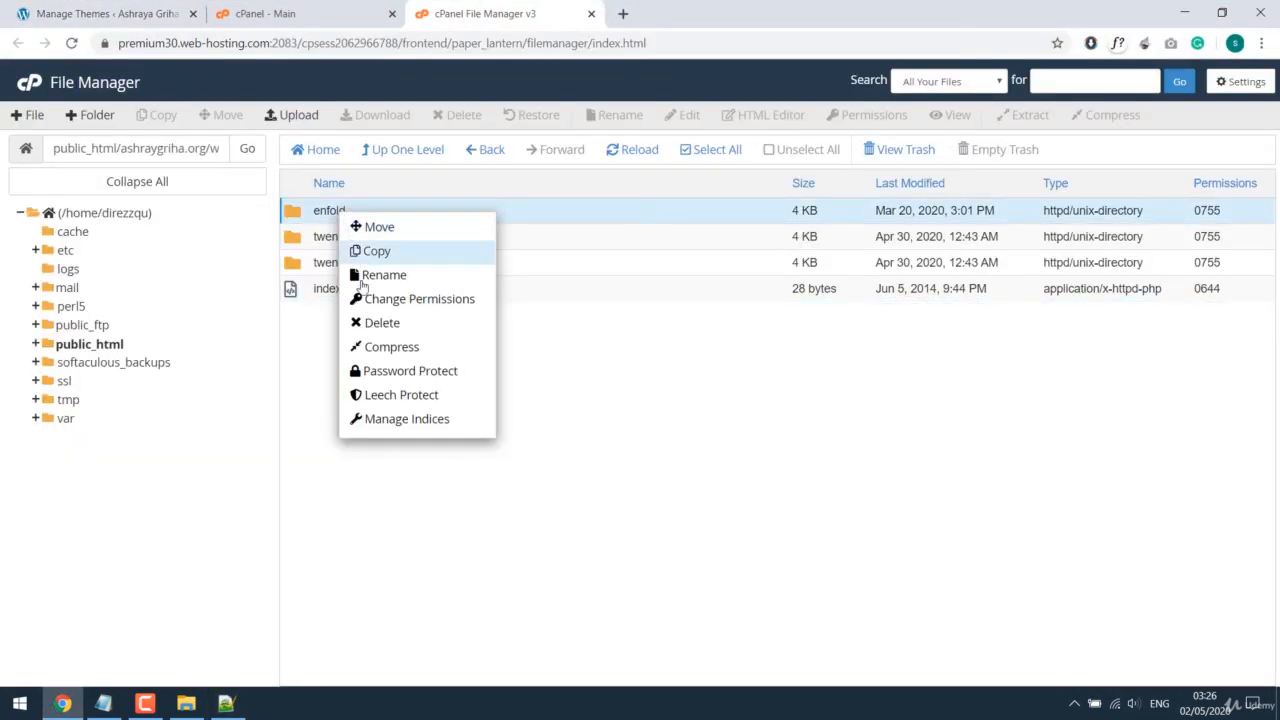
pyautogui.click(384, 274)
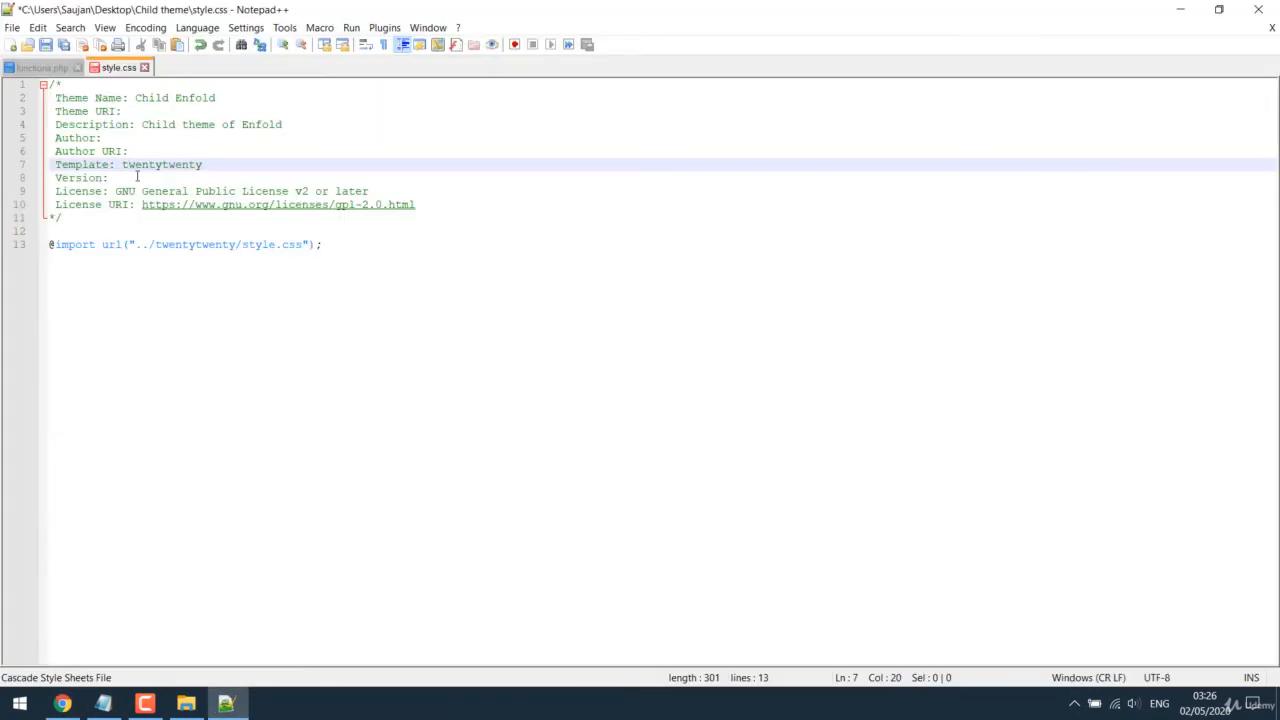
pyautogui.rightClick(160, 164)
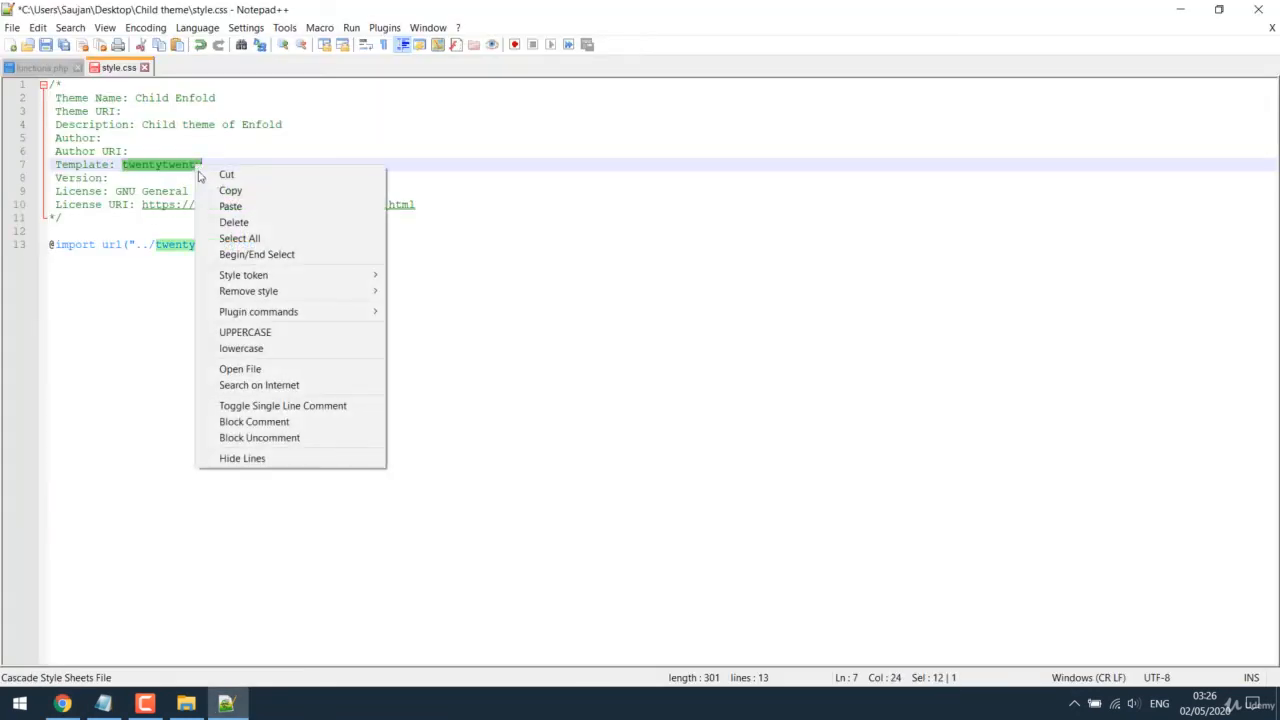
pyautogui.click(230, 206)
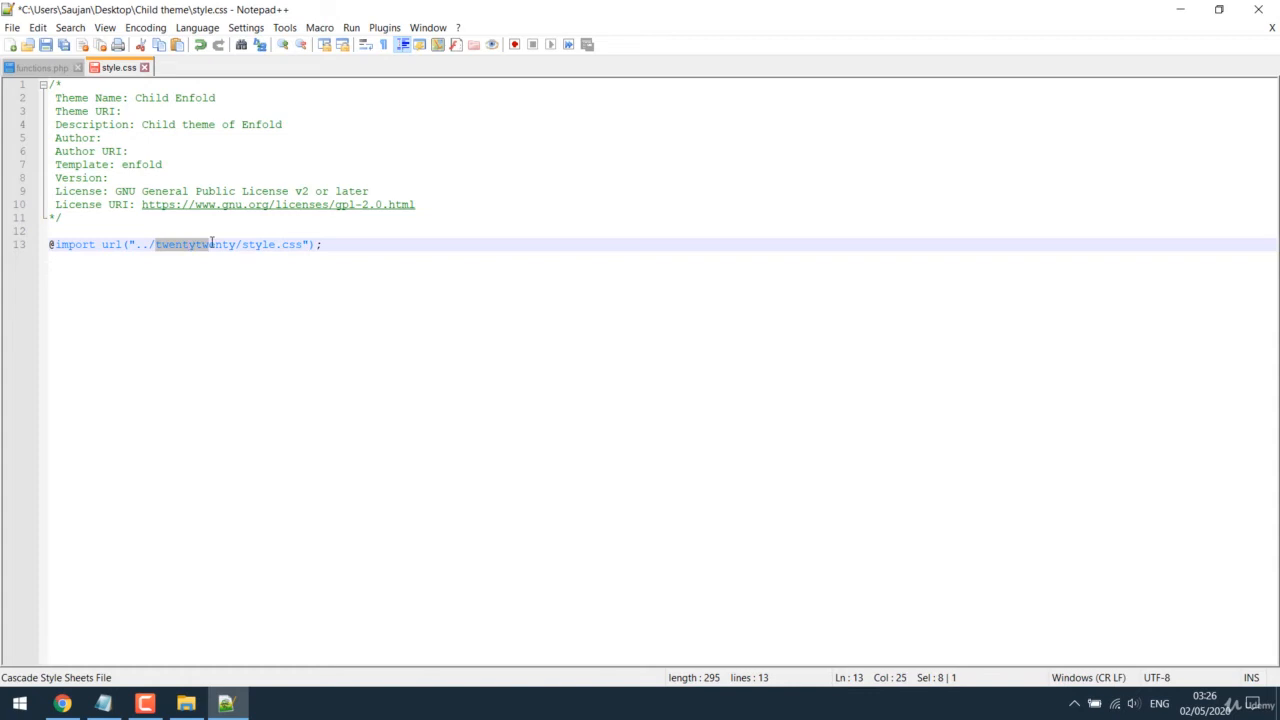
pyautogui.rightClick(210, 244)
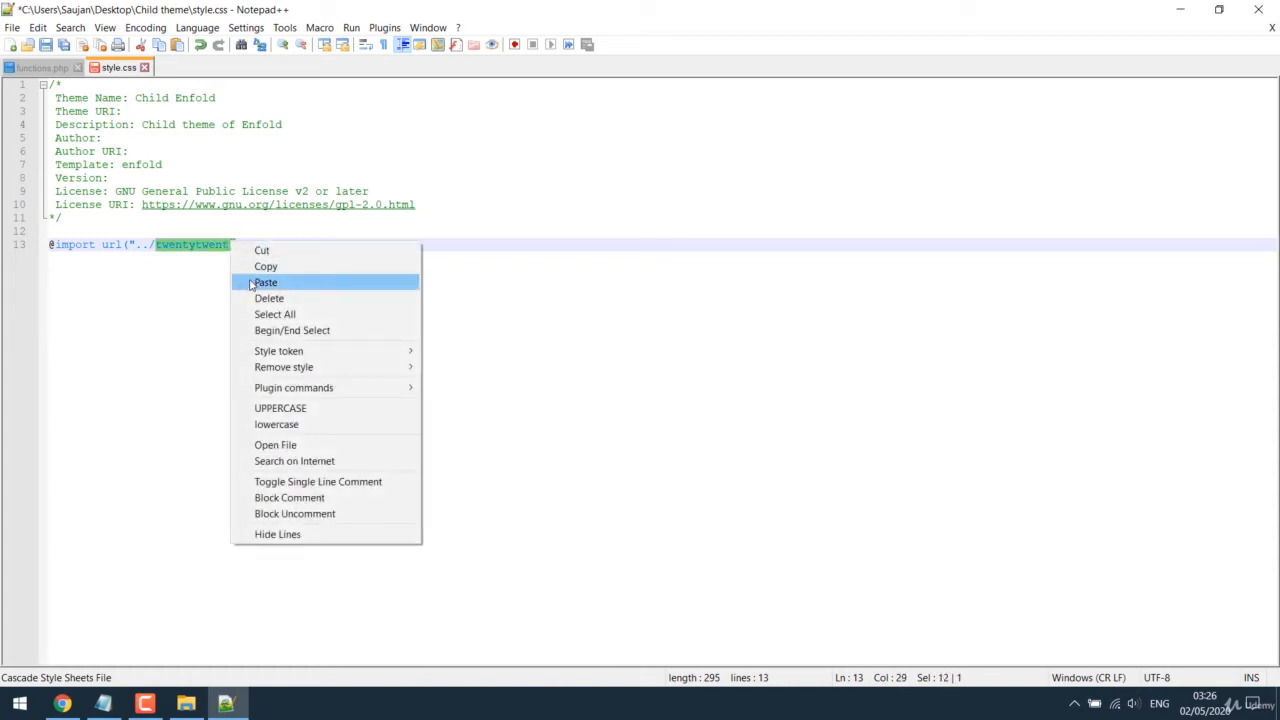
pyautogui.click(265, 282)
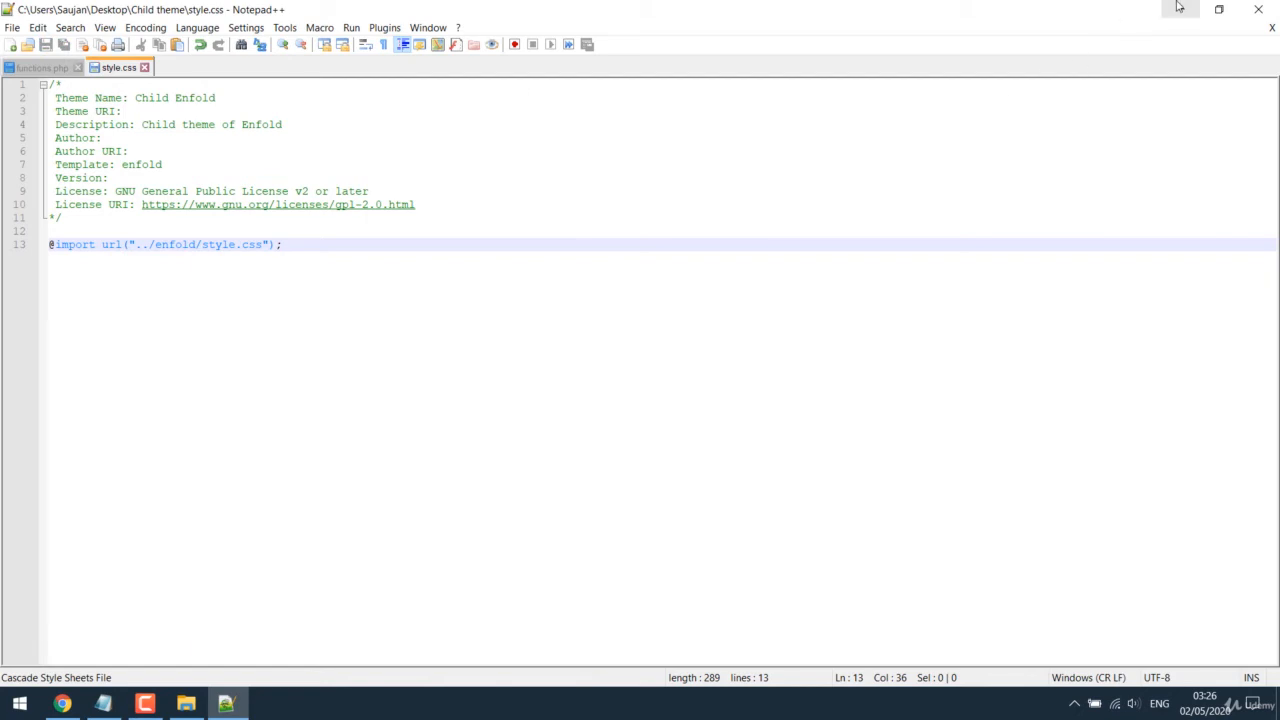
pyautogui.click(185, 703)
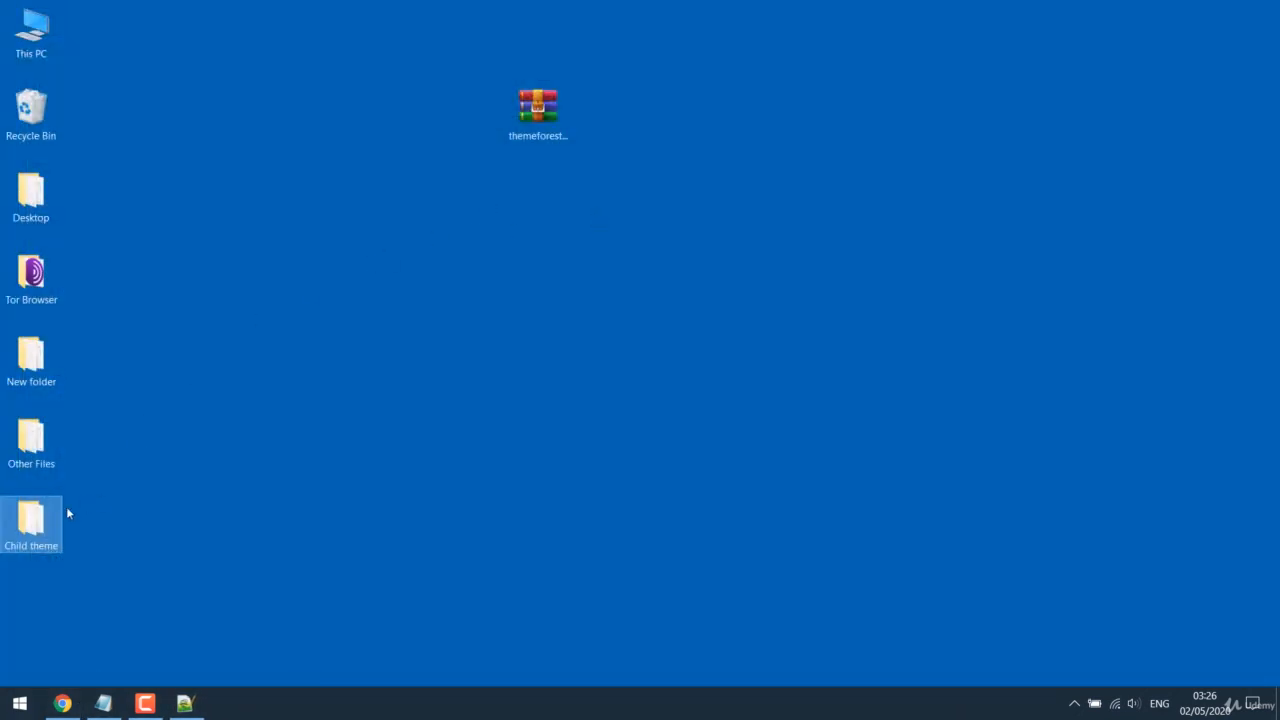
# - Compress the desktop Child theme folder into a zip and return to the server file manager
pyautogui.rightClick(31, 515)
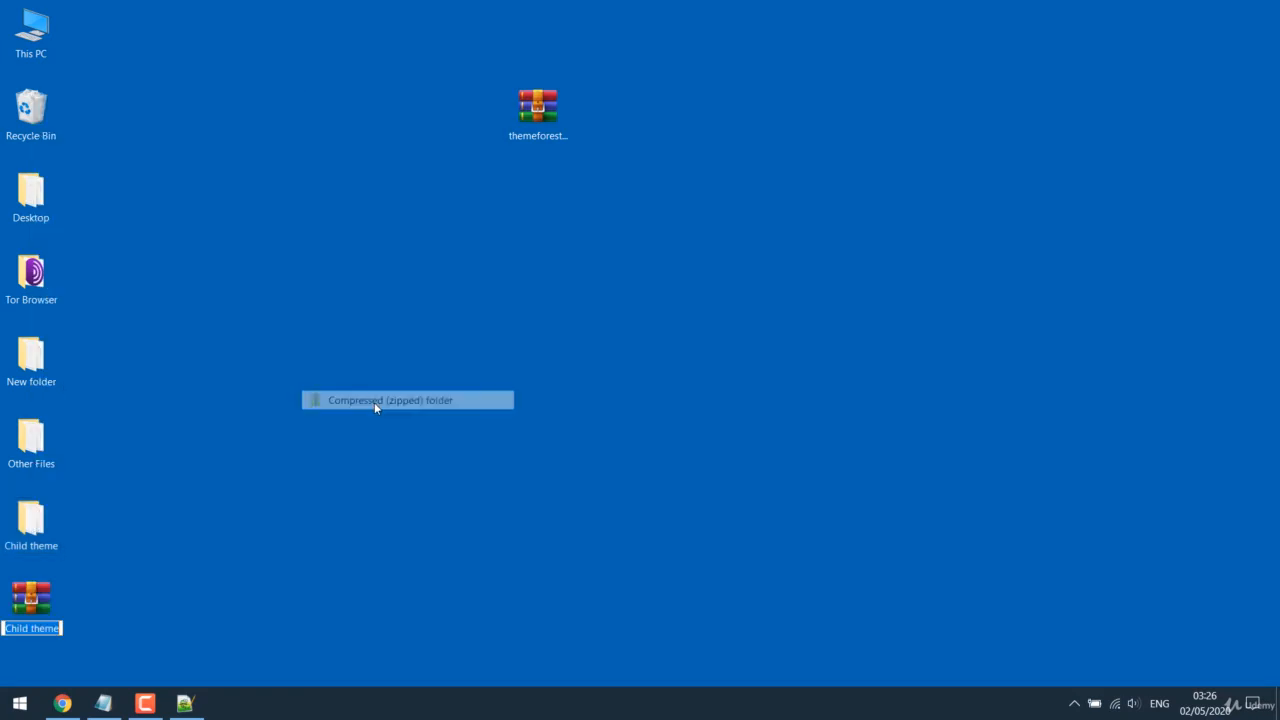
pyautogui.click(62, 703)
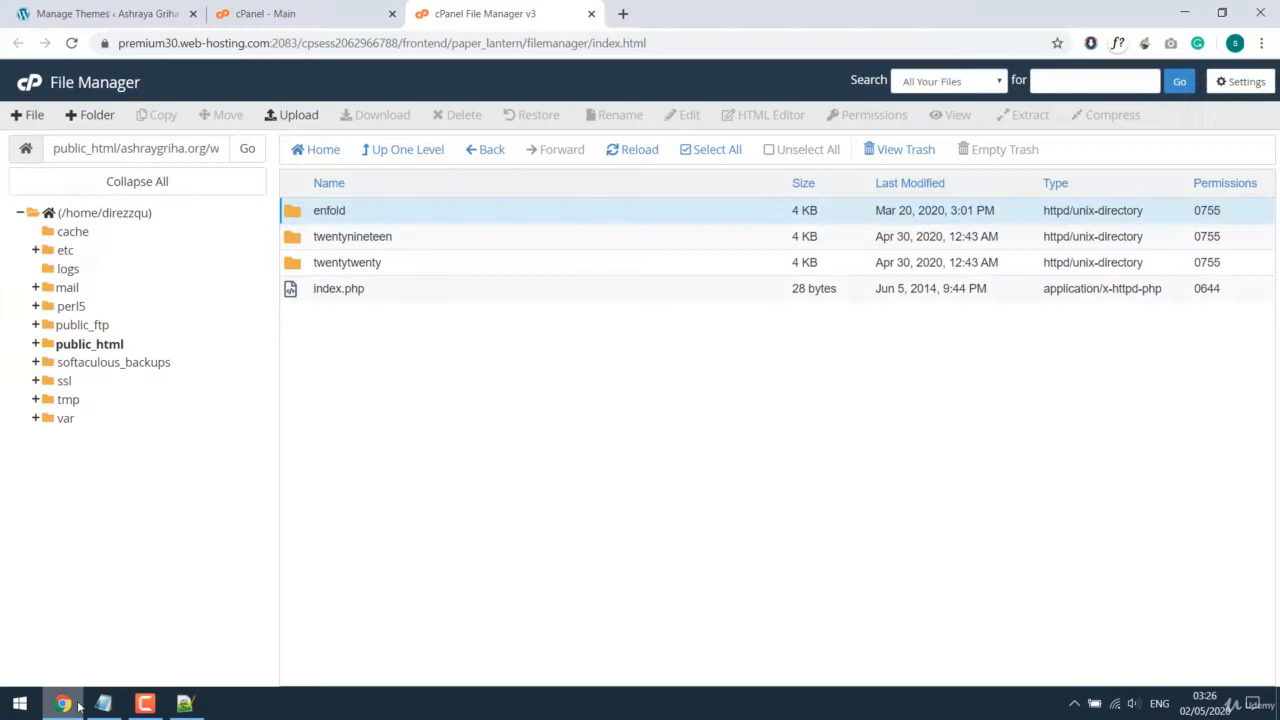
pyautogui.moveTo(305, 131)
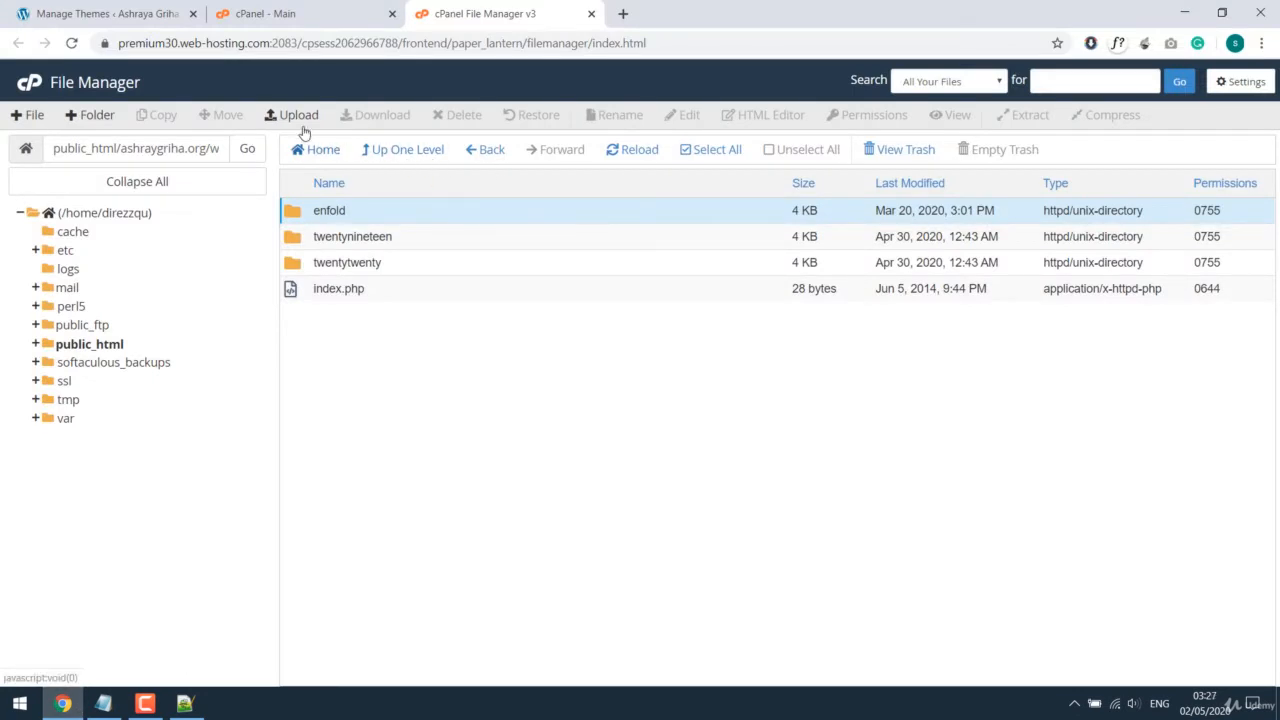
# - Upload Child theme.zip to the themes folder and extract it
pyautogui.click(298, 114)
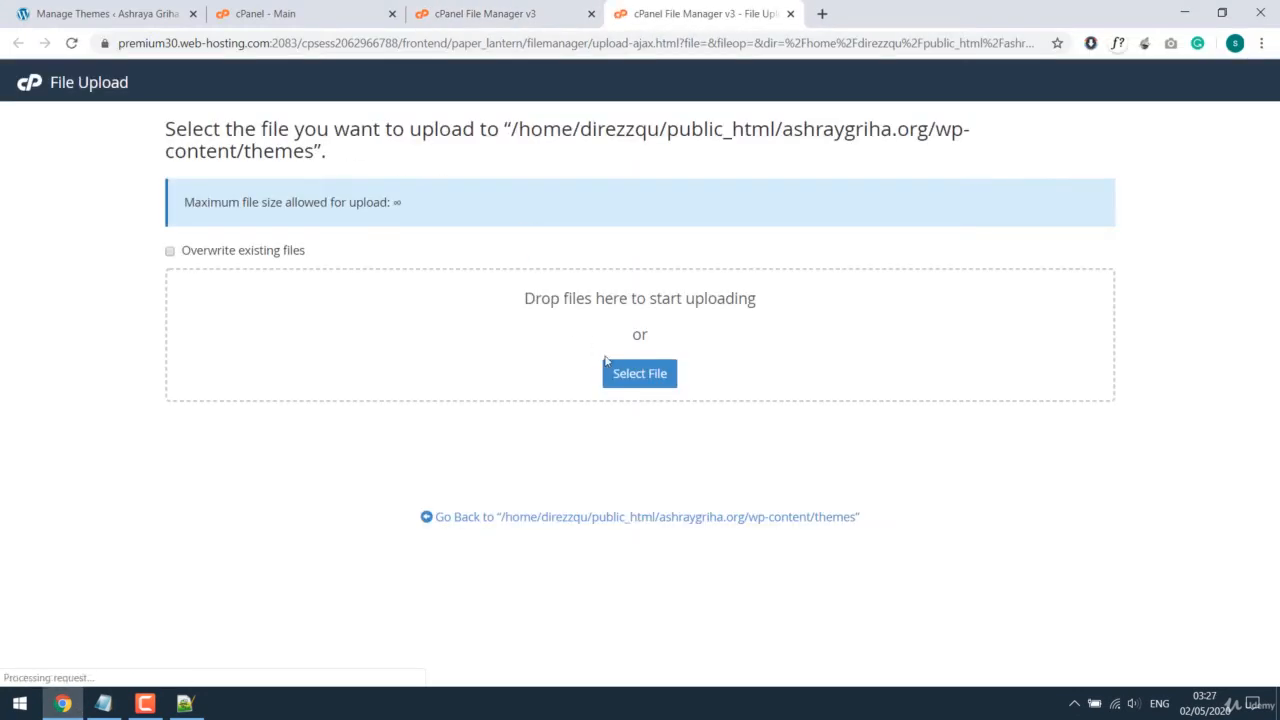
pyautogui.click(639, 373)
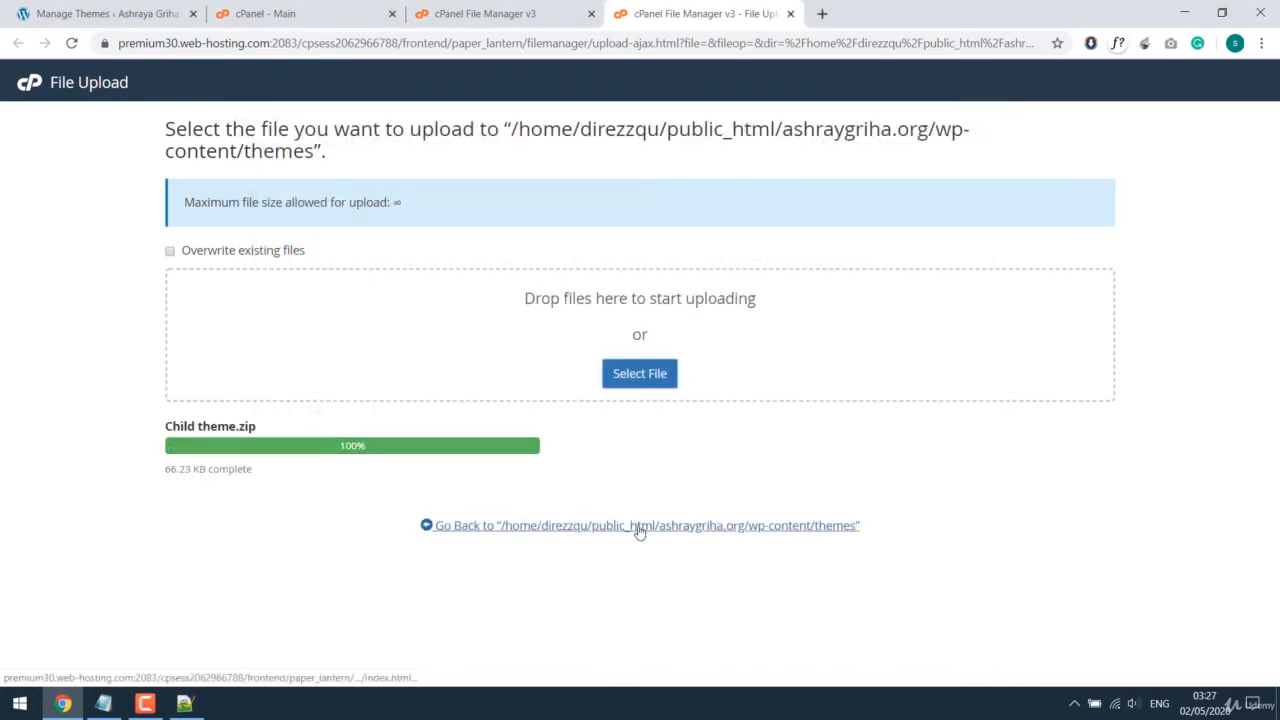
pyautogui.click(639, 525)
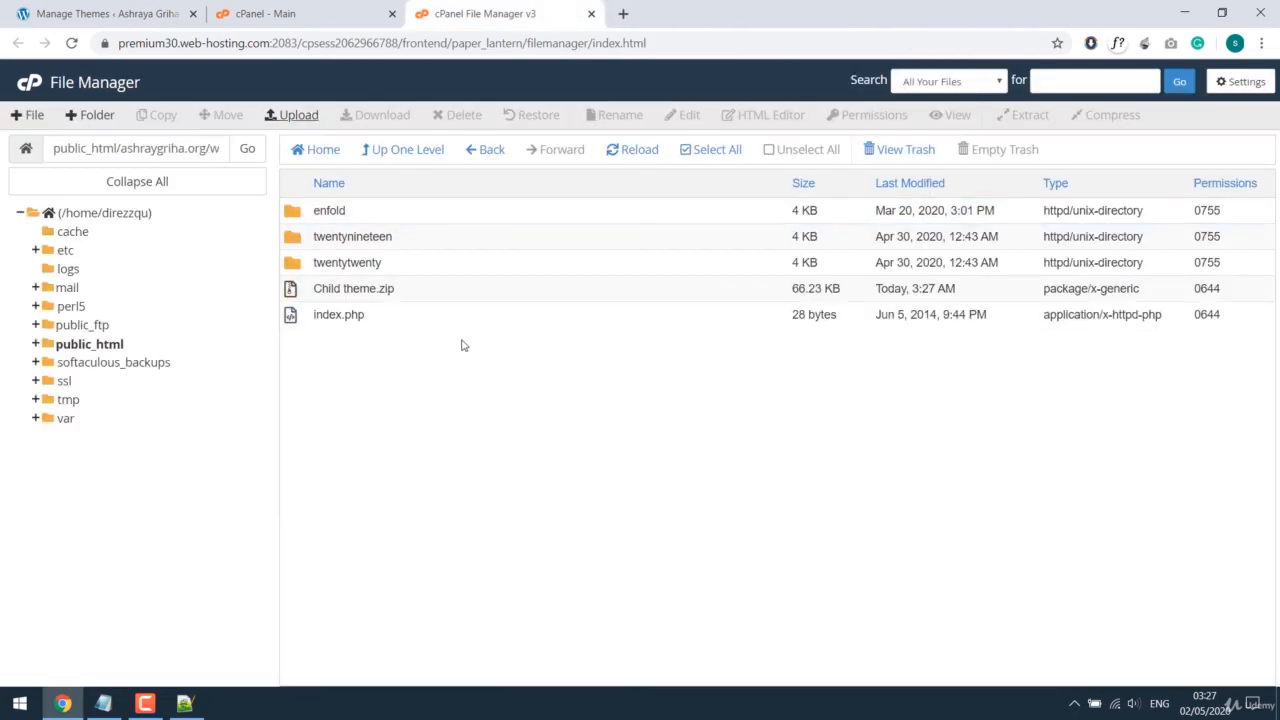
pyautogui.rightClick(353, 288)
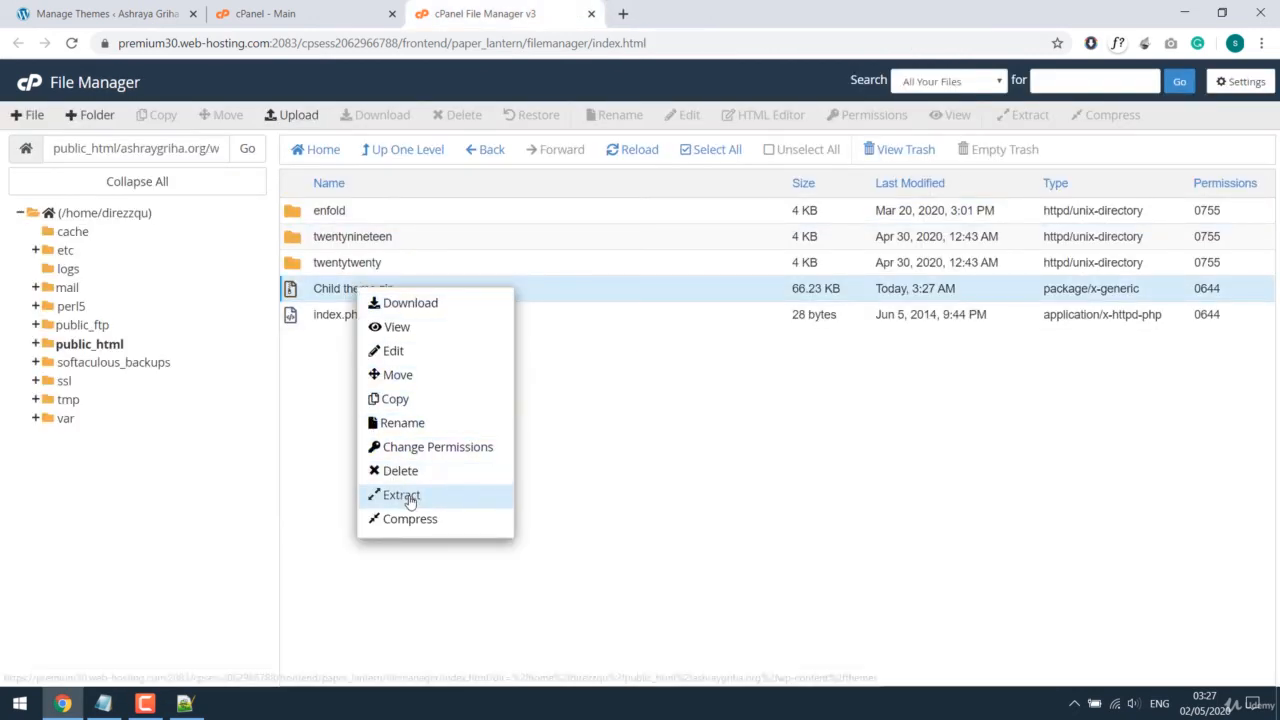
pyautogui.click(402, 495)
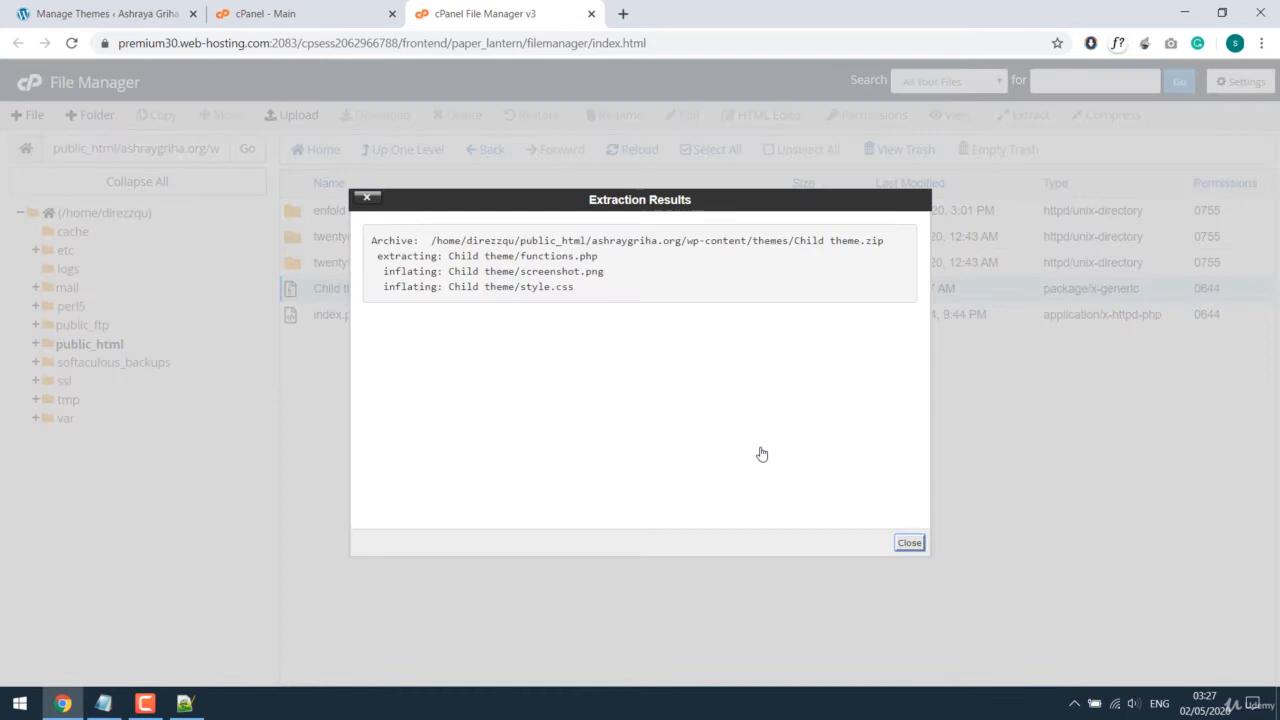
pyautogui.click(908, 542)
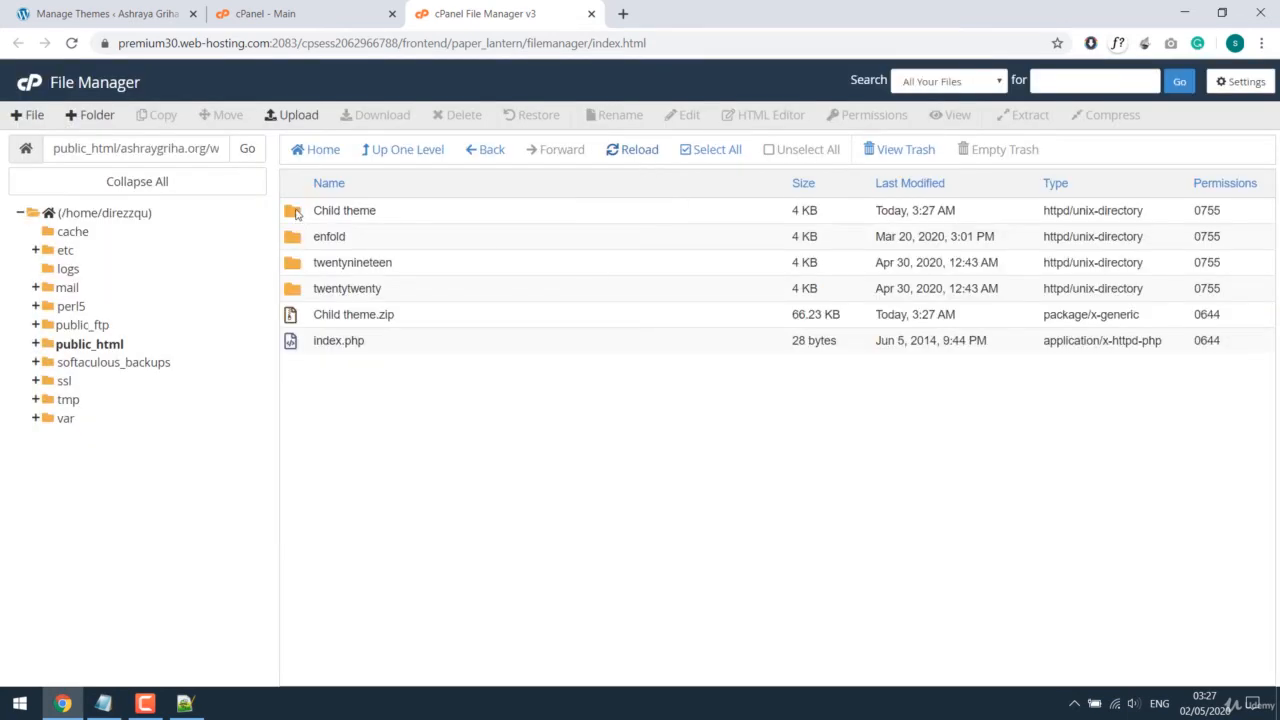
# - Delete the leftover zip and rename the extracted folder to Child Enfold
pyautogui.rightClick(353, 314)
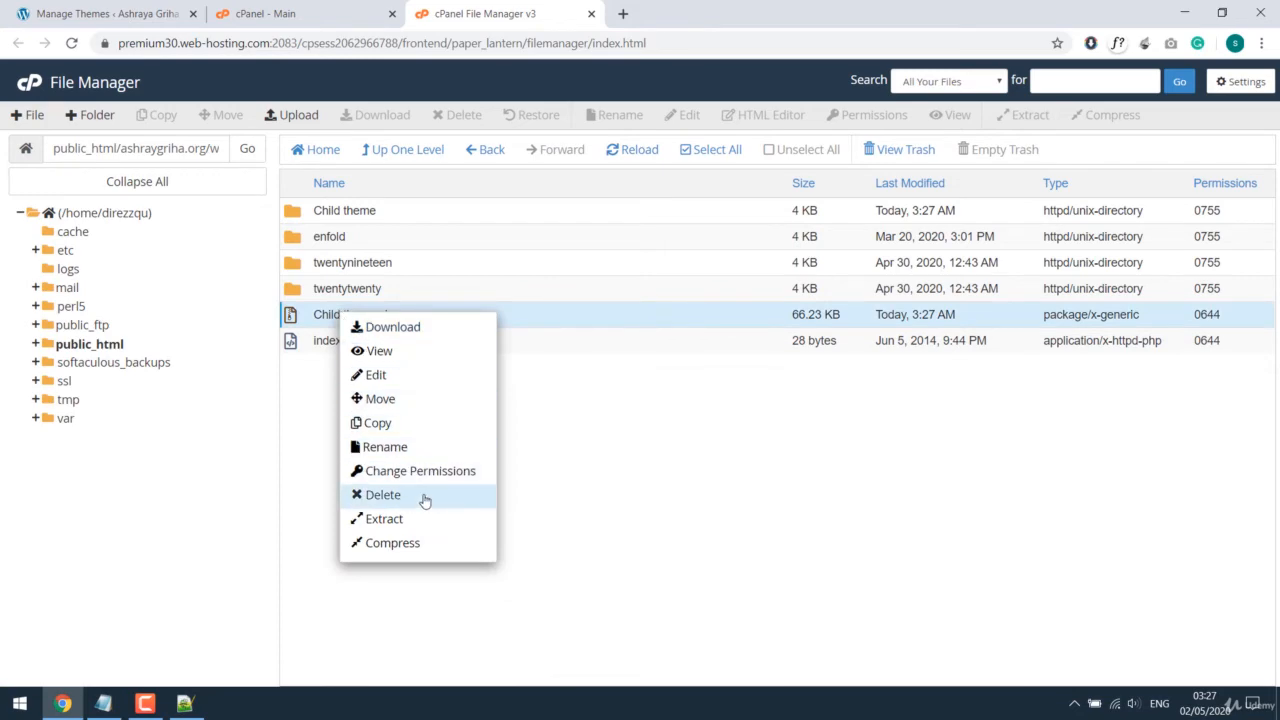
pyautogui.click(383, 494)
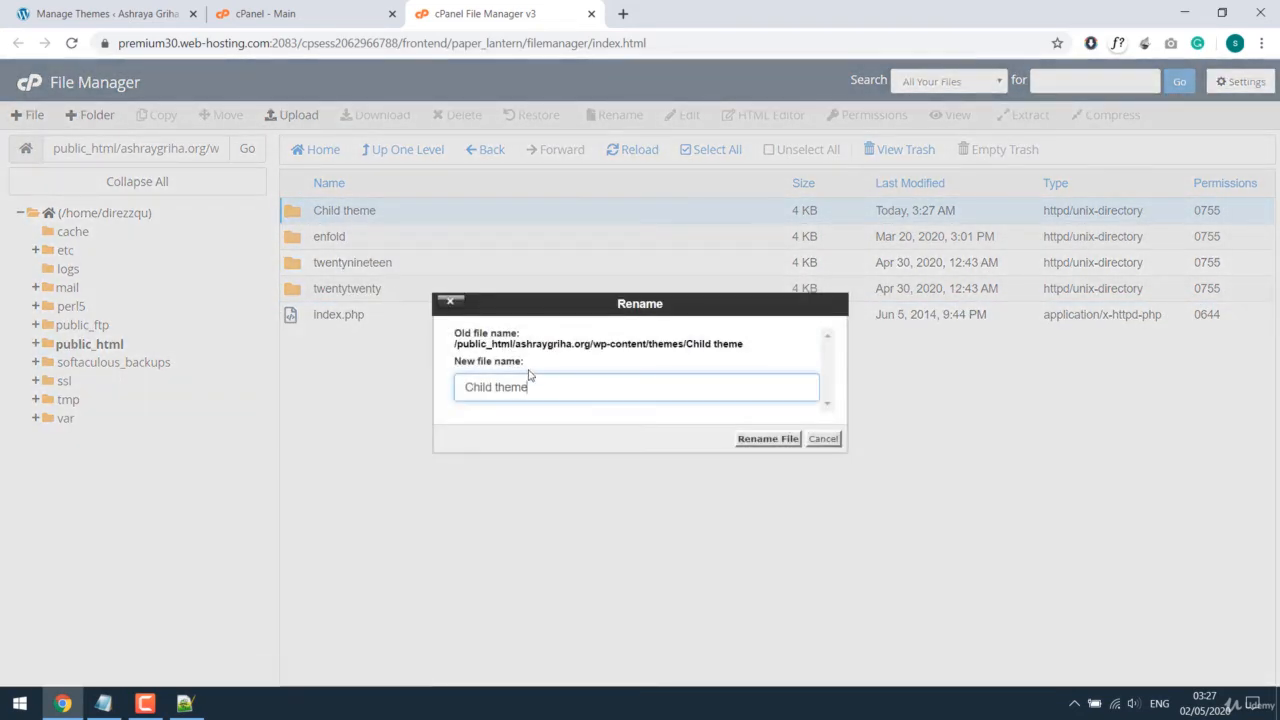
pyautogui.write('Child E')
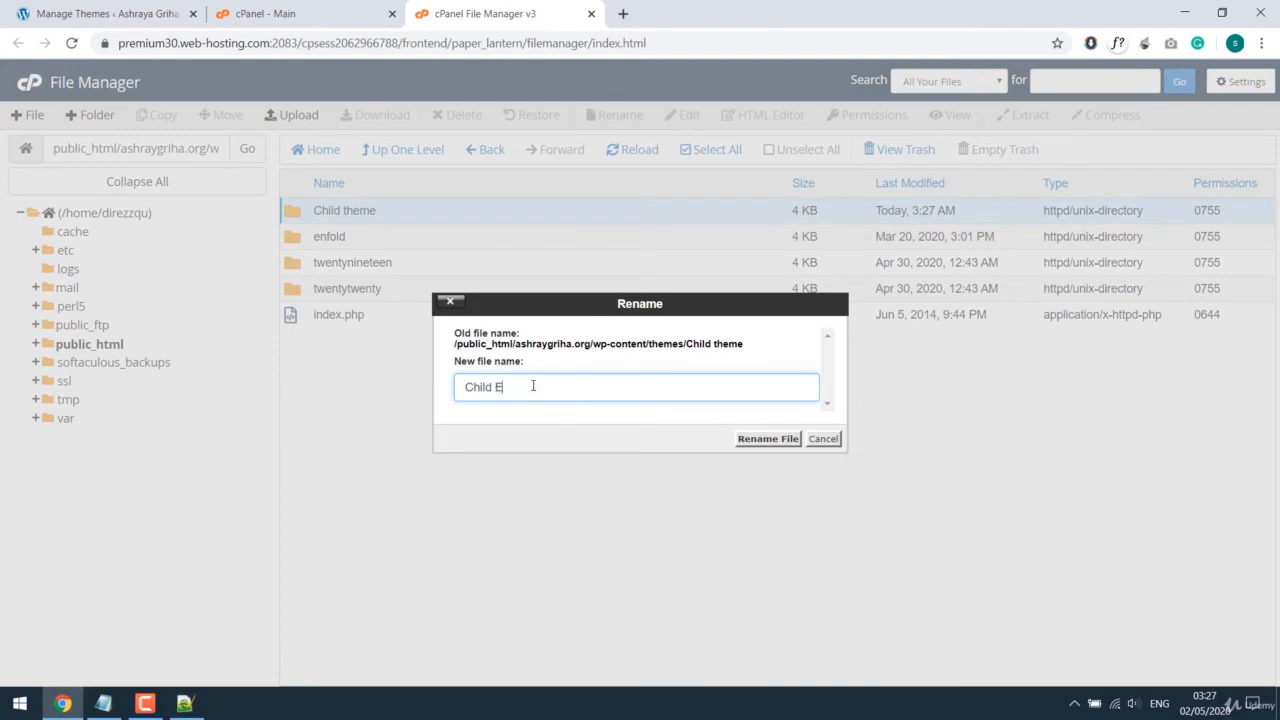
pyautogui.write('nfol')
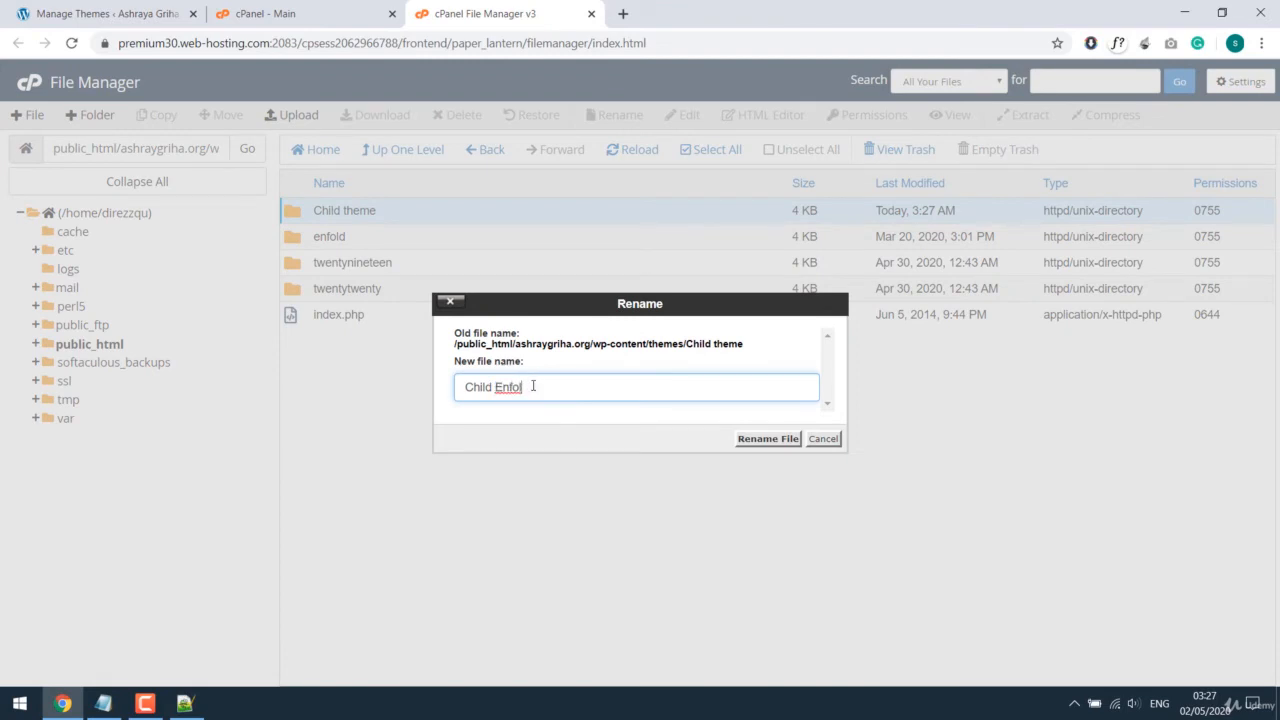
pyautogui.click(767, 438)
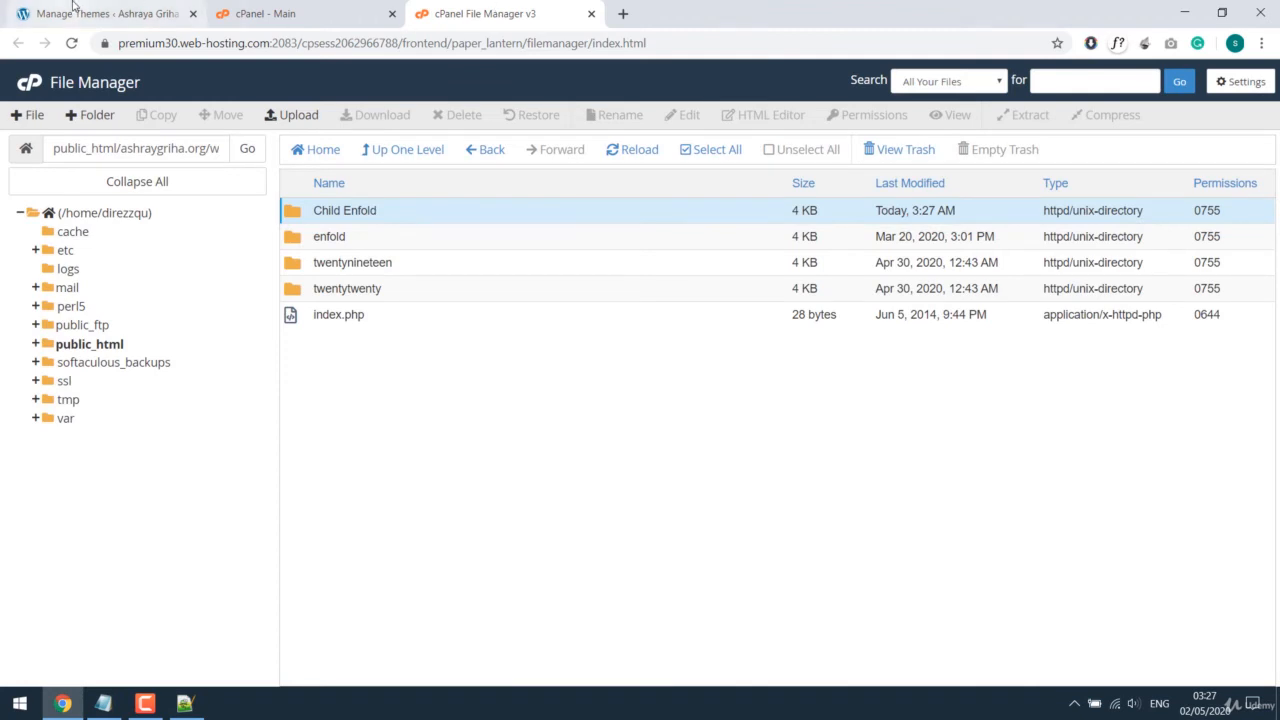
# - Confirm Child Enfold appears on the WordPress Themes page, then return to File Manager
pyautogui.click(100, 13)
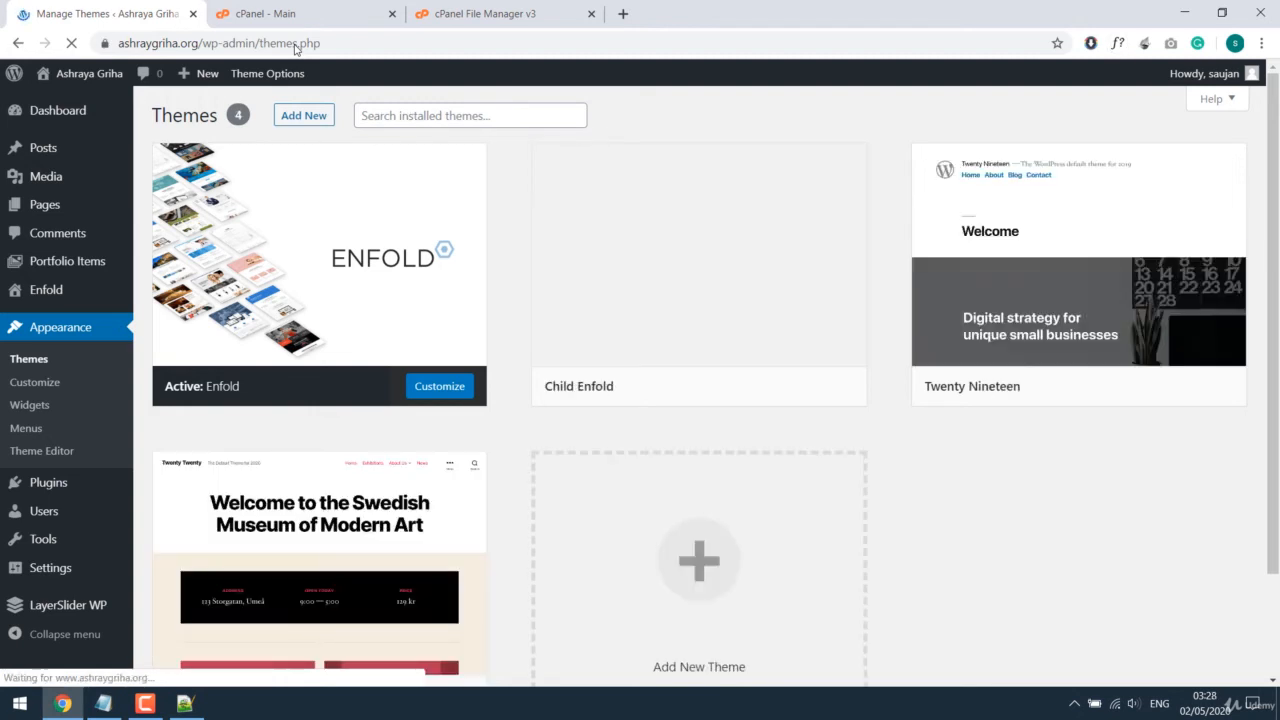
pyautogui.moveTo(537, 424)
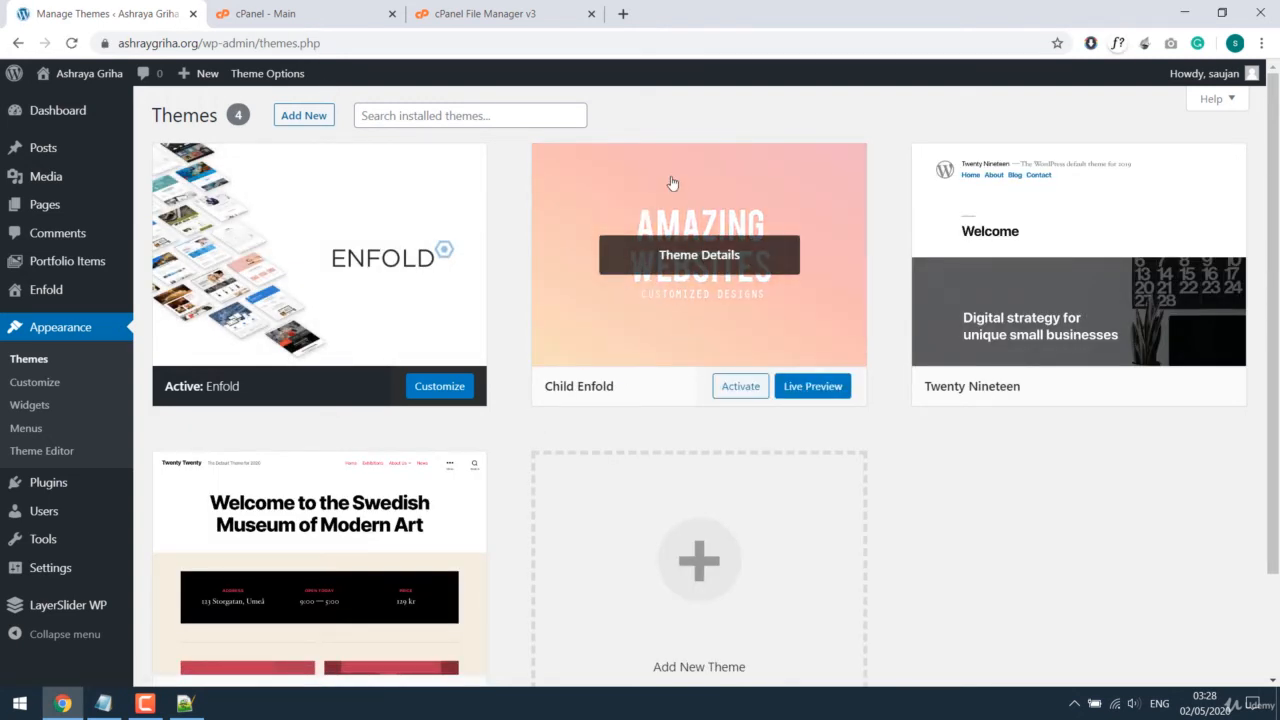
pyautogui.moveTo(686, 404)
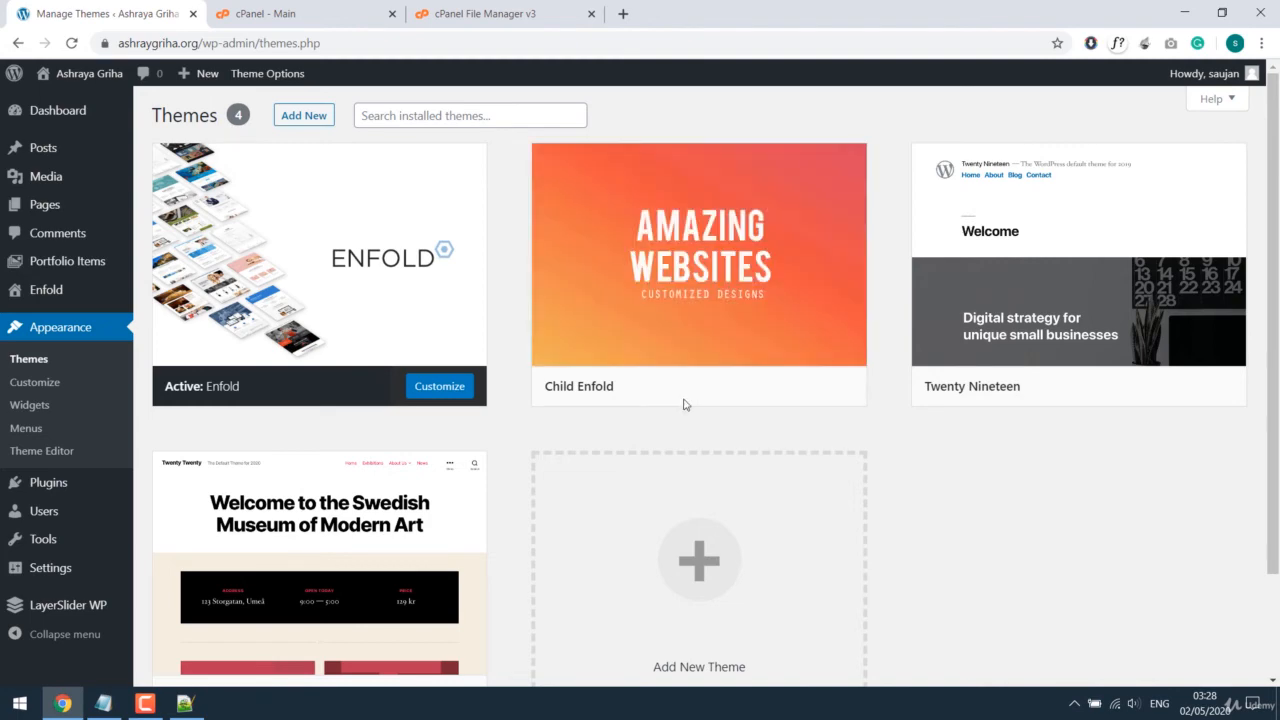
pyautogui.click(505, 13)
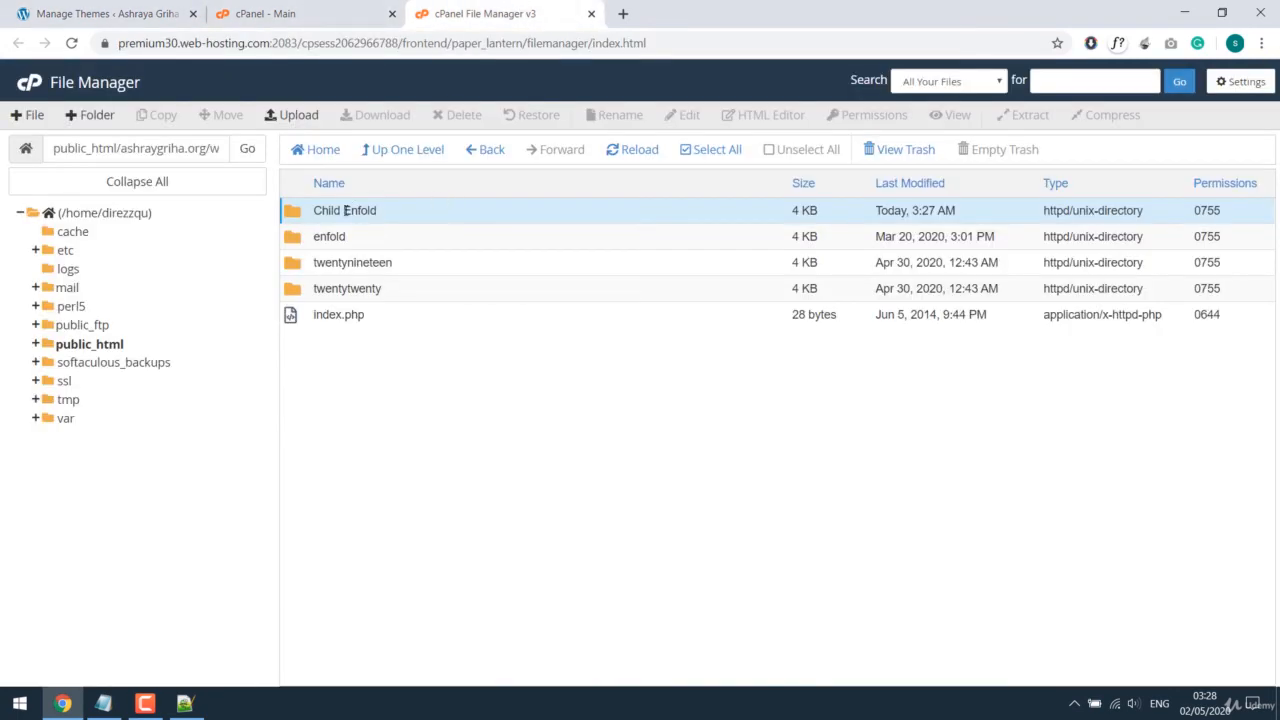
# - In Child Enfold's style.css change Template to Enfold with a capital E and save
pyautogui.doubleClick(344, 210)
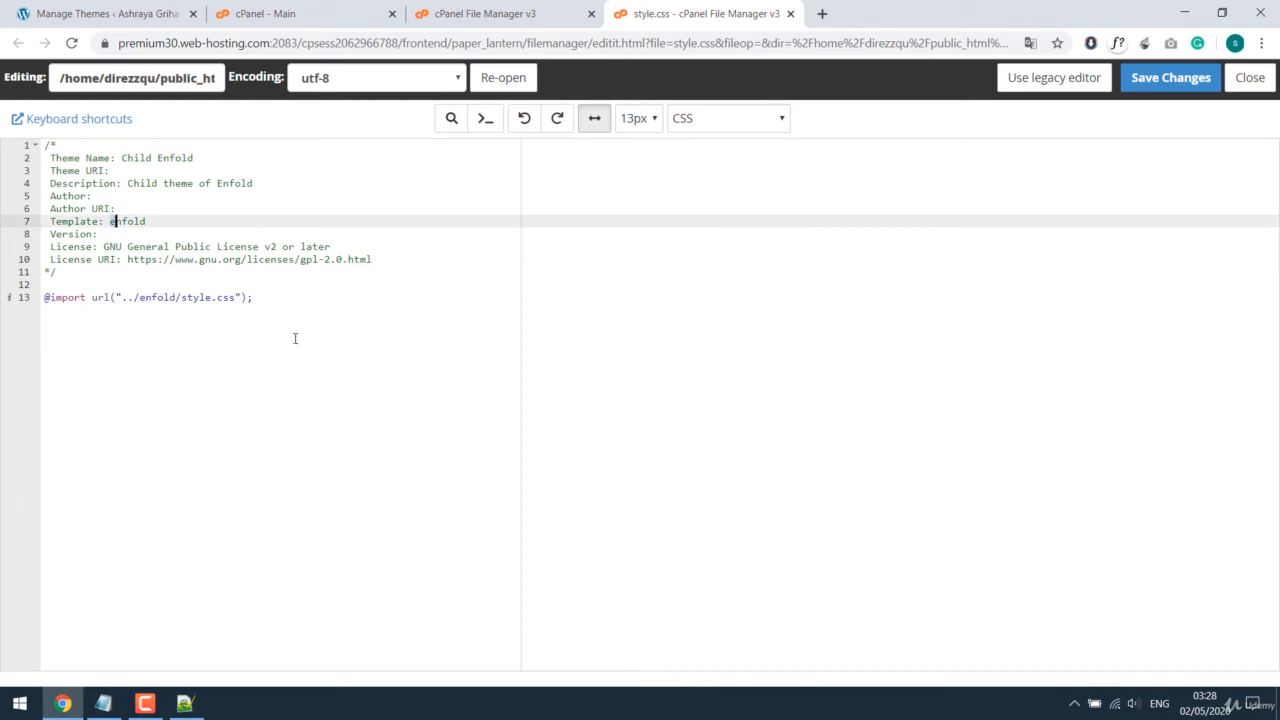
pyautogui.moveTo(358, 352)
pyautogui.write('E')
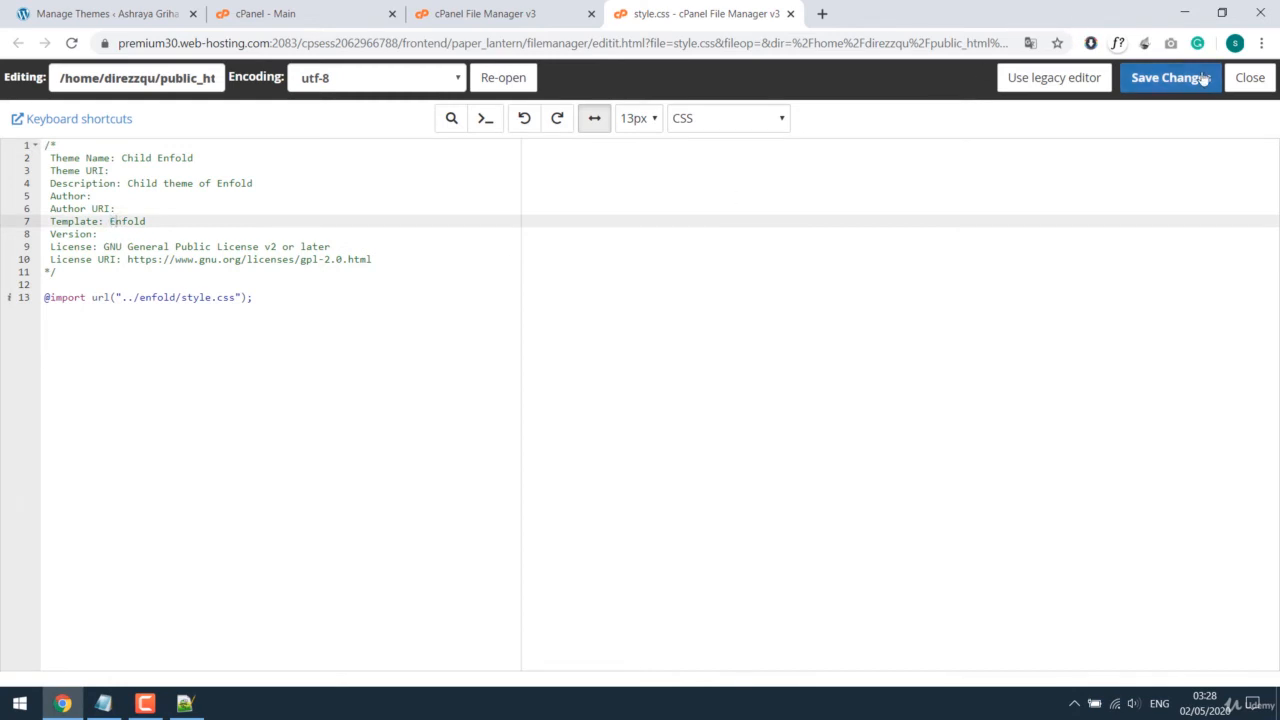
pyautogui.click(1170, 77)
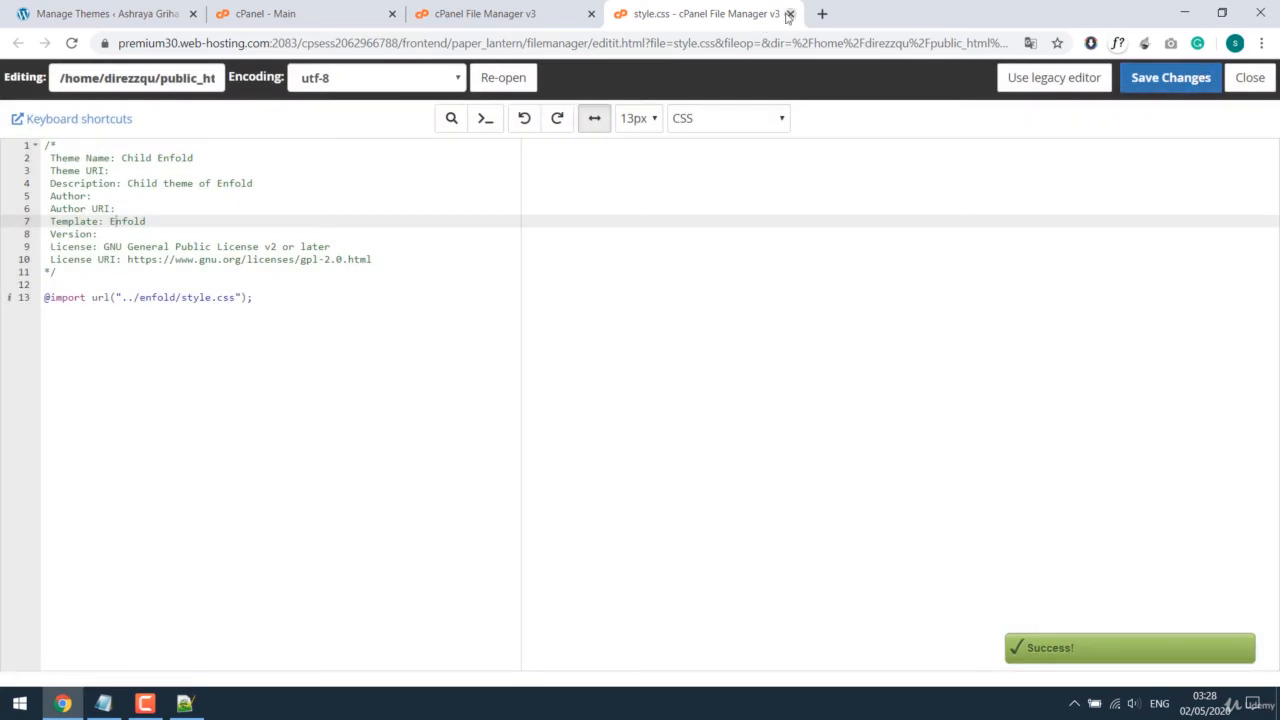
pyautogui.click(790, 13)
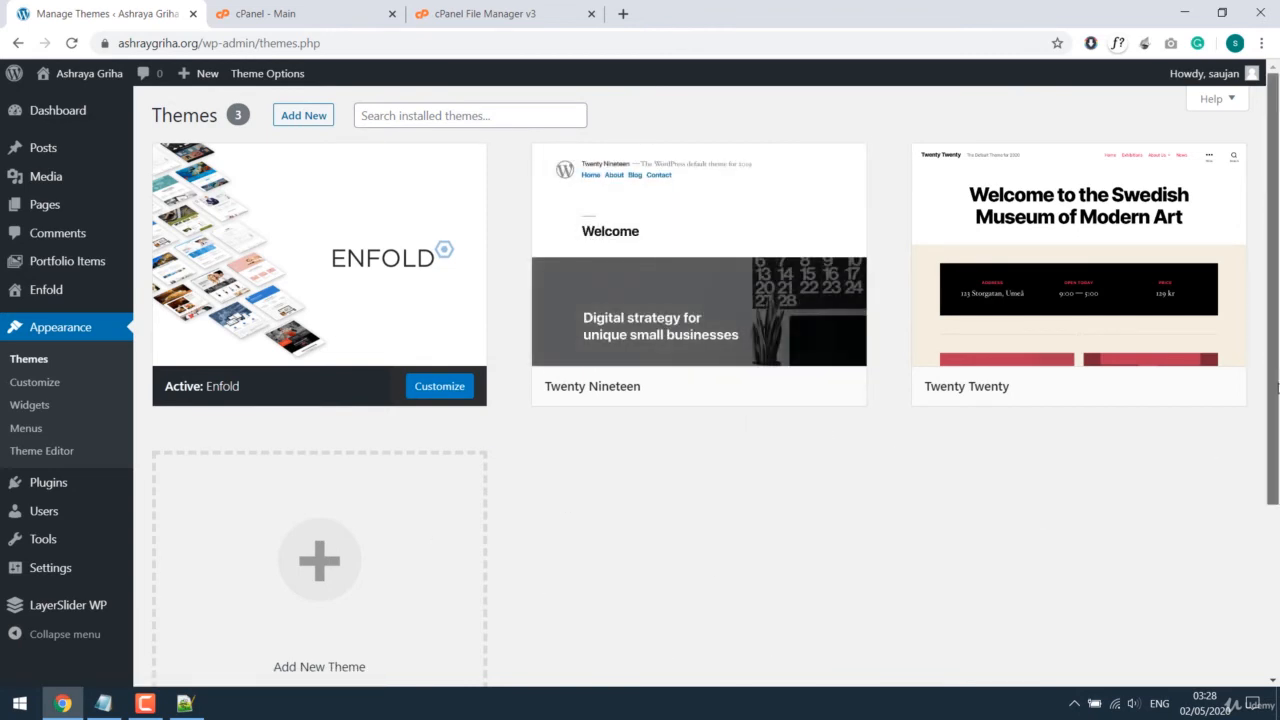
# - Read the Broken Themes missing-parent error for Child Enfold, then return to File Manager
pyautogui.scroll(-3)
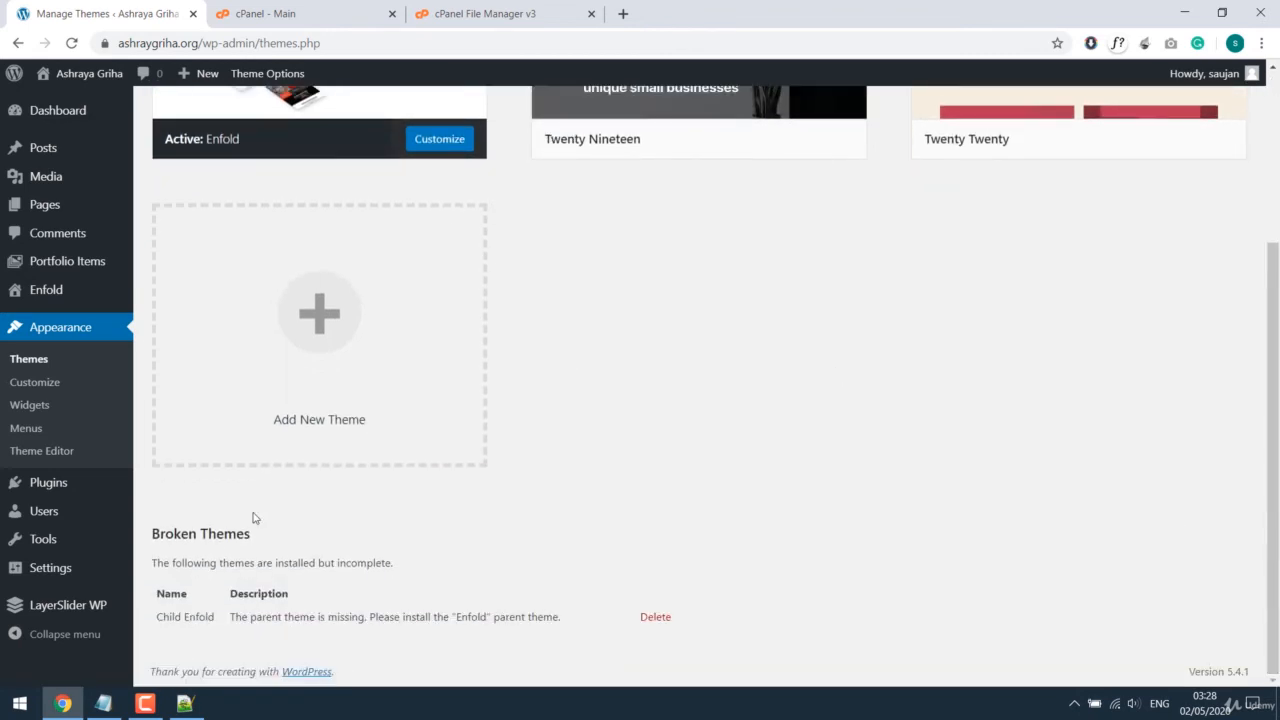
pyautogui.moveTo(389, 632)
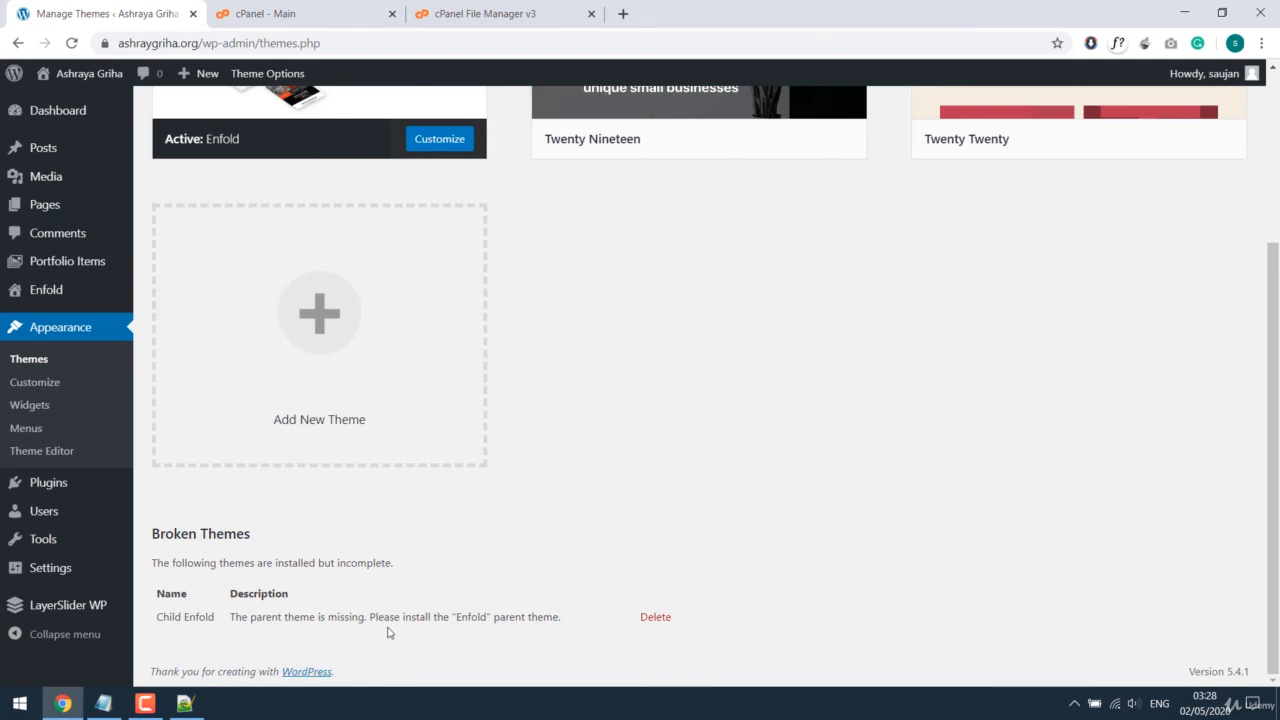
pyautogui.moveTo(474, 629)
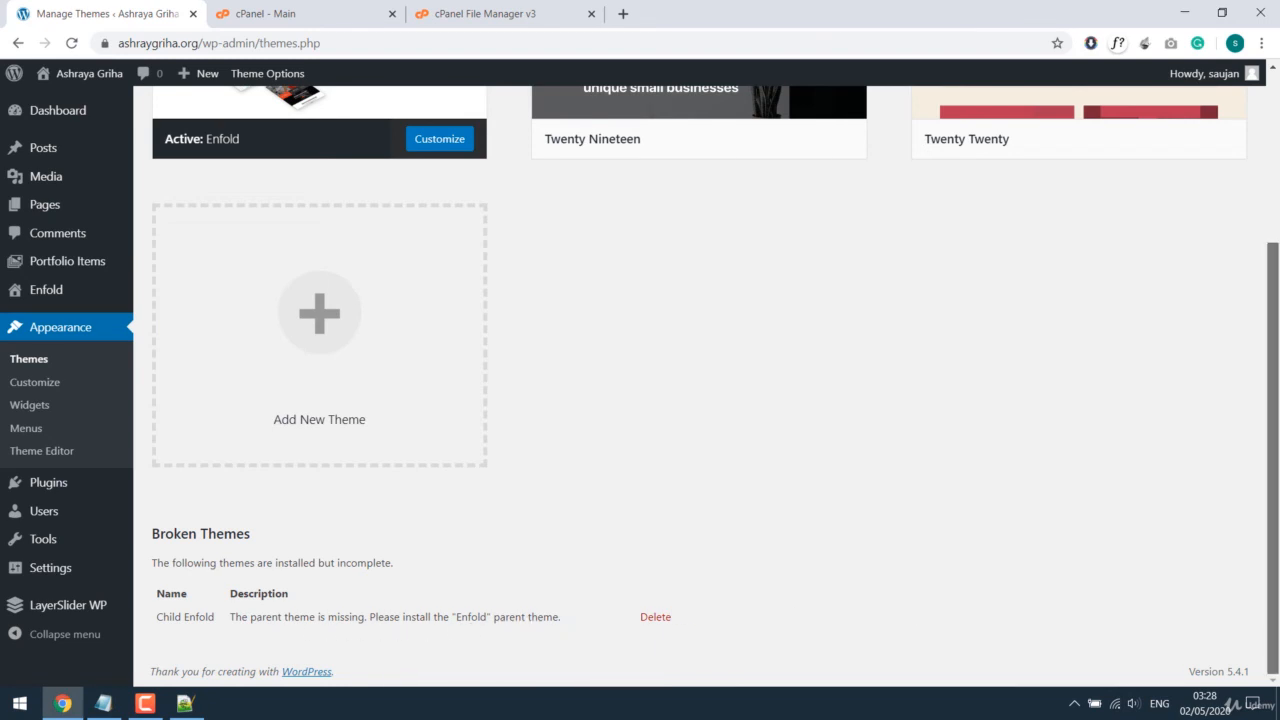
pyautogui.scroll(3)
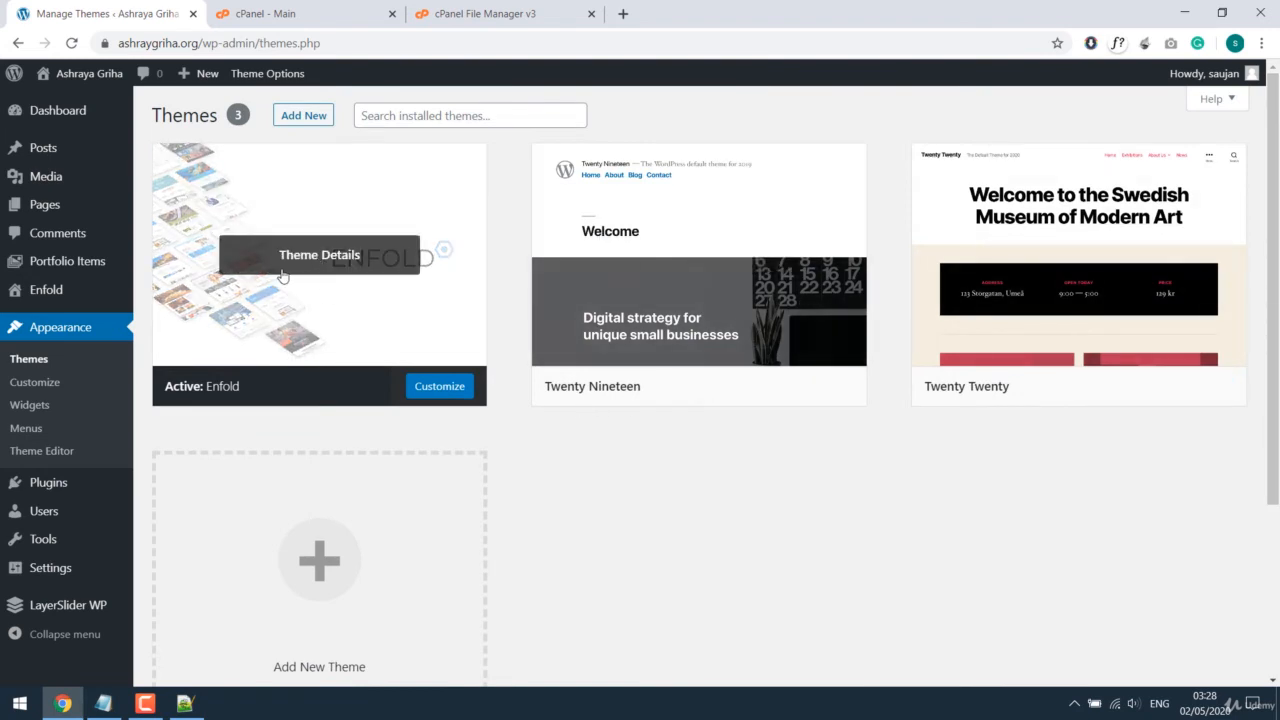
pyautogui.click(505, 13)
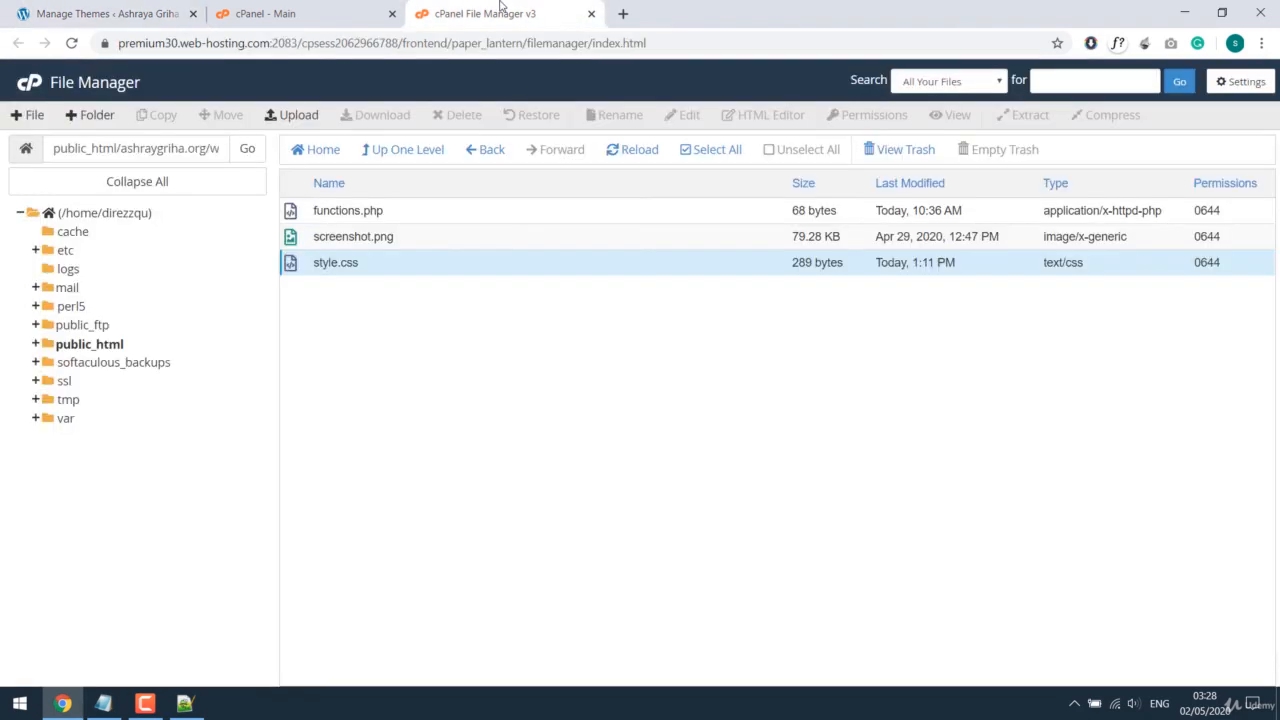
# - Revert style.css Template to lowercase enfold, save, and return to the WordPress admin
pyautogui.rightClick(335, 262)
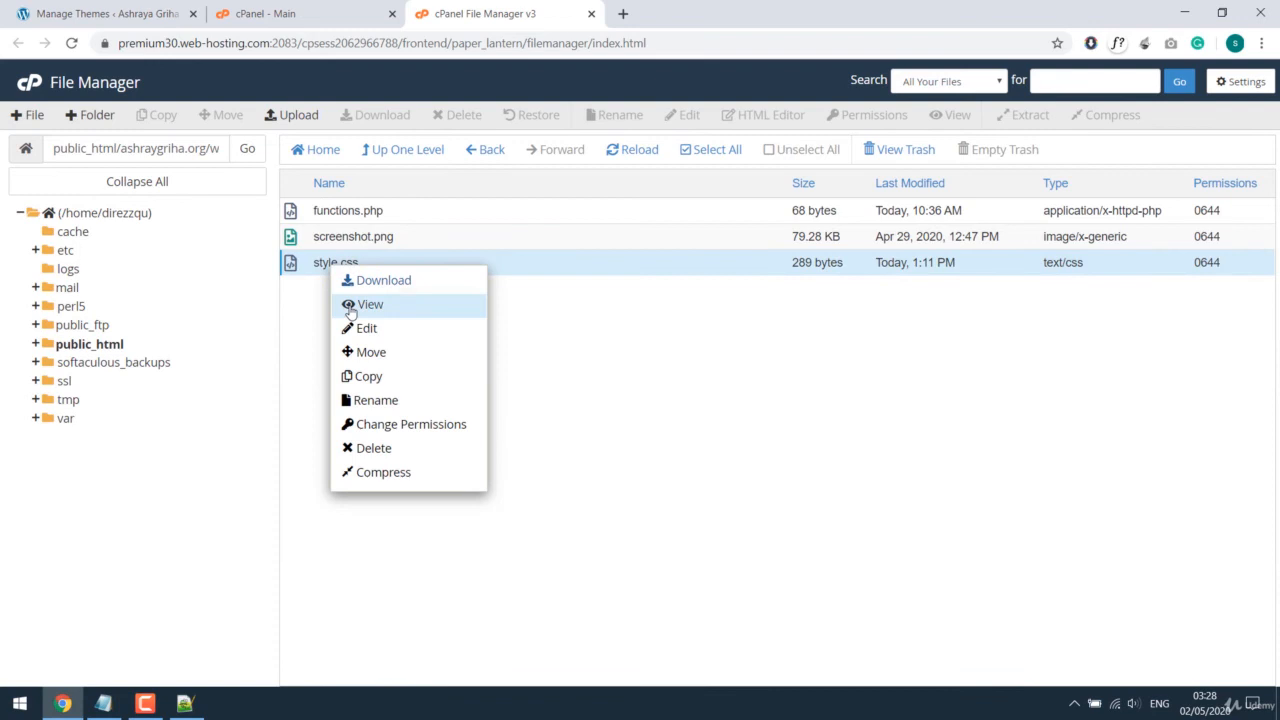
pyautogui.click(366, 328)
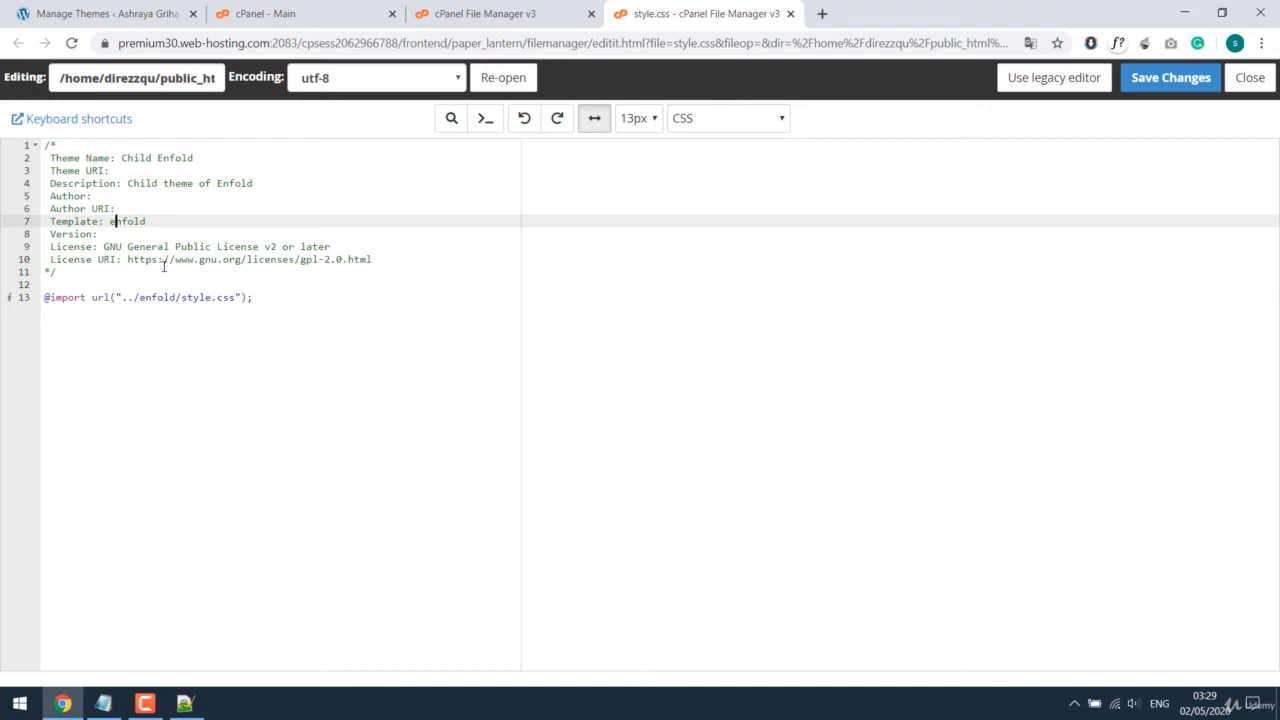
pyautogui.click(1170, 77)
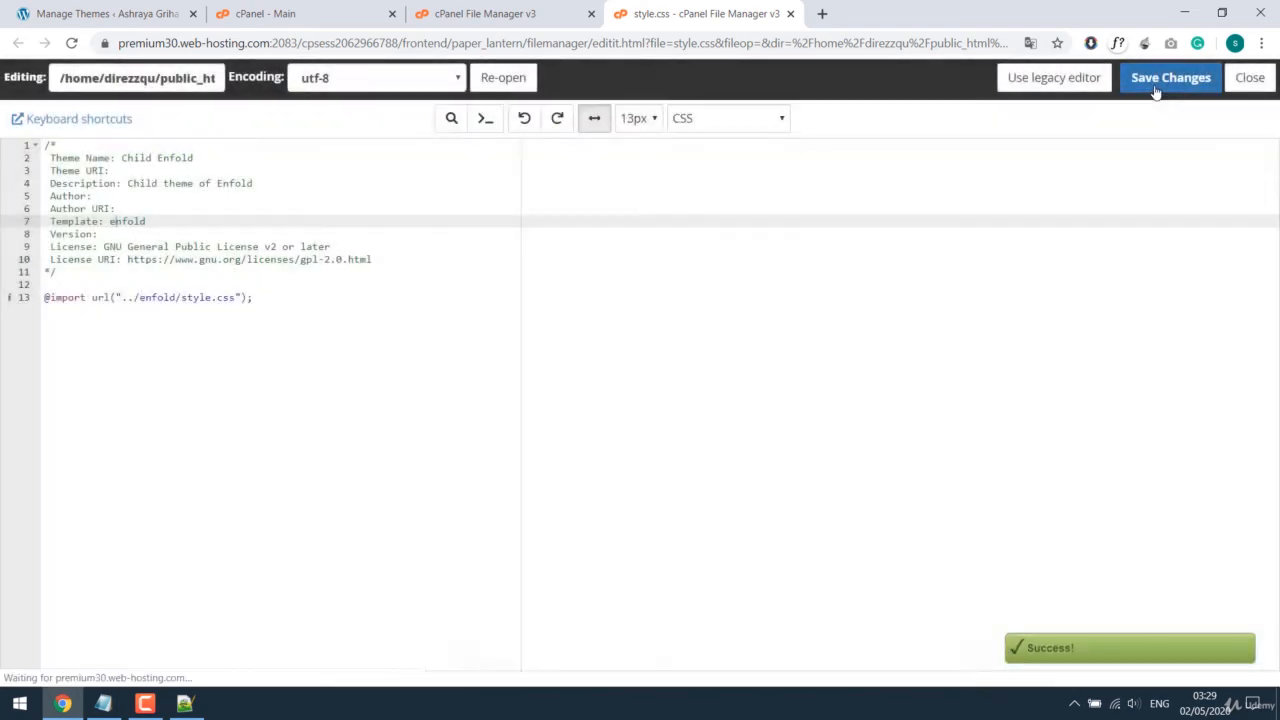
pyautogui.click(1250, 77)
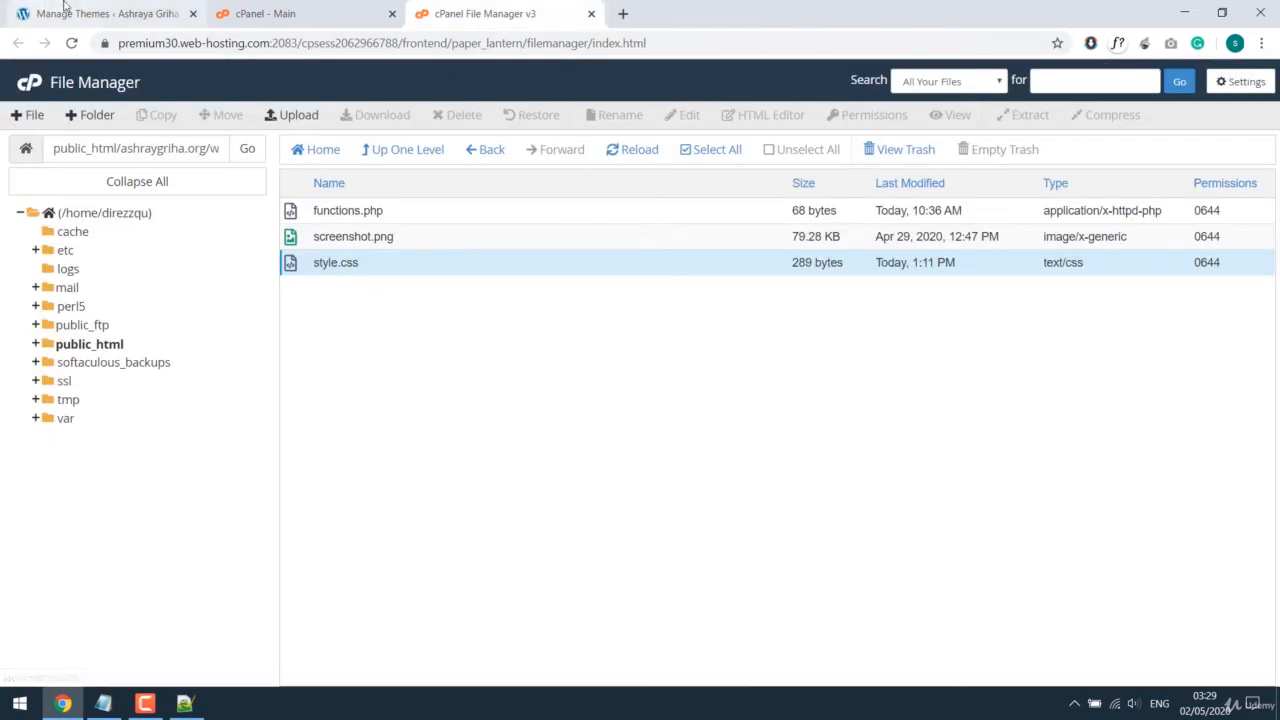
pyautogui.click(100, 13)
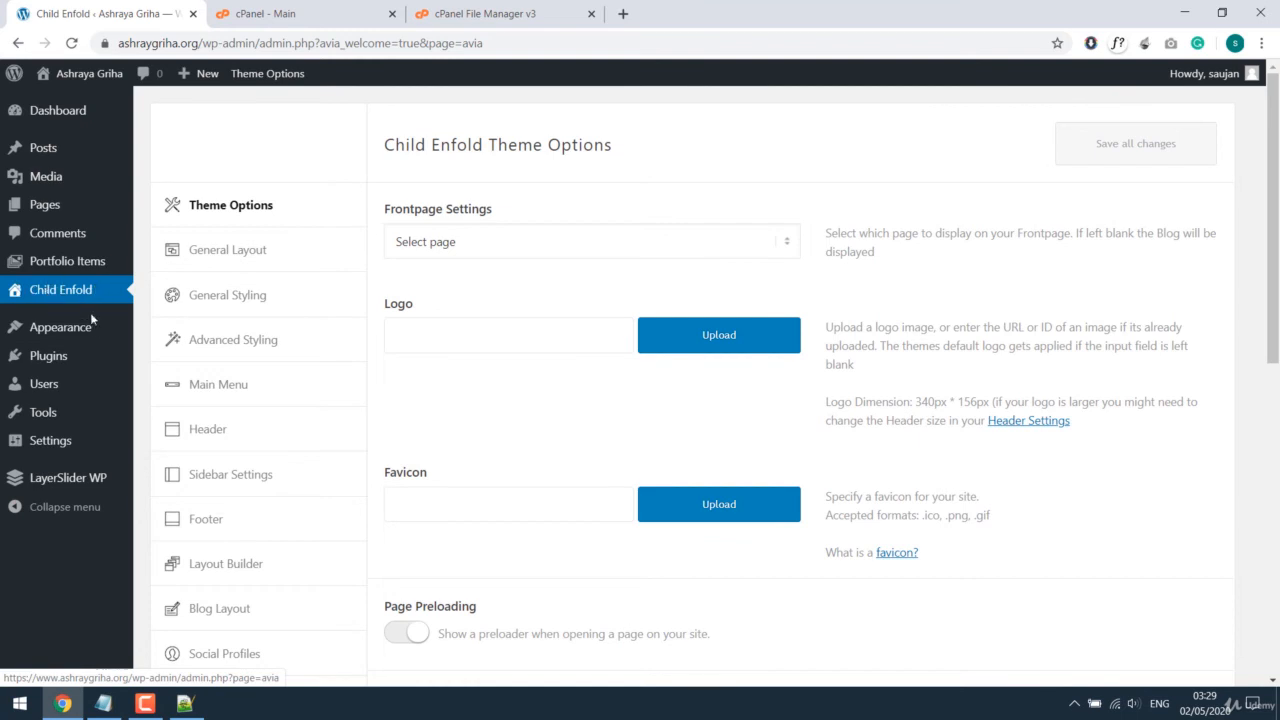
# - Rename the child theme to Enfold-mytheme in the Theme Editor and view its Theme Options
pyautogui.click(177, 422)
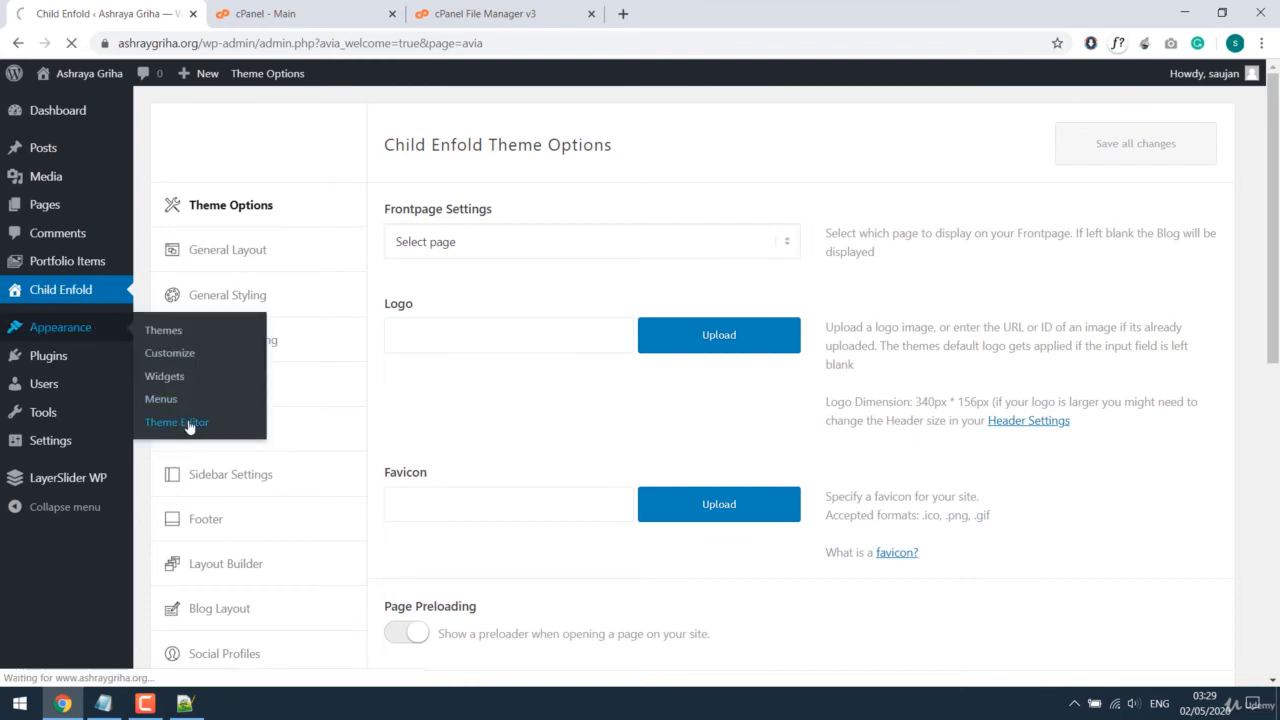
pyautogui.click(177, 421)
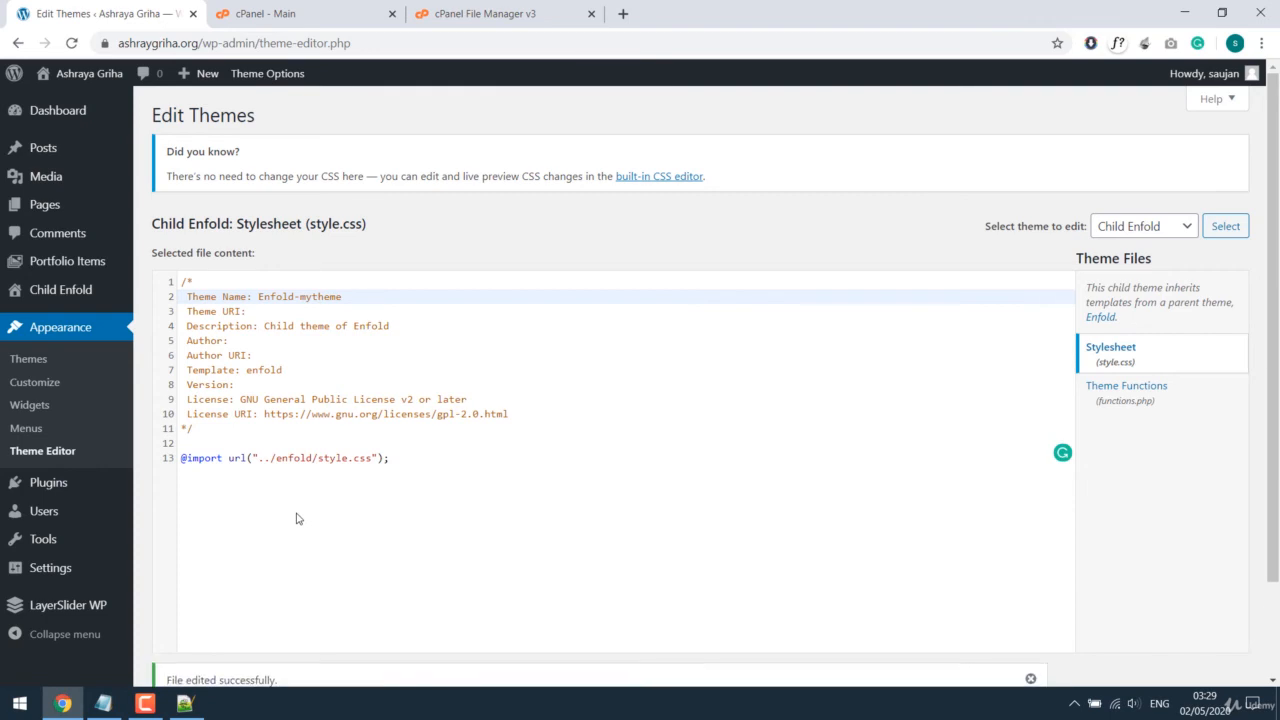
pyautogui.click(70, 43)
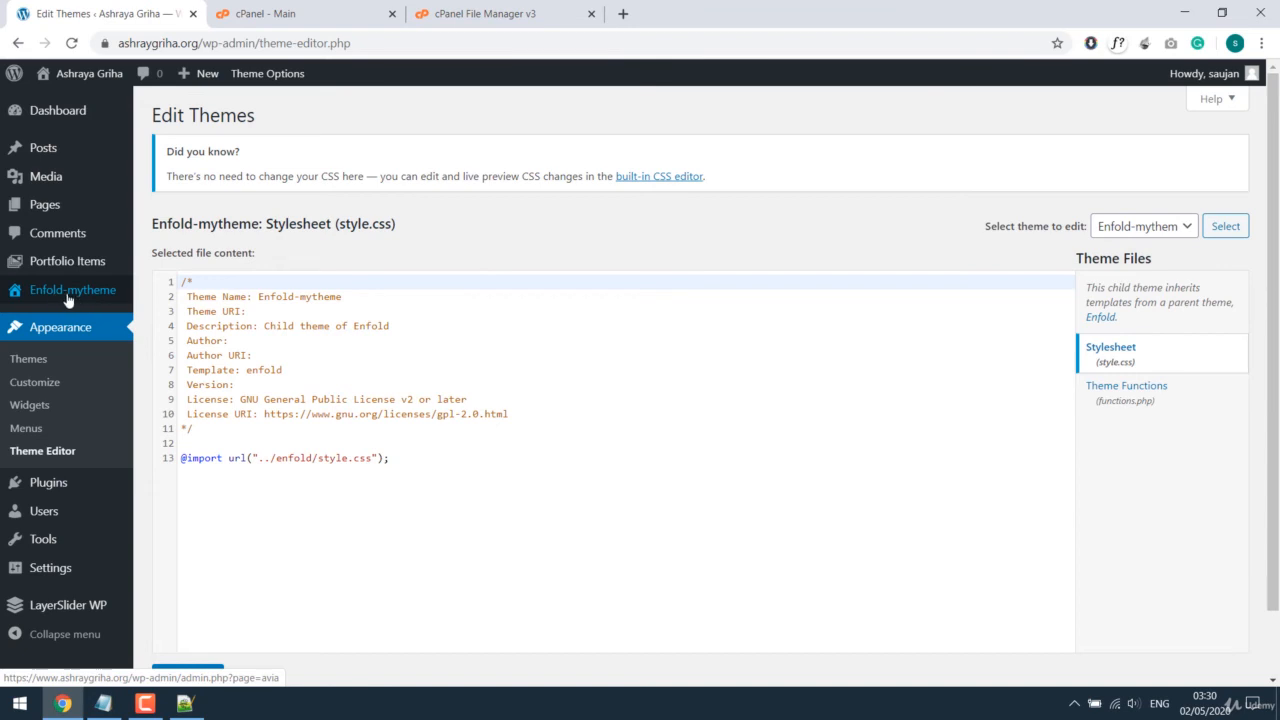
pyautogui.click(72, 289)
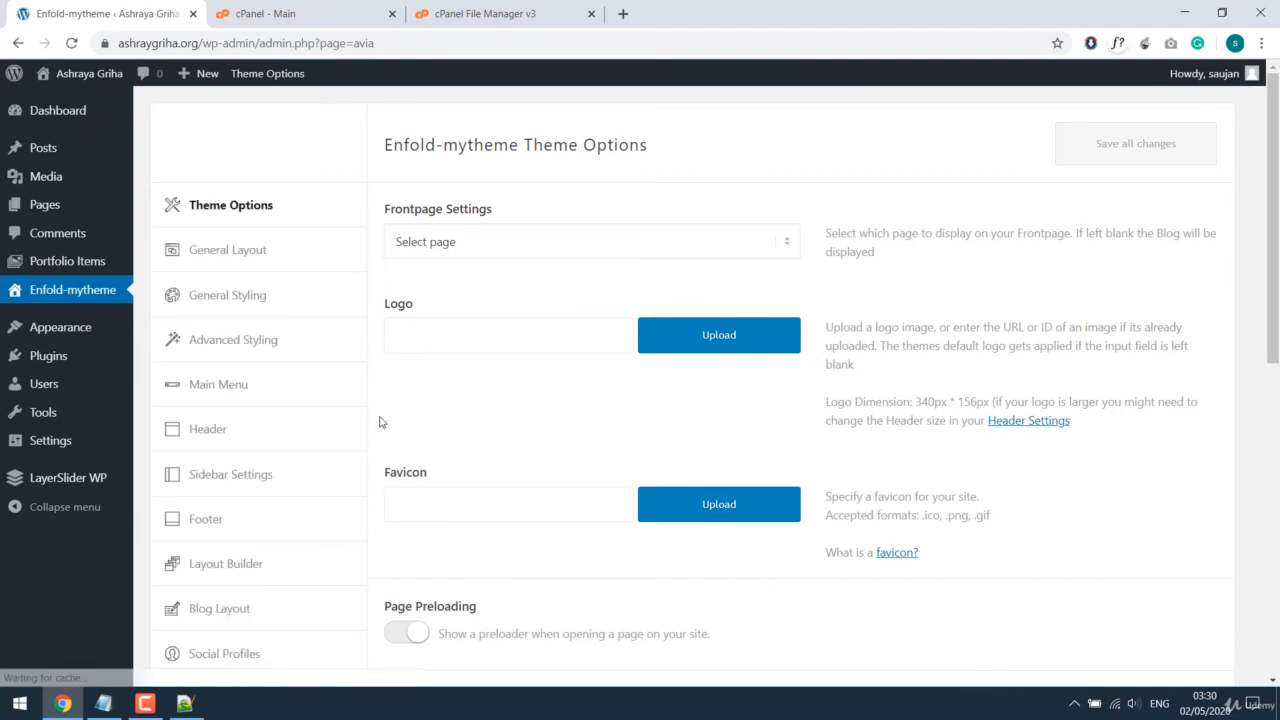
# - Browse the Demo Import section's demo list down to Small Business - Flat Demo
pyautogui.scroll(-3)
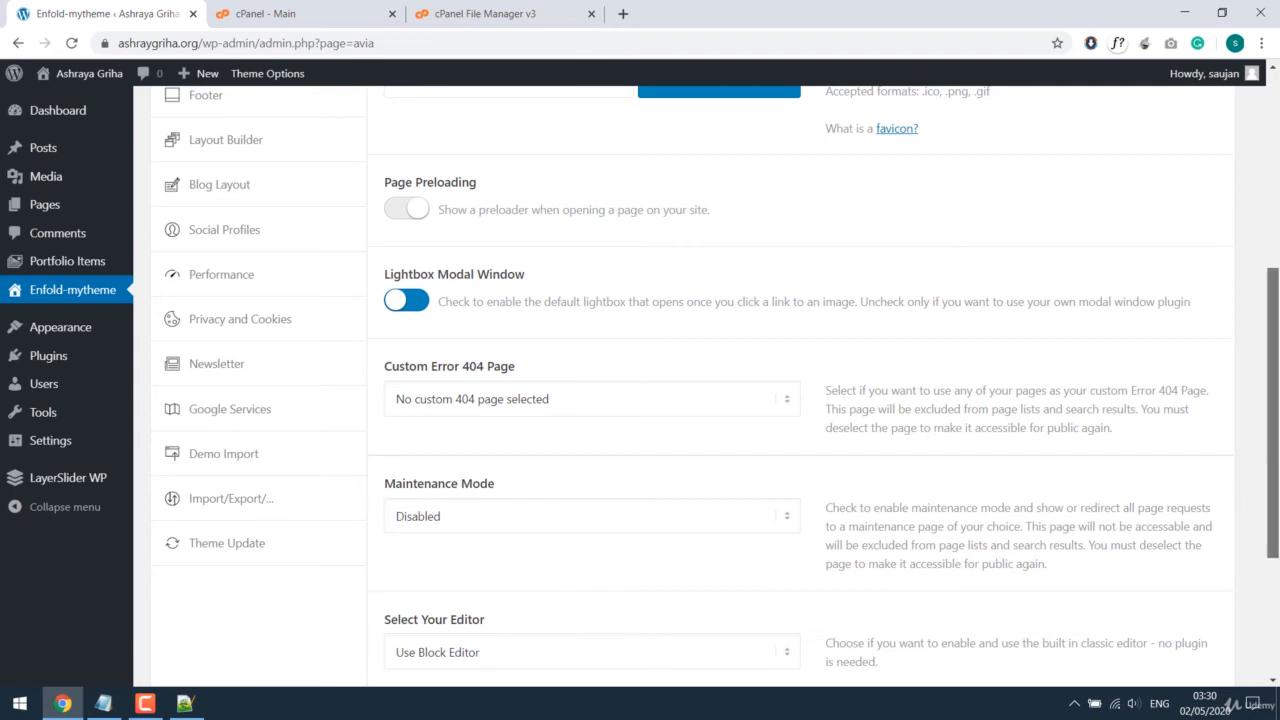
pyautogui.scroll(3)
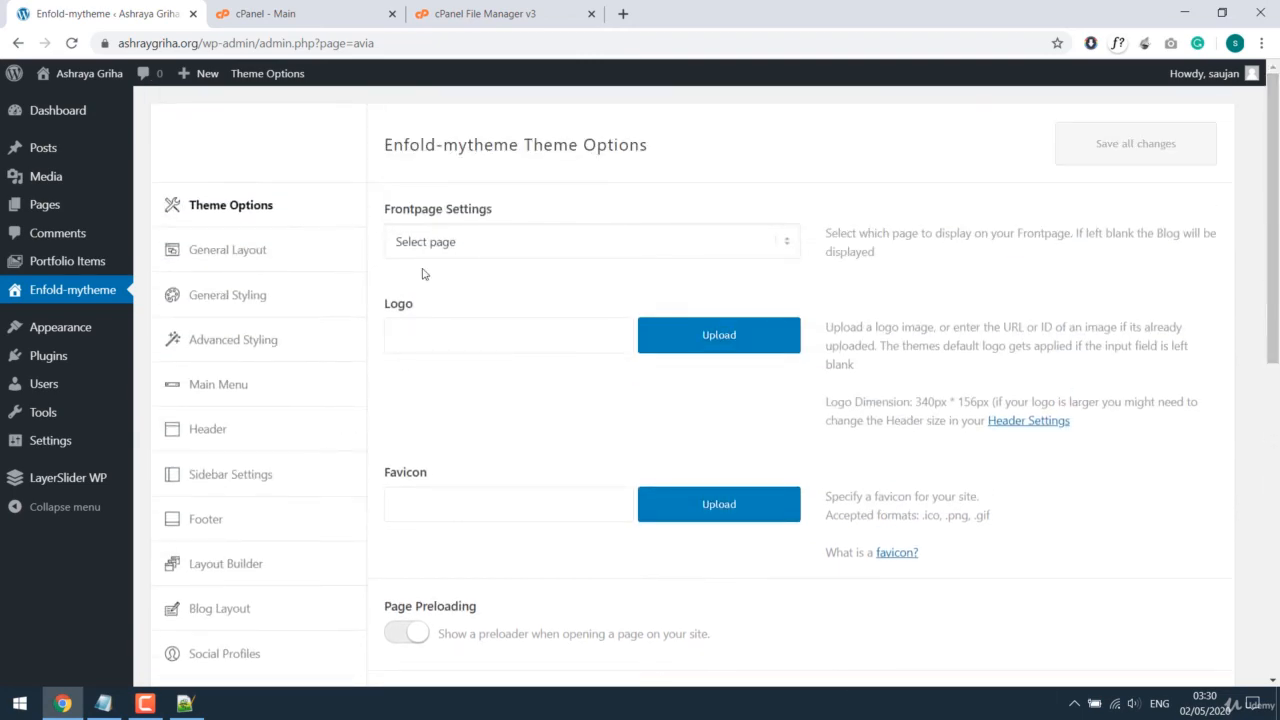
pyautogui.scroll(-3)
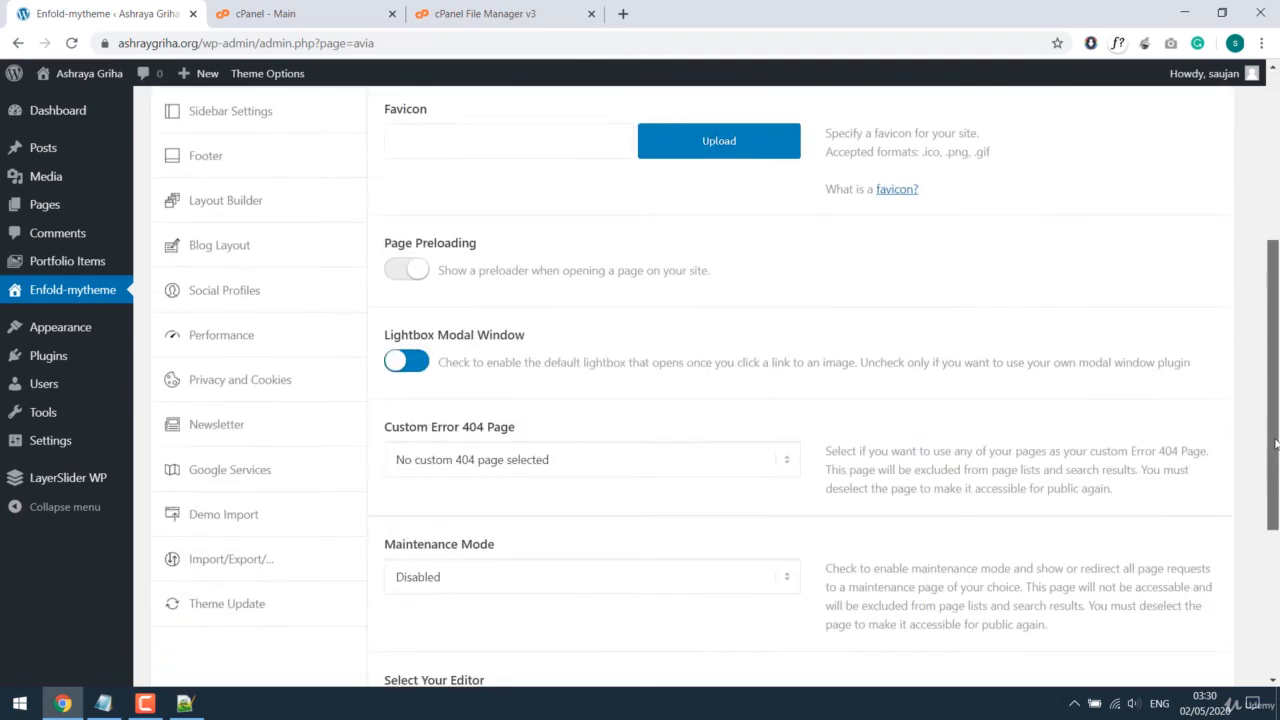
pyautogui.scroll(-3)
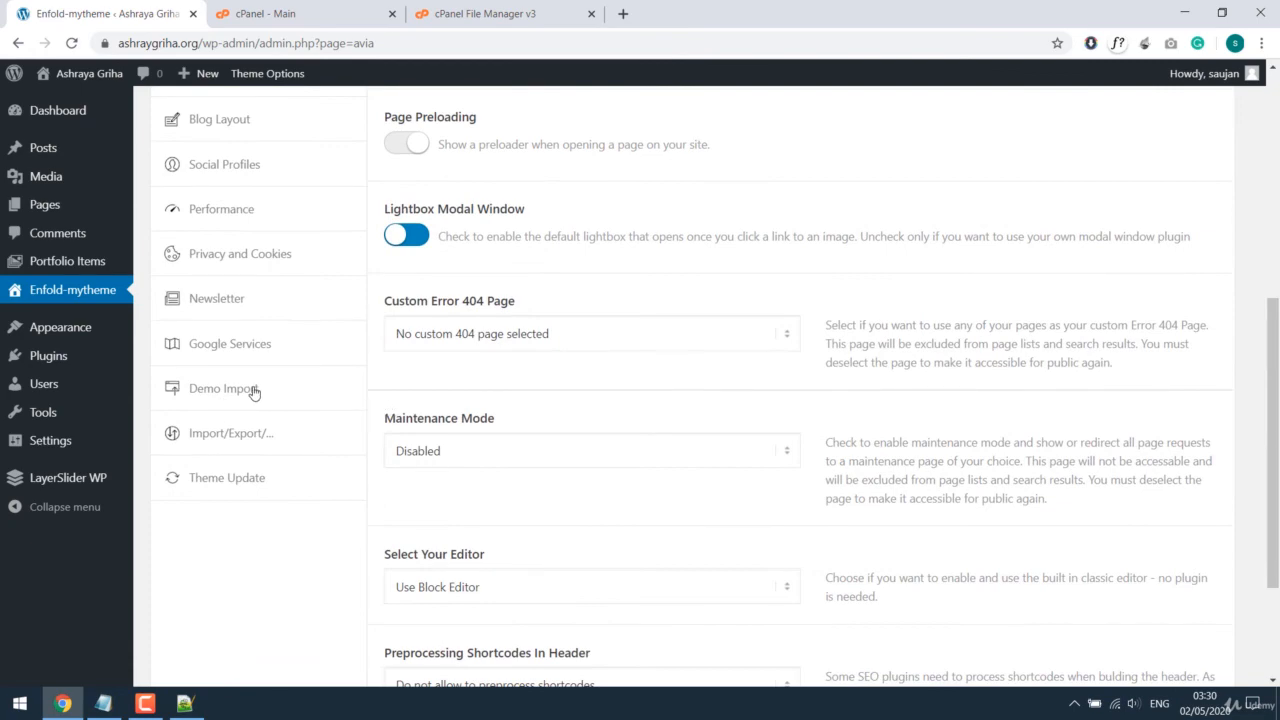
pyautogui.click(226, 388)
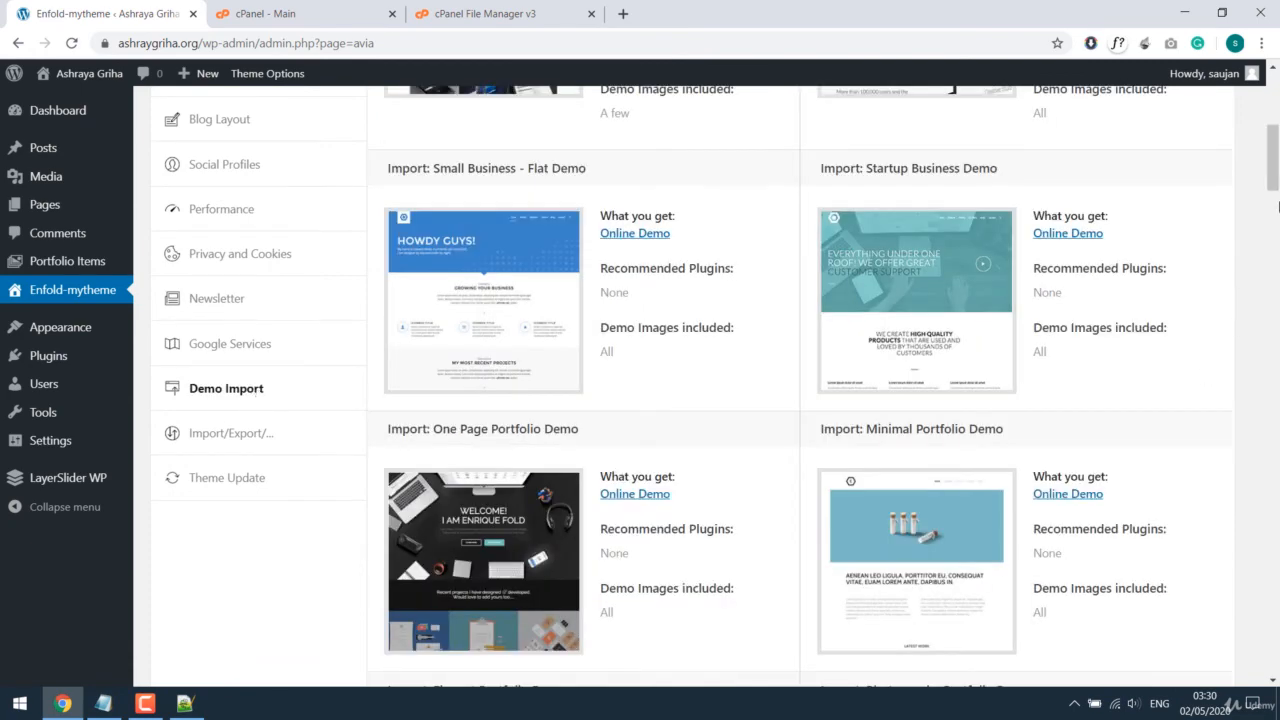
pyautogui.scroll(3)
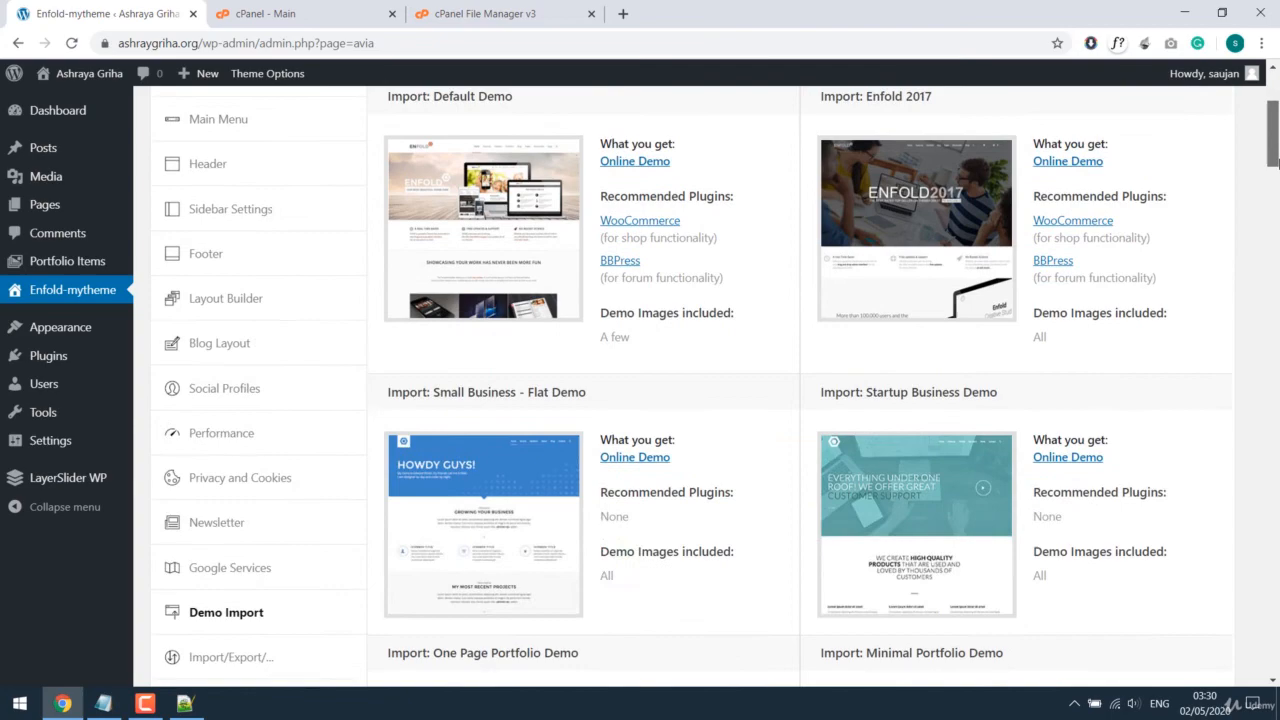
pyautogui.scroll(-3)
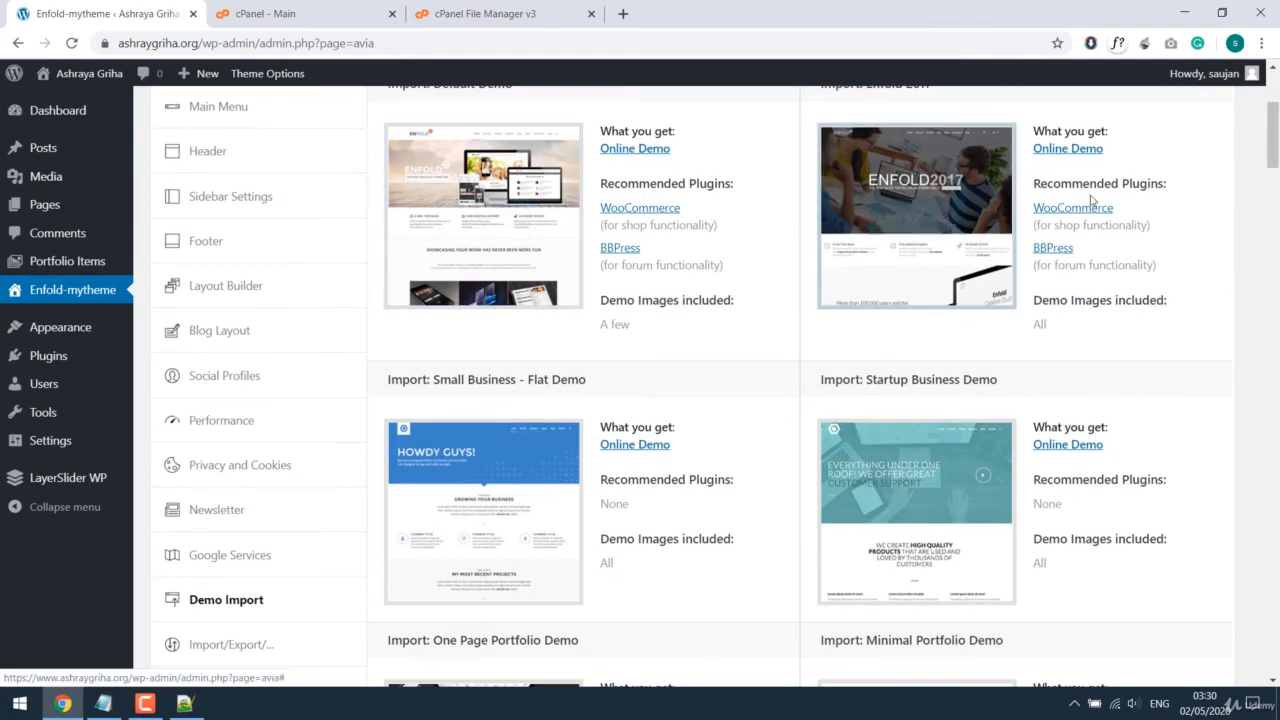
pyautogui.scroll(-3)
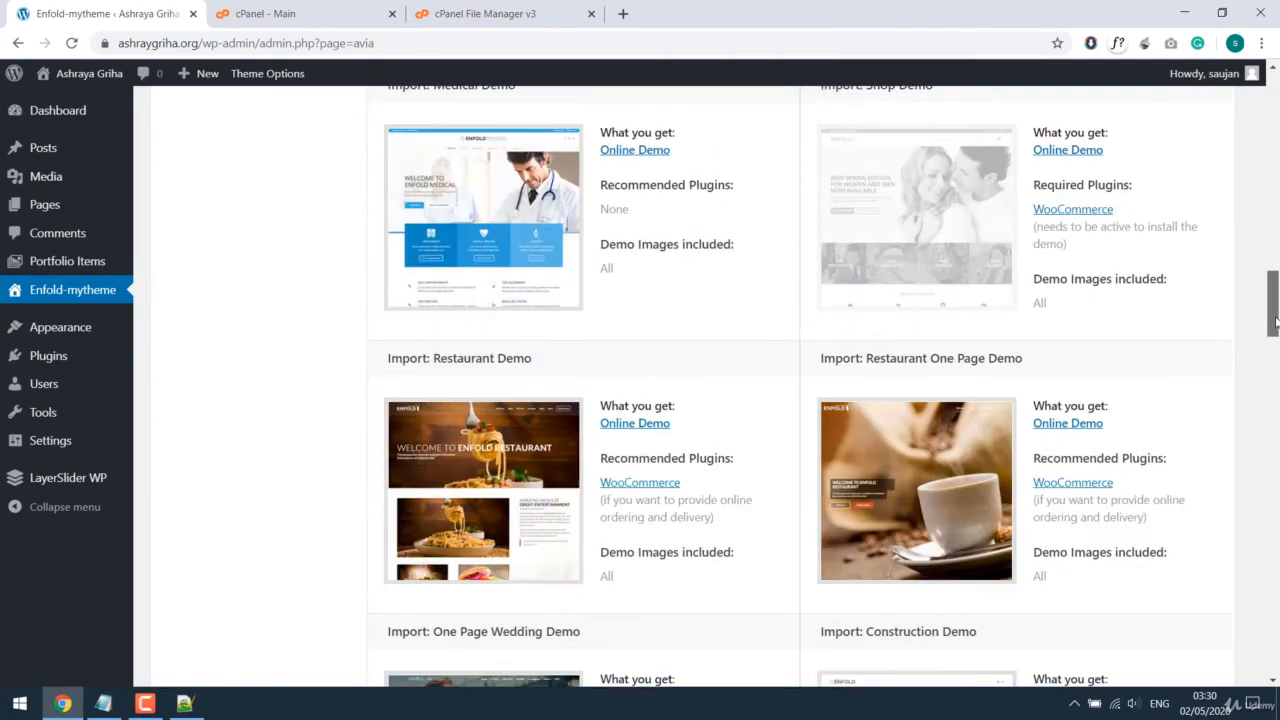
pyautogui.scroll(3)
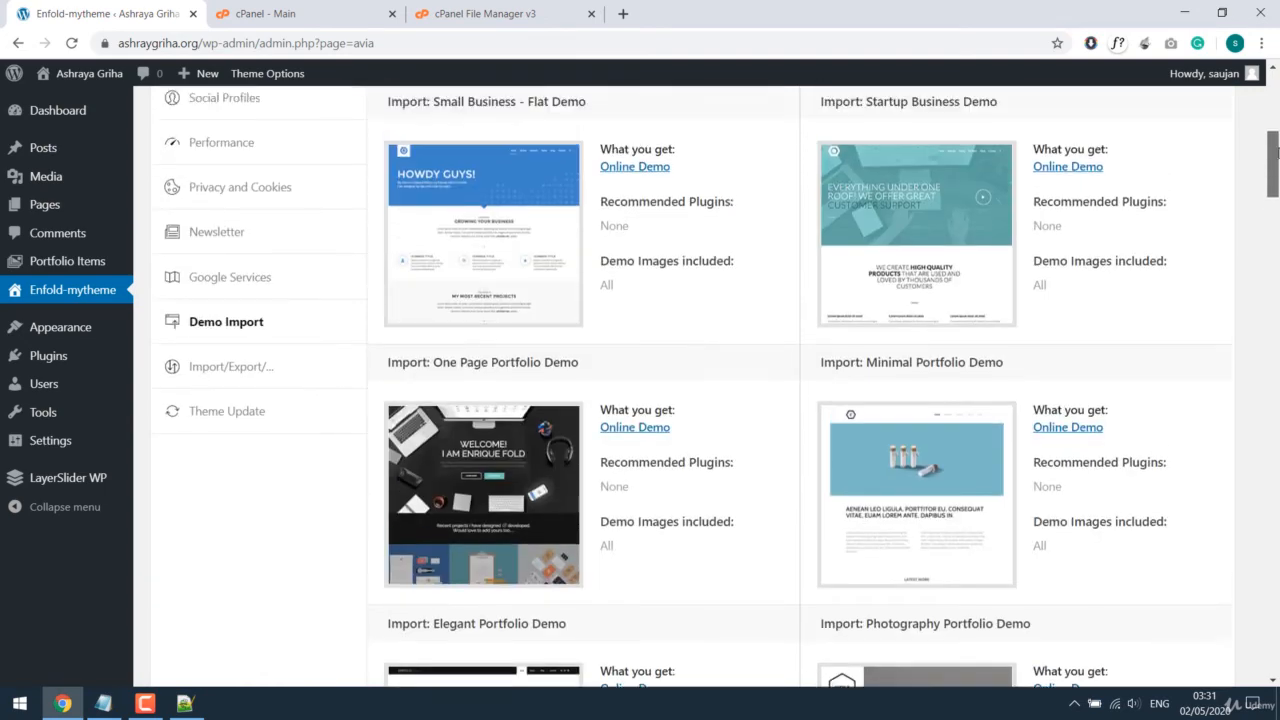
pyautogui.scroll(3)
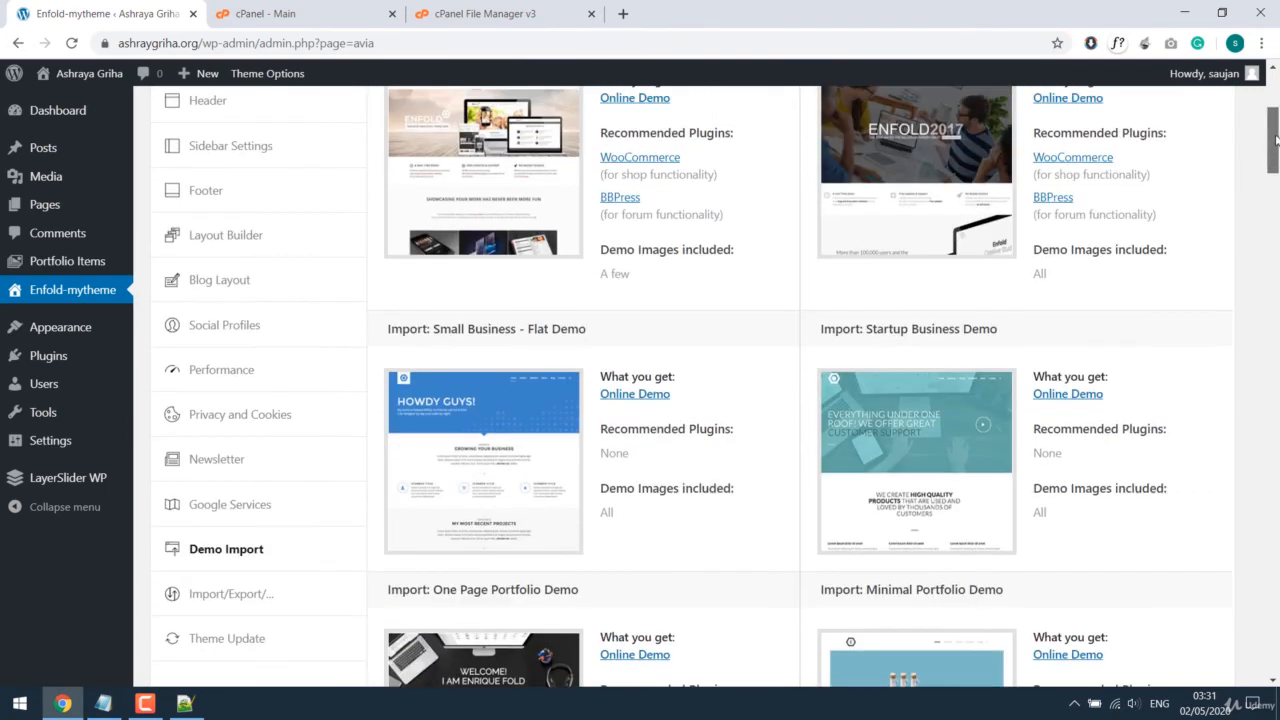
pyautogui.scroll(3)
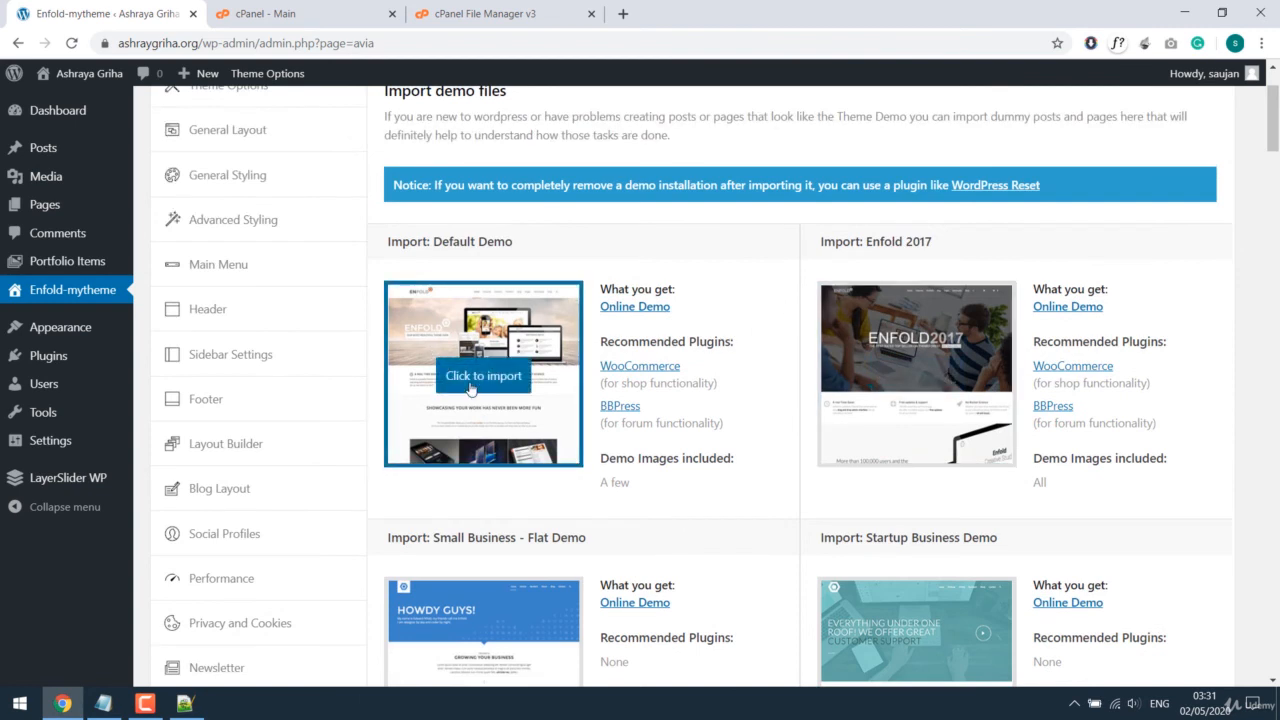
pyautogui.moveTo(640, 410)
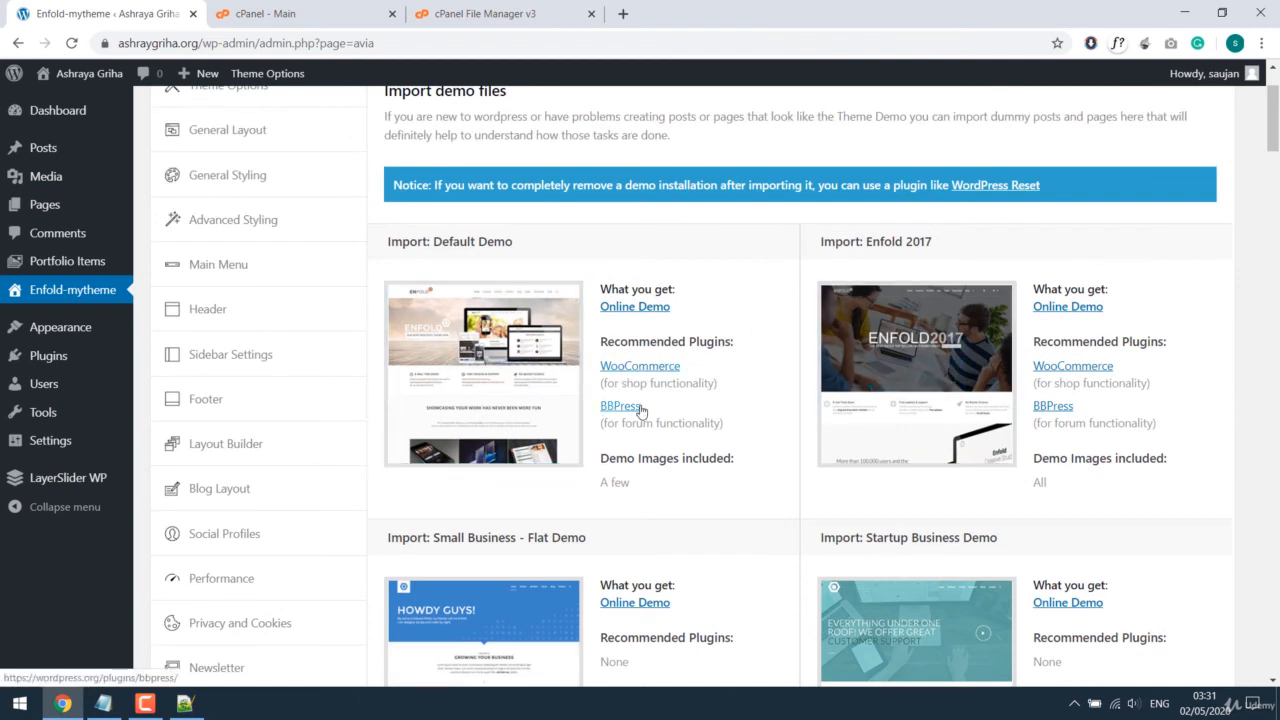
pyautogui.moveTo(1078, 362)
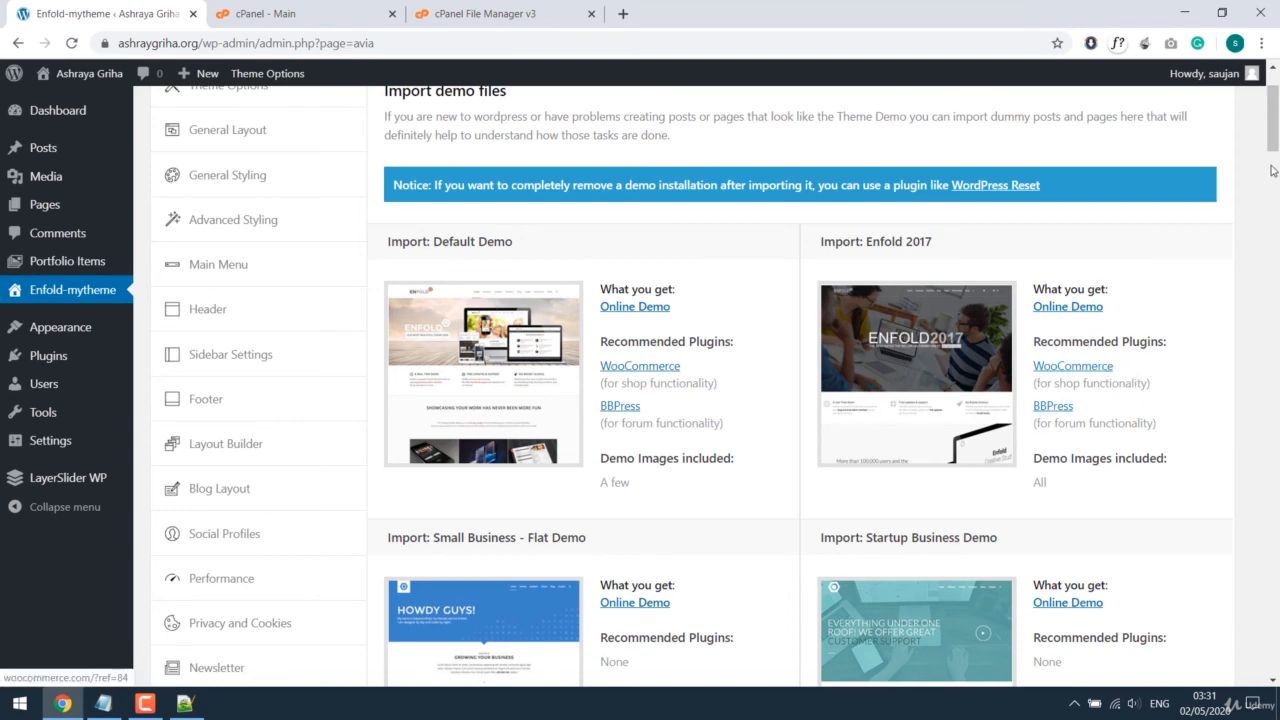
pyautogui.scroll(-3)
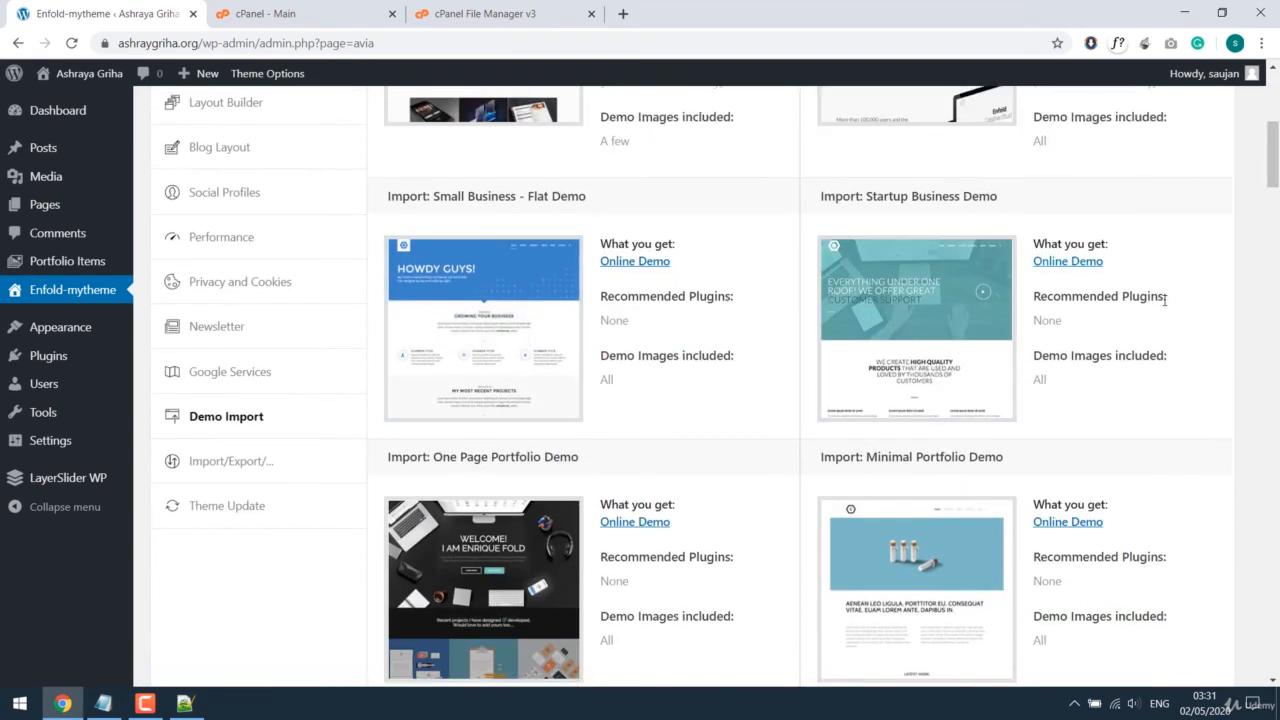
pyautogui.scroll(-3)
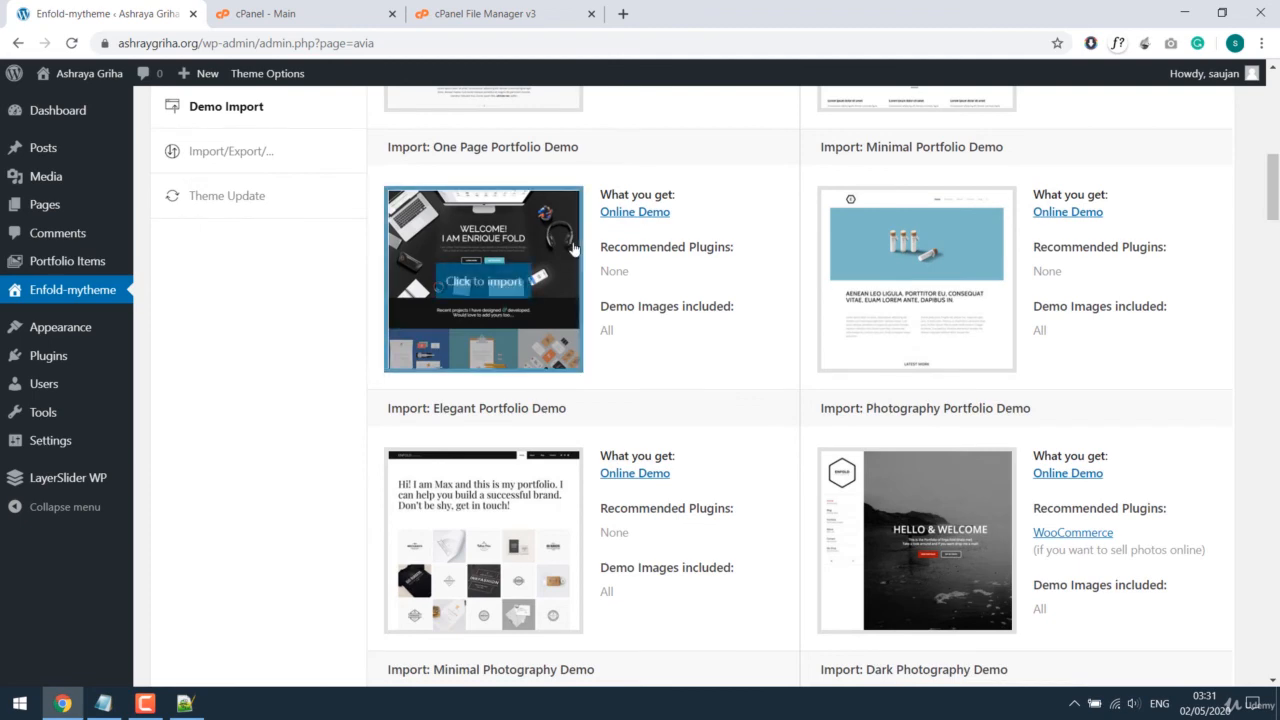
pyautogui.scroll(-3)
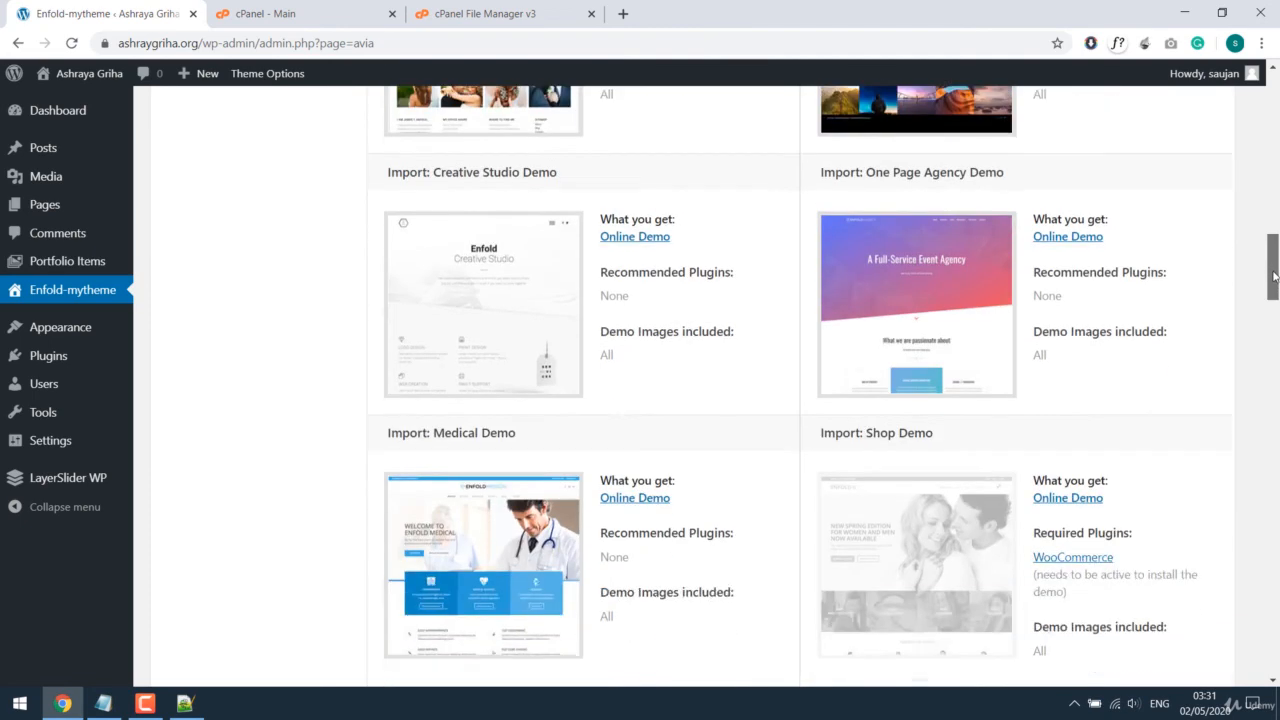
pyautogui.moveTo(916, 305)
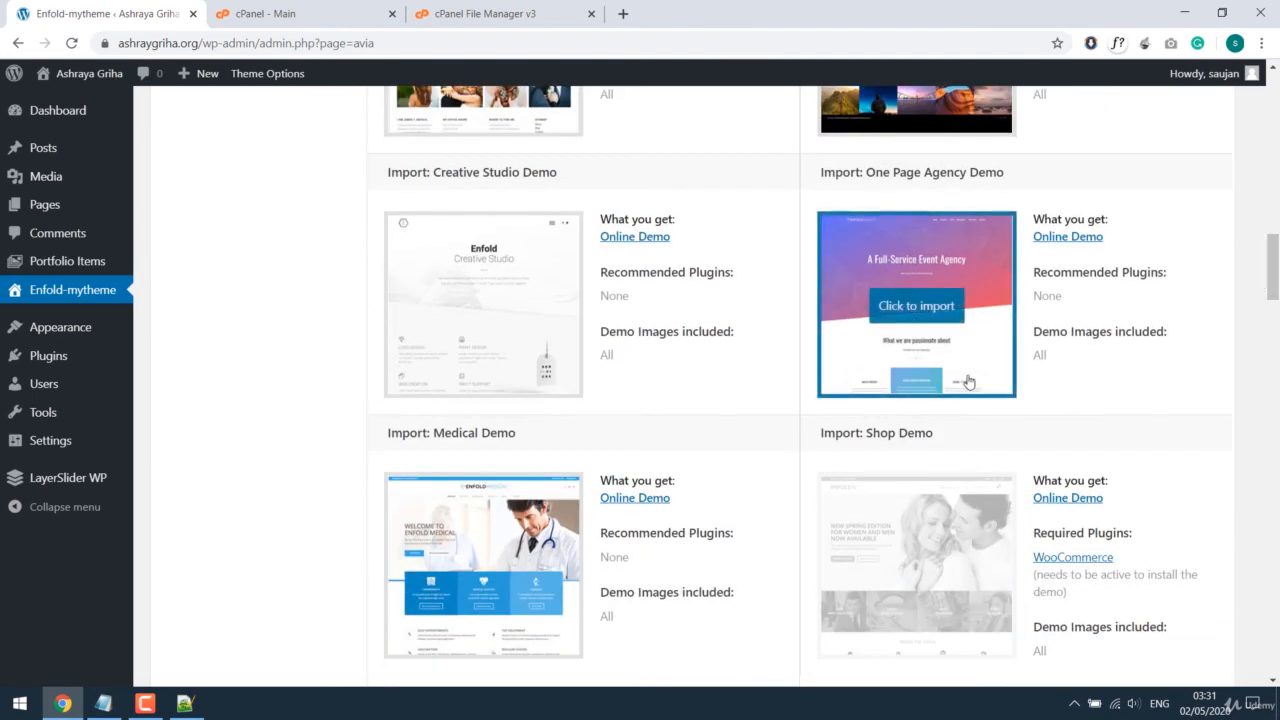
pyautogui.scroll(-3)
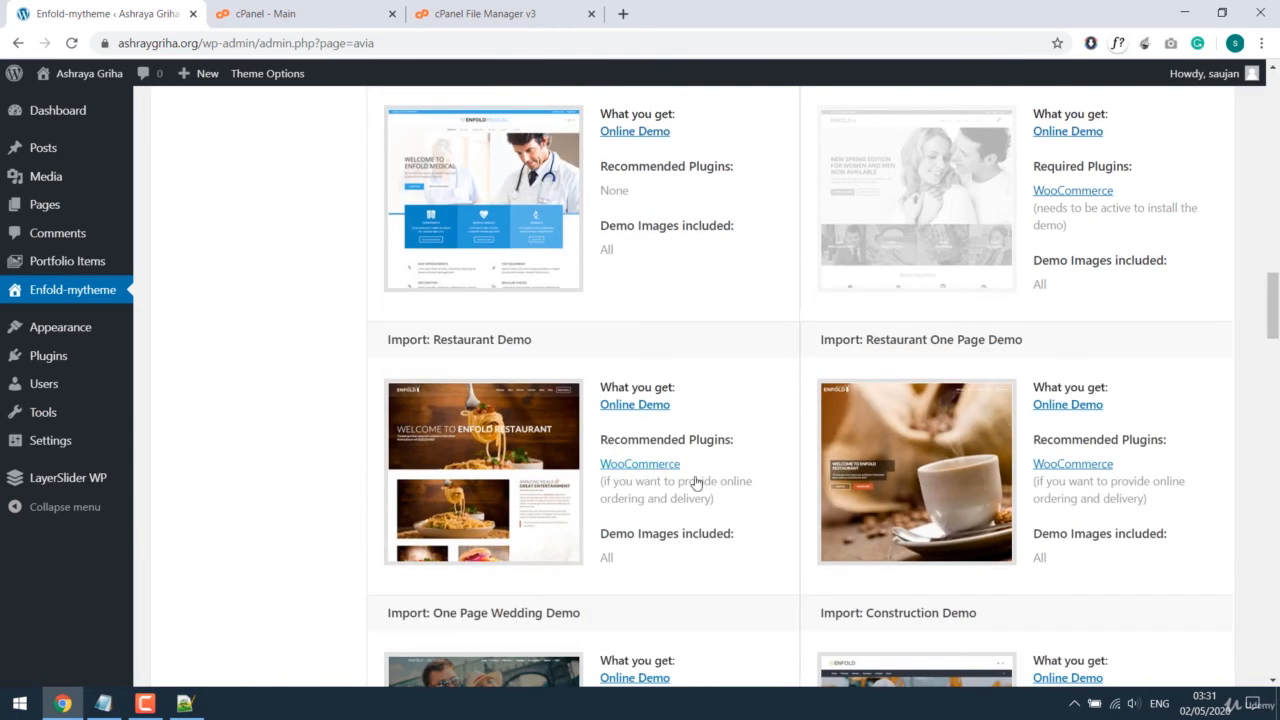
pyautogui.scroll(-3)
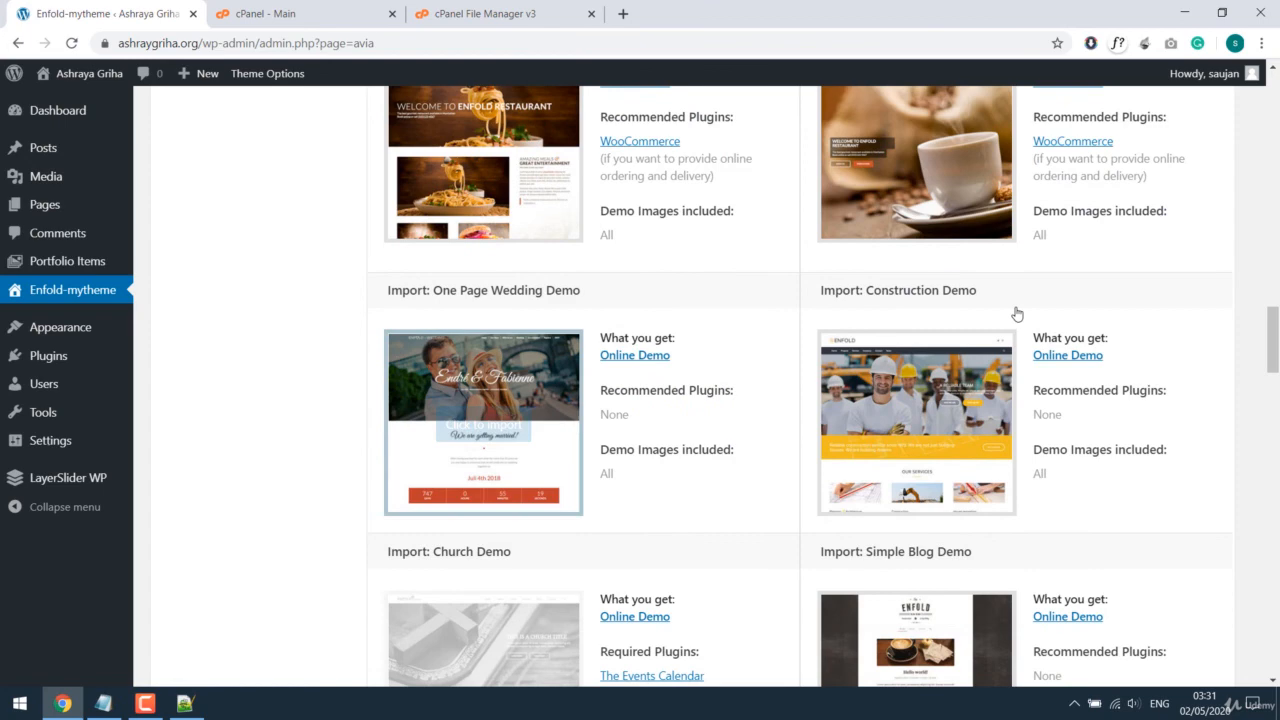
pyautogui.scroll(-3)
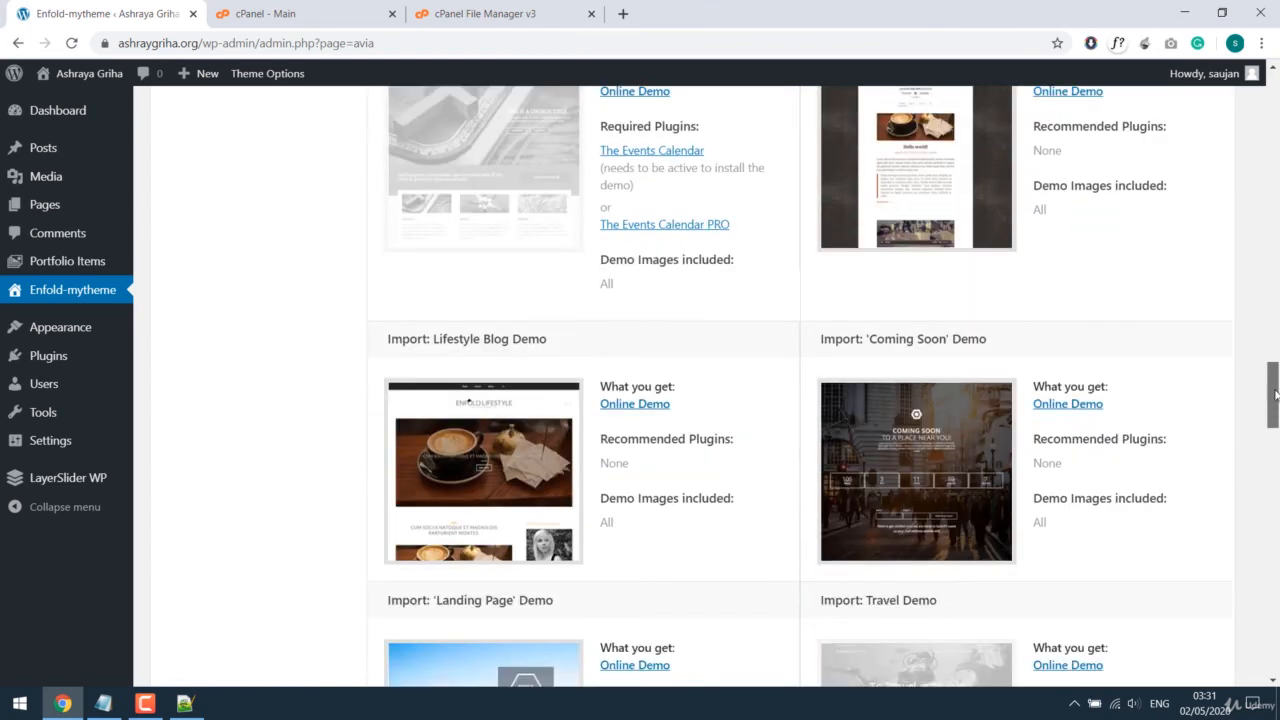
pyautogui.scroll(3)
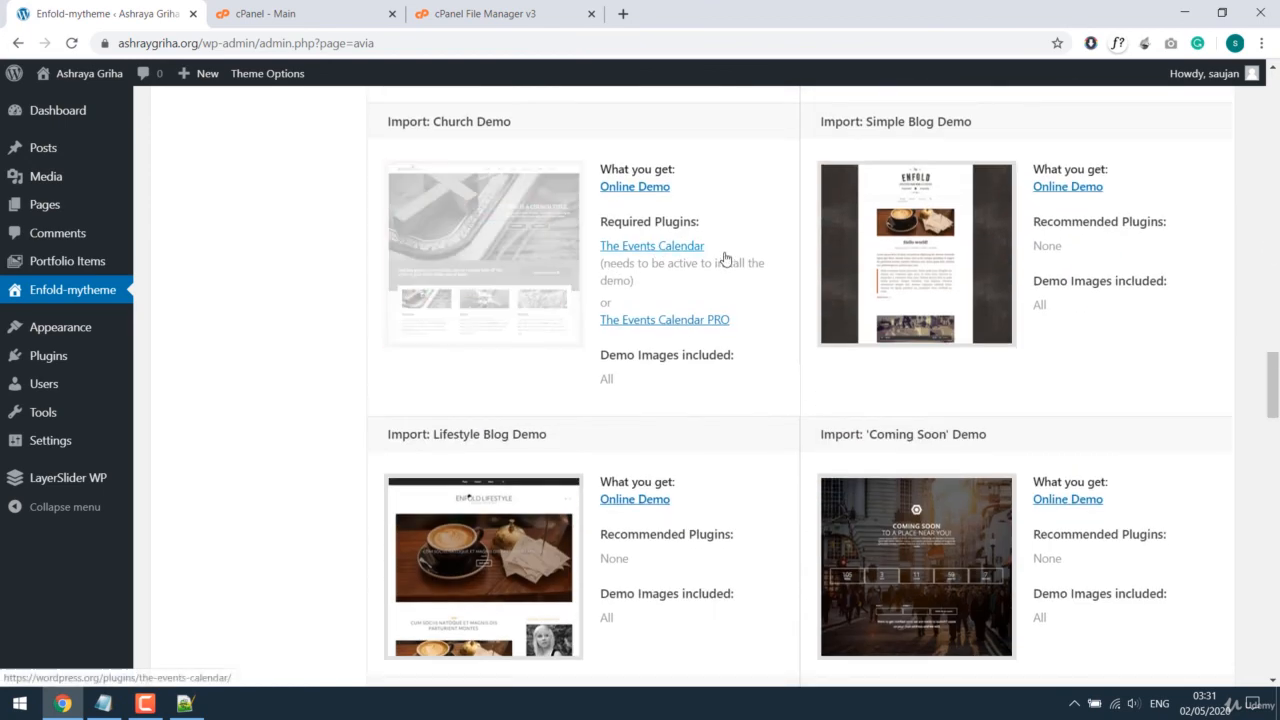
pyautogui.moveTo(655, 333)
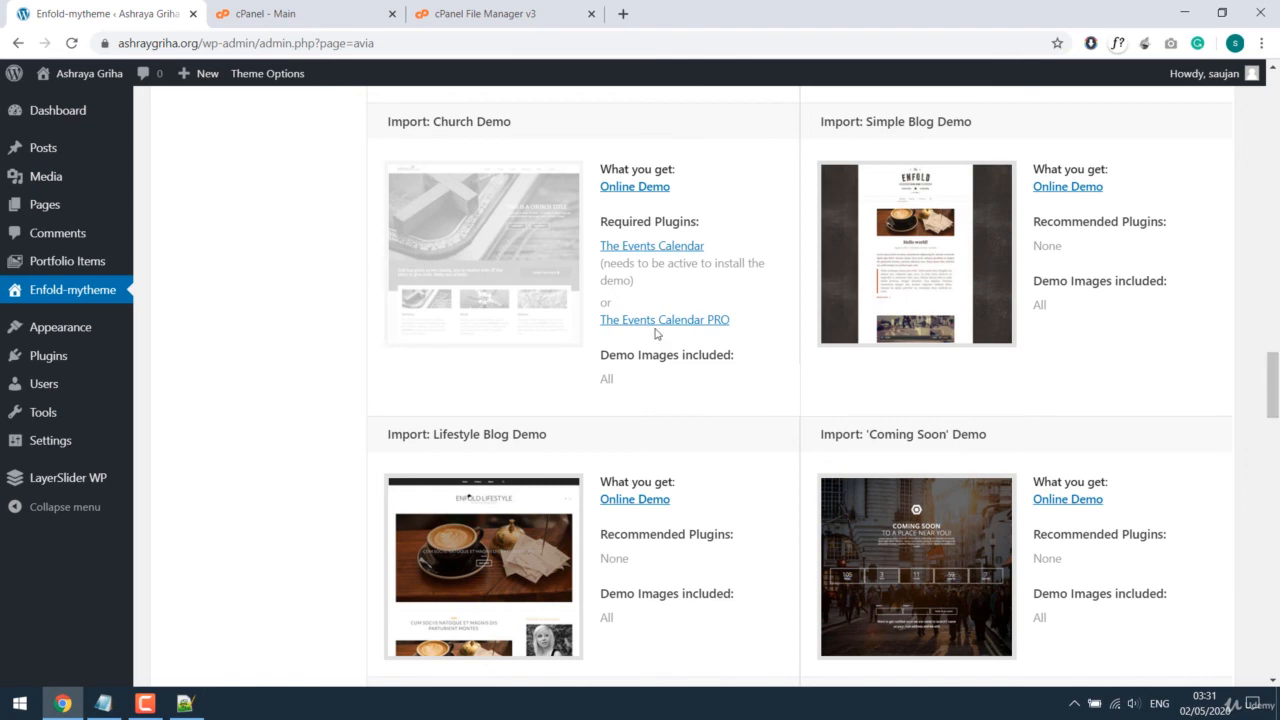
pyautogui.scroll(-3)
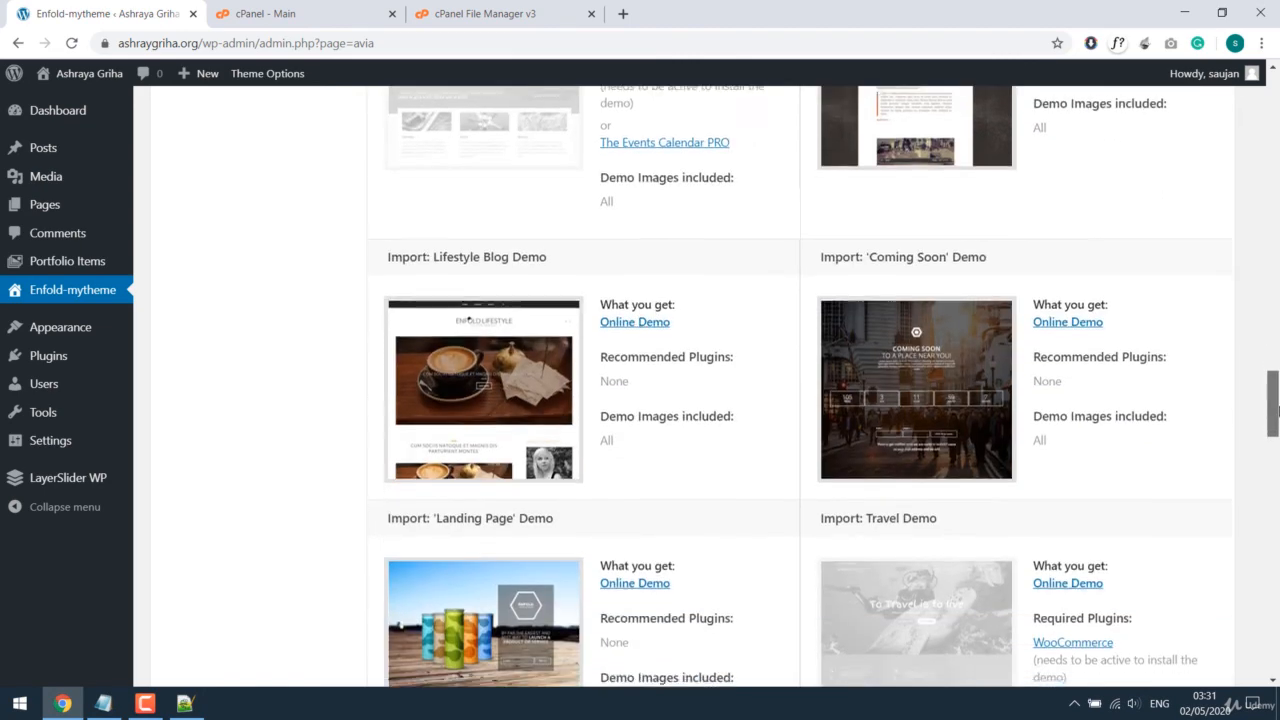
pyautogui.scroll(-3)
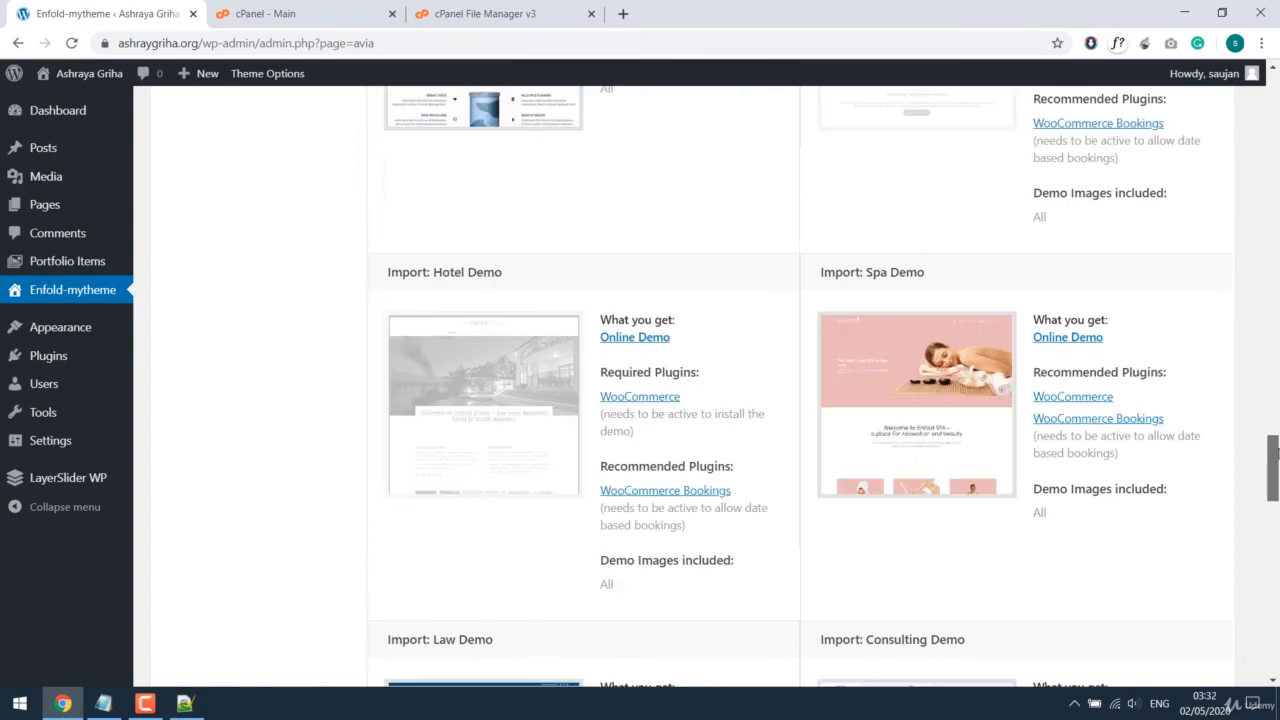
pyautogui.scroll(3)
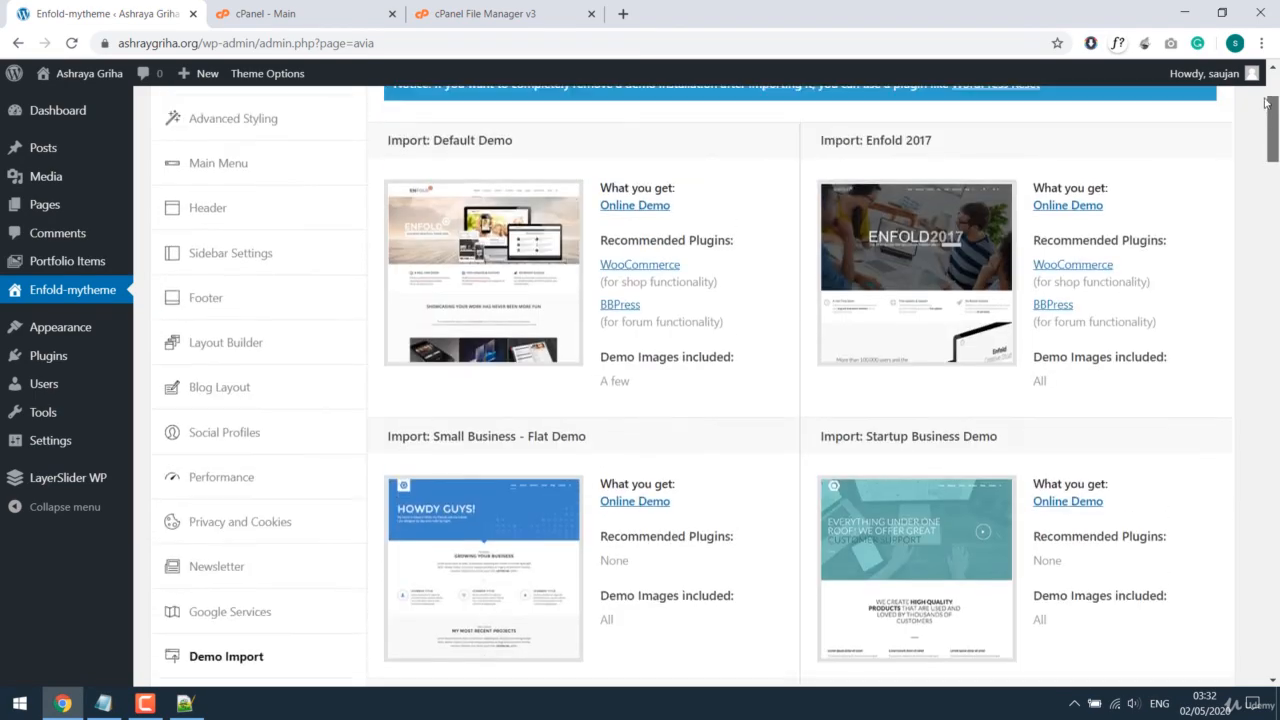
pyautogui.scroll(-3)
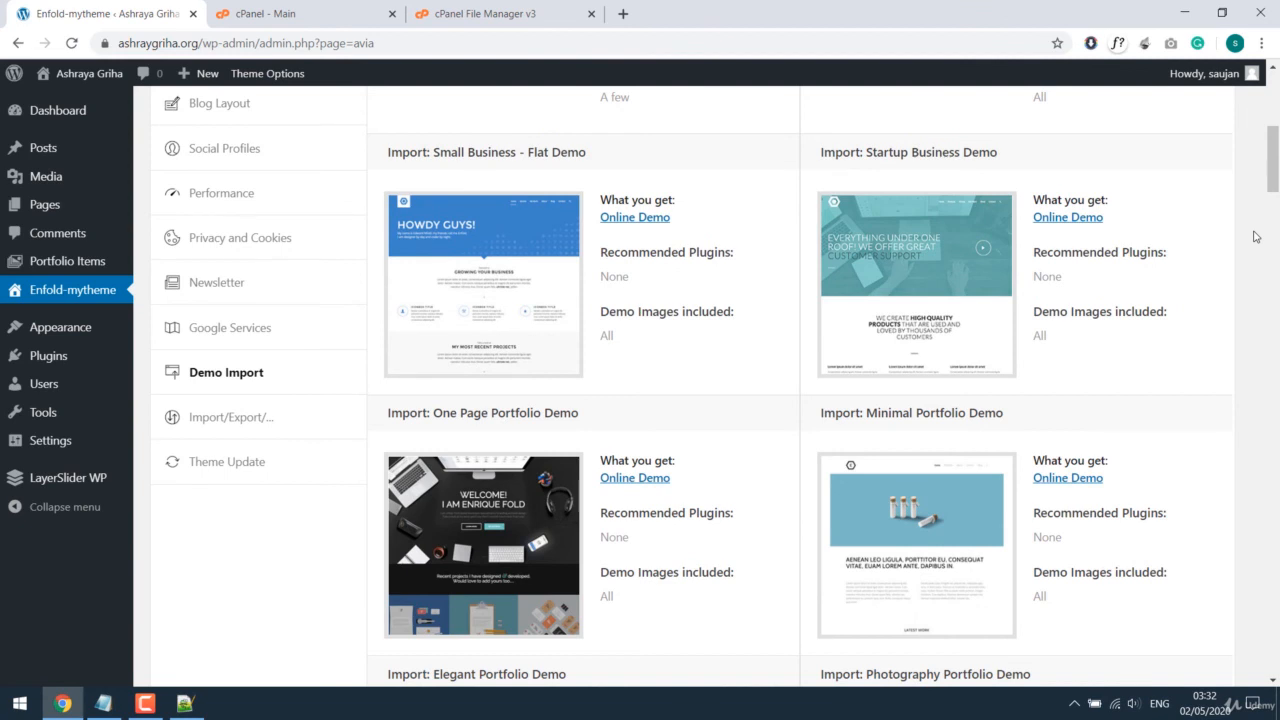
pyautogui.moveTo(483, 330)
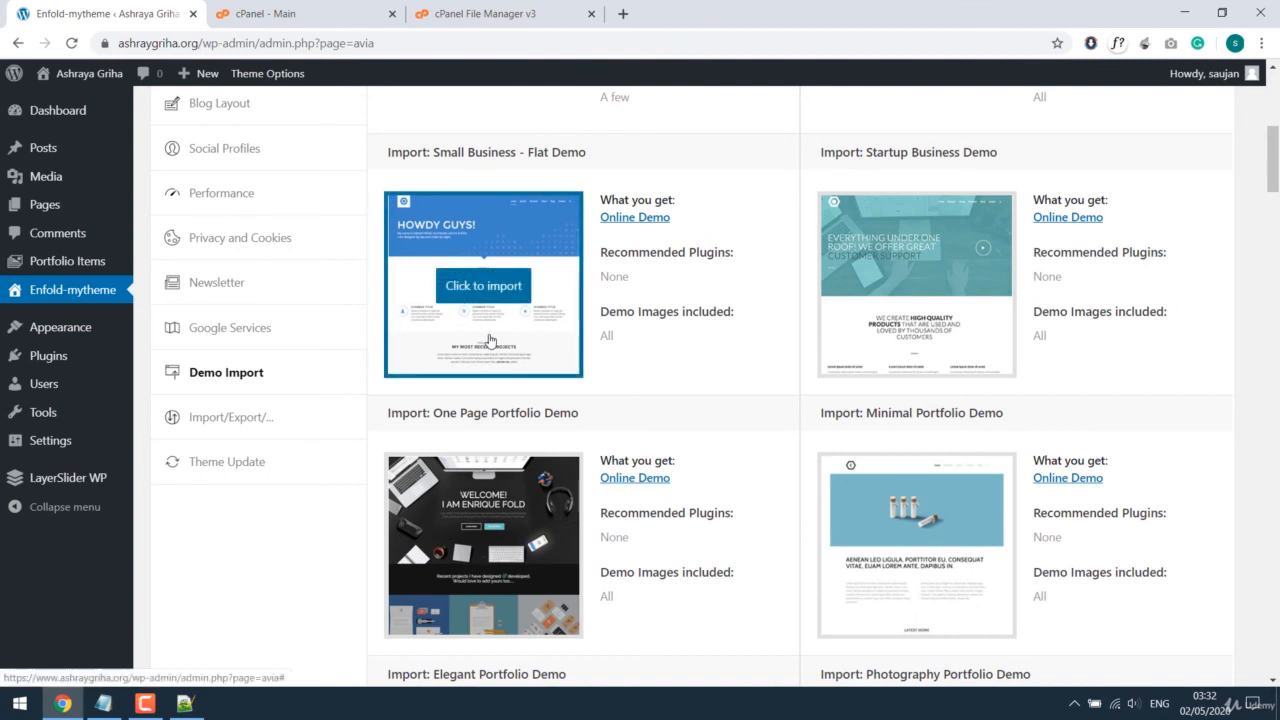
# - Import the Small Business - Flat Demo, confirming the overwrite of existing theme settings
pyautogui.click(483, 285)
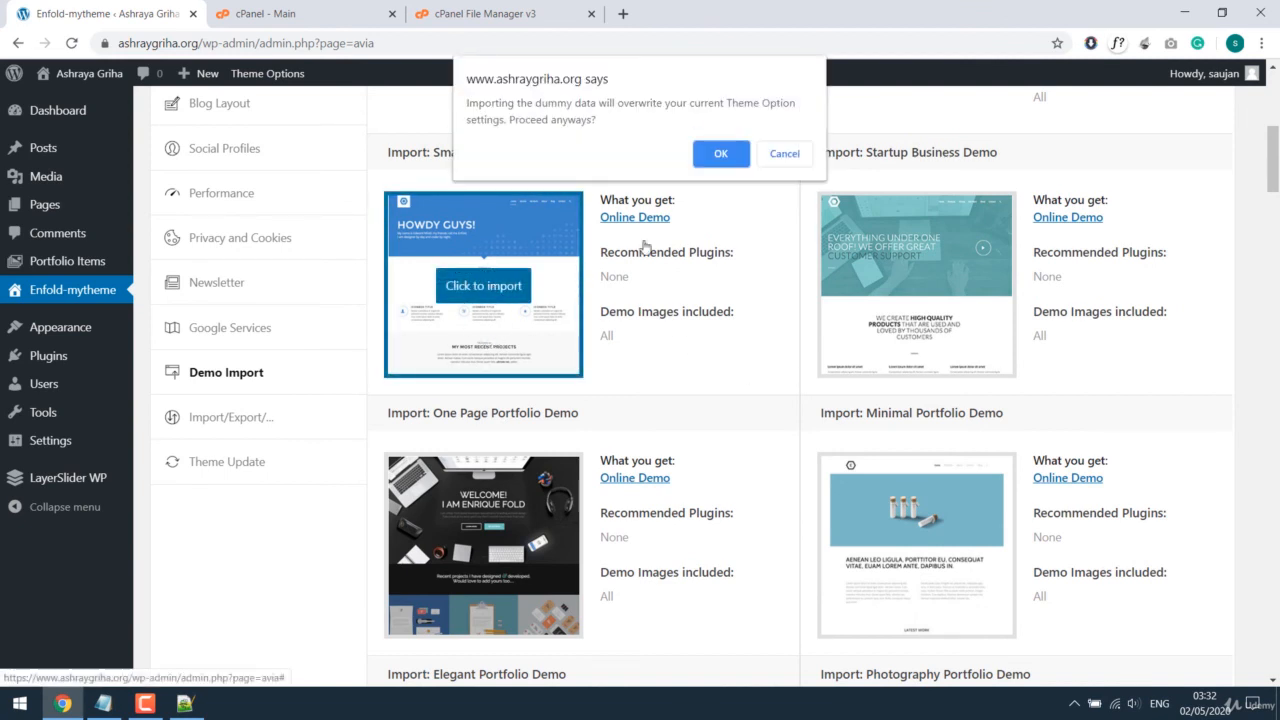
pyautogui.click(720, 153)
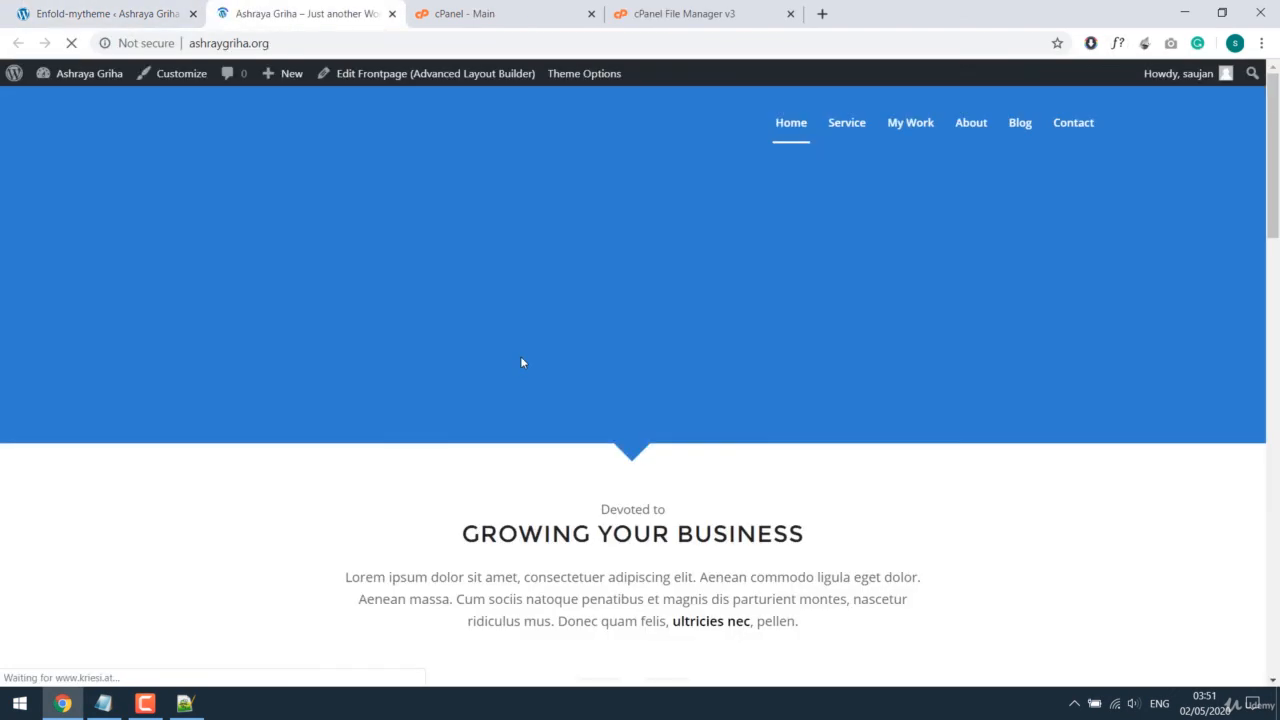
# - Review the demo front page content, then go to the site's Service page
pyautogui.scroll(-3)
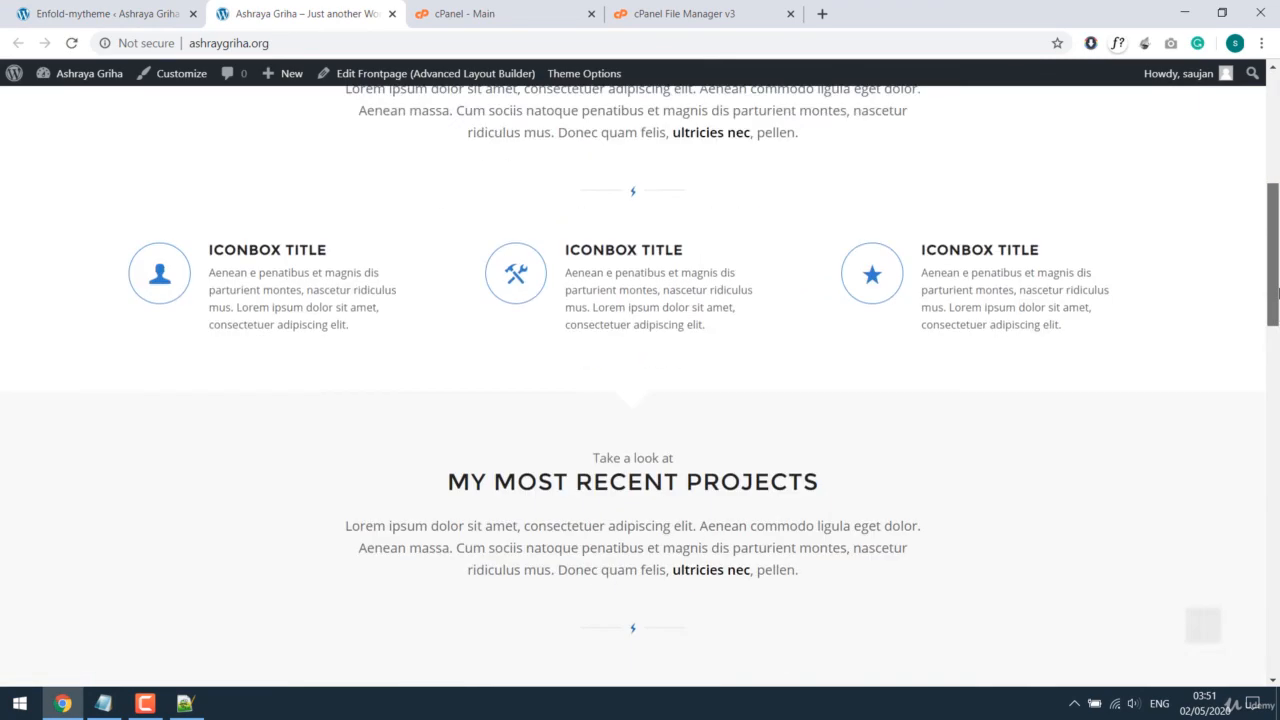
pyautogui.scroll(-3)
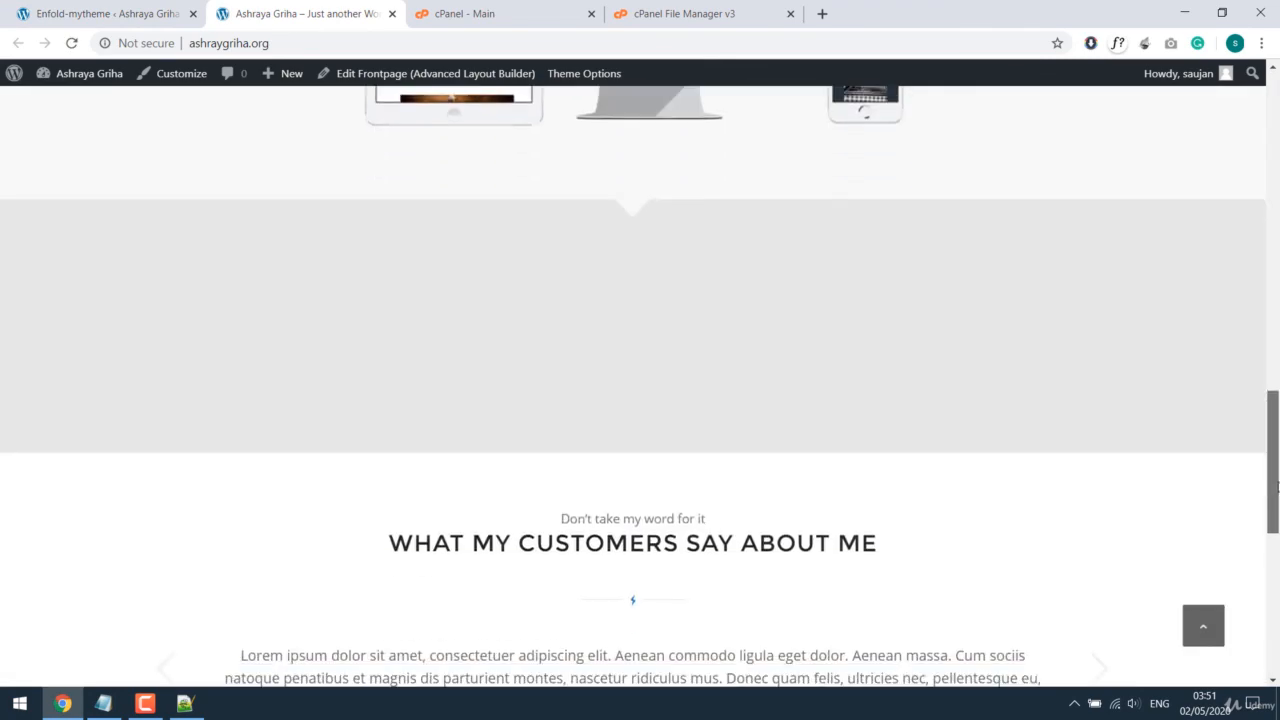
pyautogui.scroll(-3)
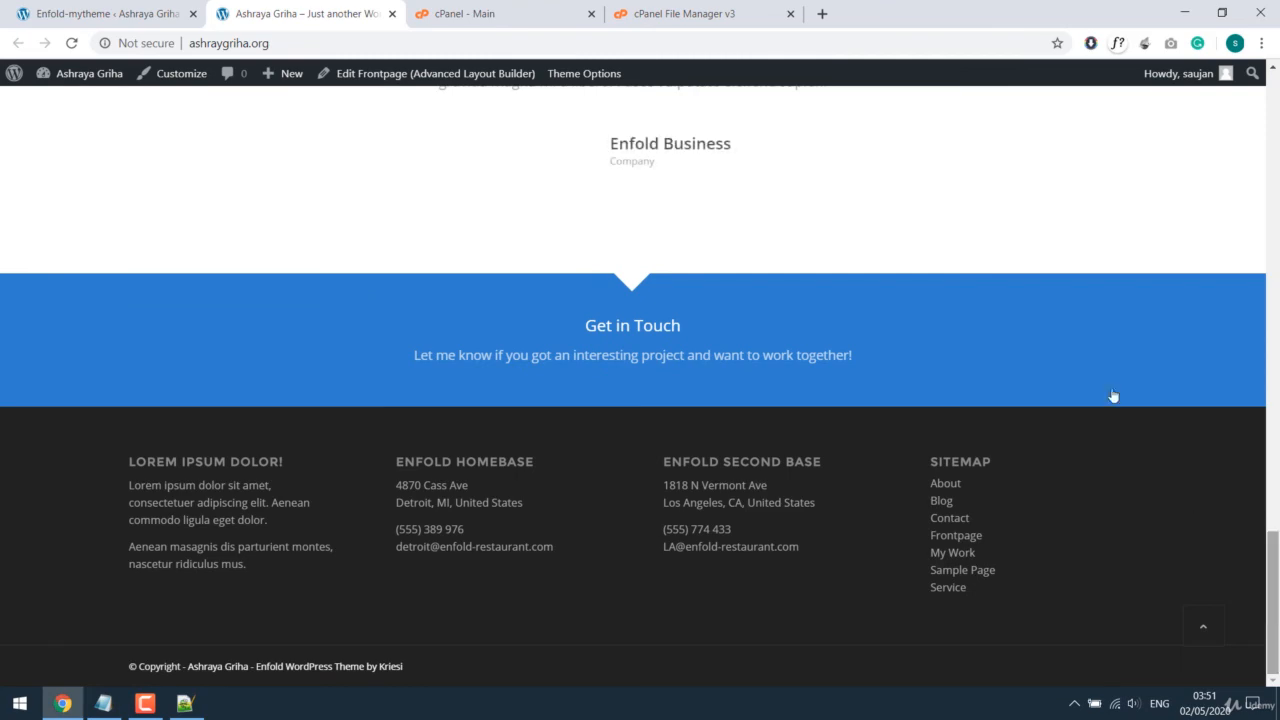
pyautogui.scroll(3)
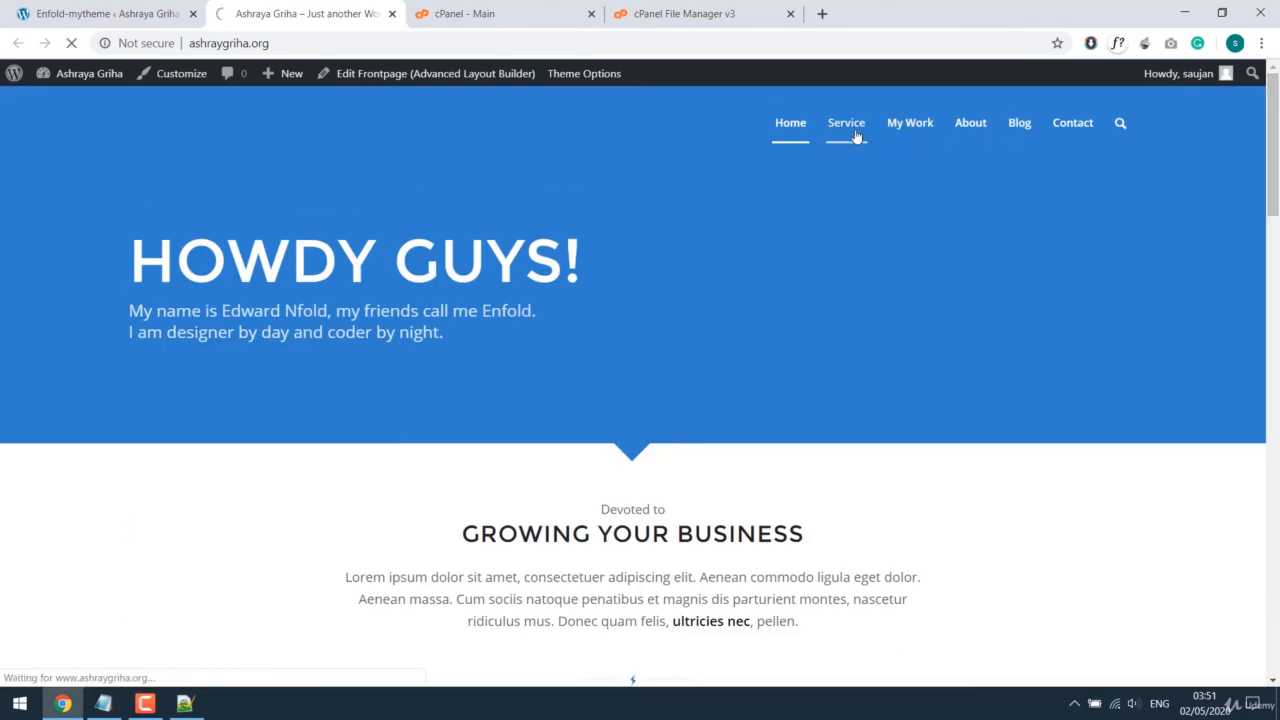
pyautogui.click(846, 122)
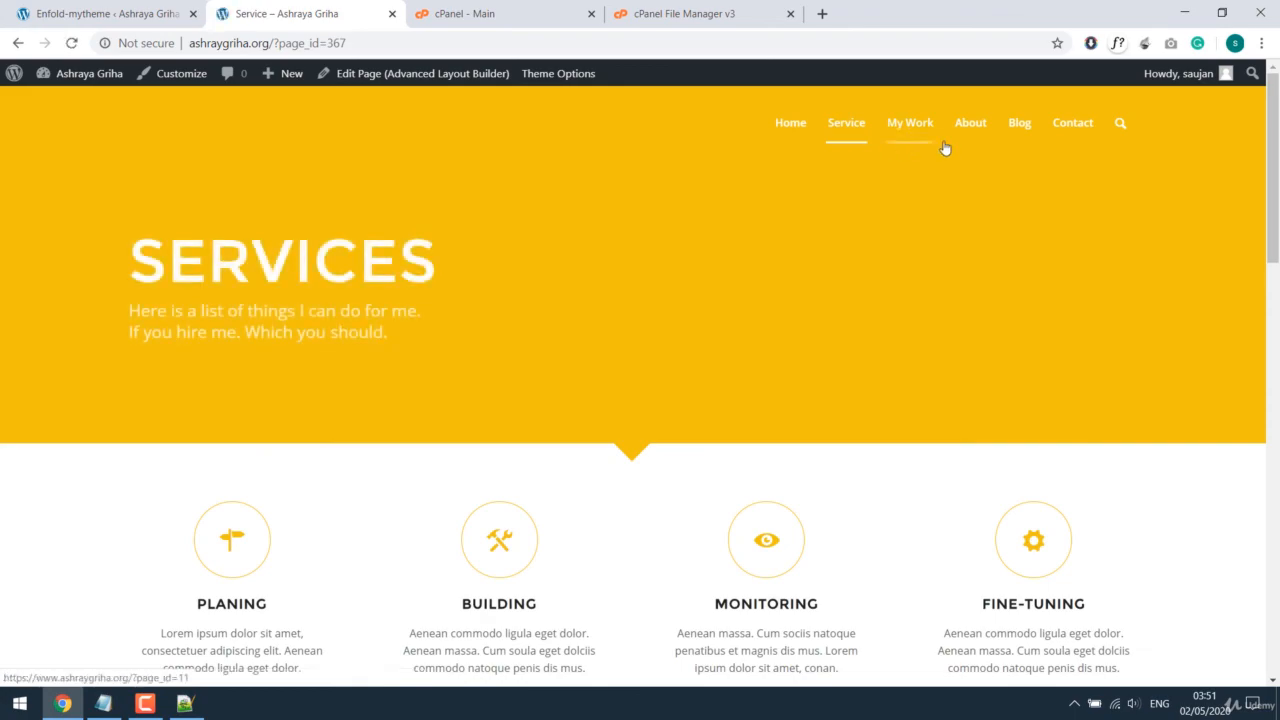